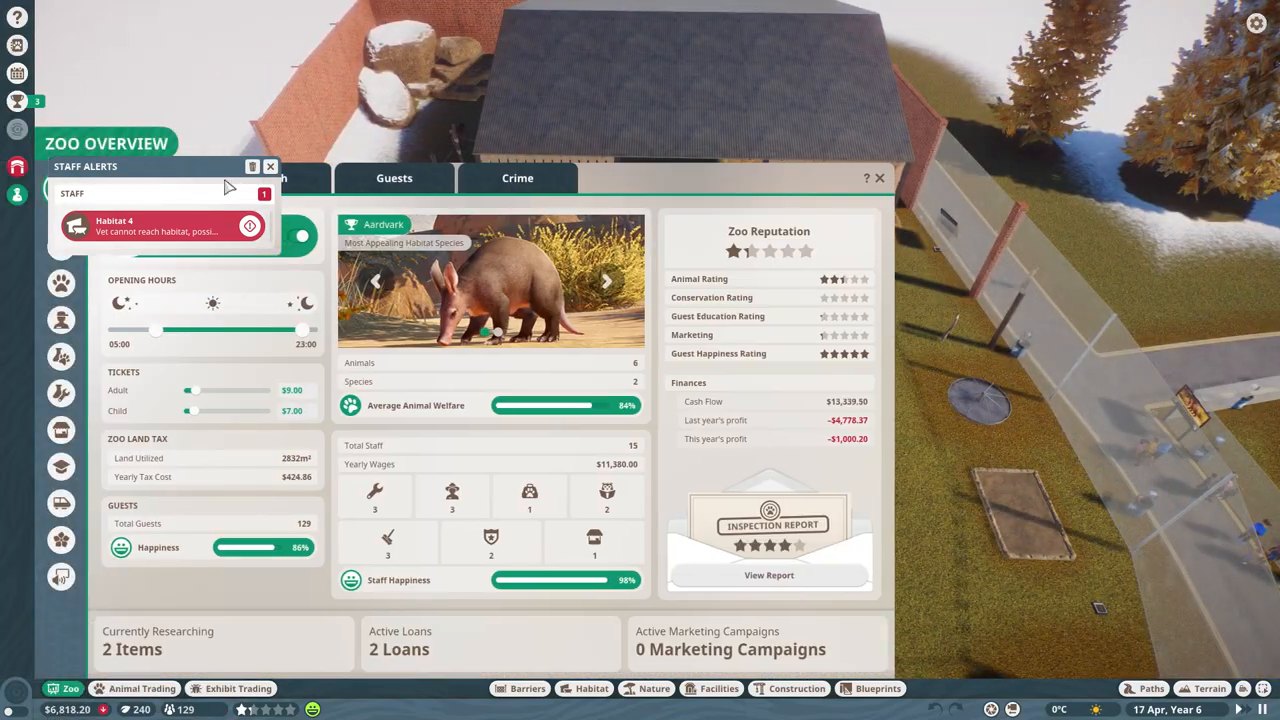
Review this year's finances and the two active loans totalling $70,000, then close Finances.
click(270, 166)
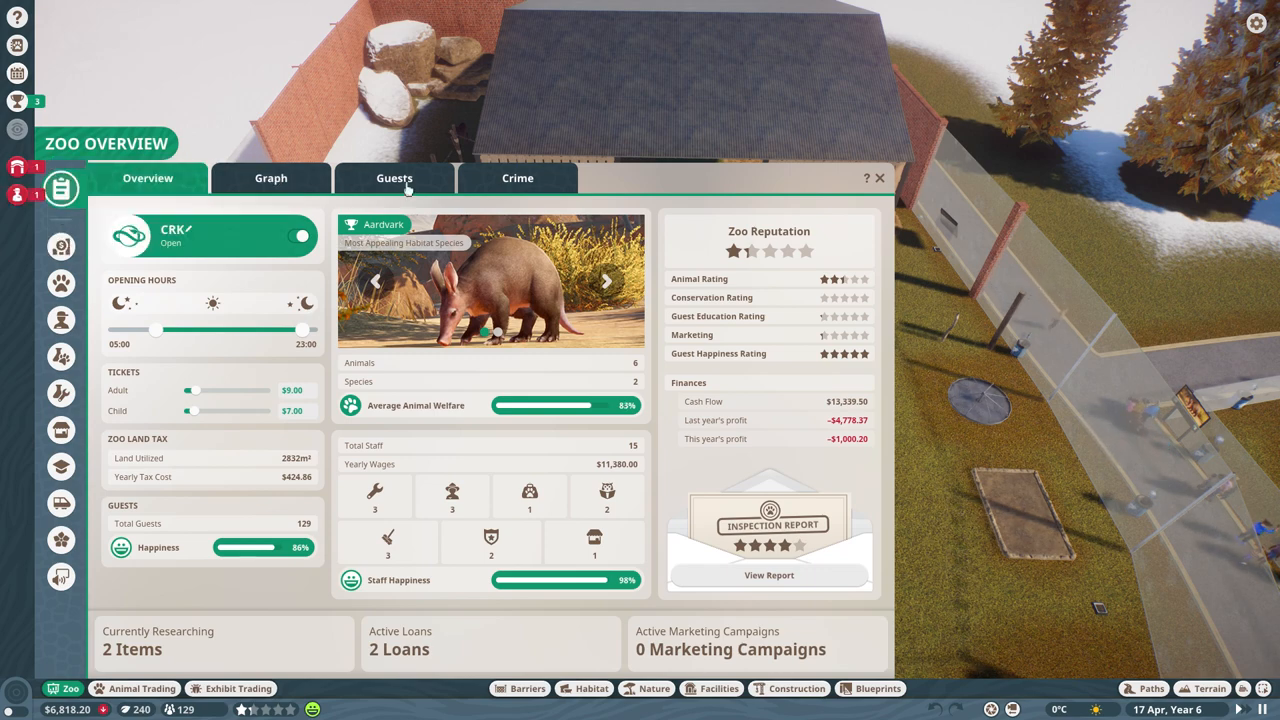
click(60, 246)
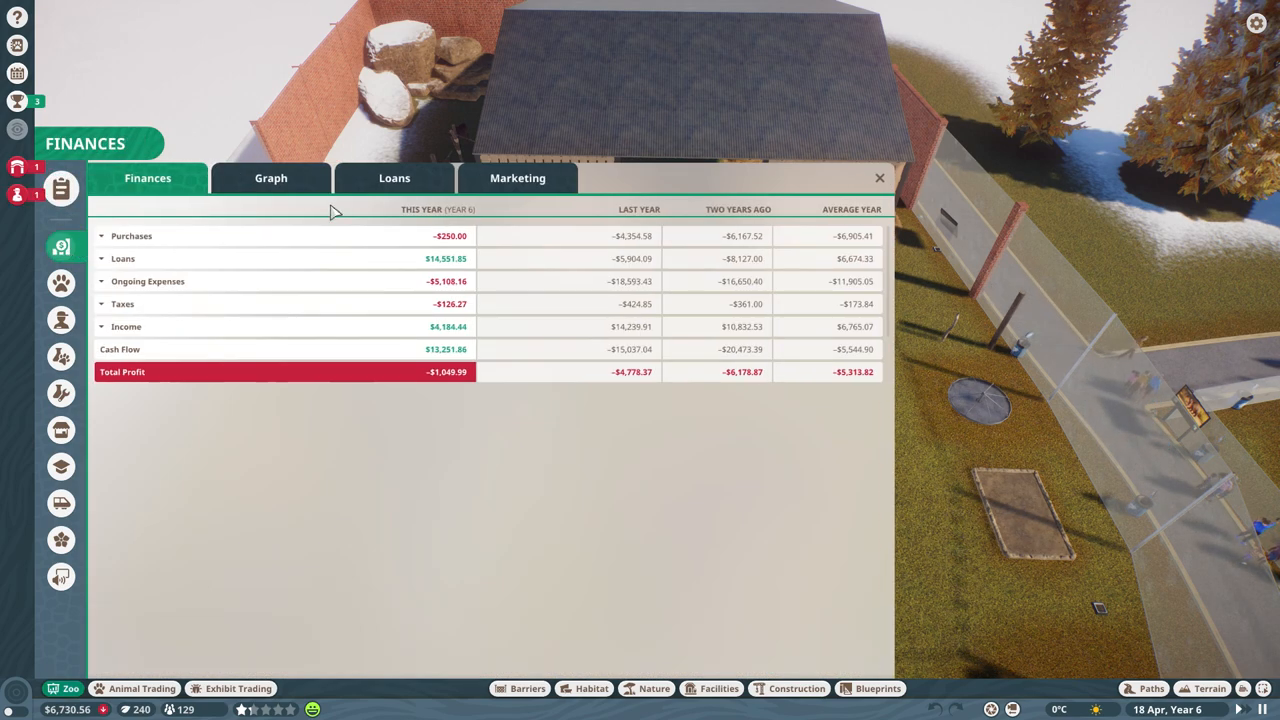
click(394, 178)
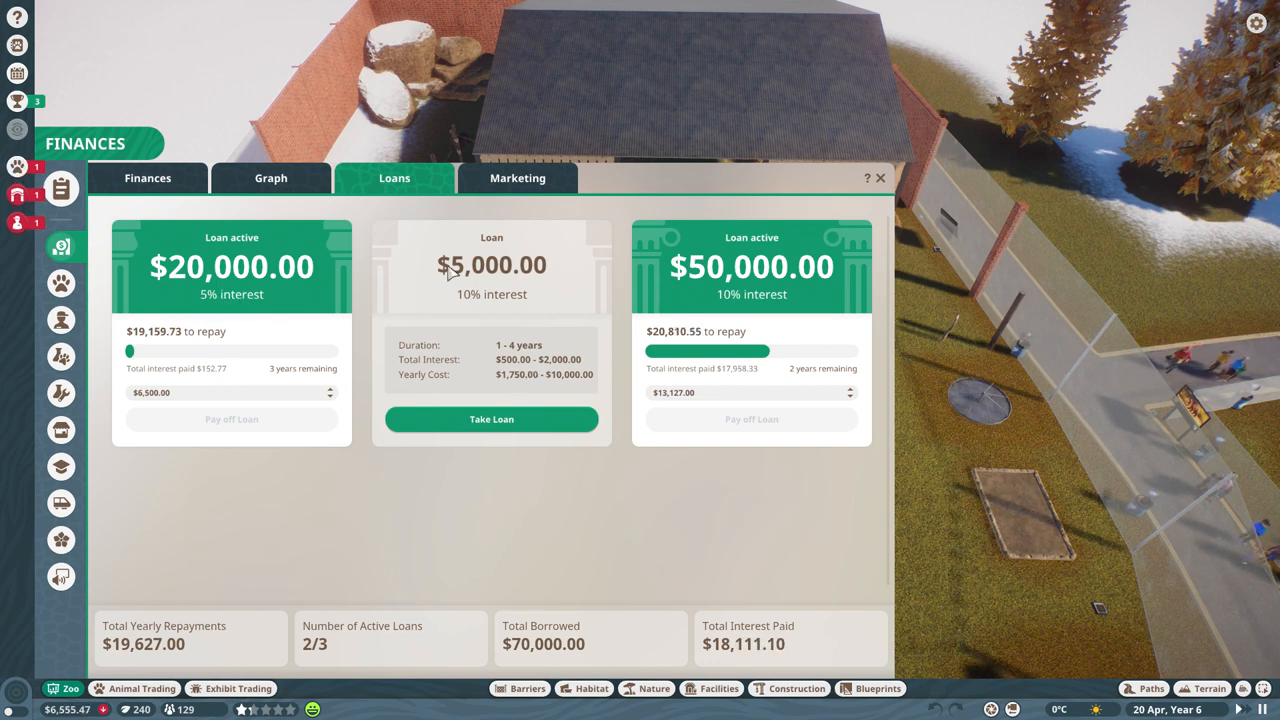
click(880, 178)
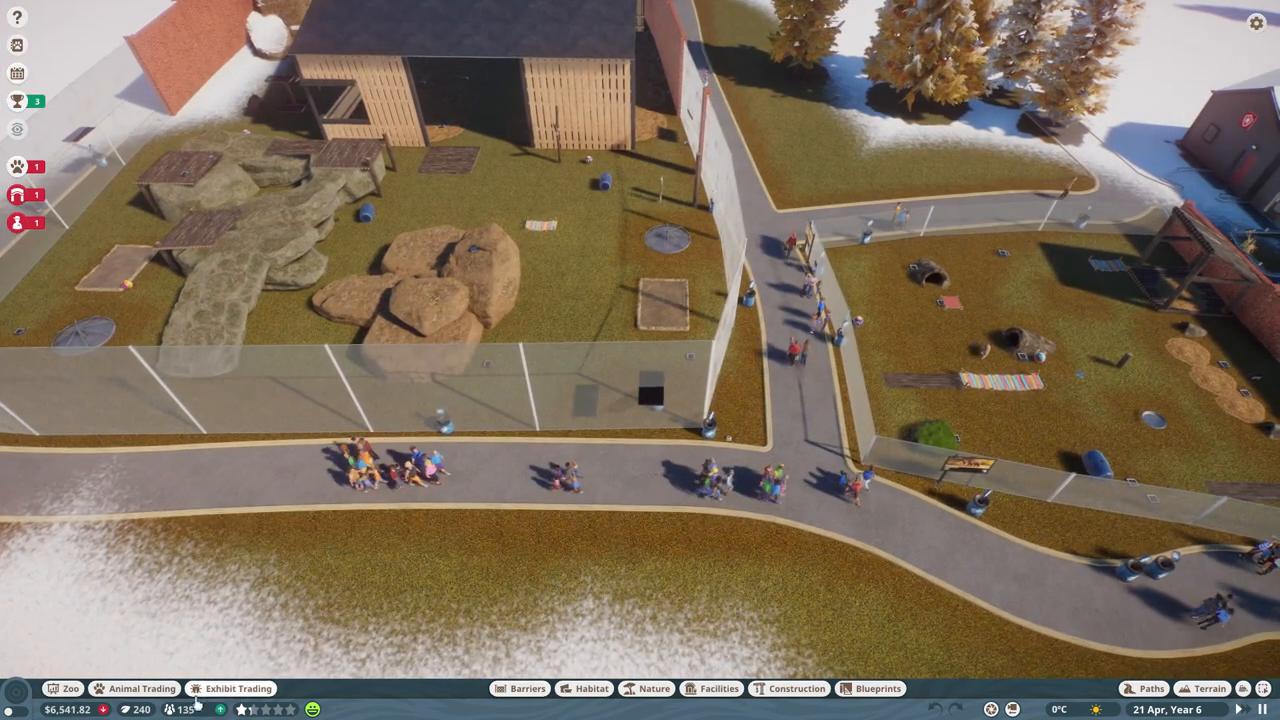
click(136, 688)
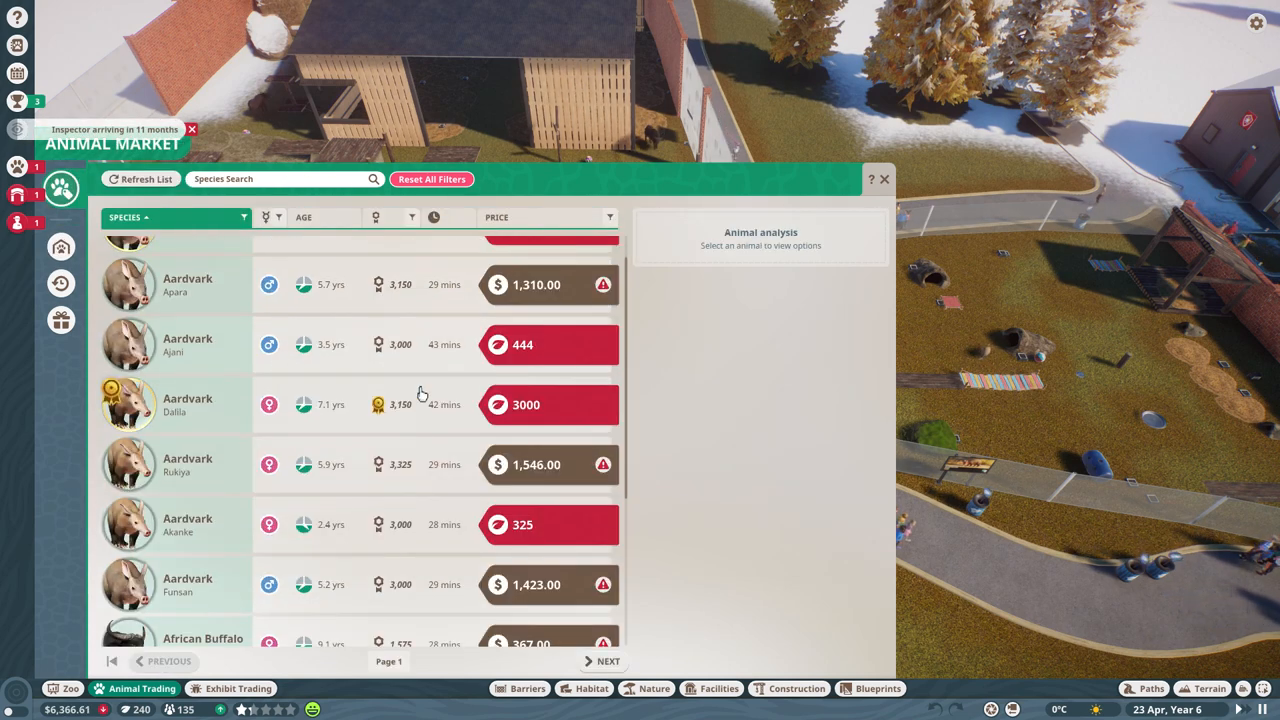
scroll(down, 3)
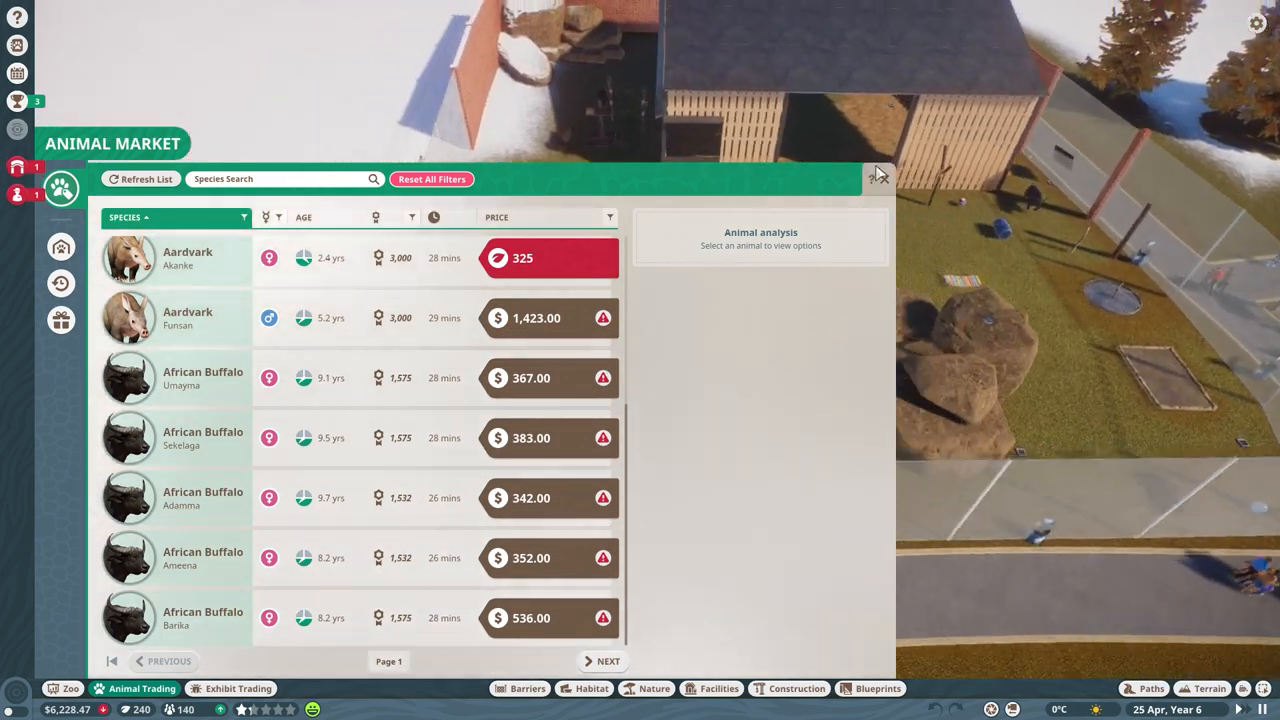
click(878, 174)
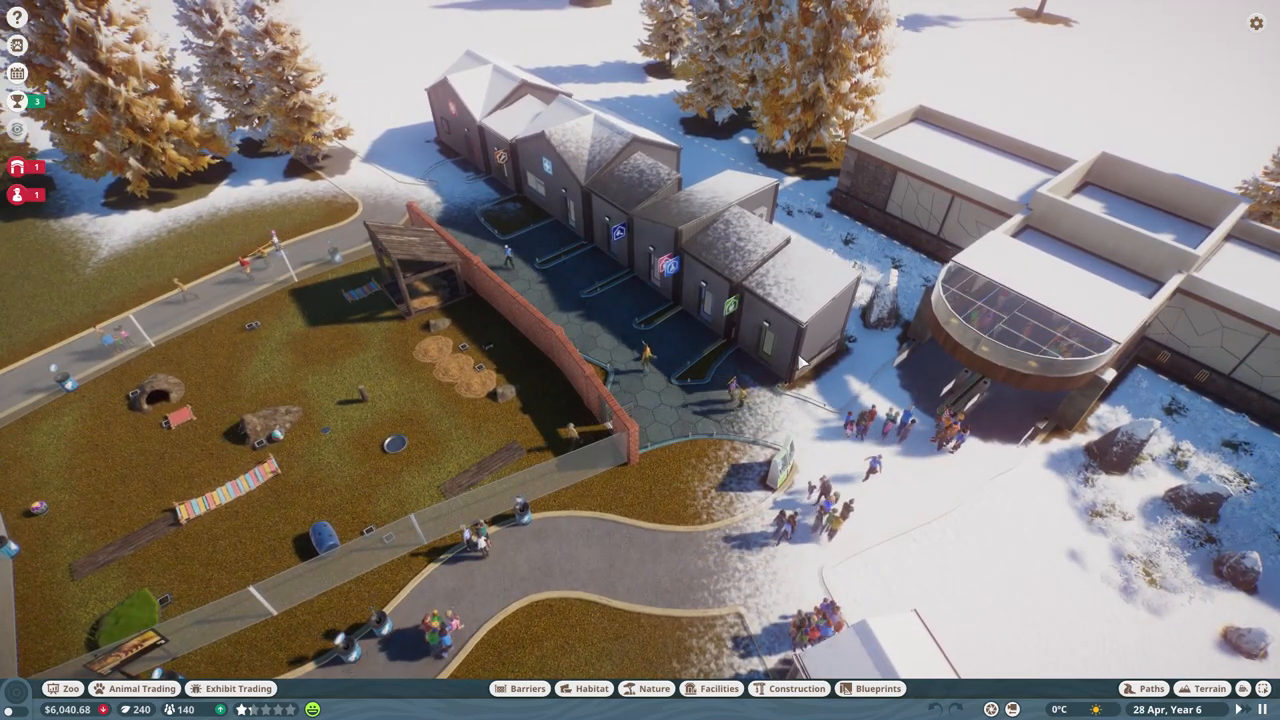
View the yearly finances breakdown, expanding Income and Ongoing Expenses to see staff wages.
click(140, 688)
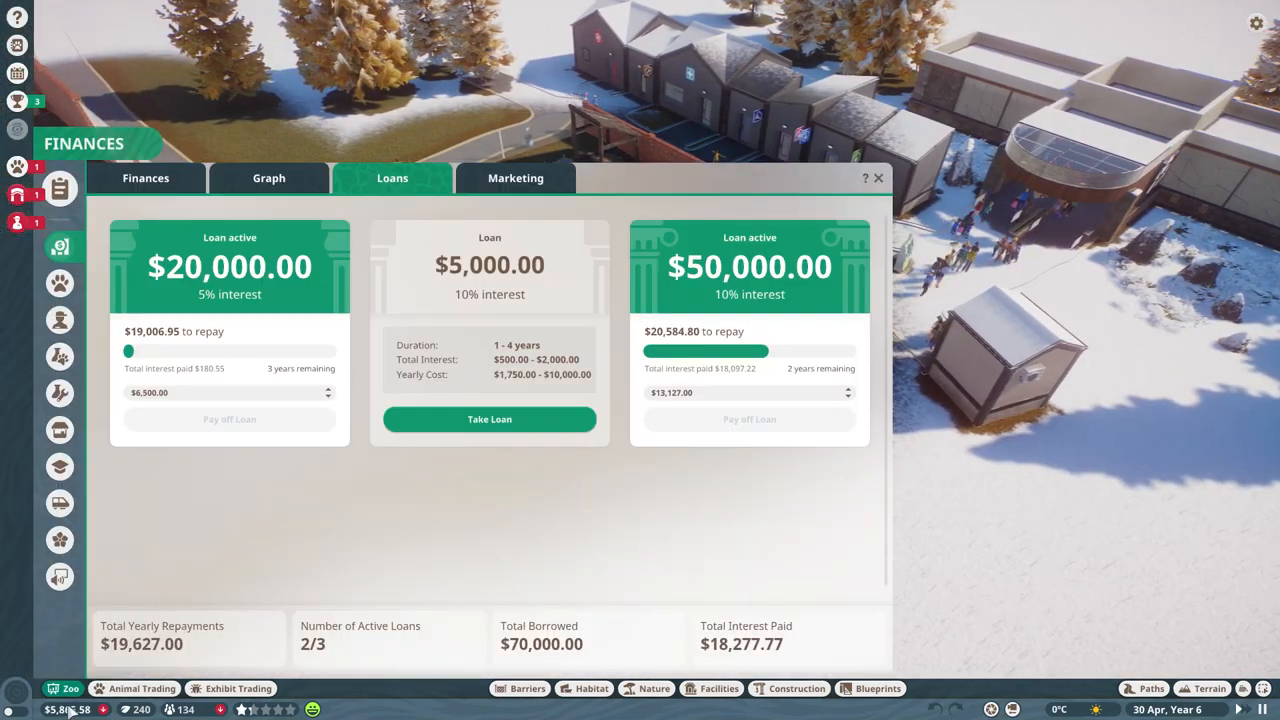
click(146, 178)
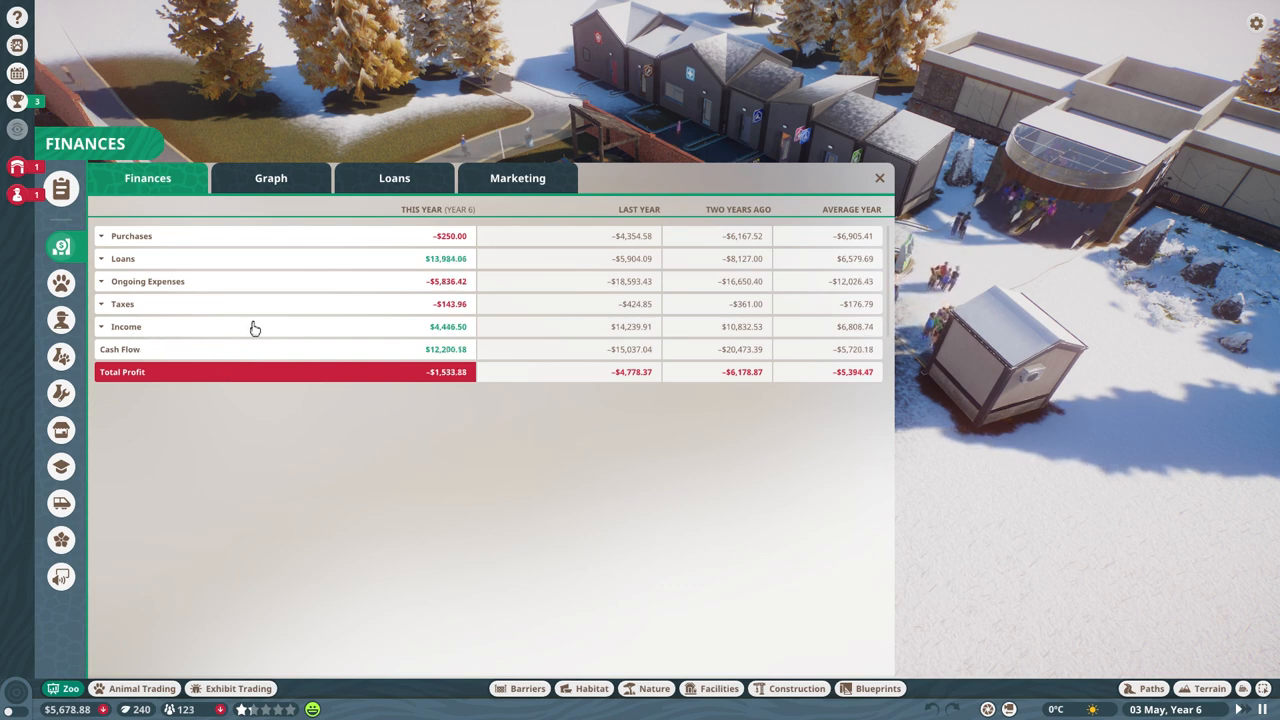
click(100, 326)
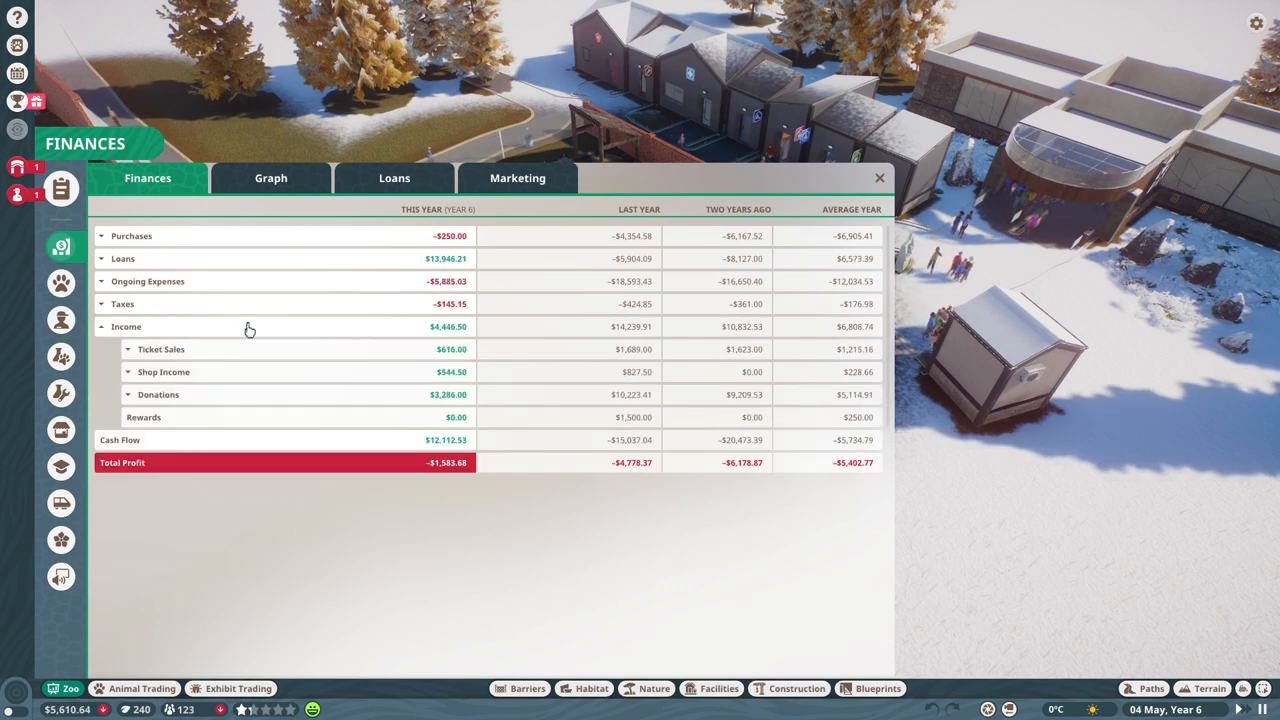
click(100, 326)
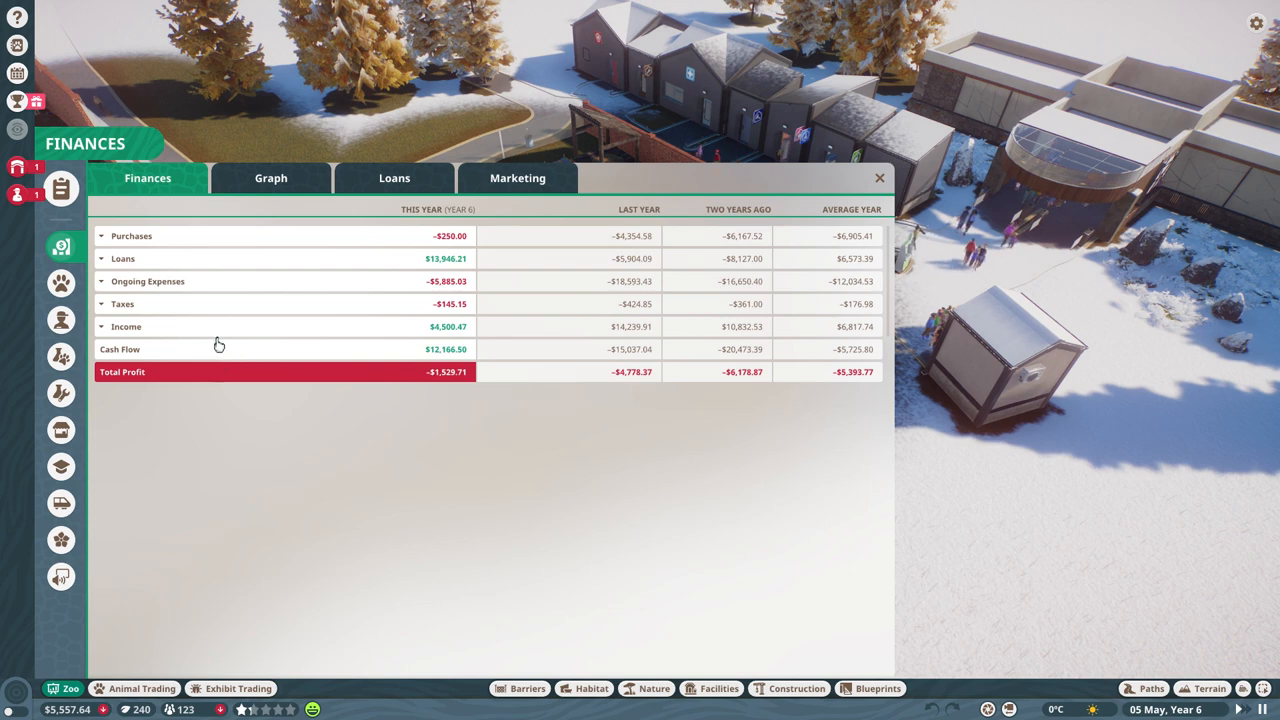
click(100, 326)
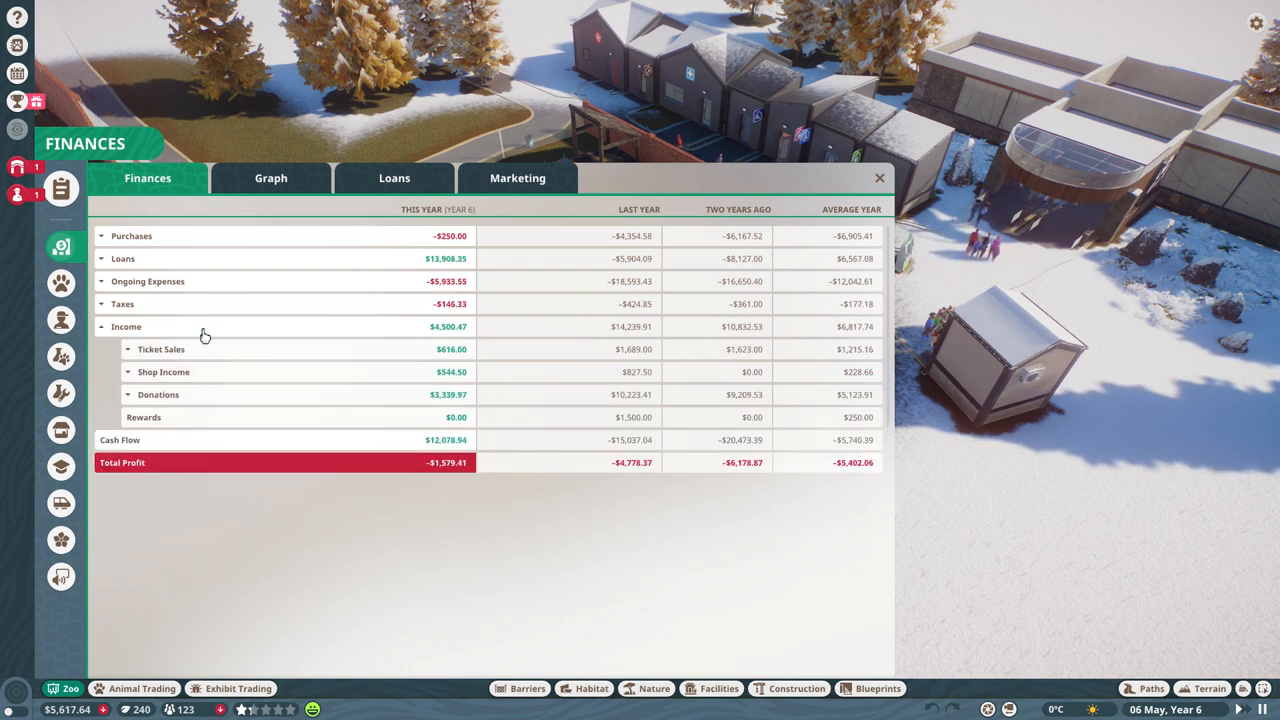
click(100, 326)
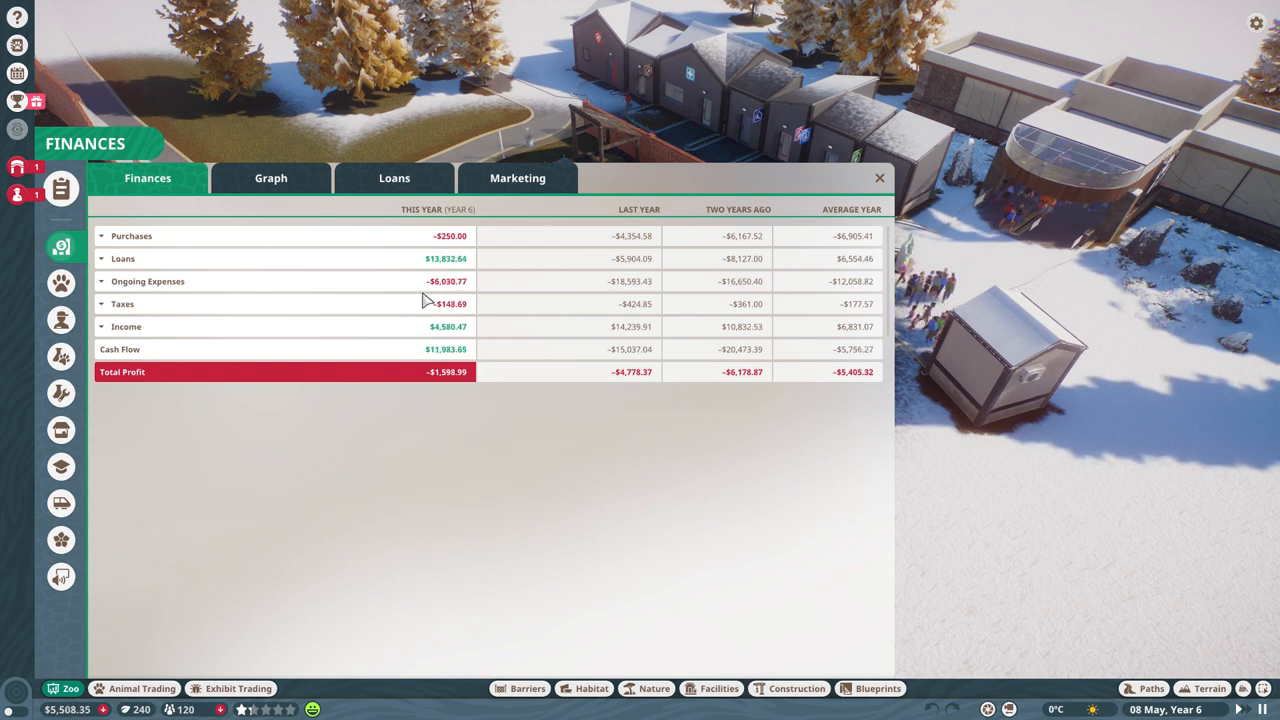
click(100, 280)
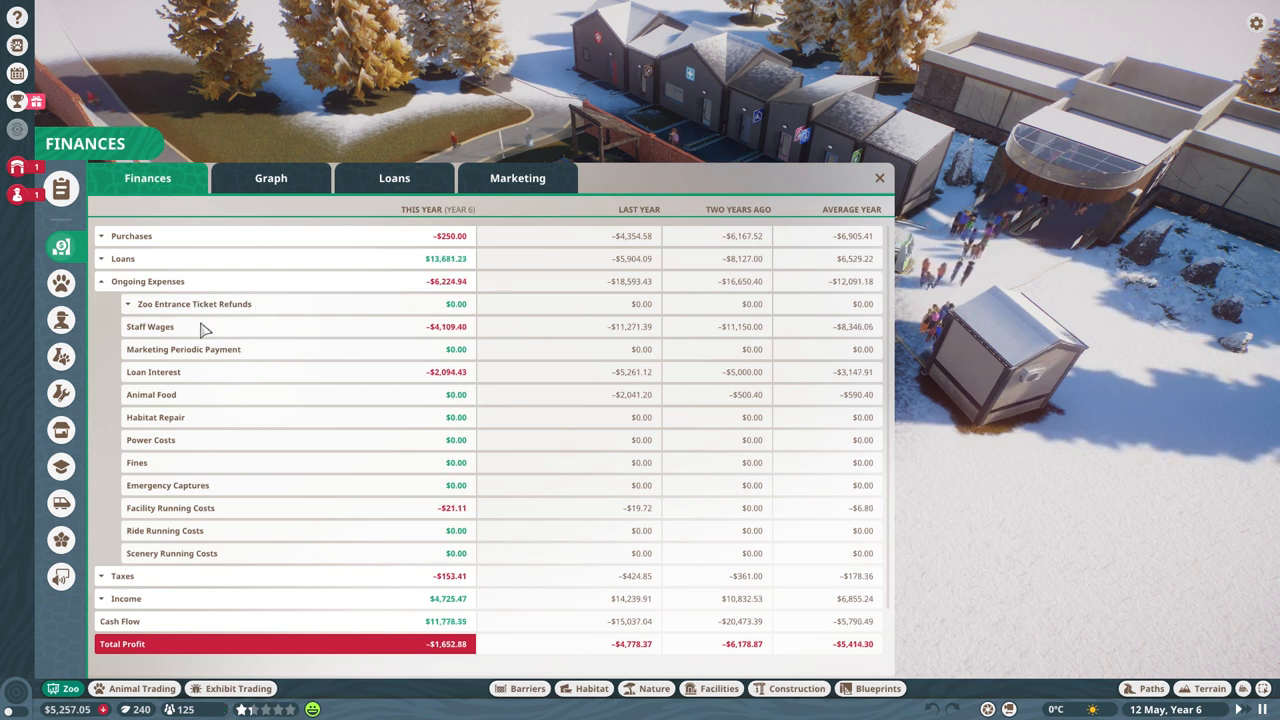
Bring up the staff alerts and the details for the Habitat 4 alert.
click(16, 194)
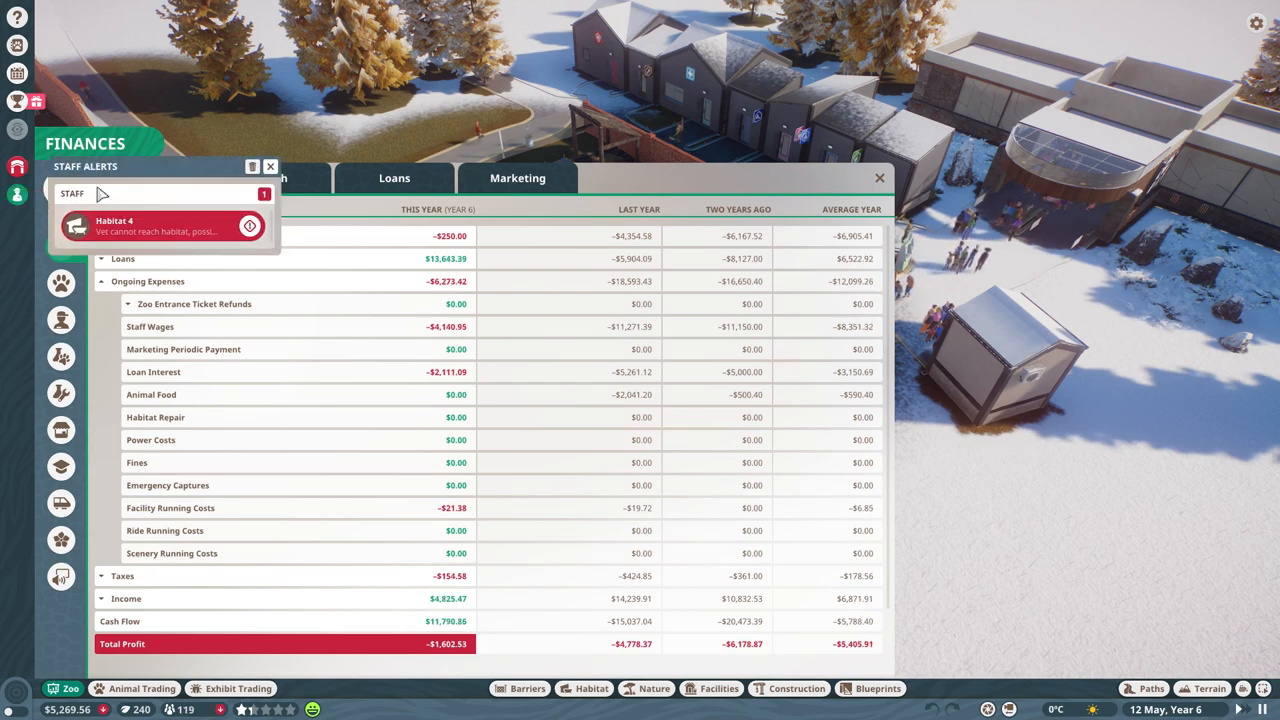
click(150, 228)
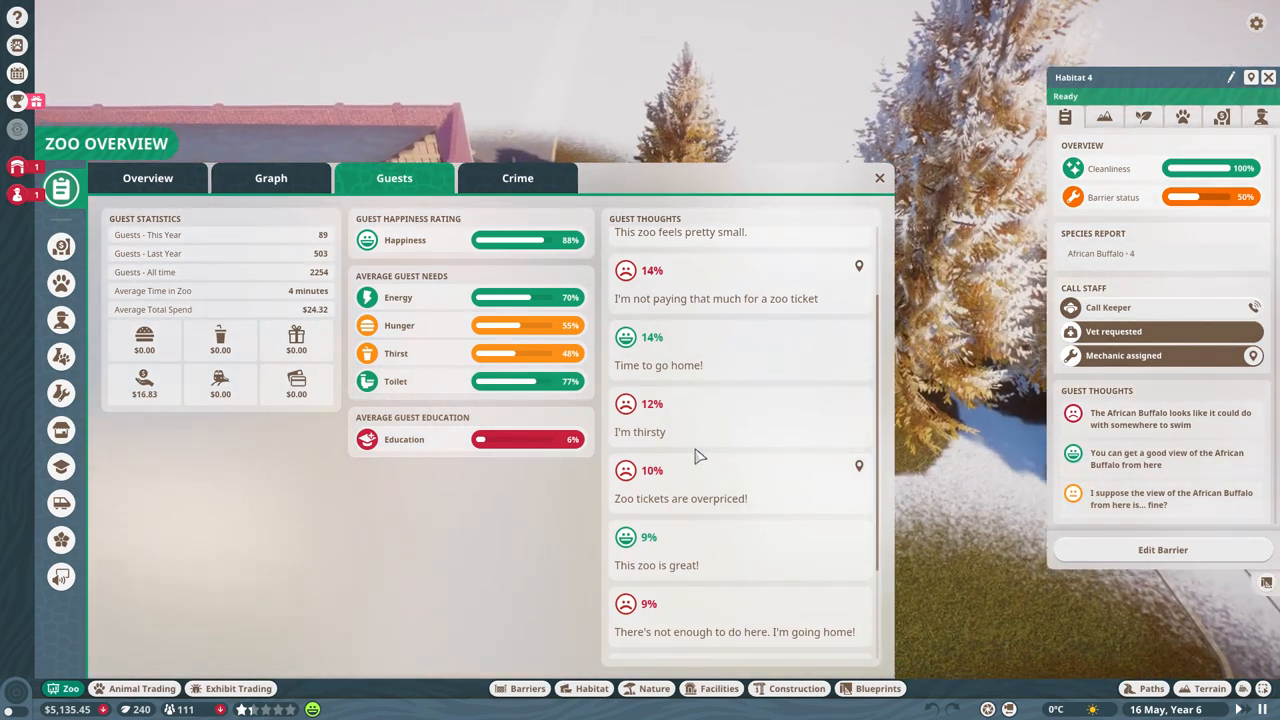
Claim the completed Reduce Crime challenge reward and close the challenges and overview windows.
scroll(down, 3)
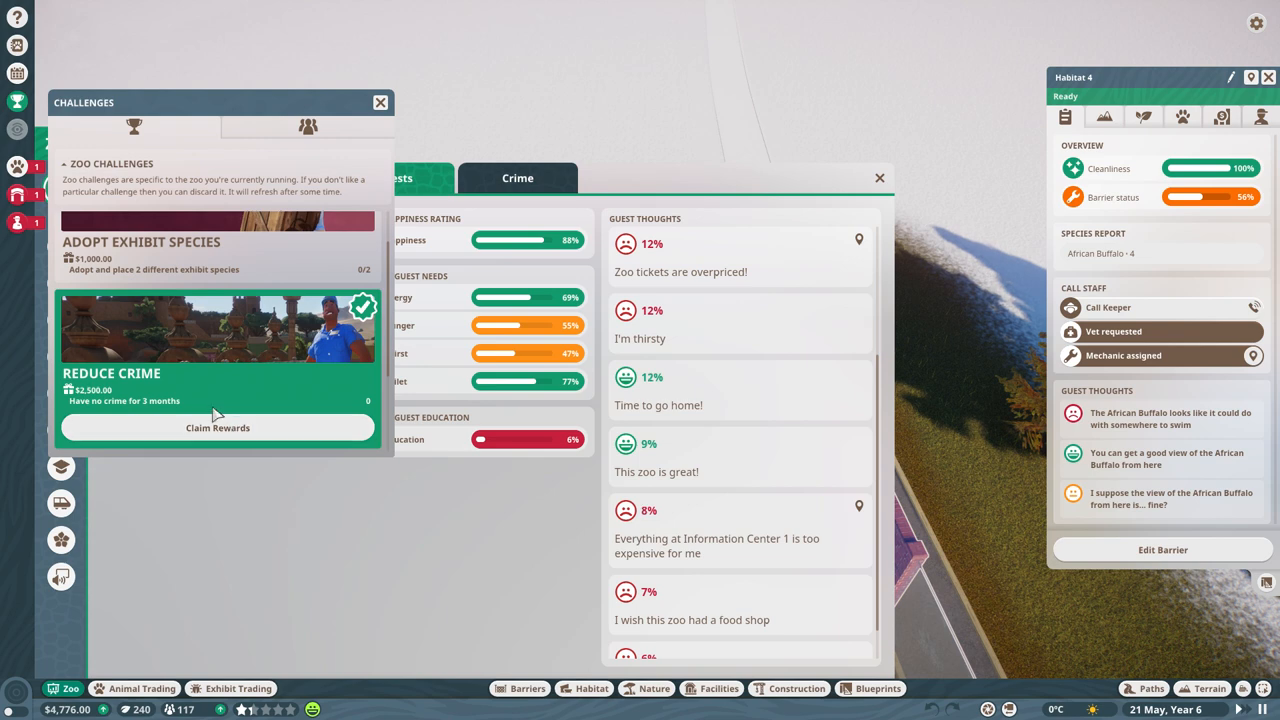
click(216, 428)
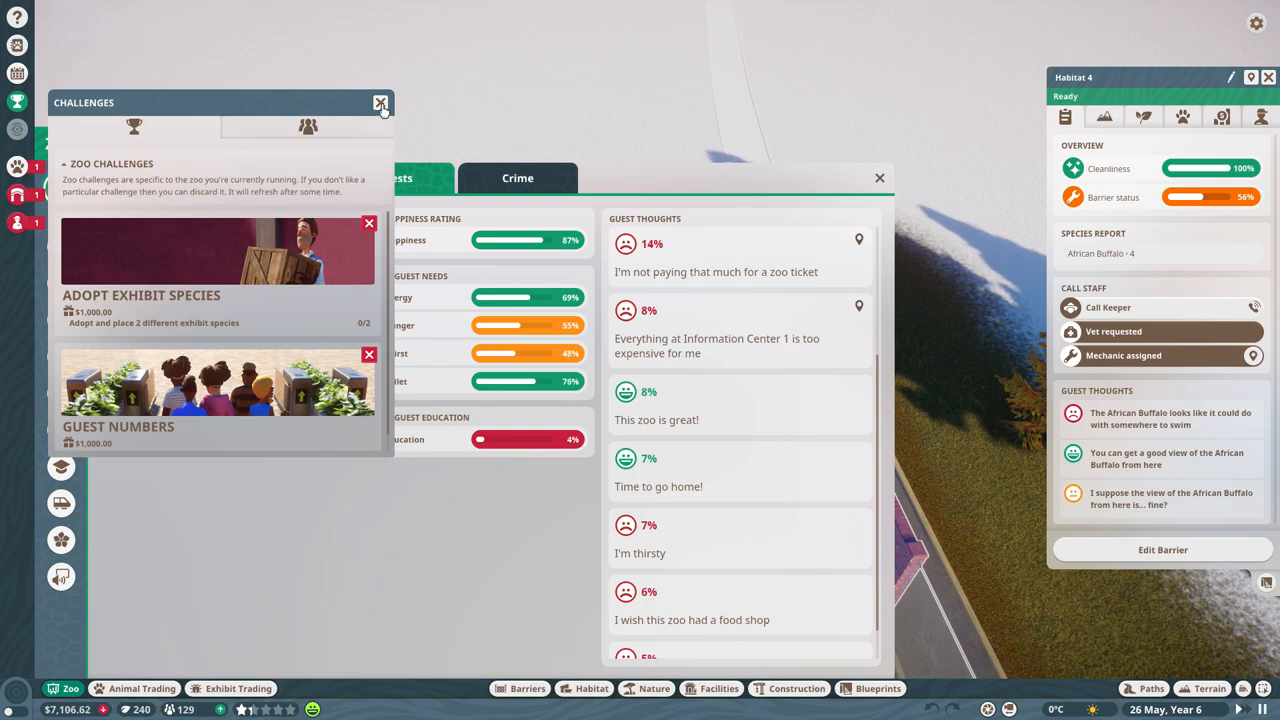
click(380, 104)
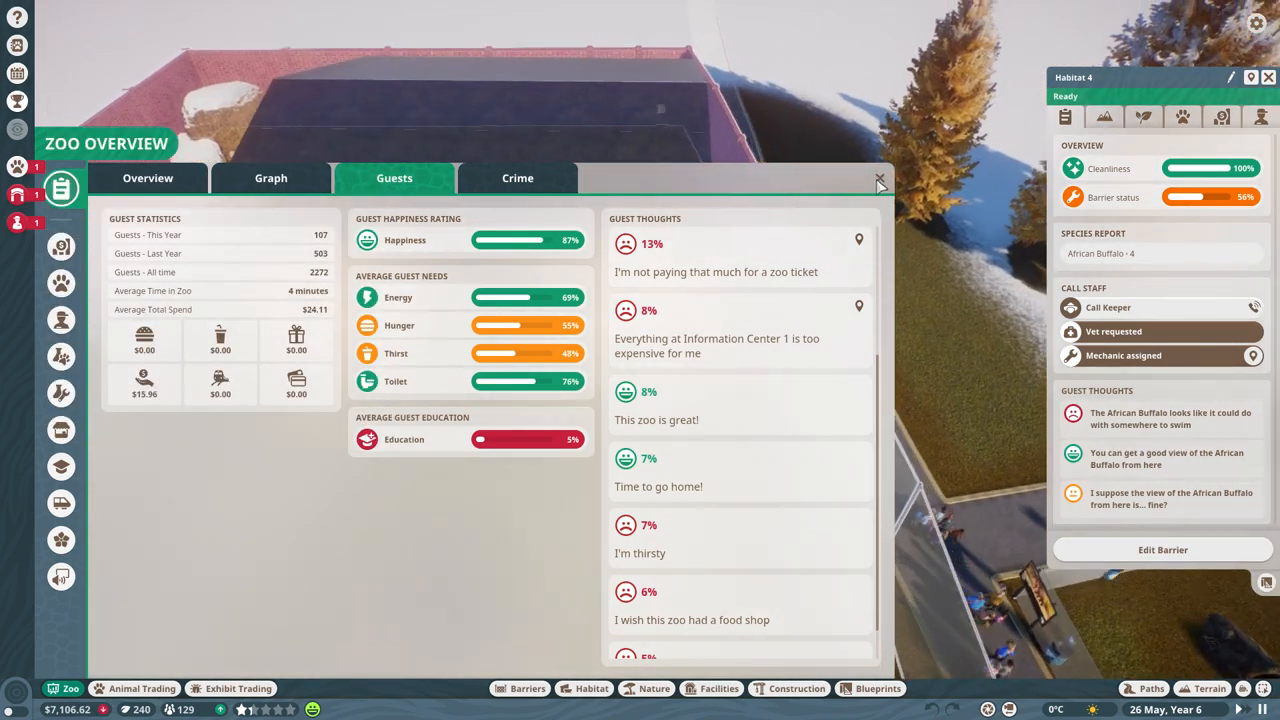
click(880, 180)
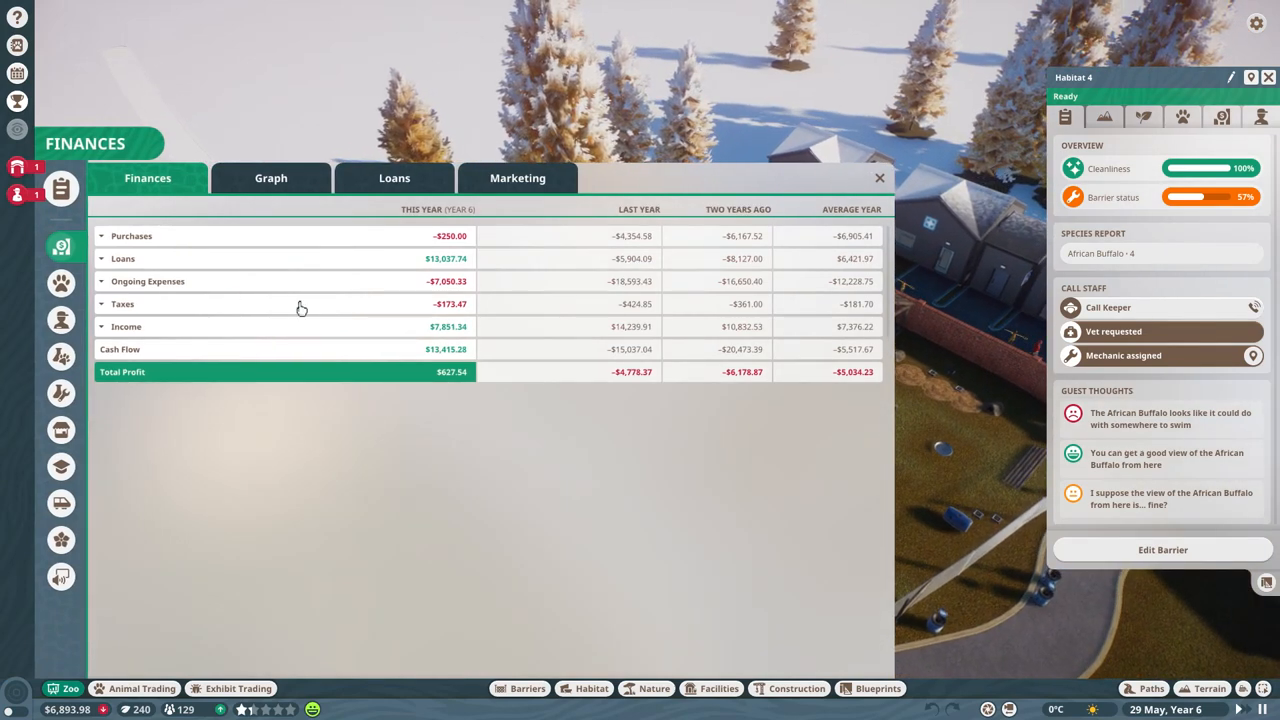
Check Ongoing Expenses, adjust the $20,000 loan's repayment amount, and close Finances.
click(100, 280)
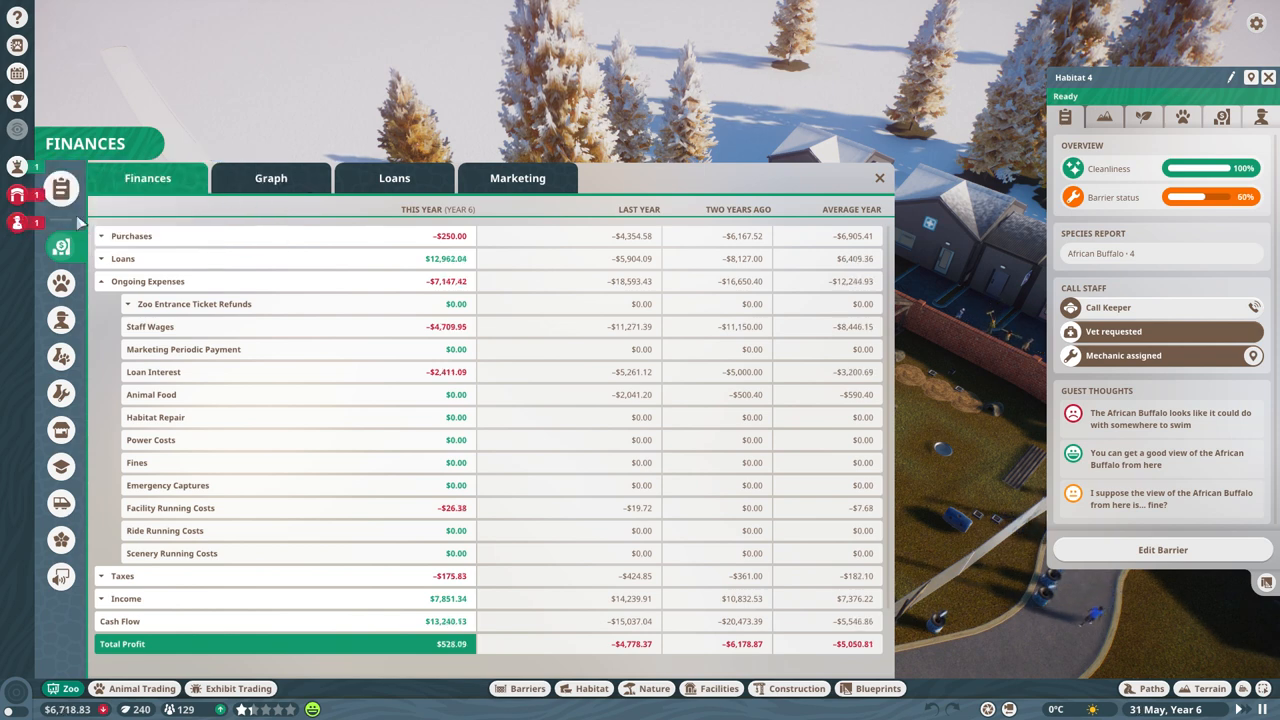
click(394, 178)
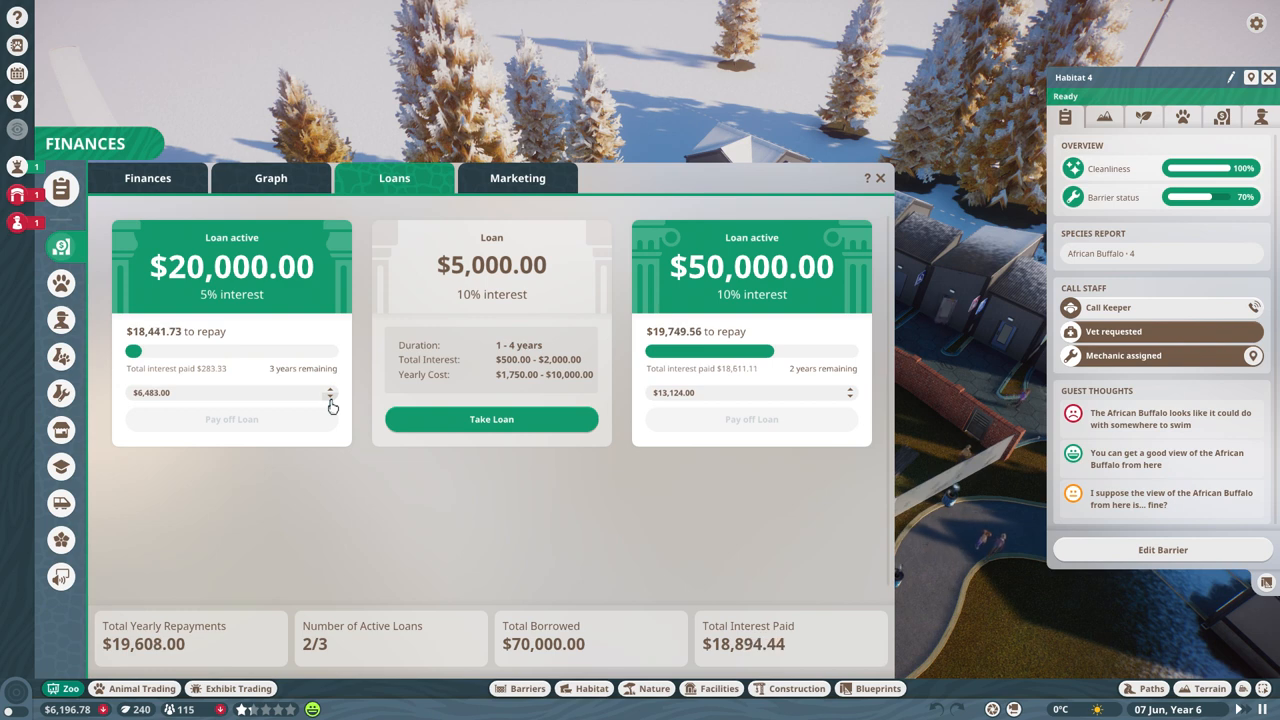
click(330, 396)
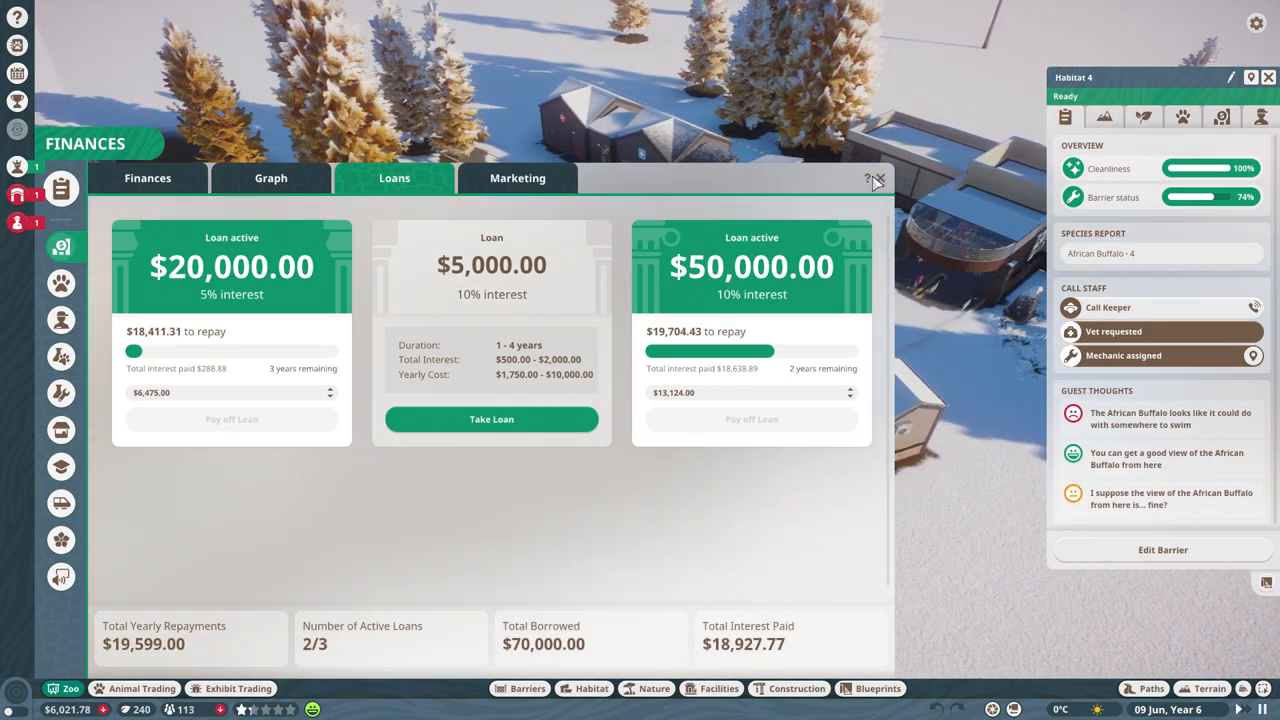
click(876, 180)
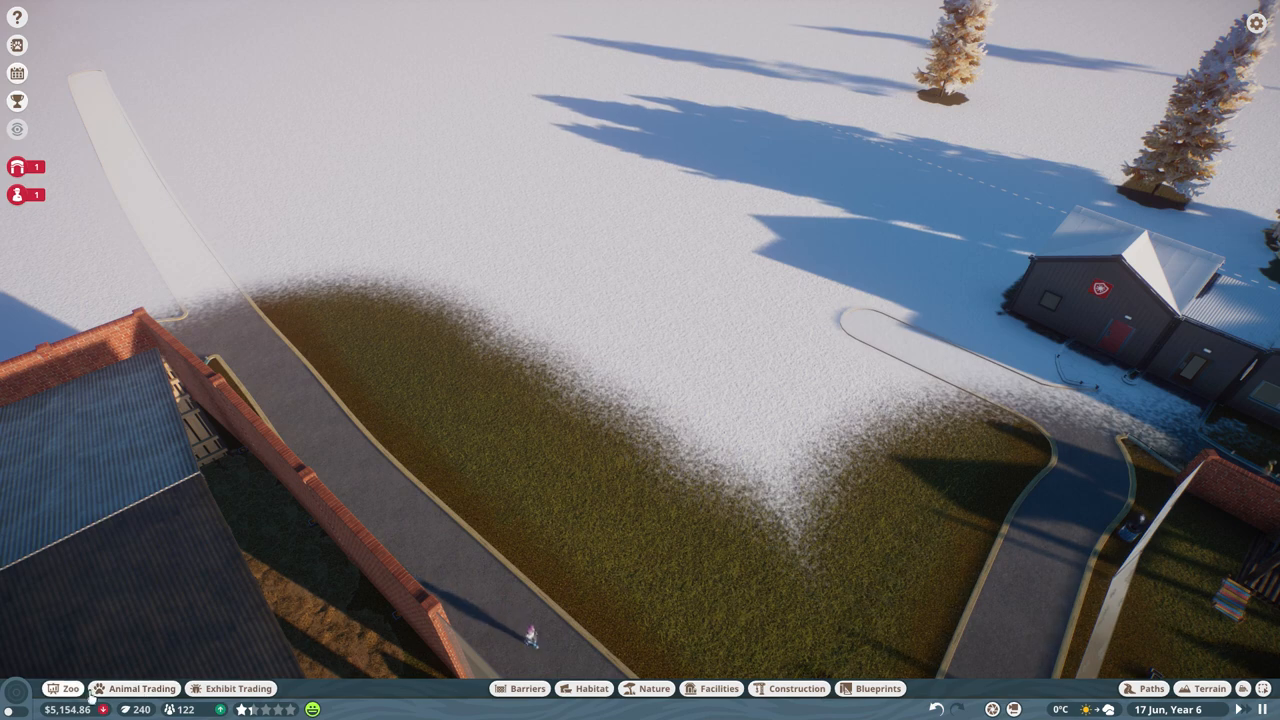
Glance at the active loans again, then bring up the animal market.
click(520, 688)
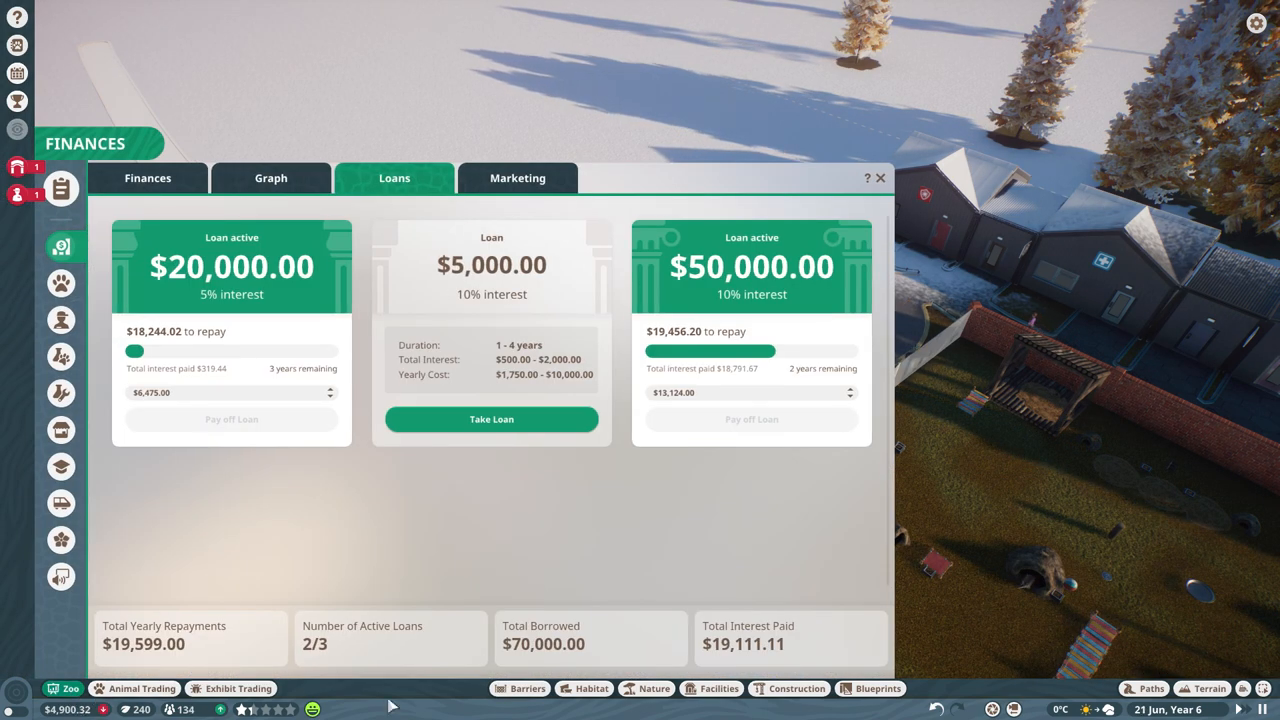
click(880, 178)
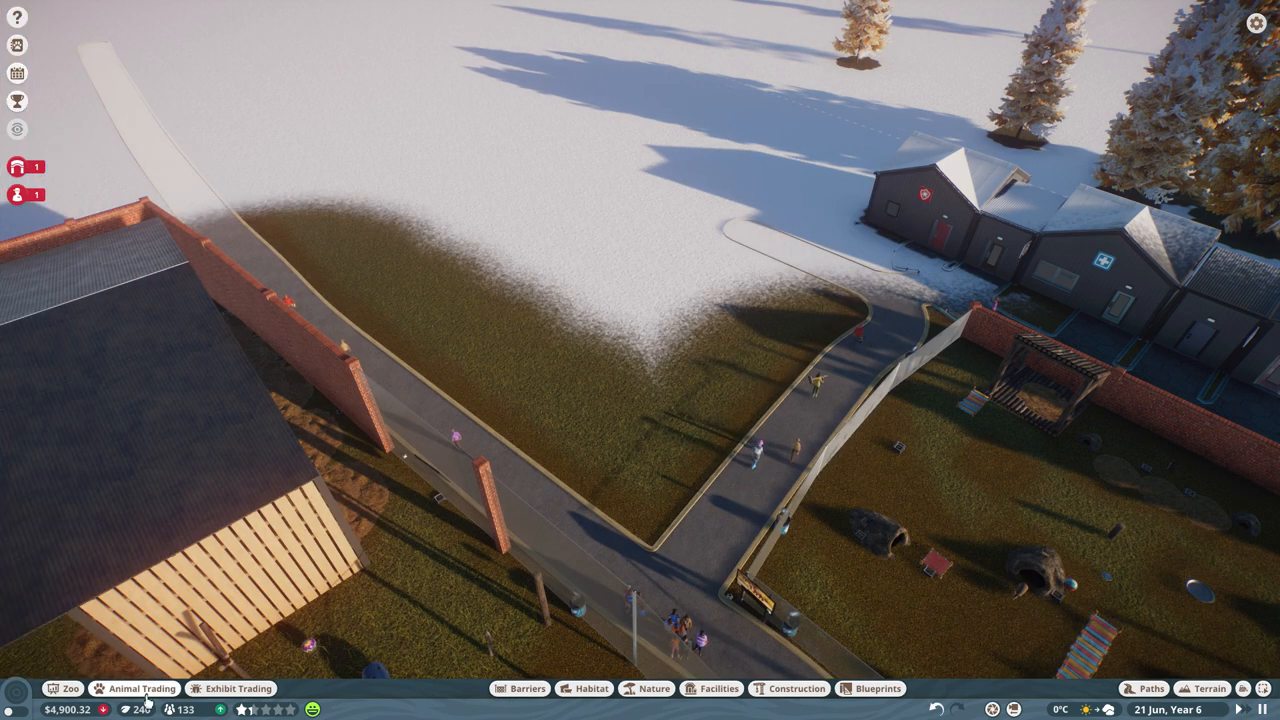
click(134, 688)
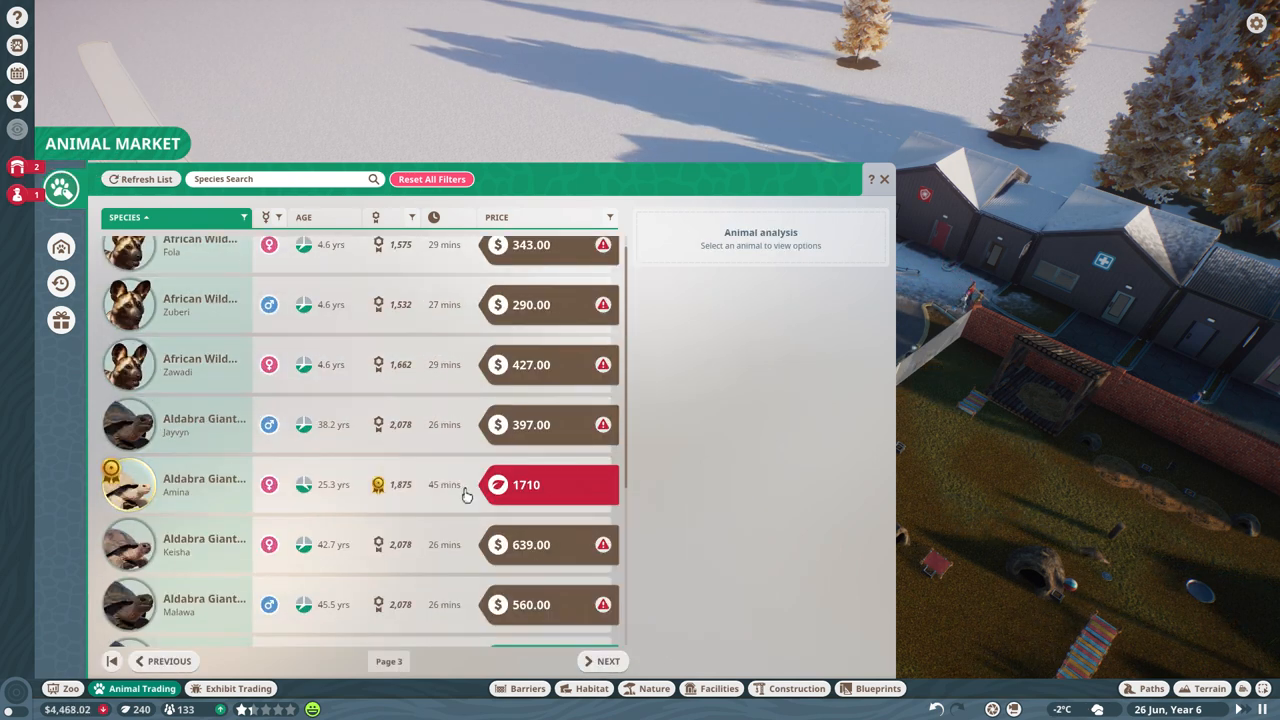
View the $389 Aldabra Giant Tortoise listing and compare it with potential mates.
scroll(down, 3)
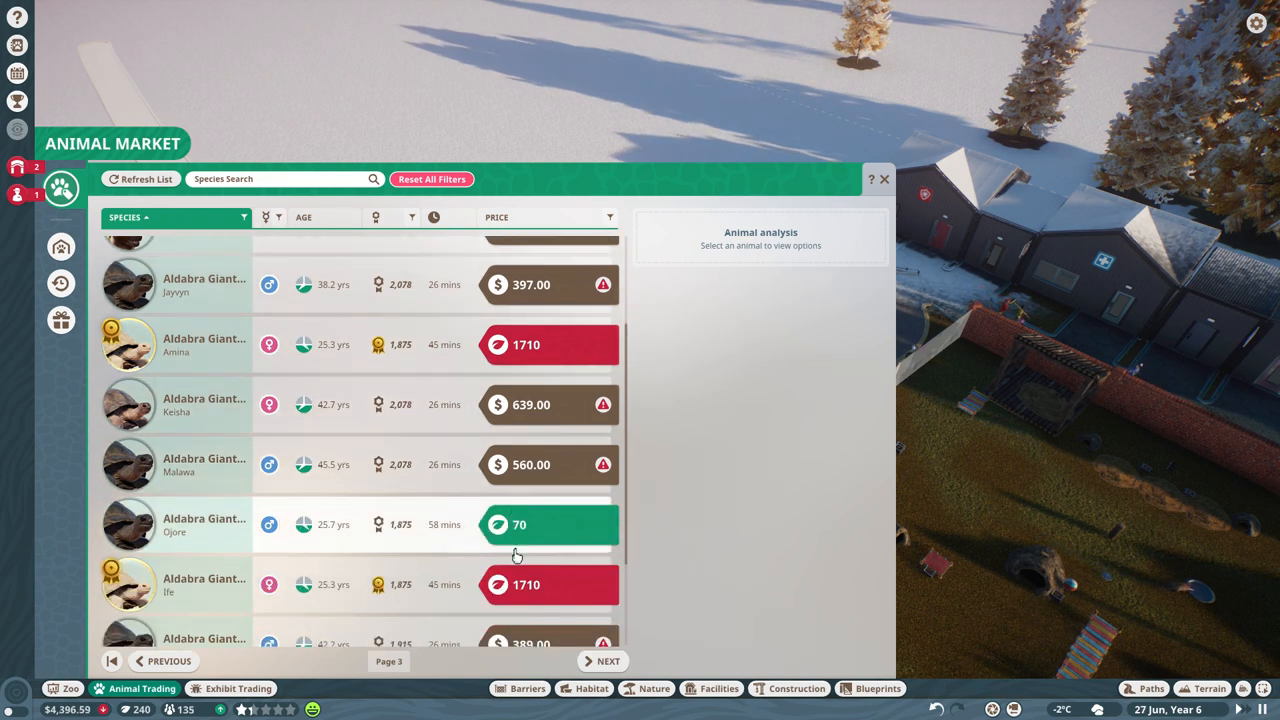
scroll(down, 3)
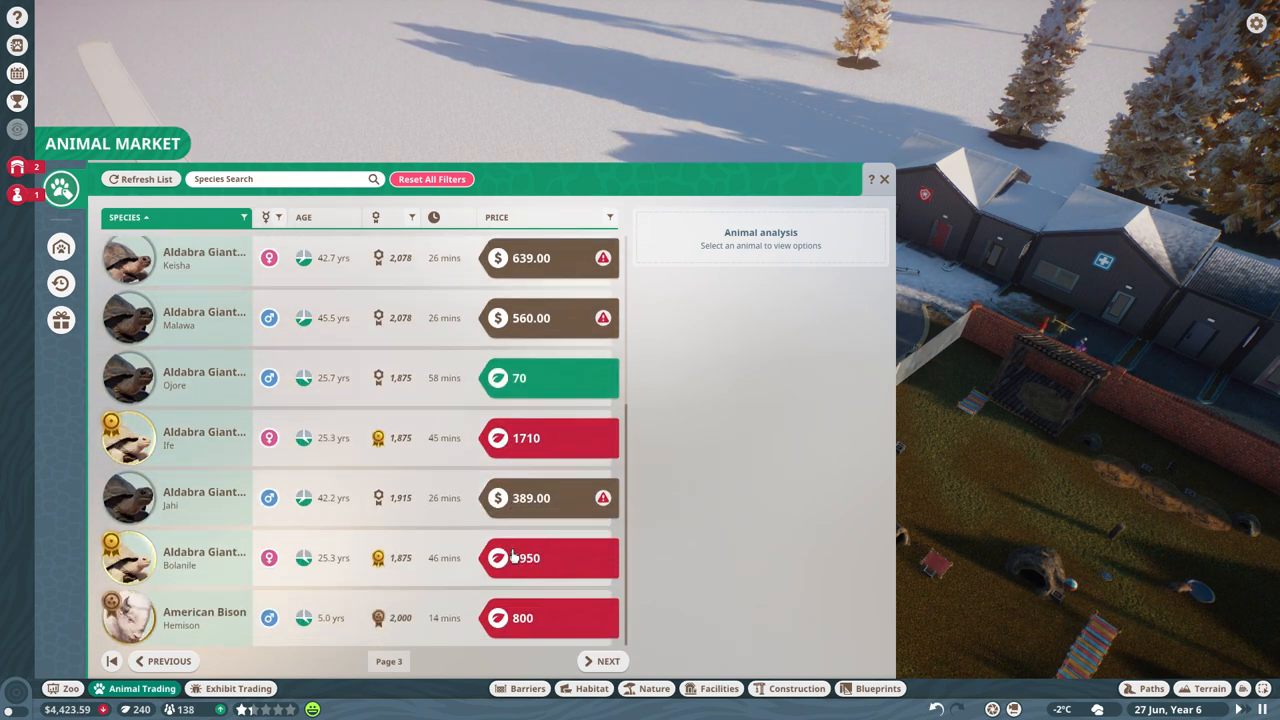
click(204, 496)
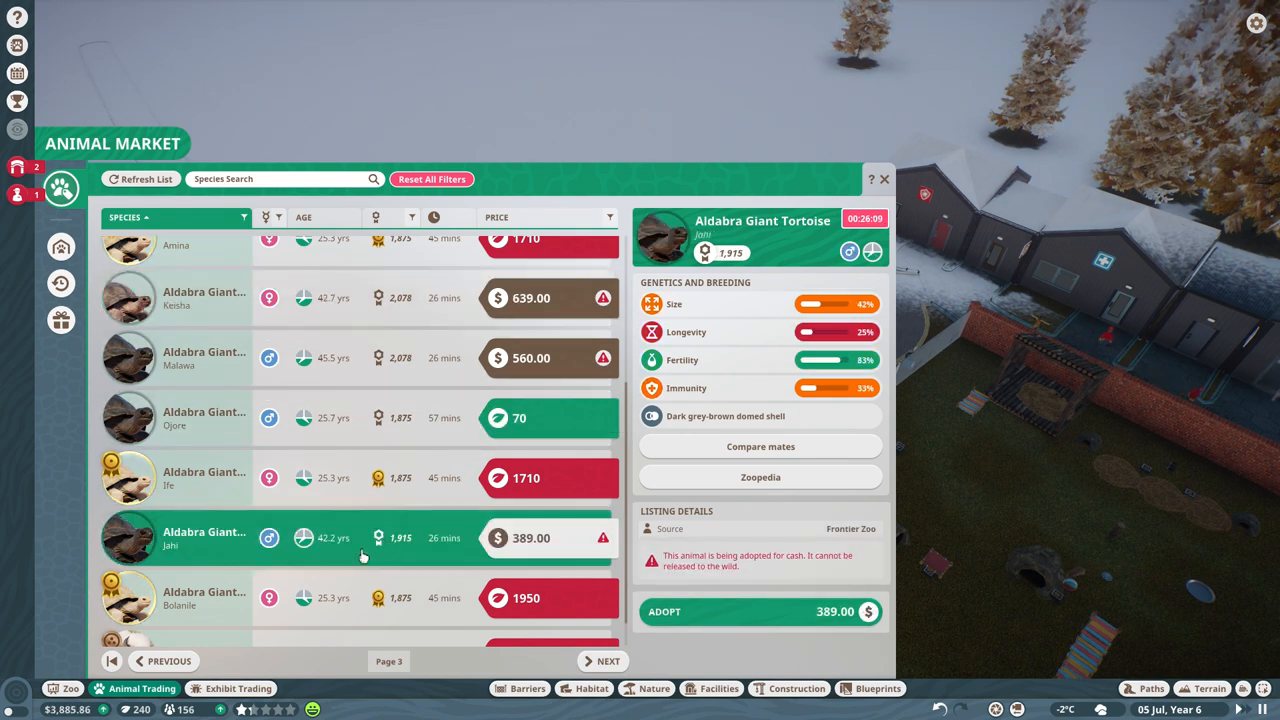
mouse_move(684, 458)
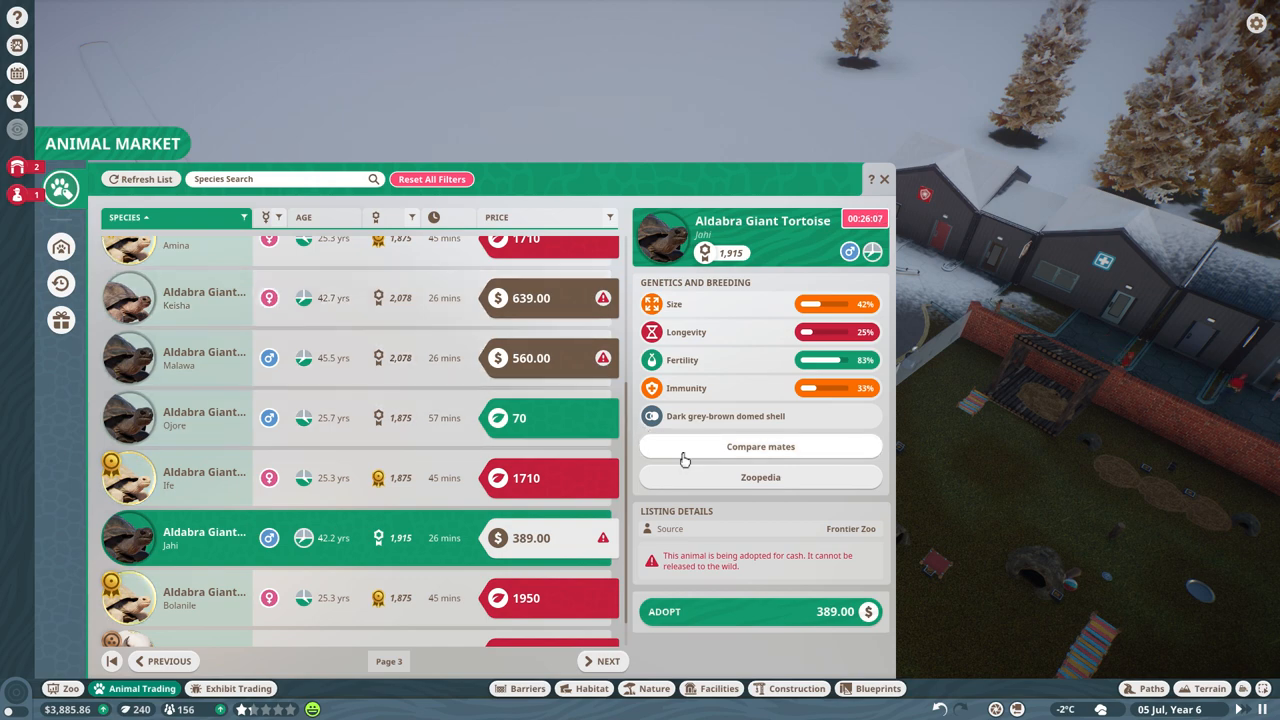
click(760, 446)
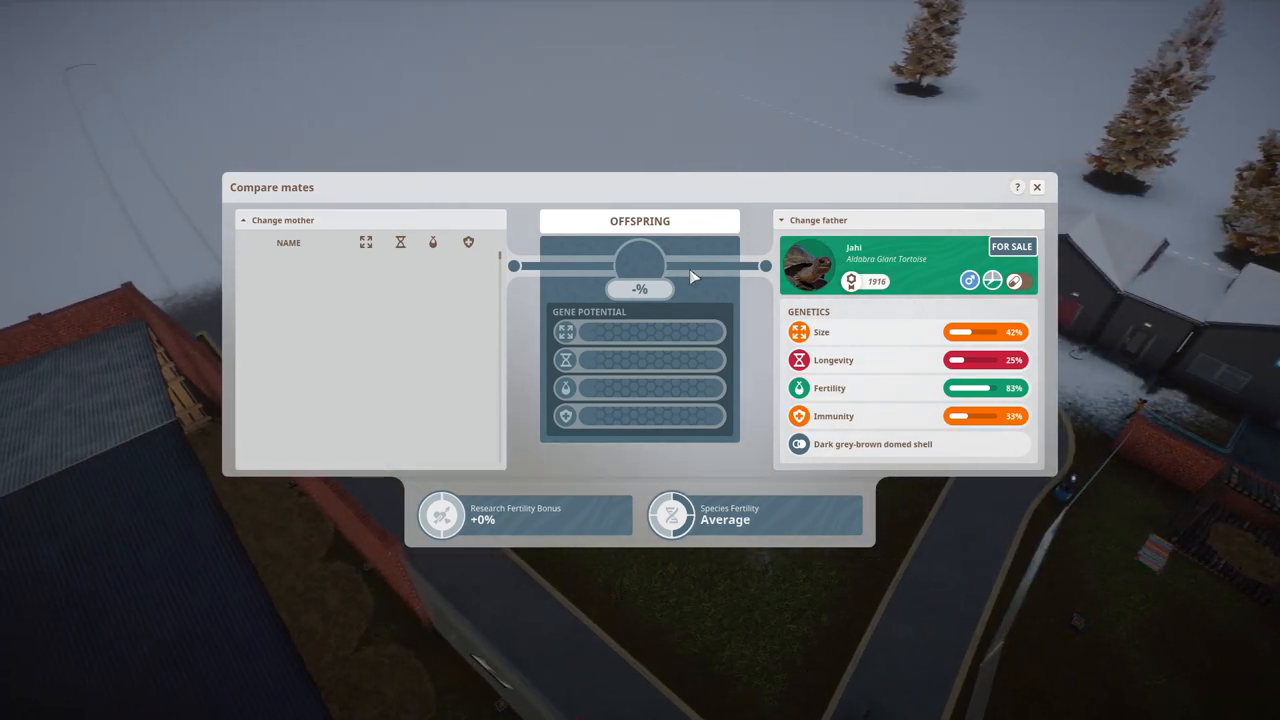
Leave mate comparison, find the $389 Aldabra Giant Tortoise on a later page and adopt it.
click(1036, 188)
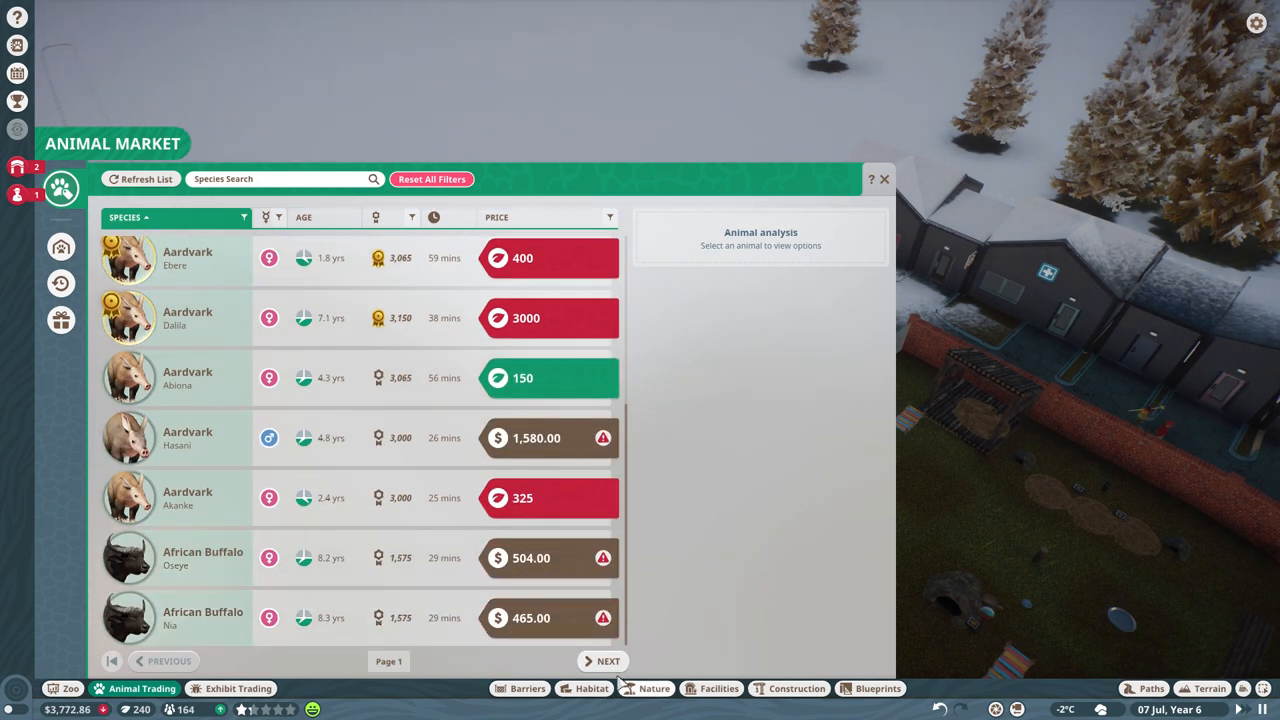
click(608, 660)
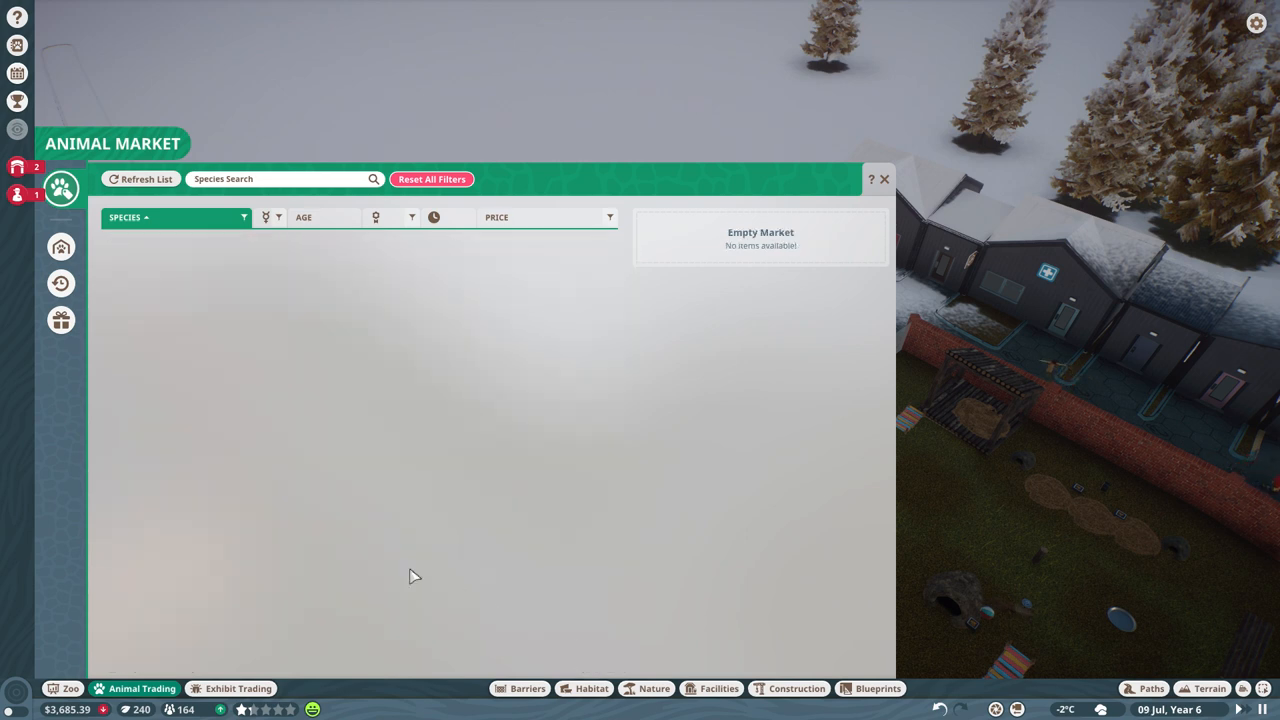
click(140, 180)
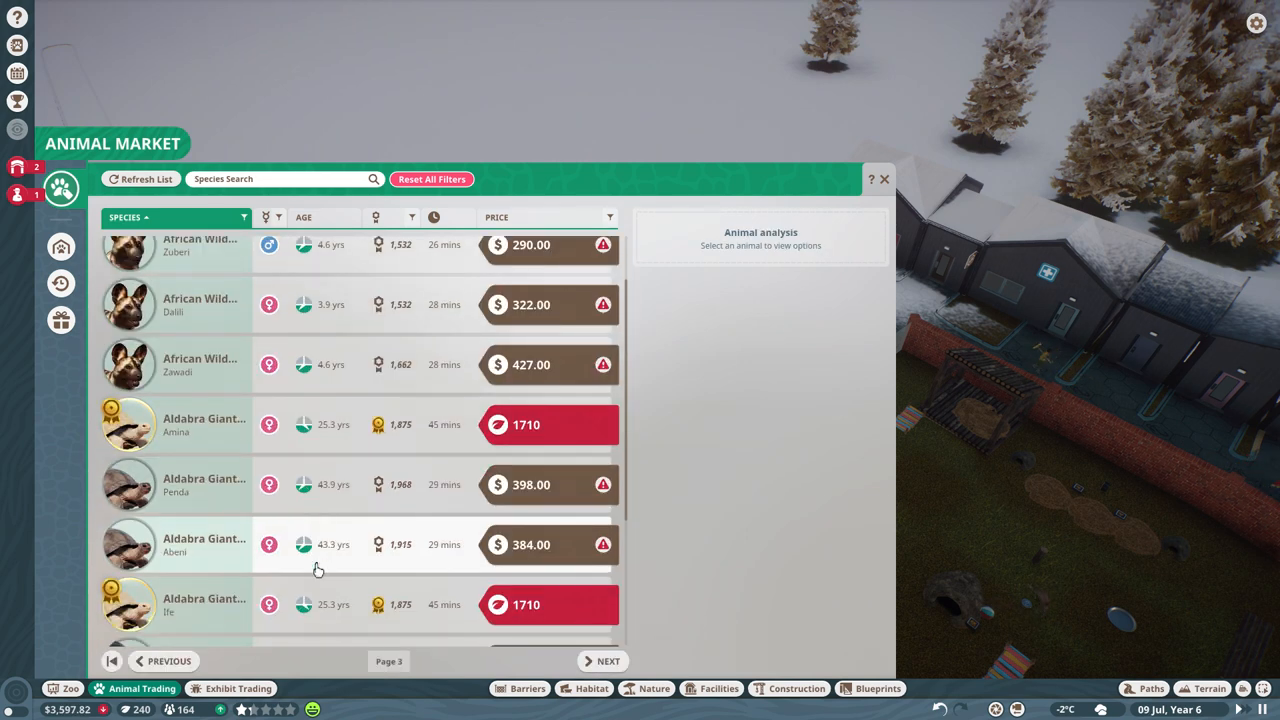
scroll(down, 3)
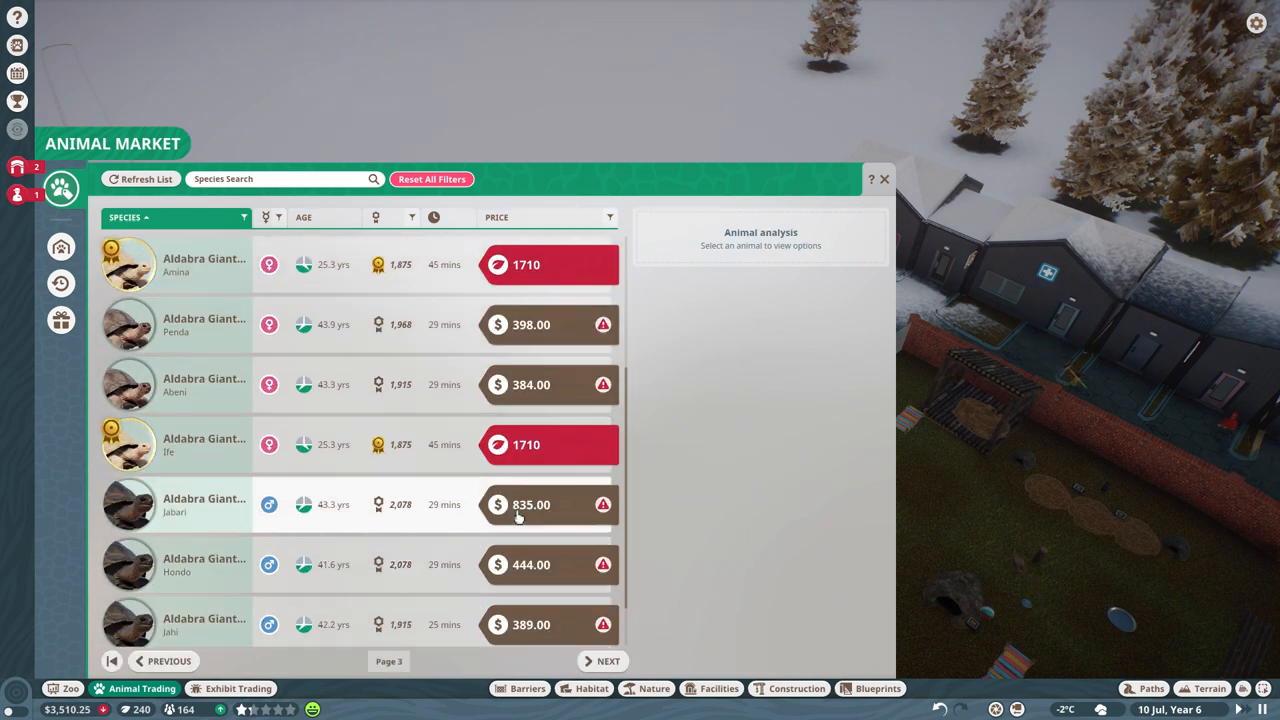
scroll(down, 3)
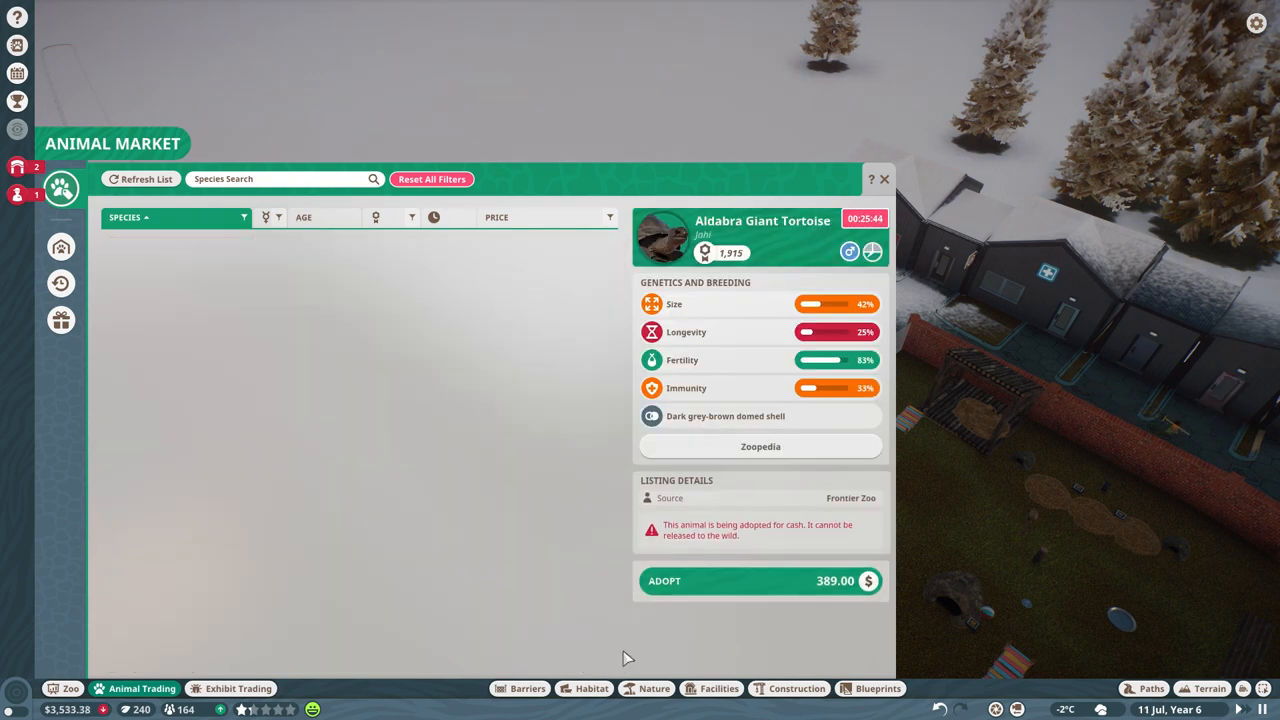
click(760, 580)
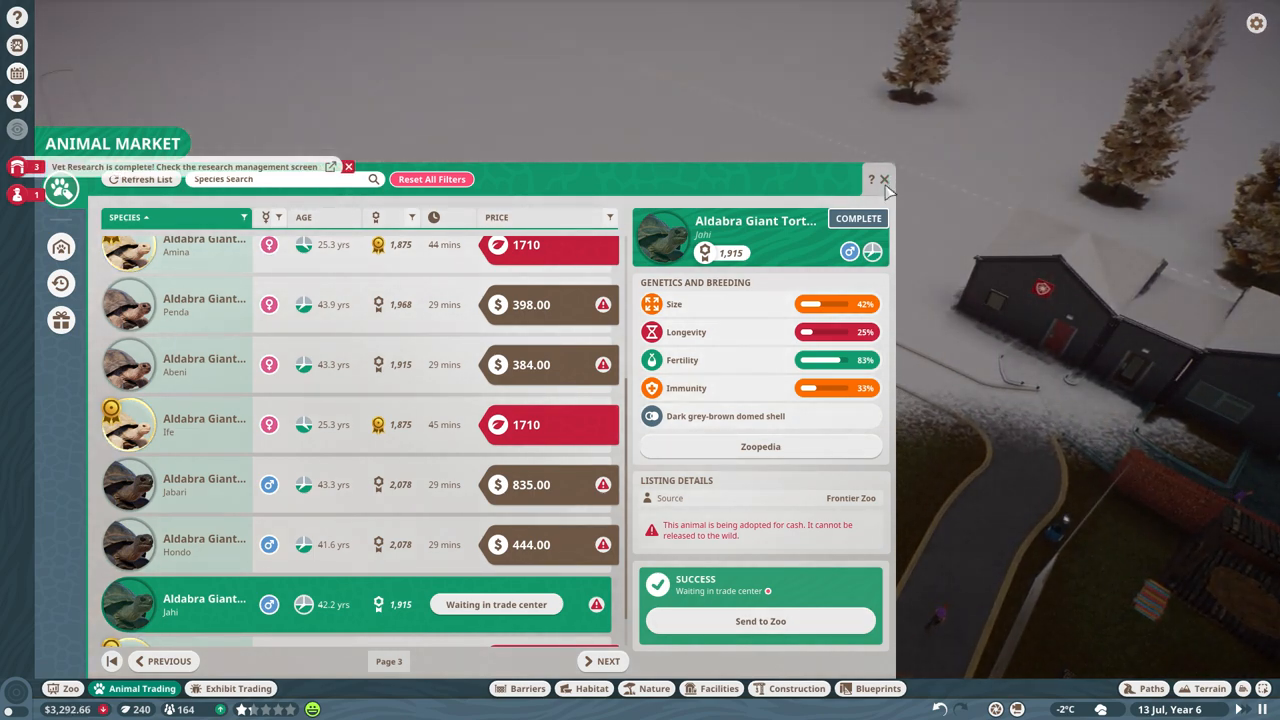
Close the animal market and bring up the completed research notification.
click(884, 180)
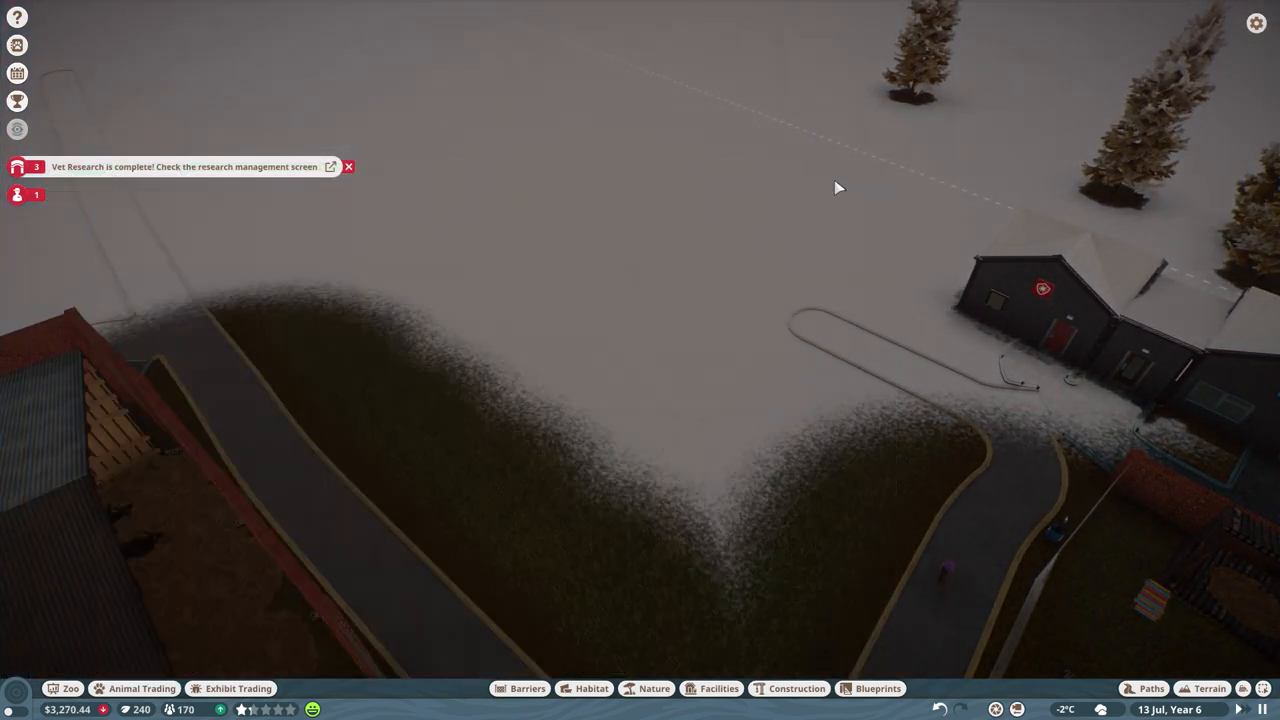
click(16, 166)
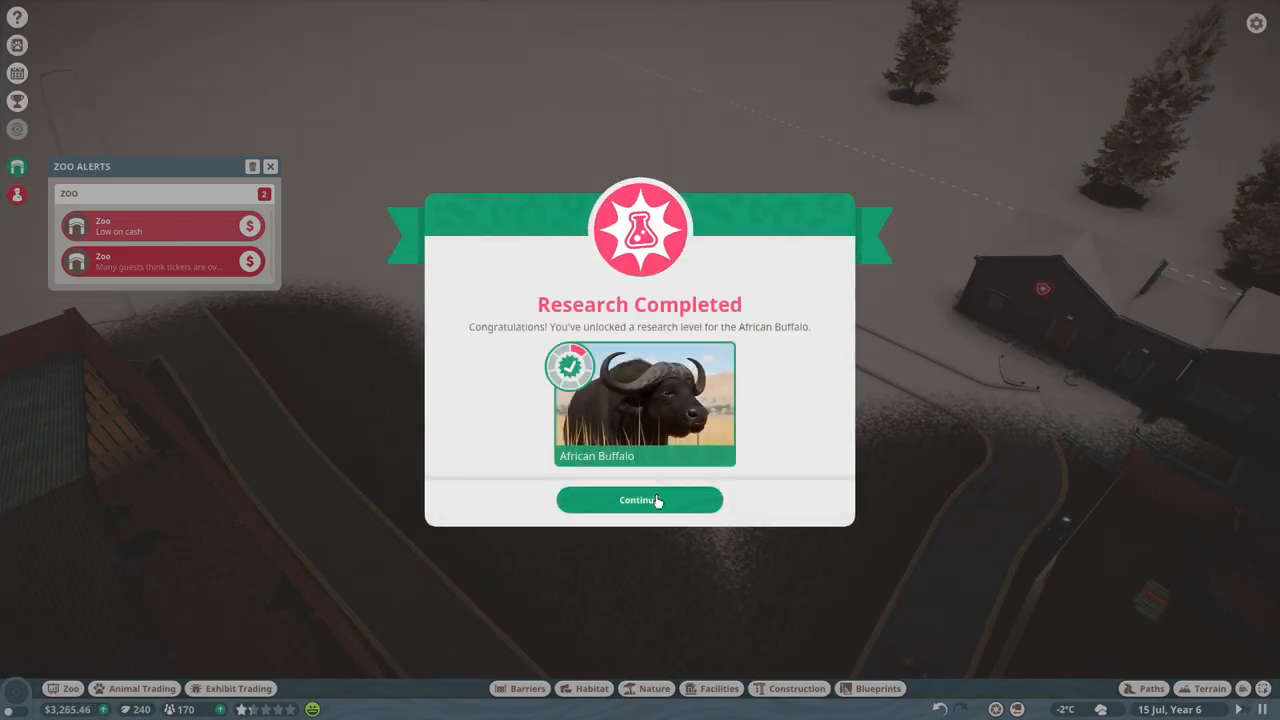
Acknowledge the African Buffalo research, lower tickets to $7 adult and $5 child, and check animal alerts.
click(640, 500)
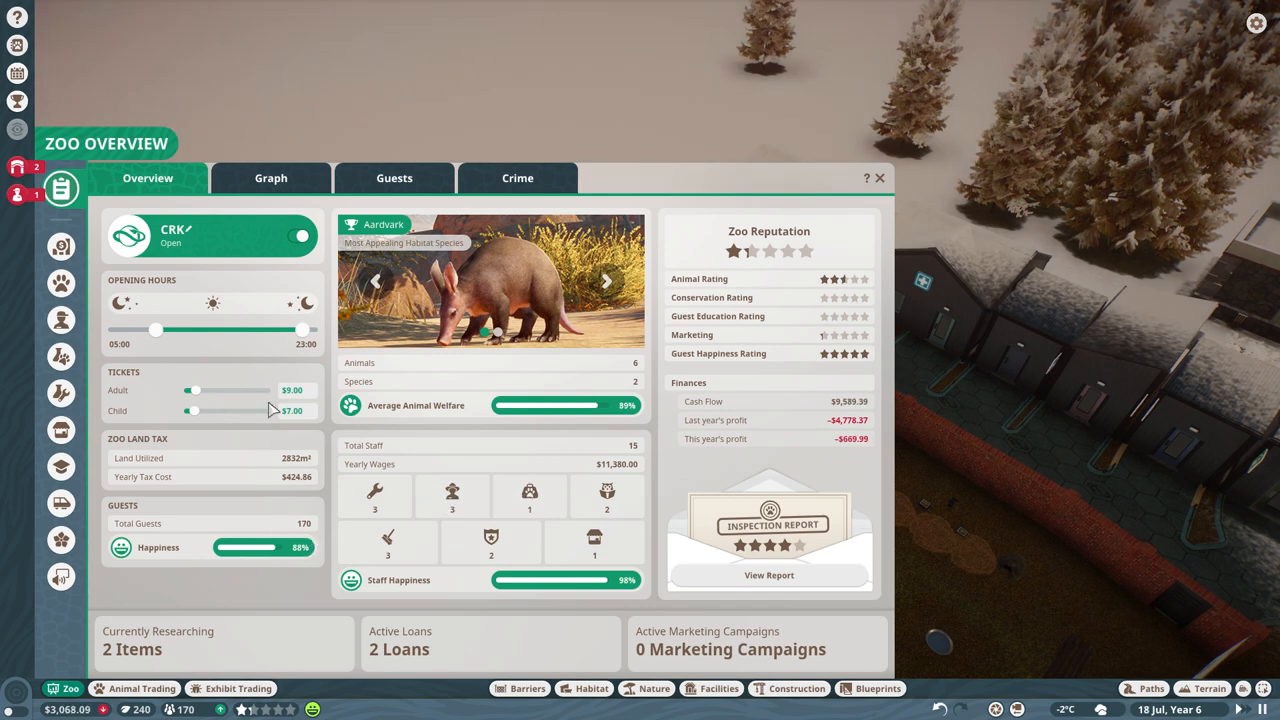
click(292, 390)
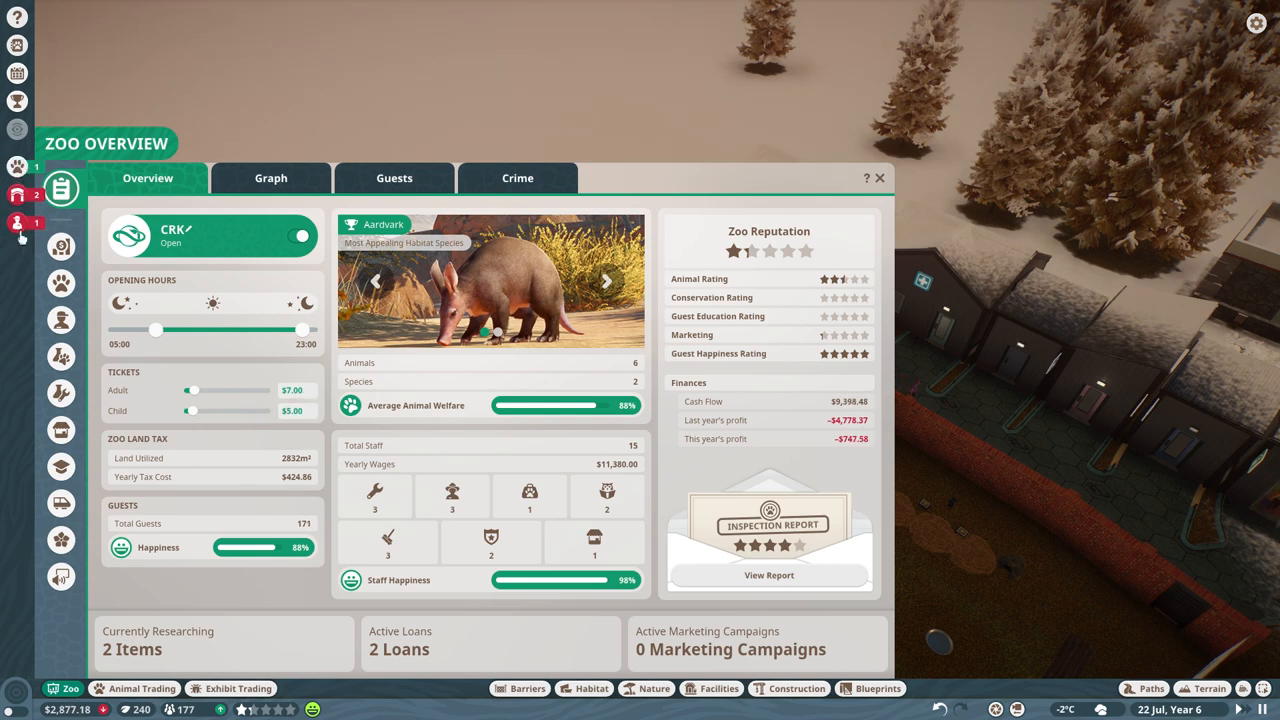
click(16, 196)
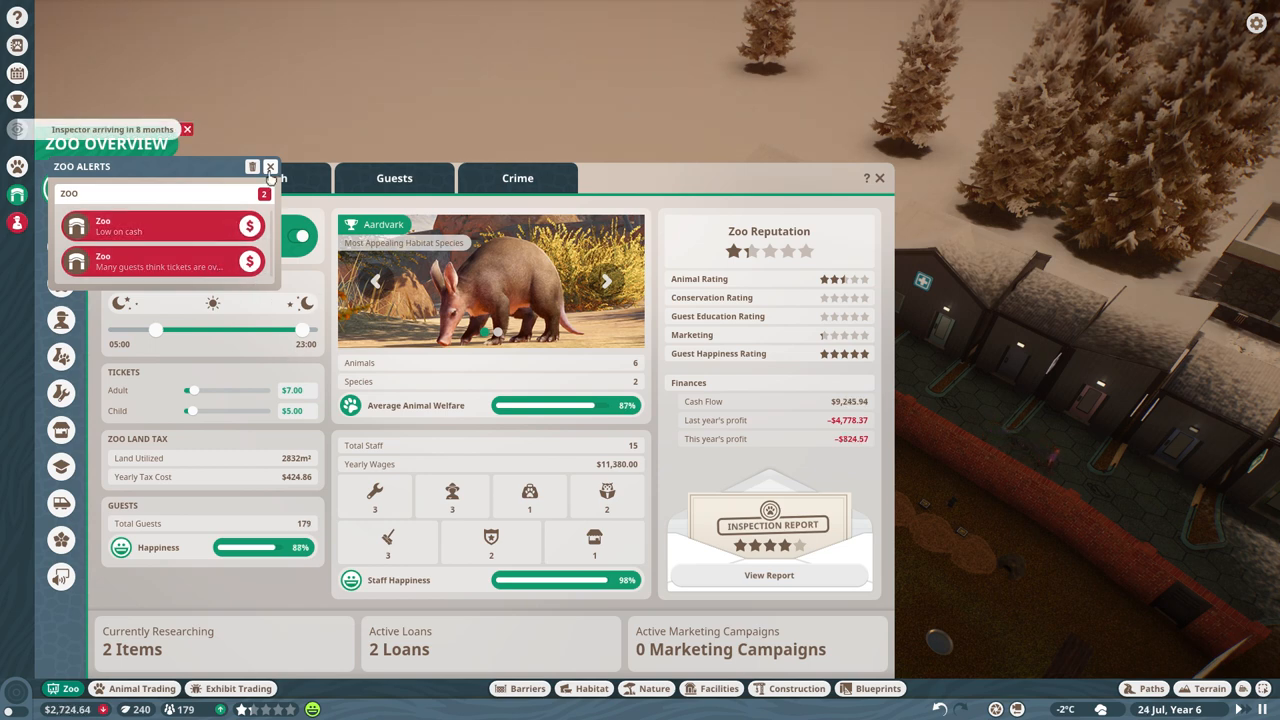
click(270, 168)
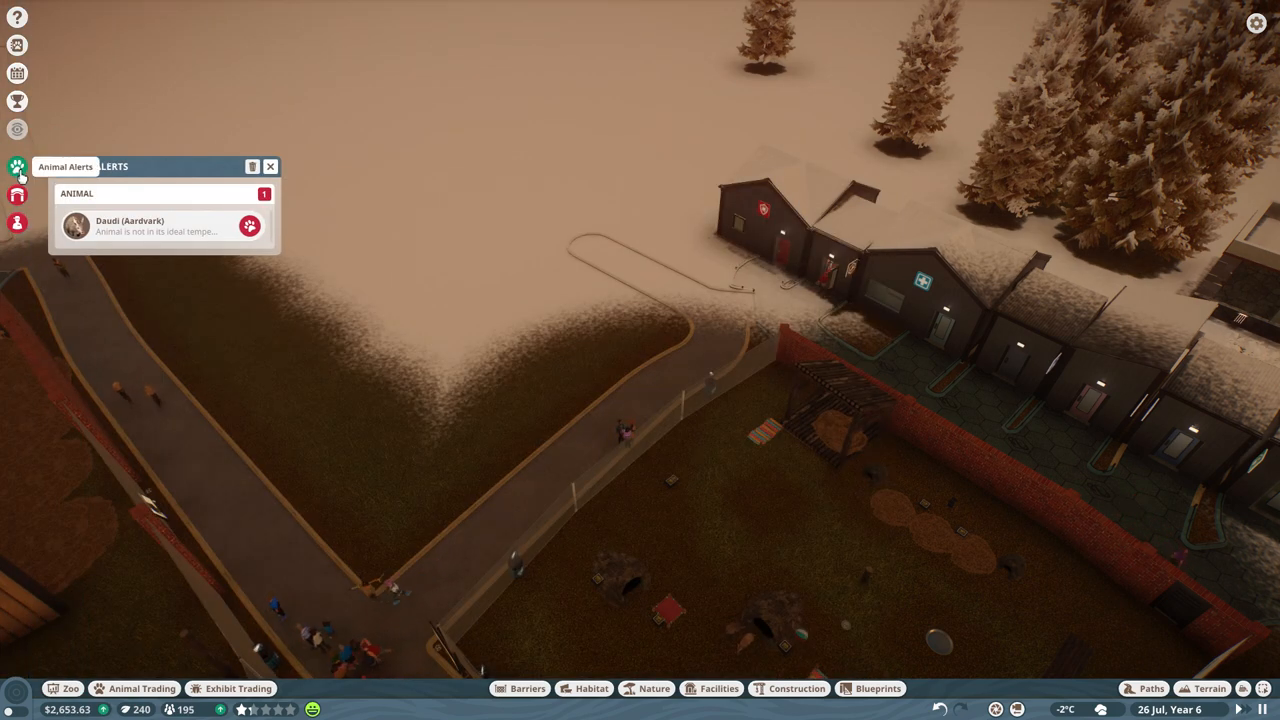
Go to aardvark Daudi flagged for poor temperature welfare, glancing at the animal and exhibit markets.
click(160, 226)
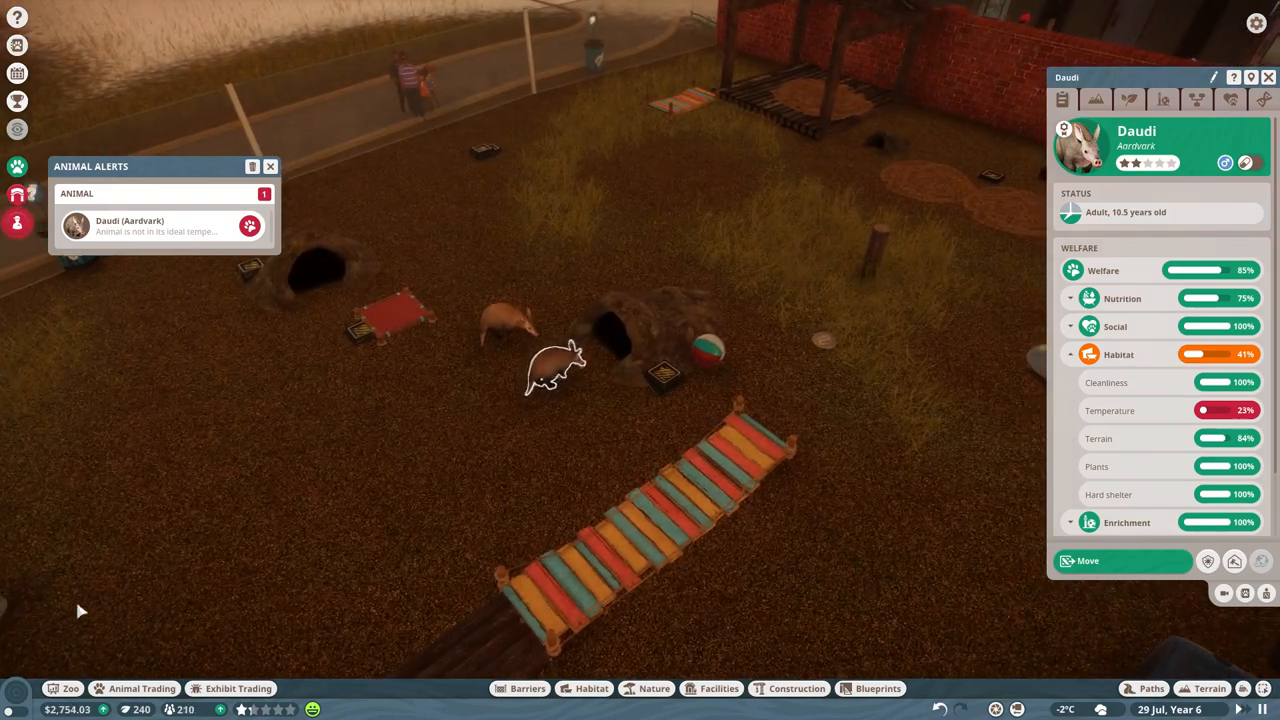
click(142, 688)
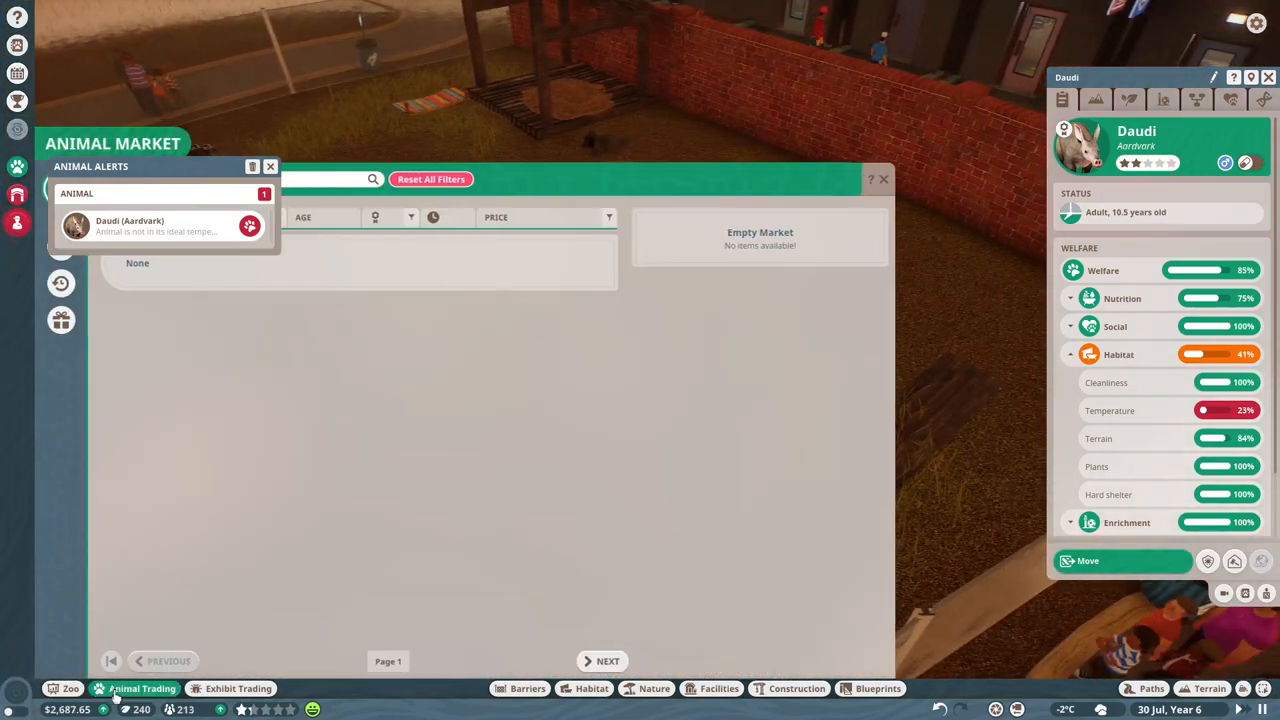
click(238, 688)
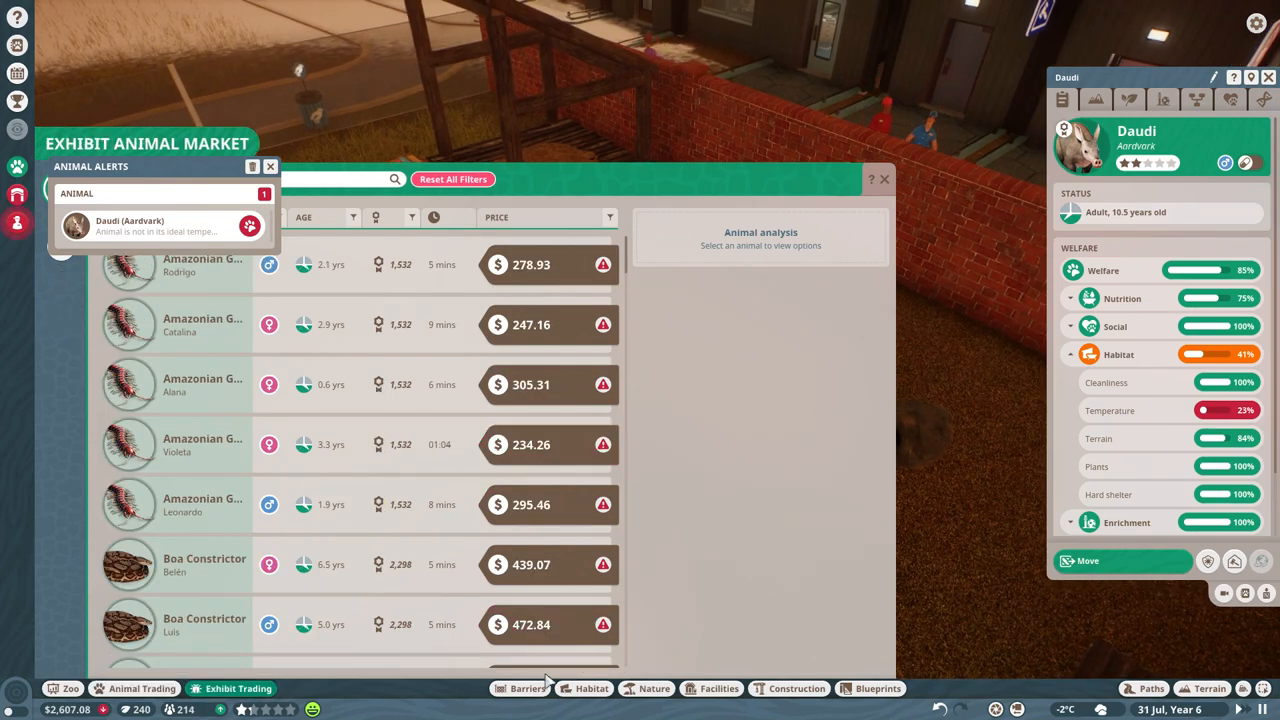
Place a temperature-control cooler by the Wooden Basic Shelter in Daudi's habitat.
click(592, 688)
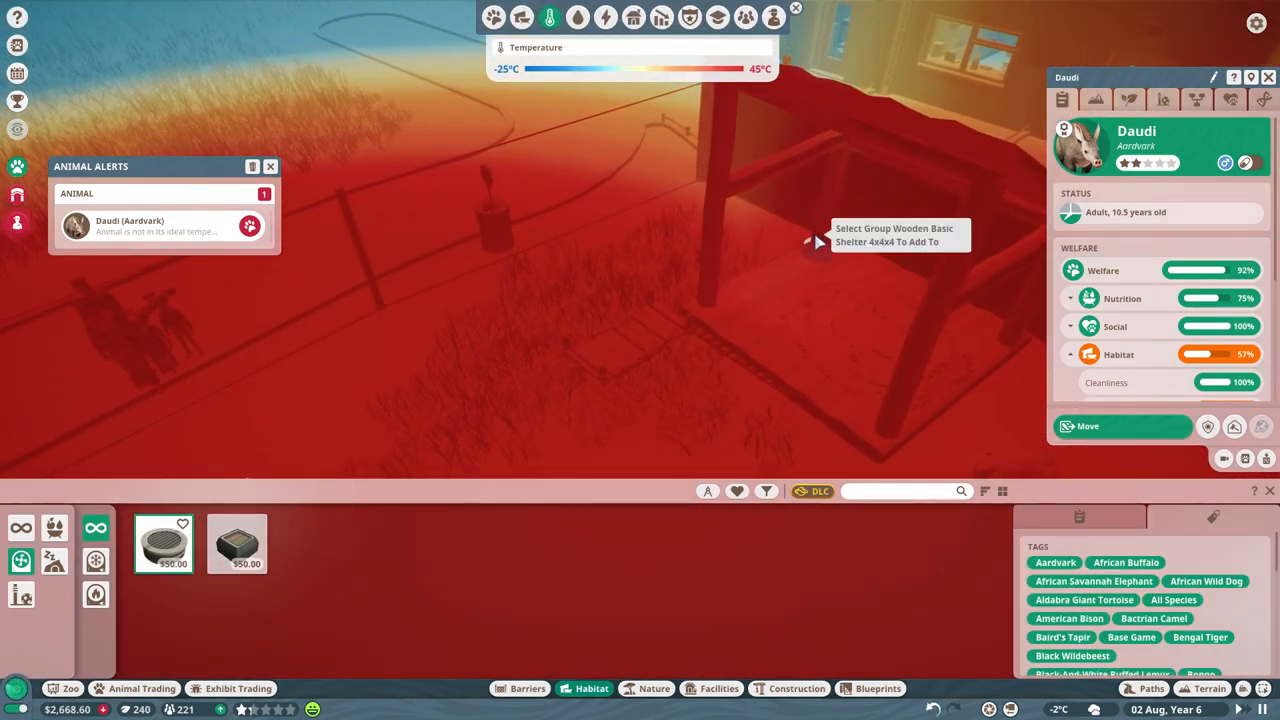
click(810, 240)
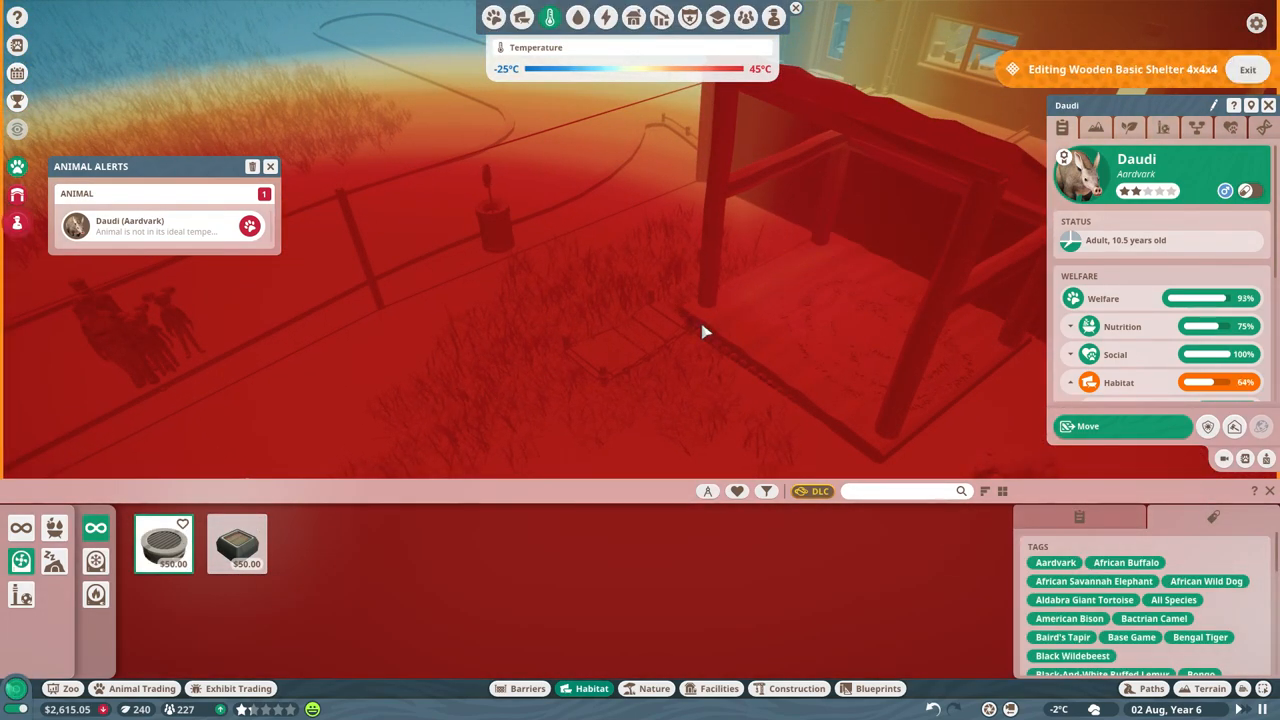
click(764, 236)
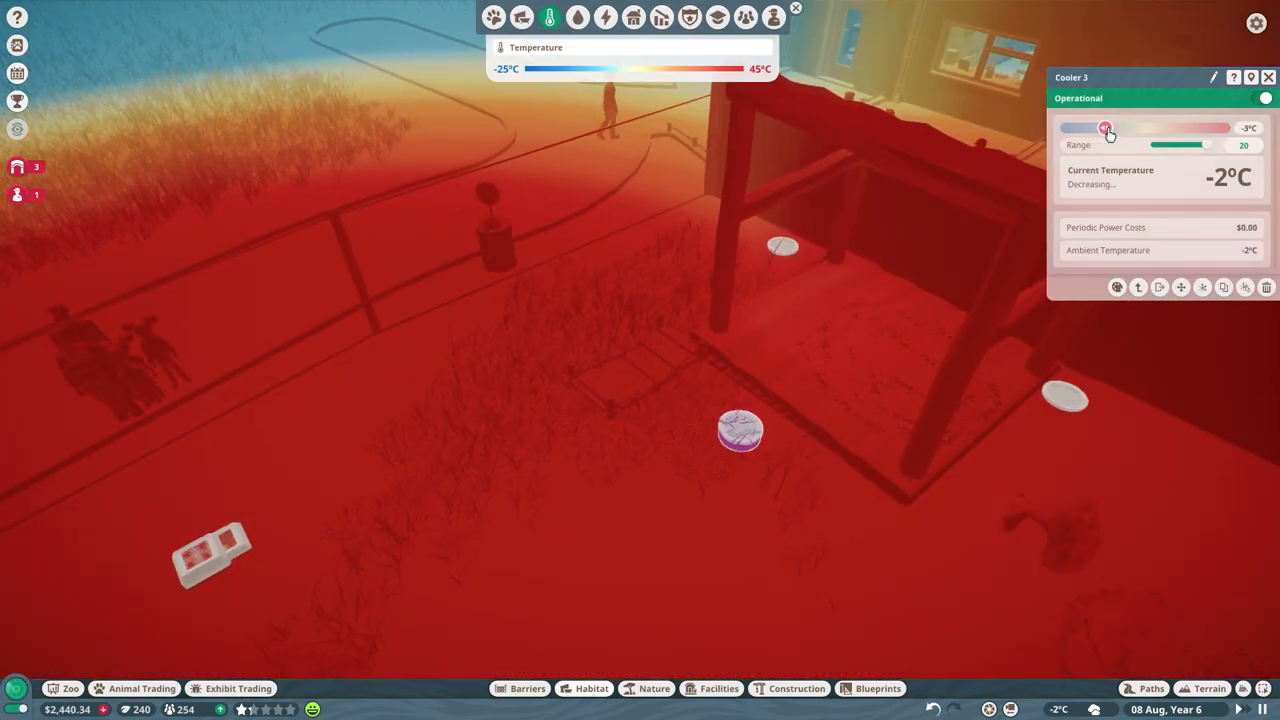
Set the target temperatures of the three coolers in the aardvark habitat.
drag(1106, 128, 1100, 128)
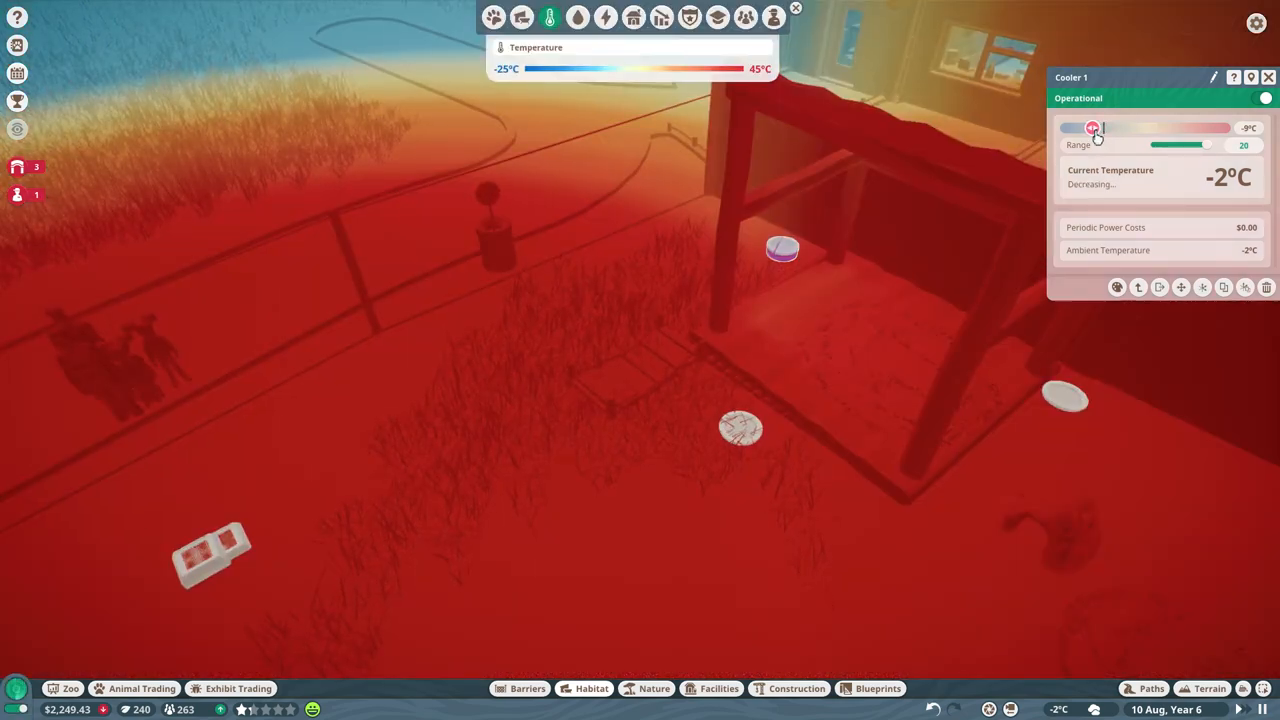
drag(1092, 128, 1104, 128)
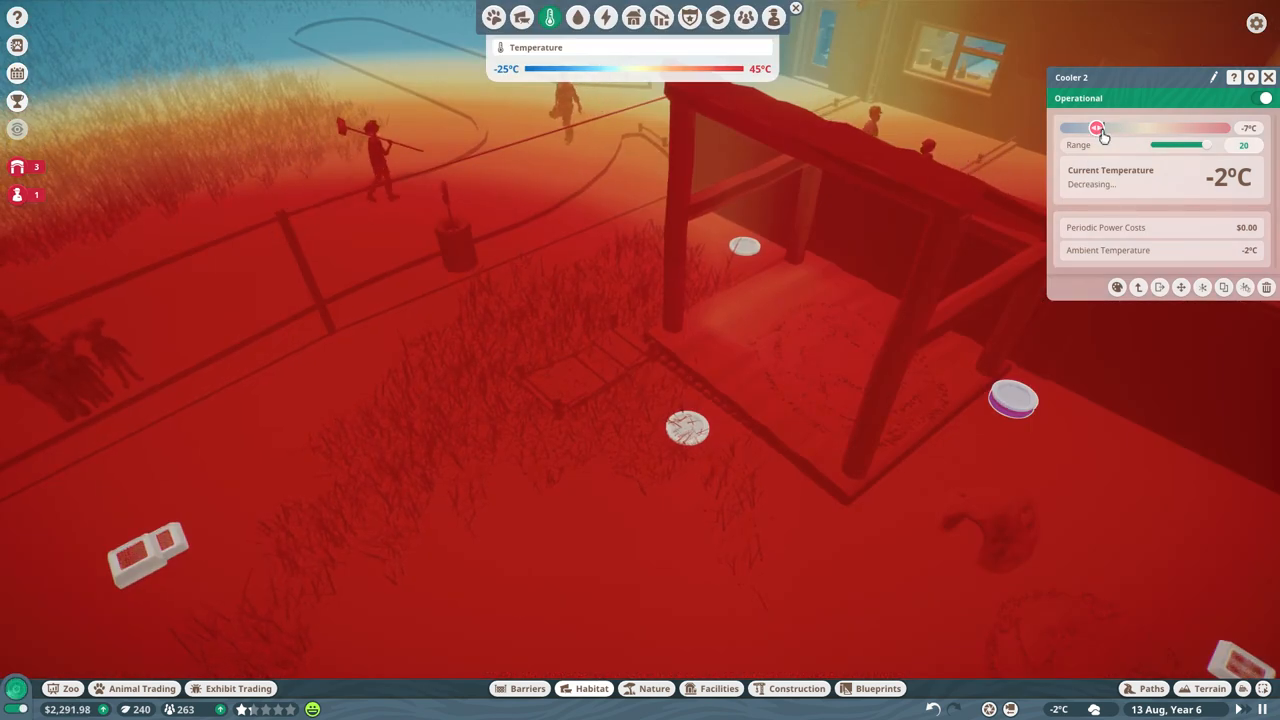
drag(1096, 128, 1100, 128)
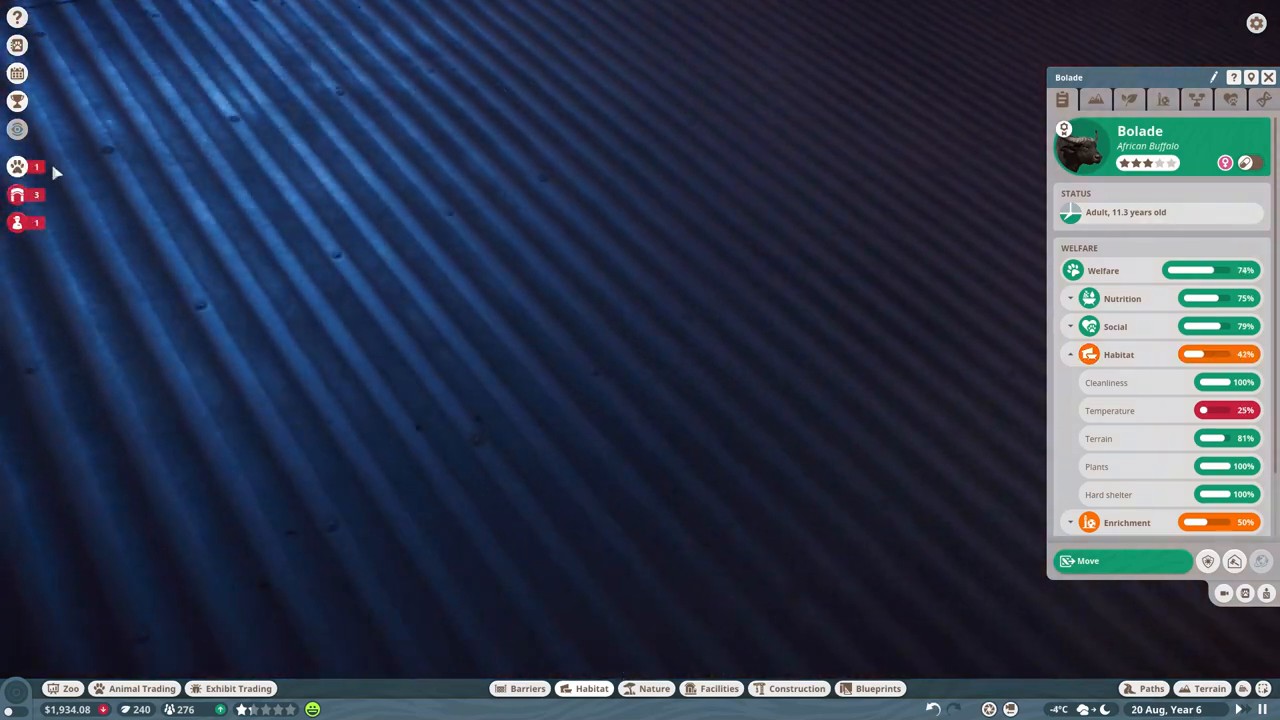
Close Bolade's info panel and browse the Nature, Barriers, Facilities and Habitat build catalogues.
click(1268, 76)
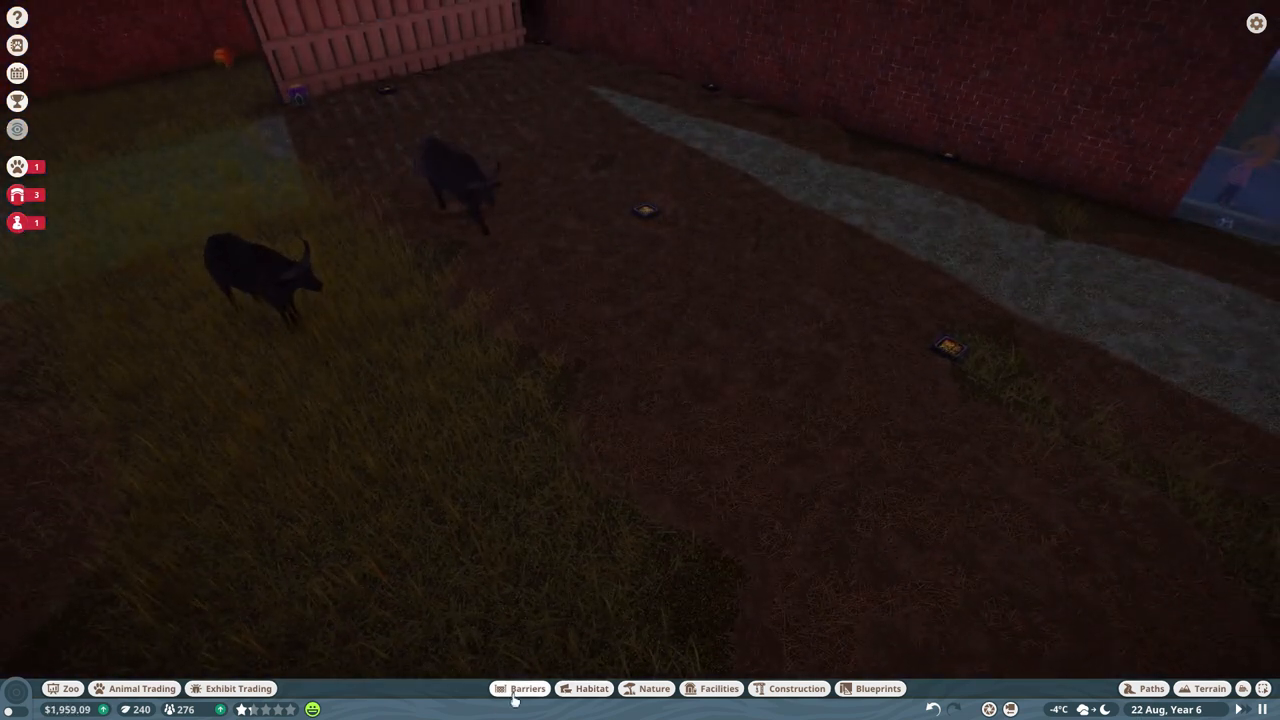
click(654, 688)
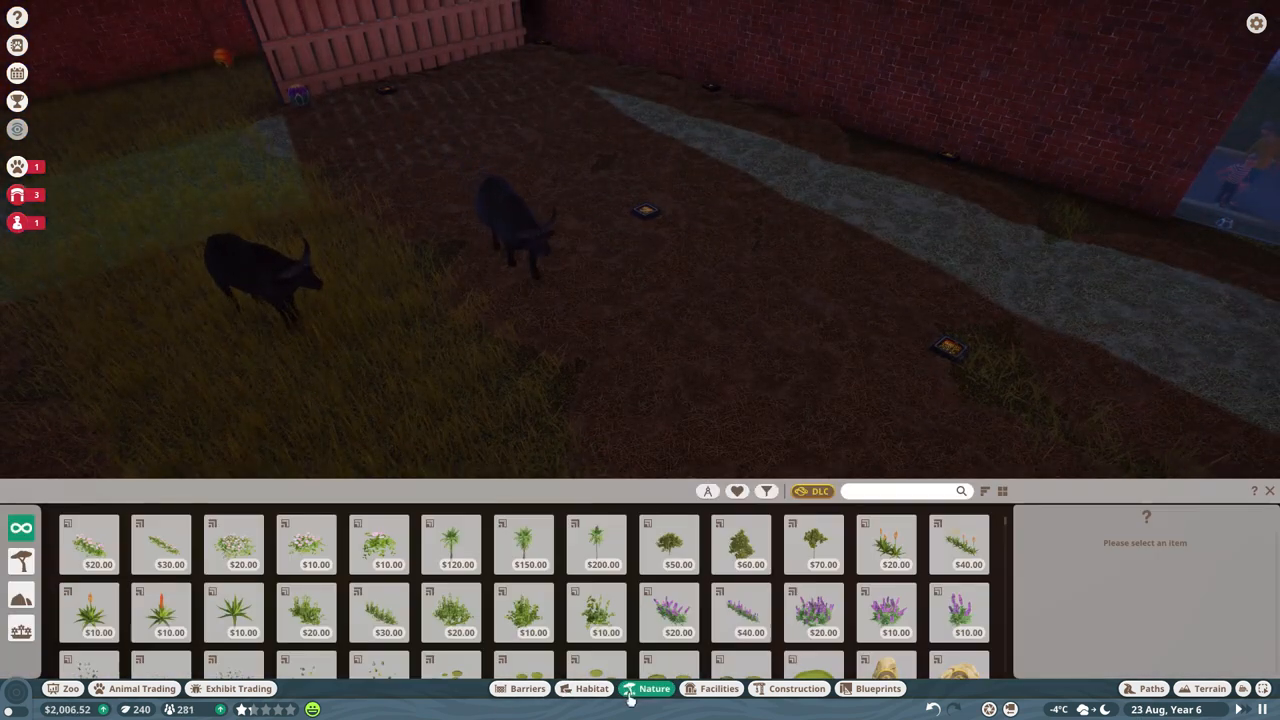
click(528, 688)
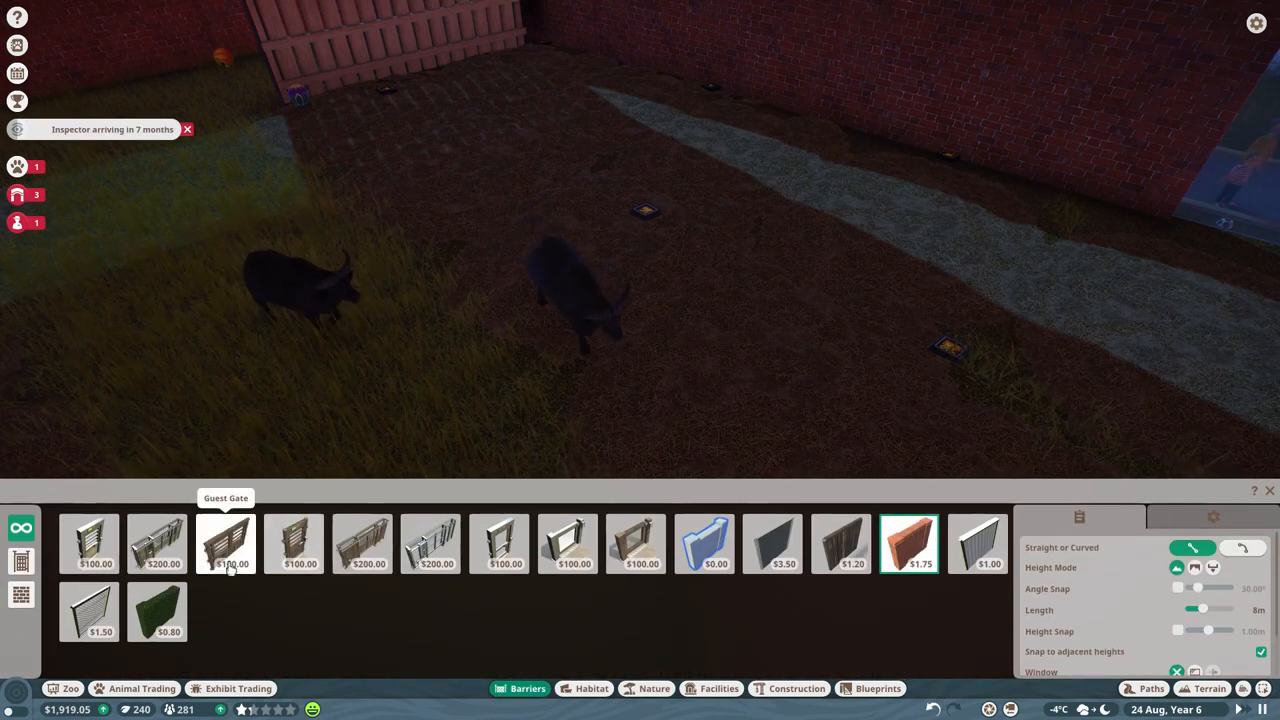
click(654, 688)
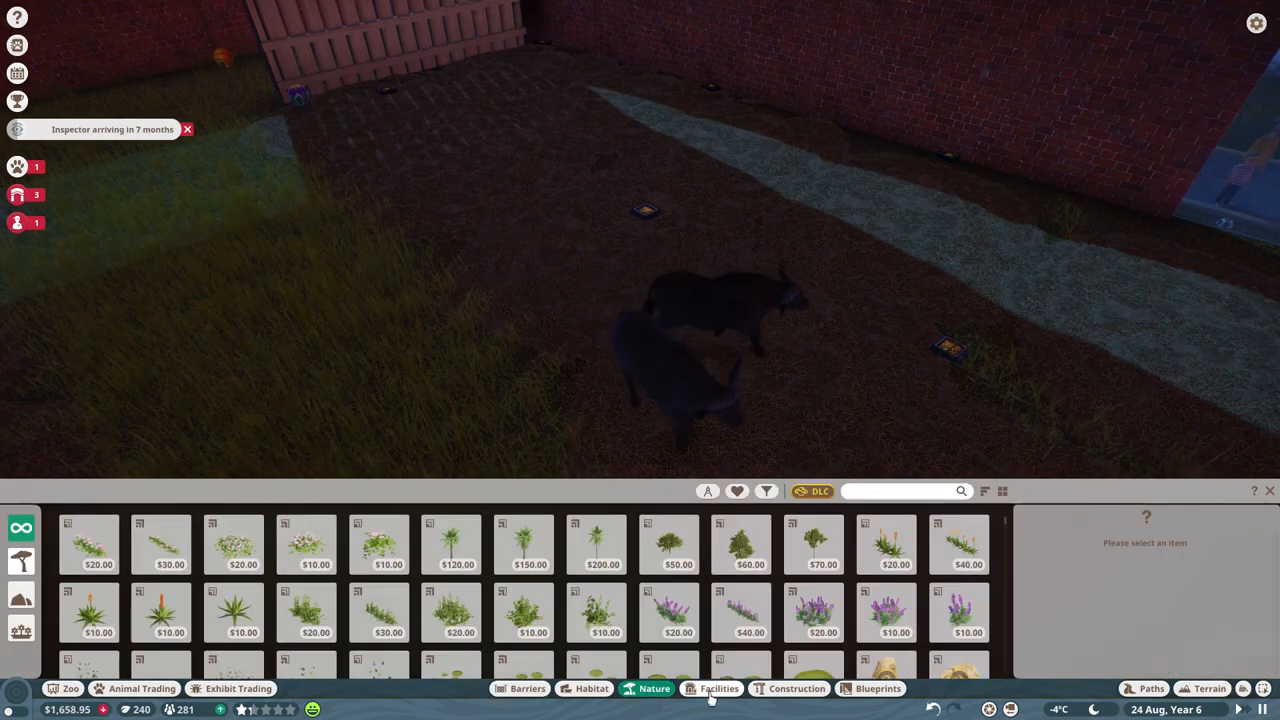
click(718, 688)
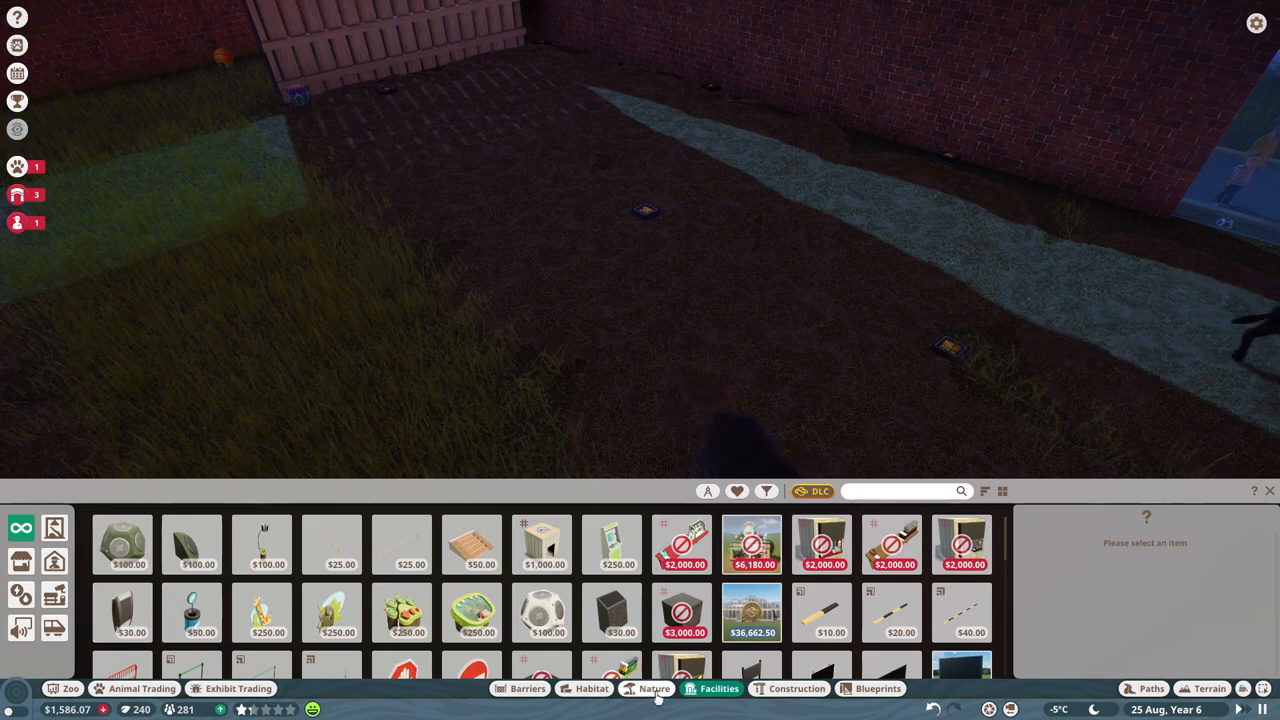
click(592, 688)
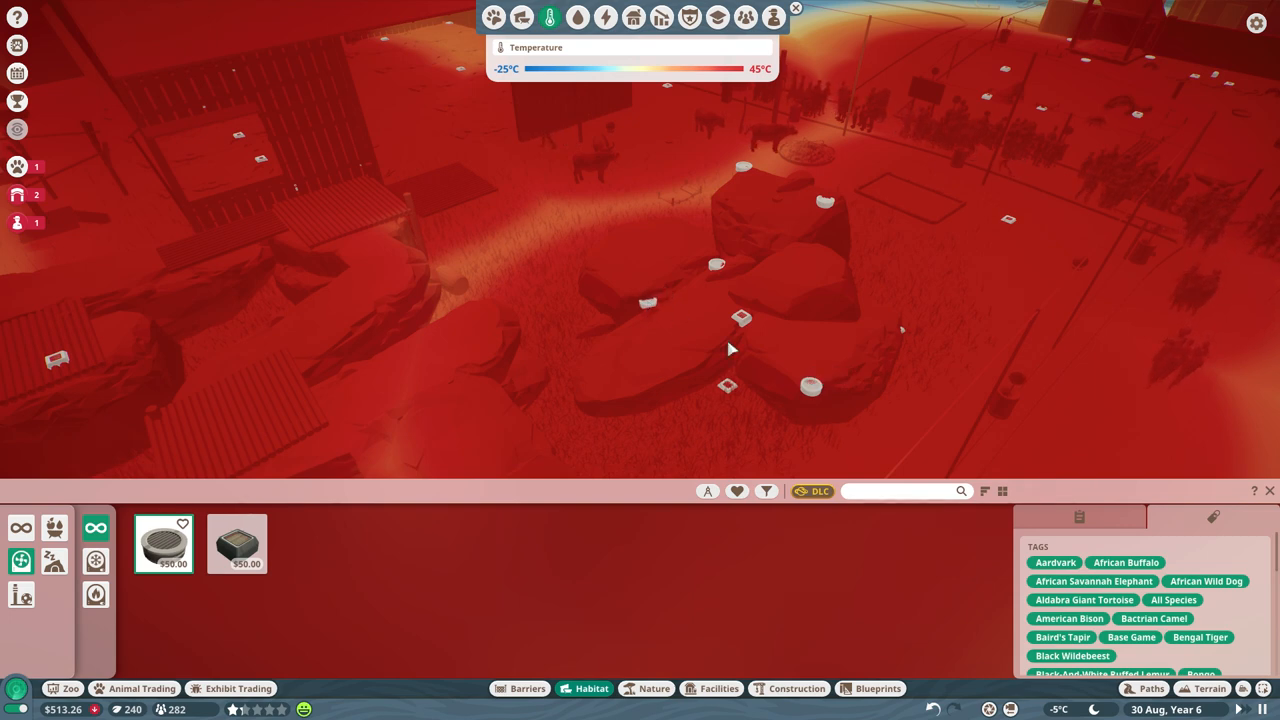
Leave the habitat catalogue, select a cooler and lower its target temperature slider.
click(604, 430)
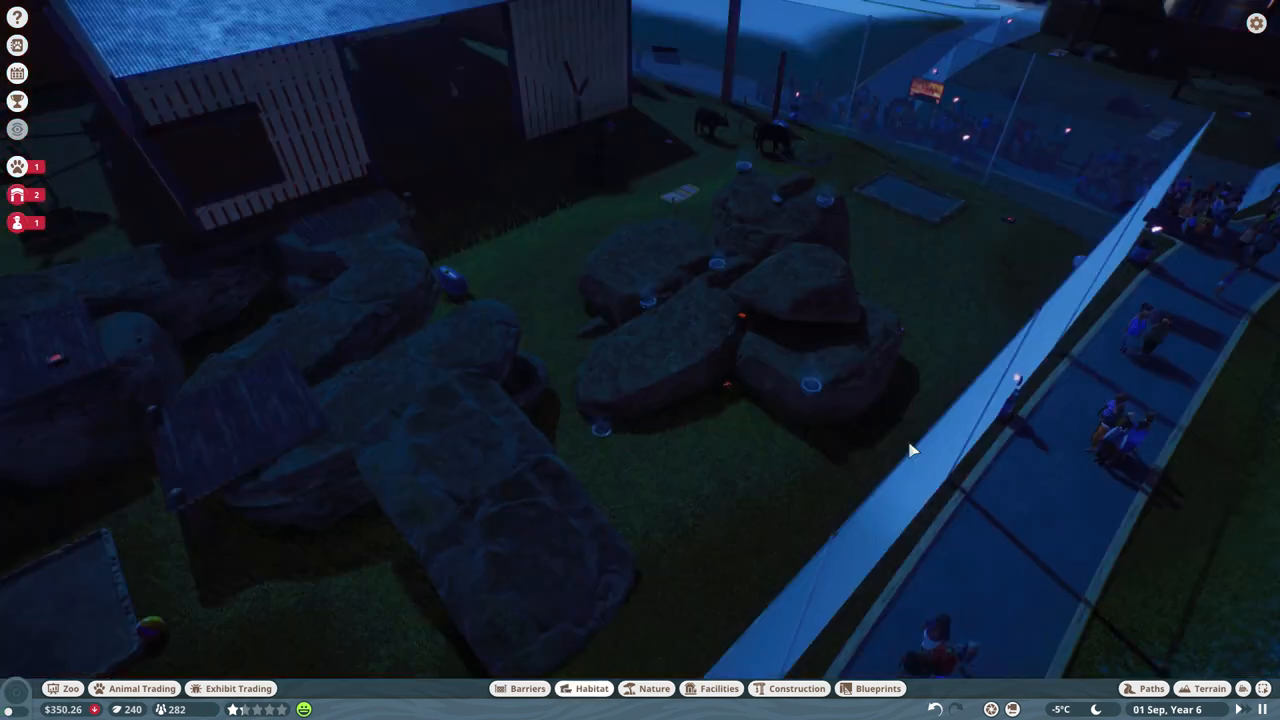
click(964, 410)
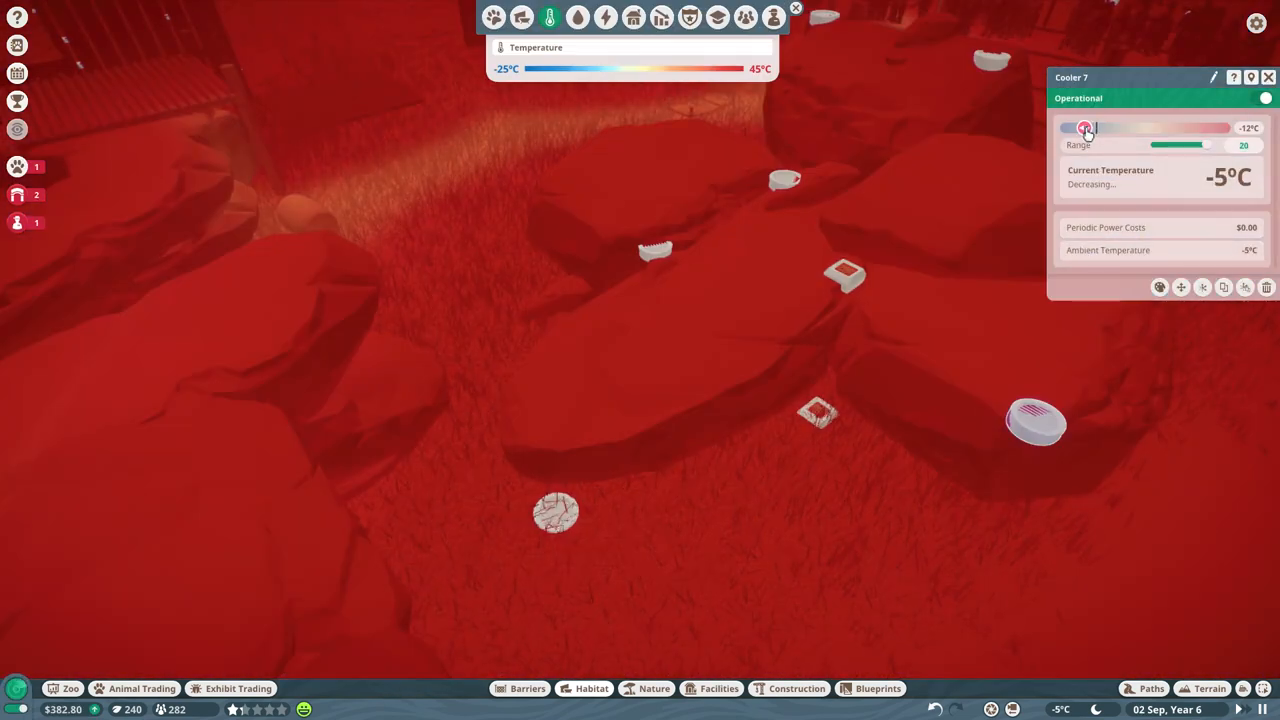
drag(1084, 128, 1080, 128)
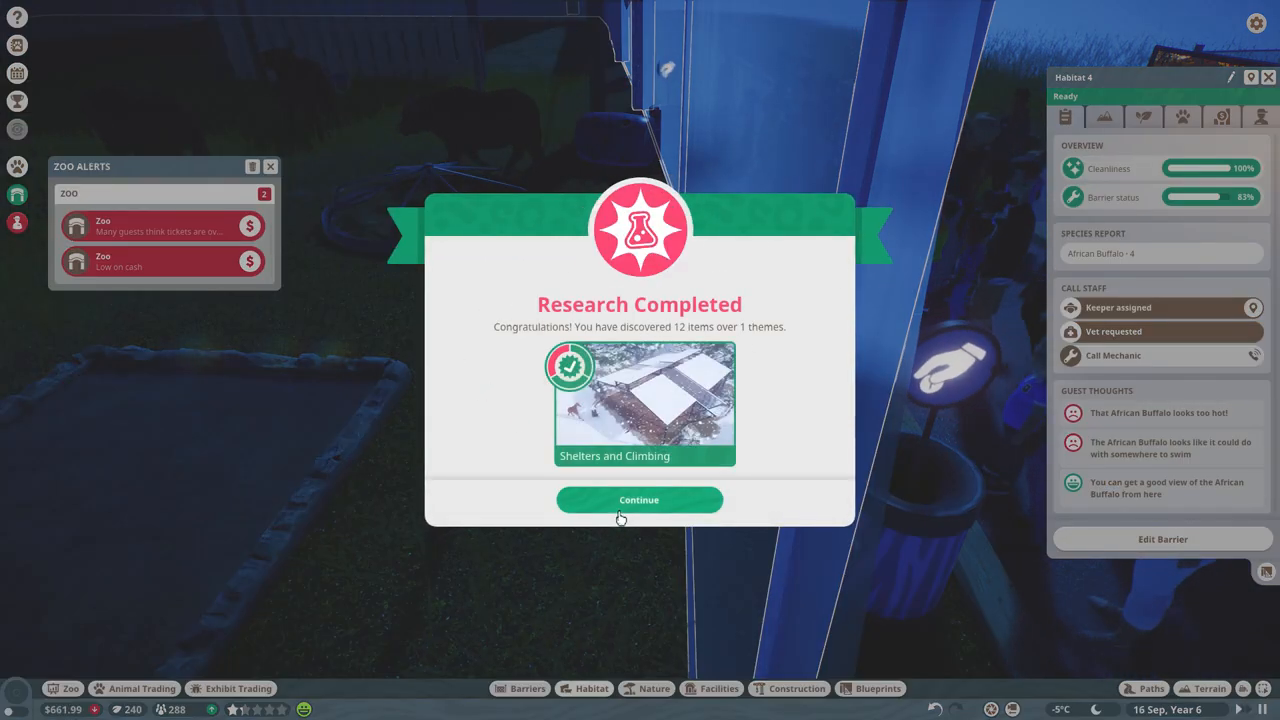
Dismiss the Shelters and Climbing research notice, close the loans view and bring up the finances report.
click(640, 500)
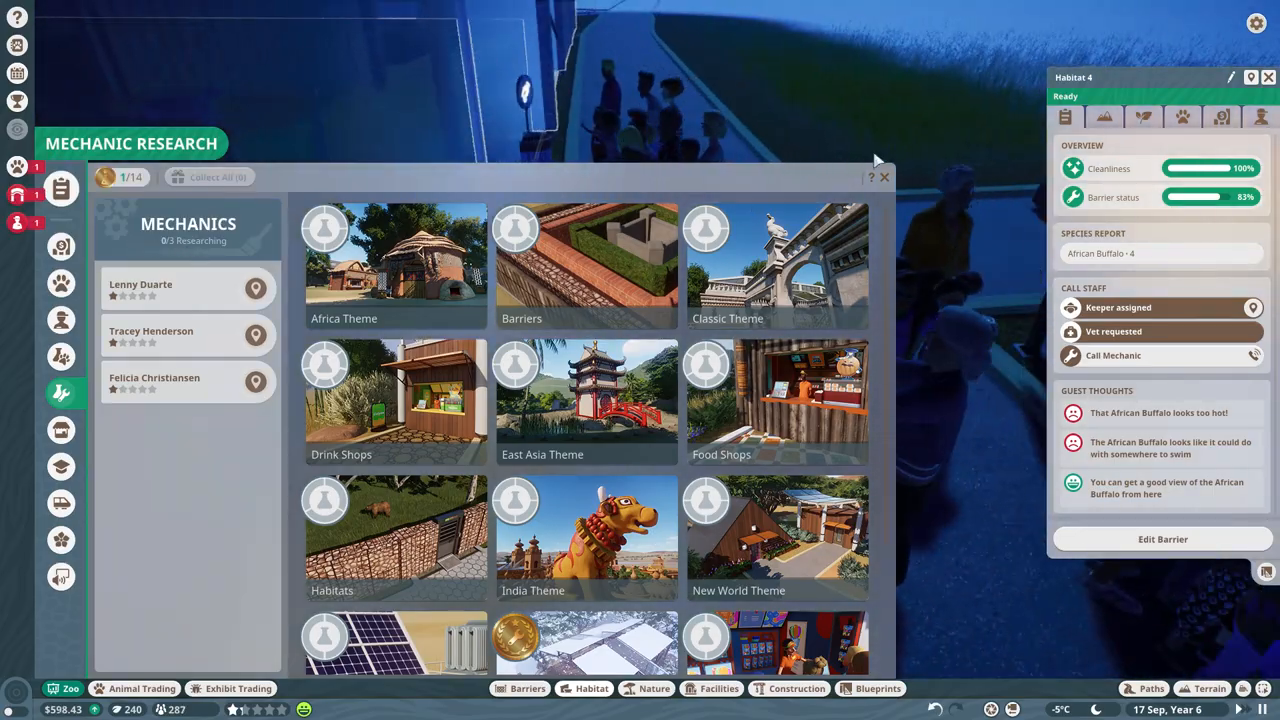
click(884, 176)
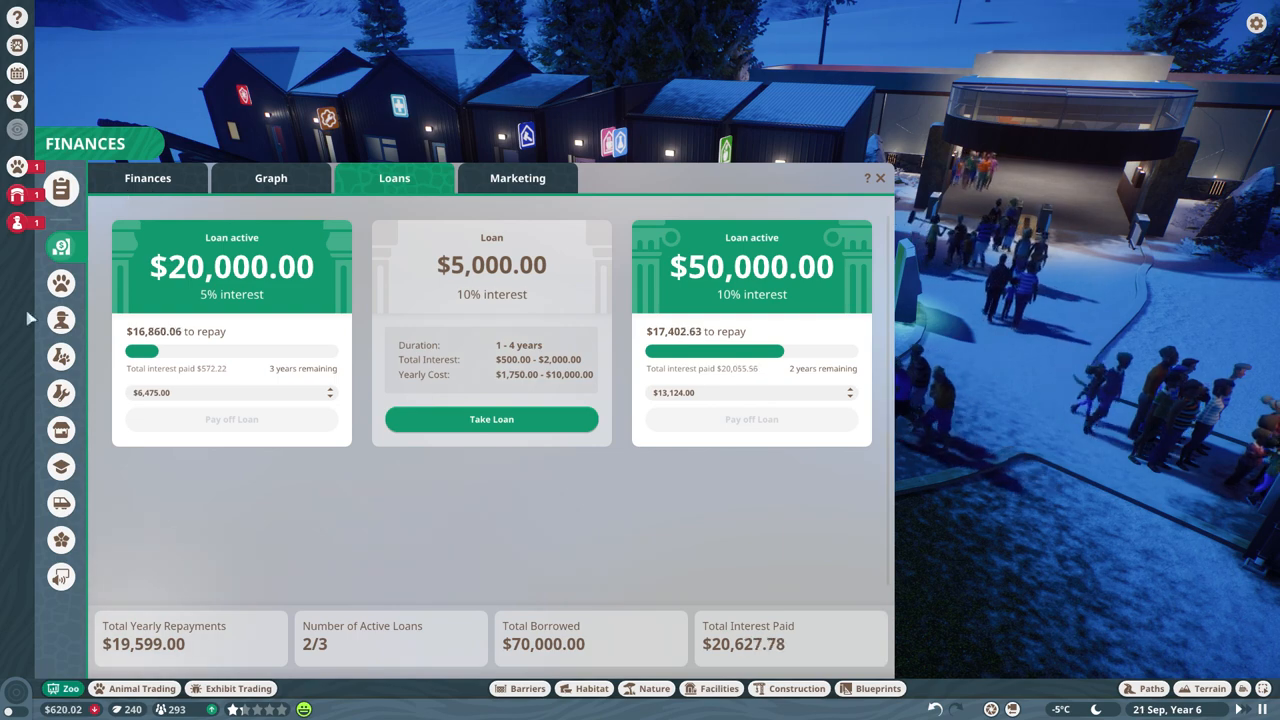
click(60, 320)
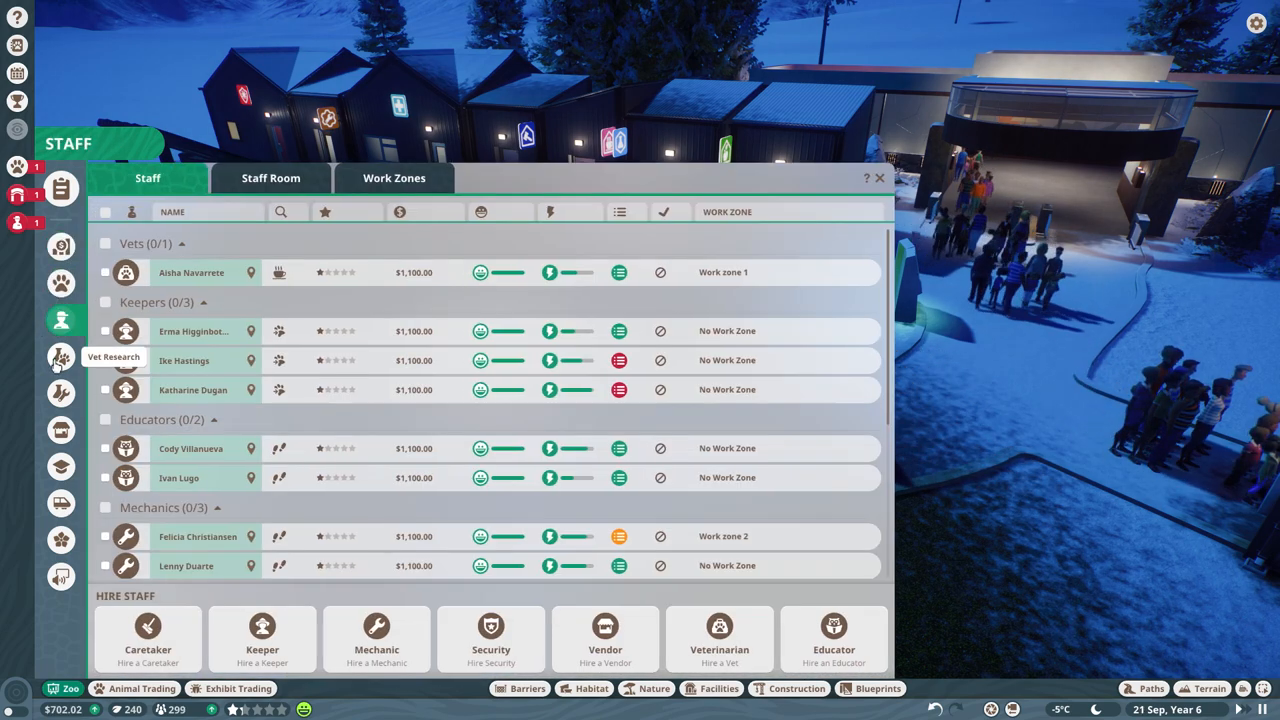
click(60, 248)
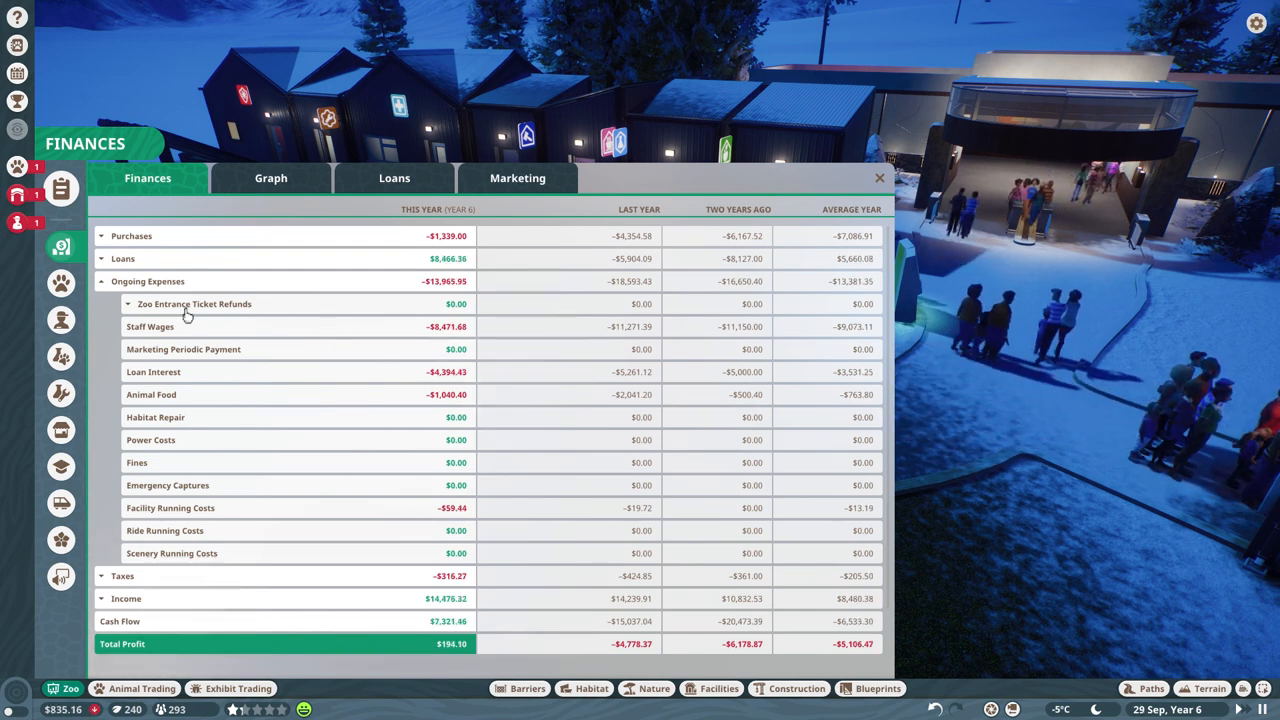
mouse_move(420, 344)
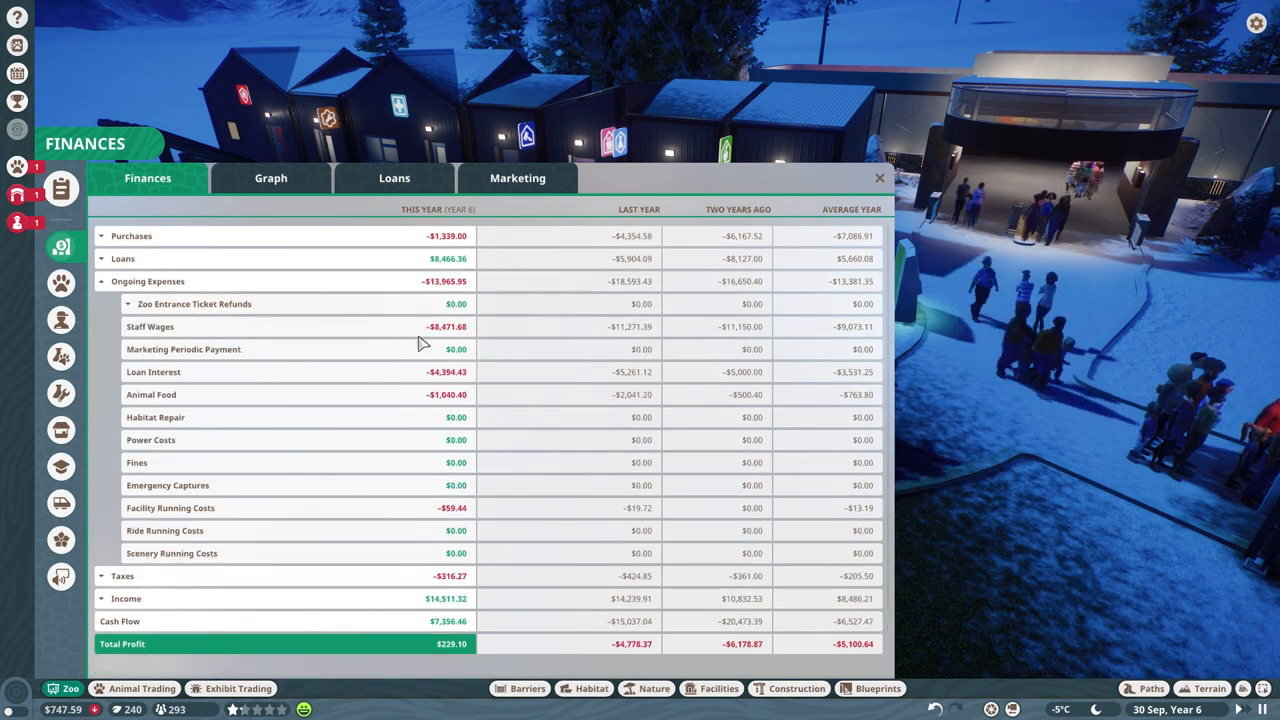
Expand and collapse the Ongoing Expenses and Taxes rows to inspect this year's breakdown.
click(128, 304)
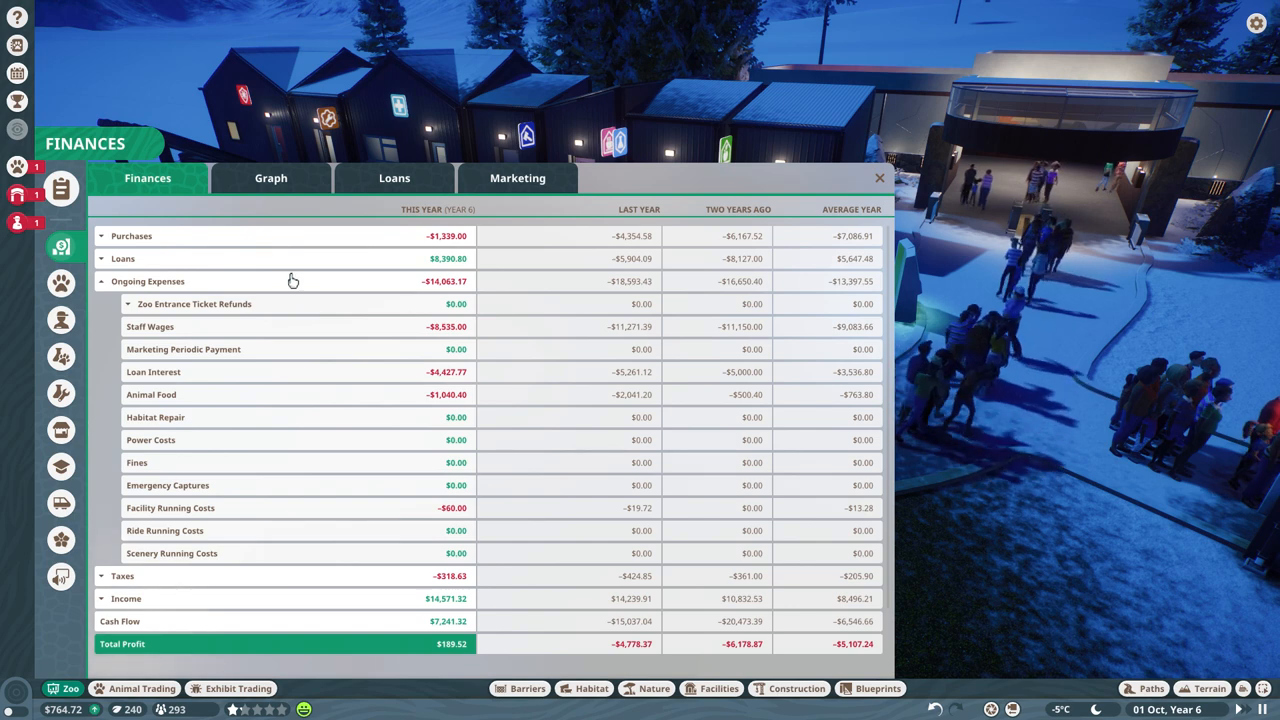
click(128, 304)
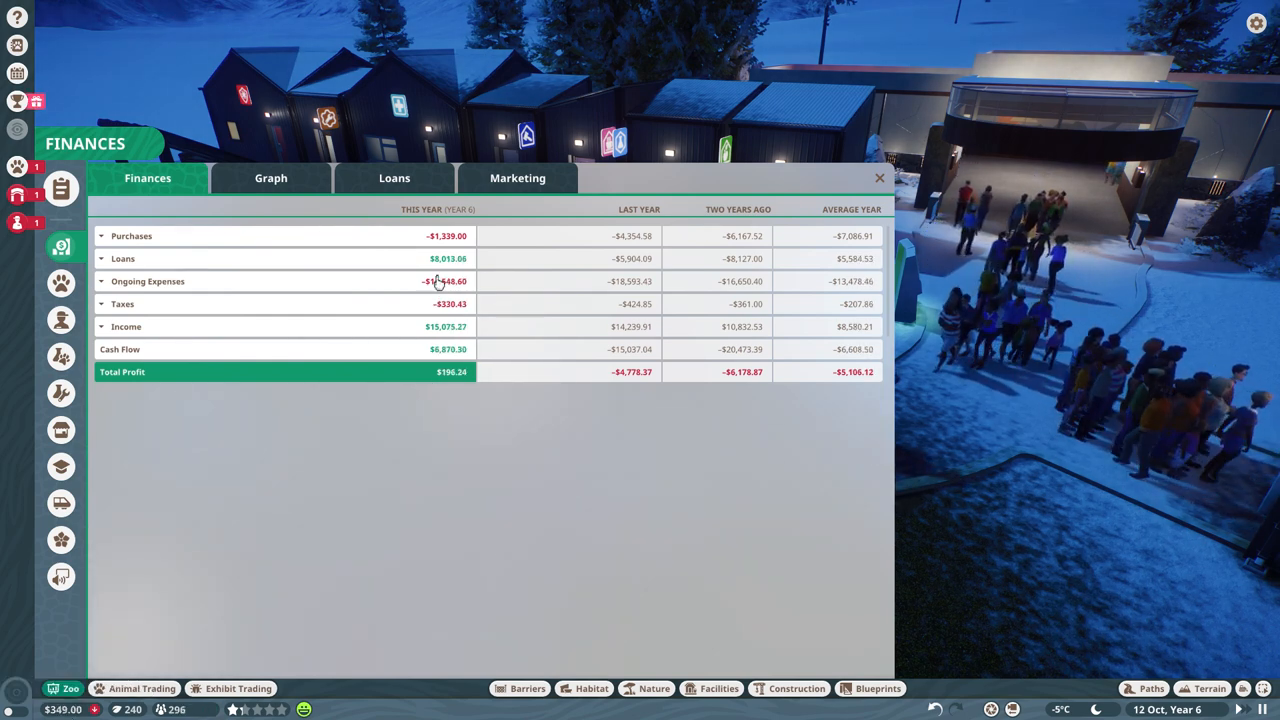
click(100, 280)
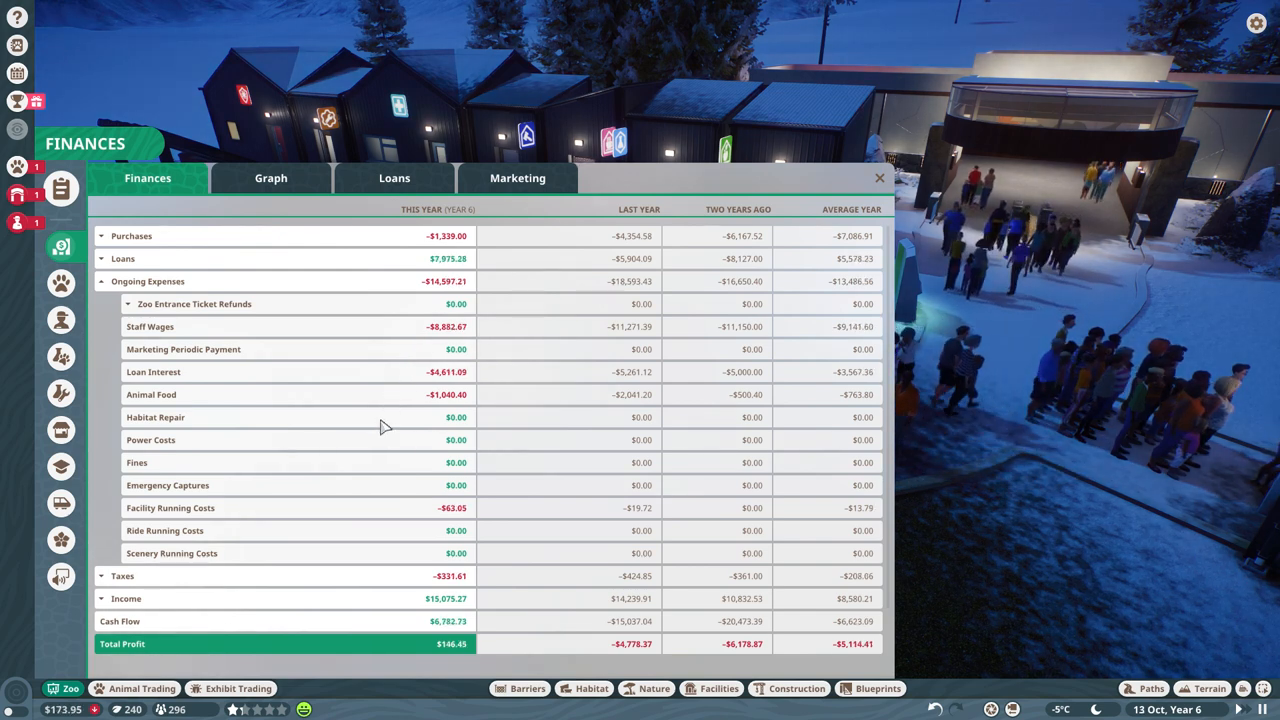
click(100, 576)
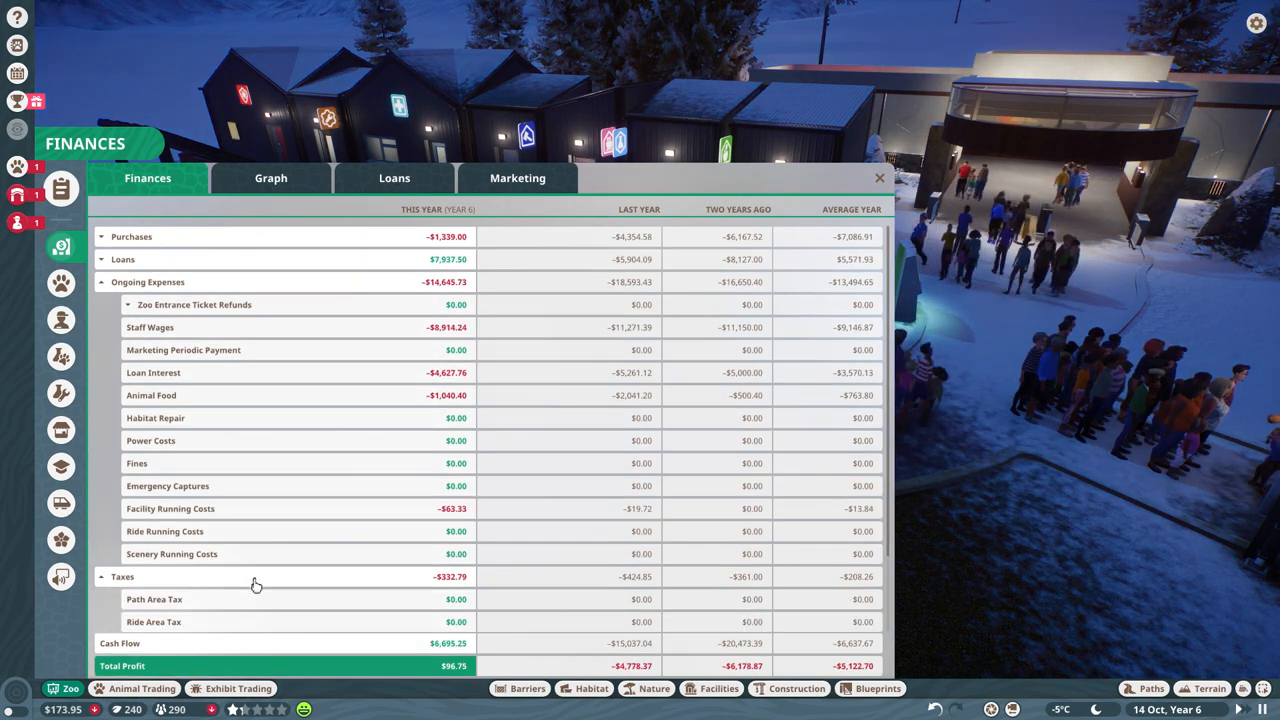
click(100, 576)
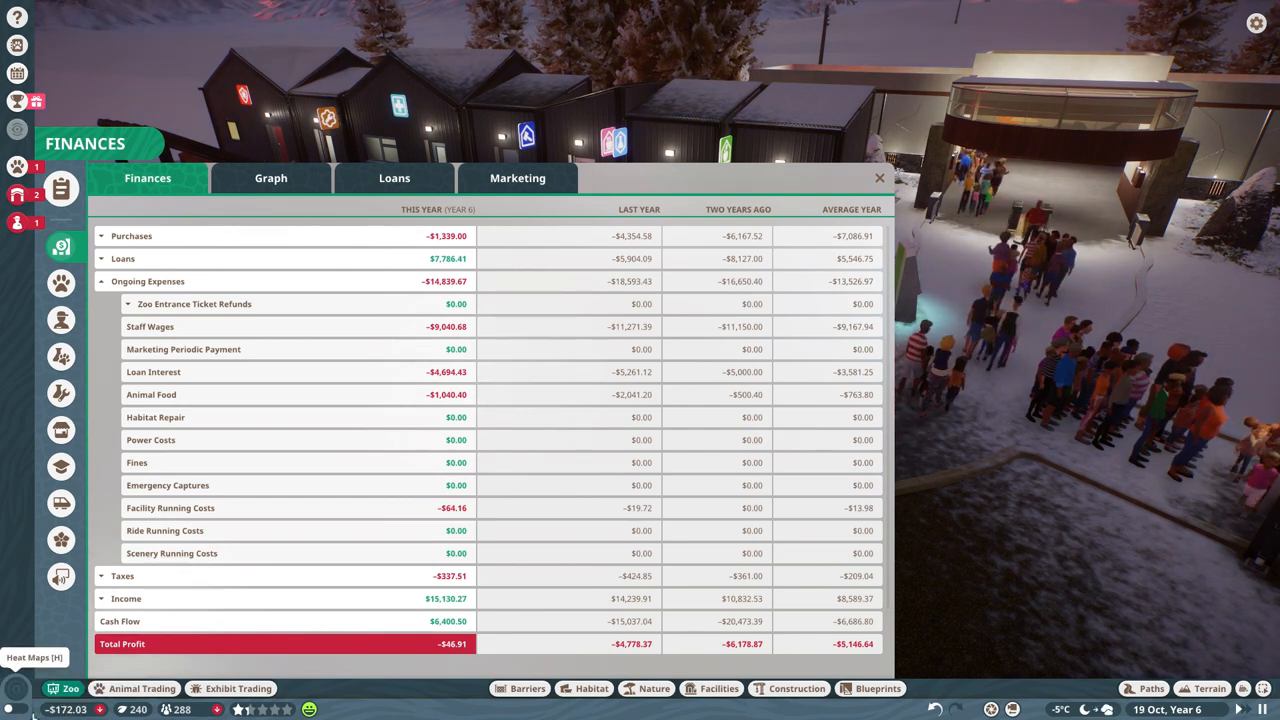
click(100, 280)
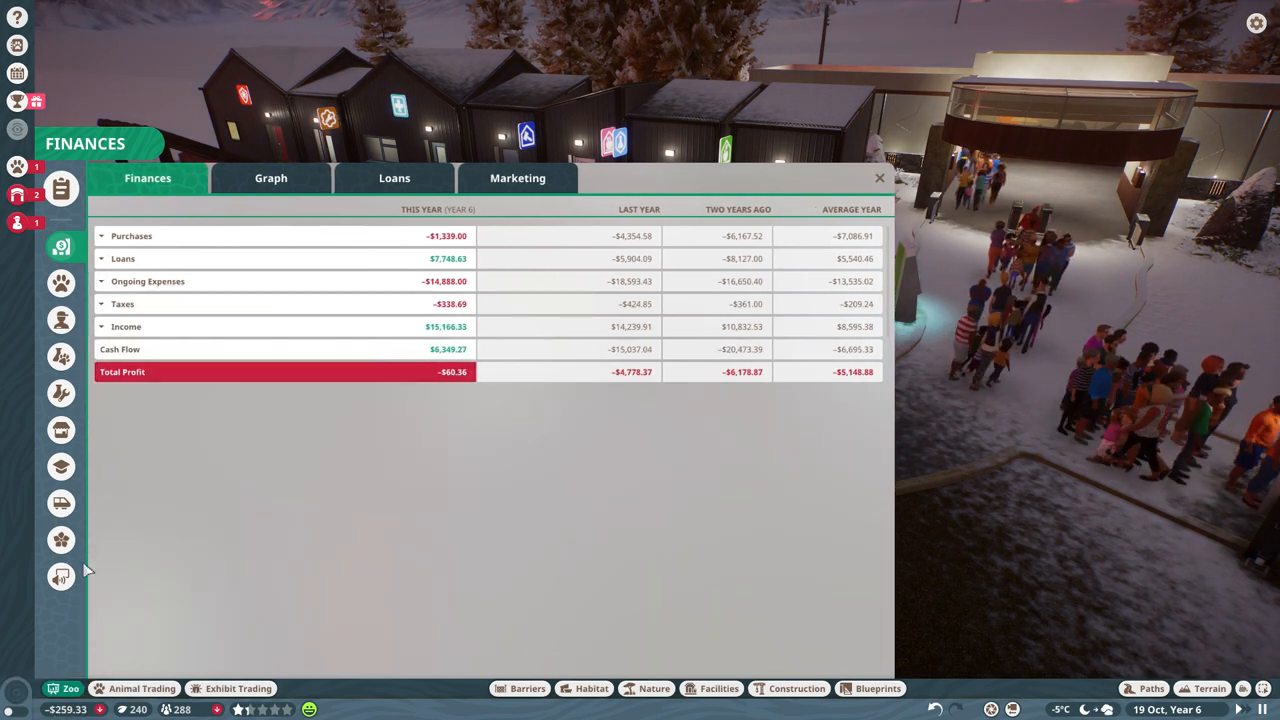
click(100, 280)
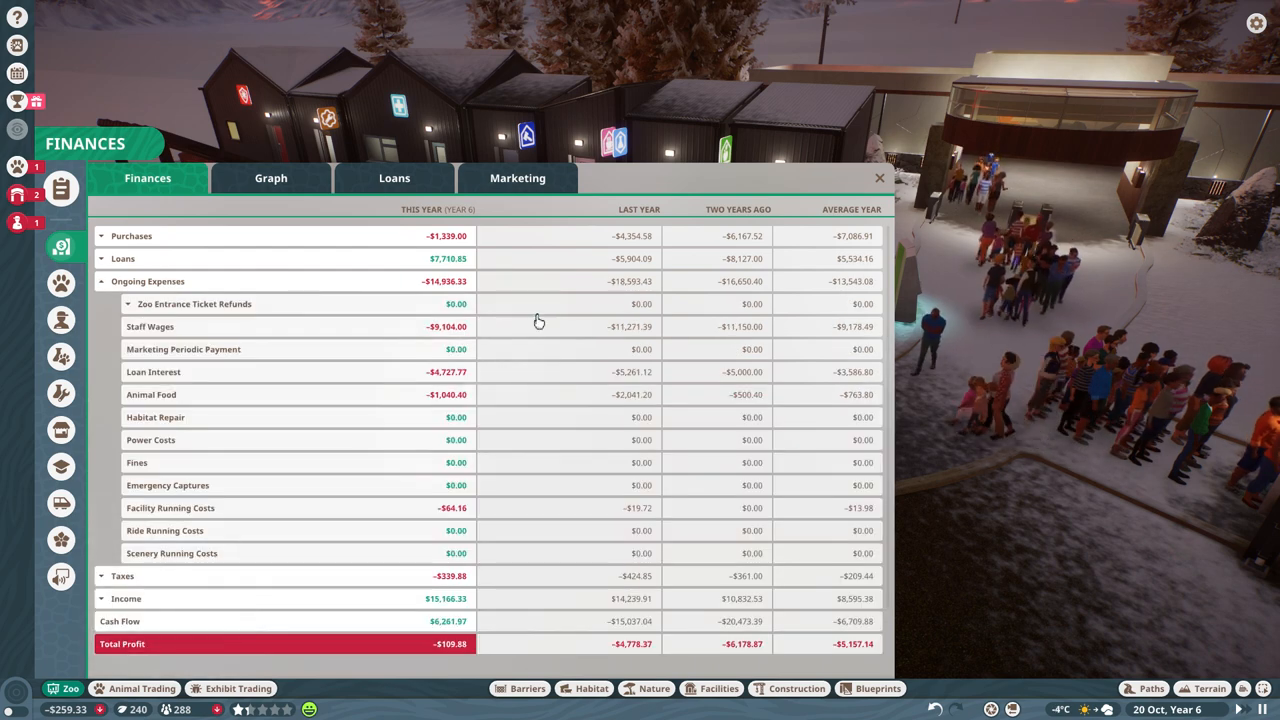
Bring up the staff roster listing vets, keepers, educators and mechanics at $1,100 each.
click(880, 176)
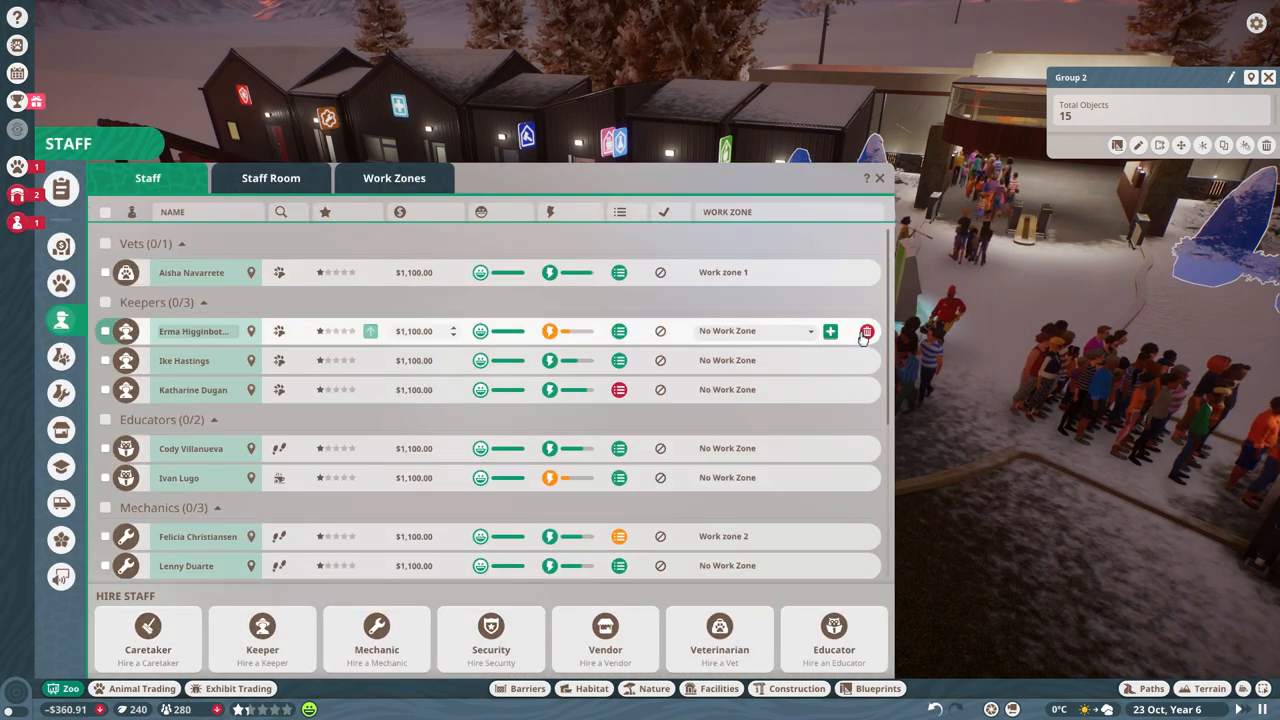
Fire a keeper, a mechanic and a security guard from the staff roster.
click(866, 332)
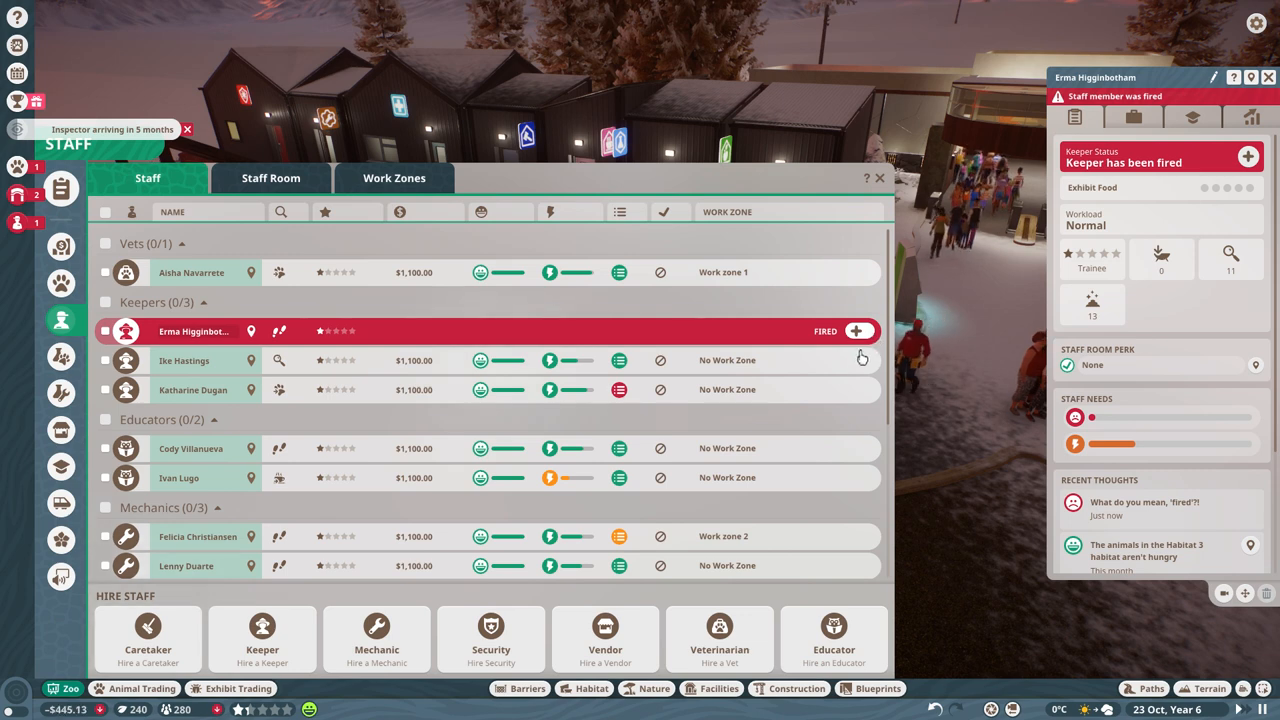
click(856, 360)
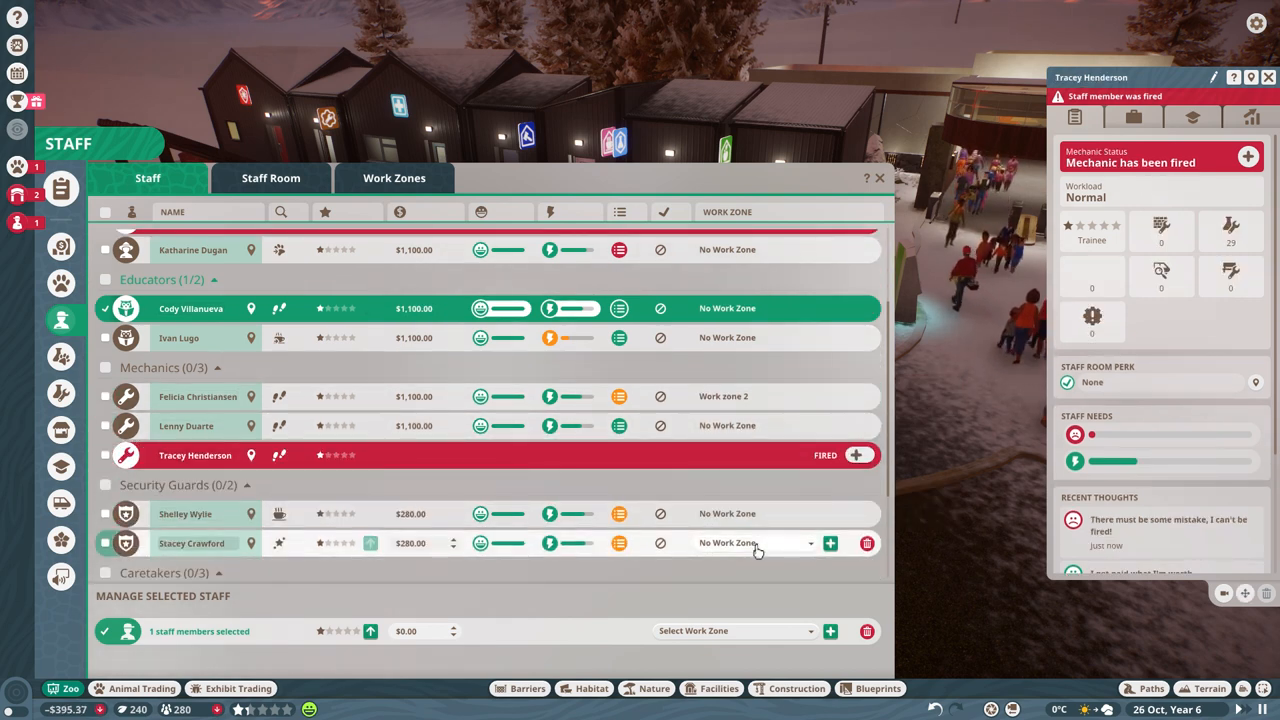
click(856, 544)
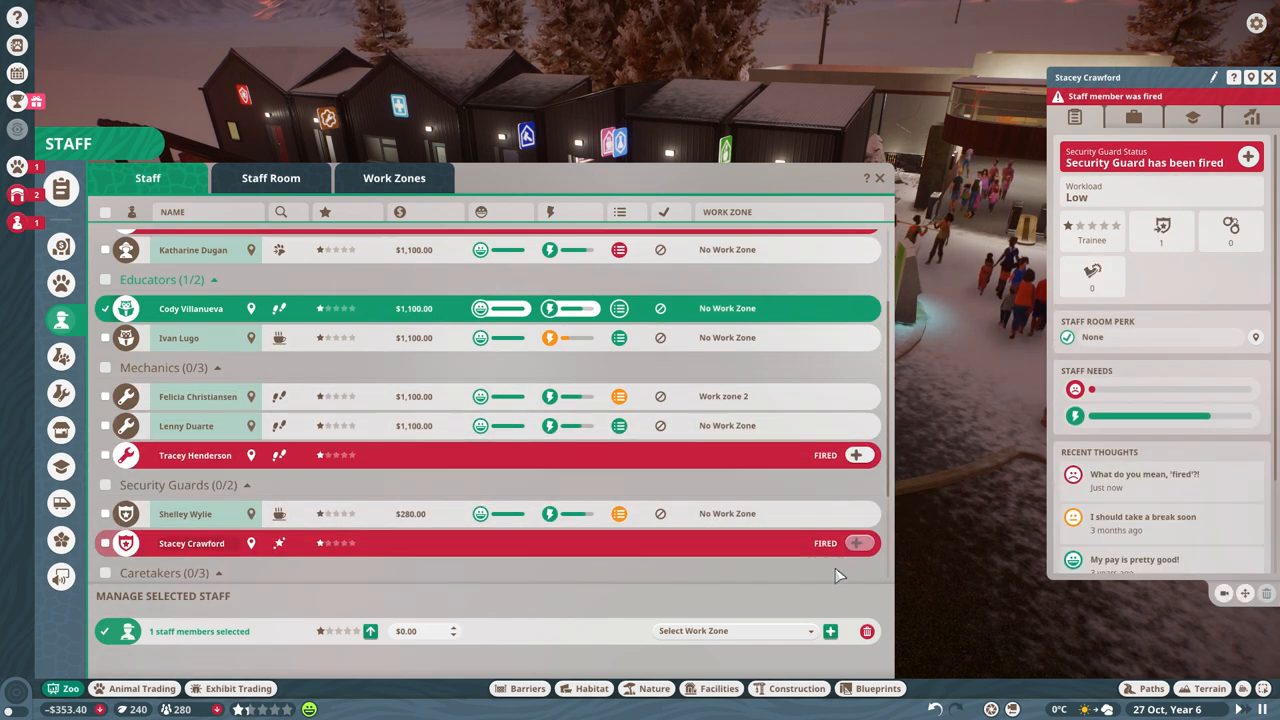
scroll(down, 3)
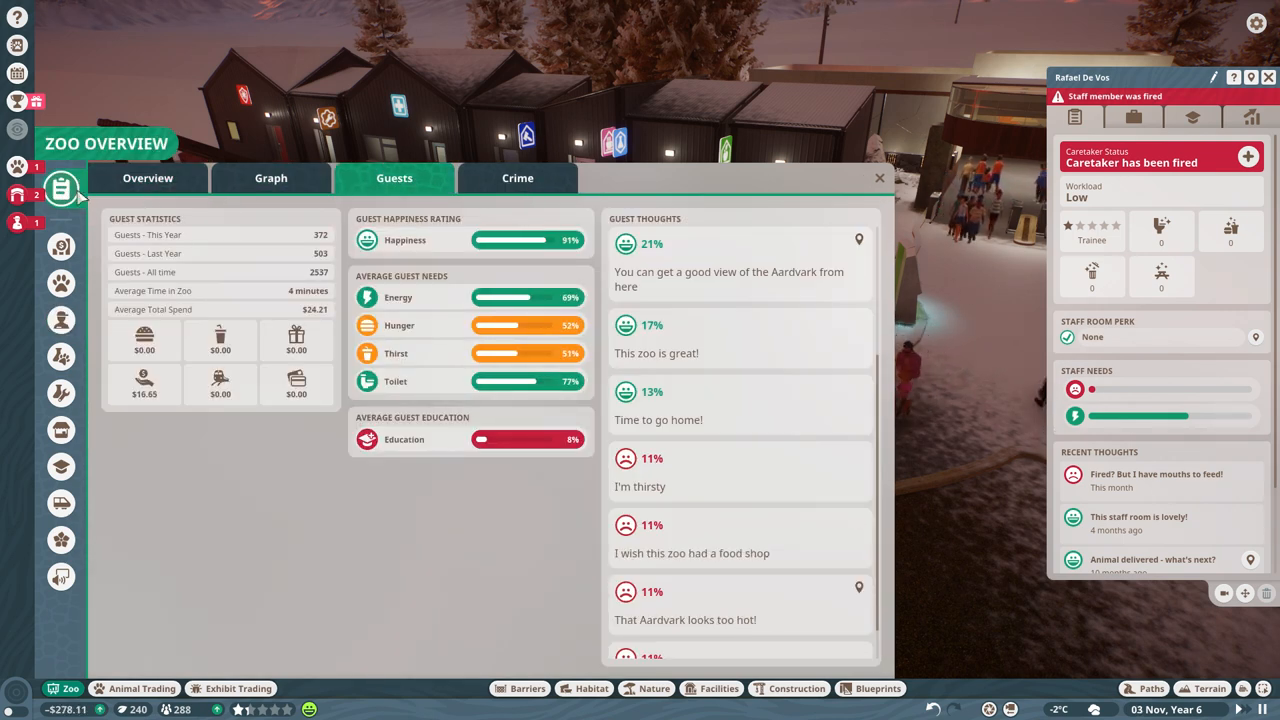
Check the ongoing expenses in the finances report after the firings, then close it.
click(60, 246)
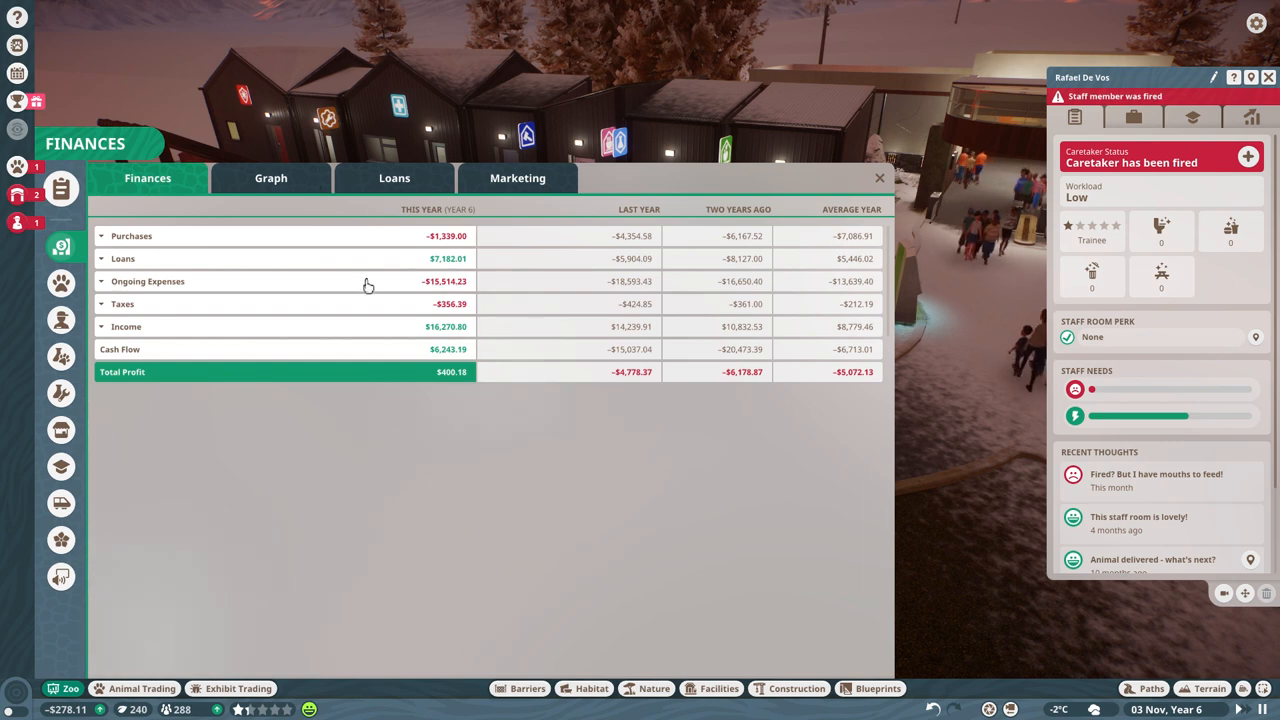
click(100, 280)
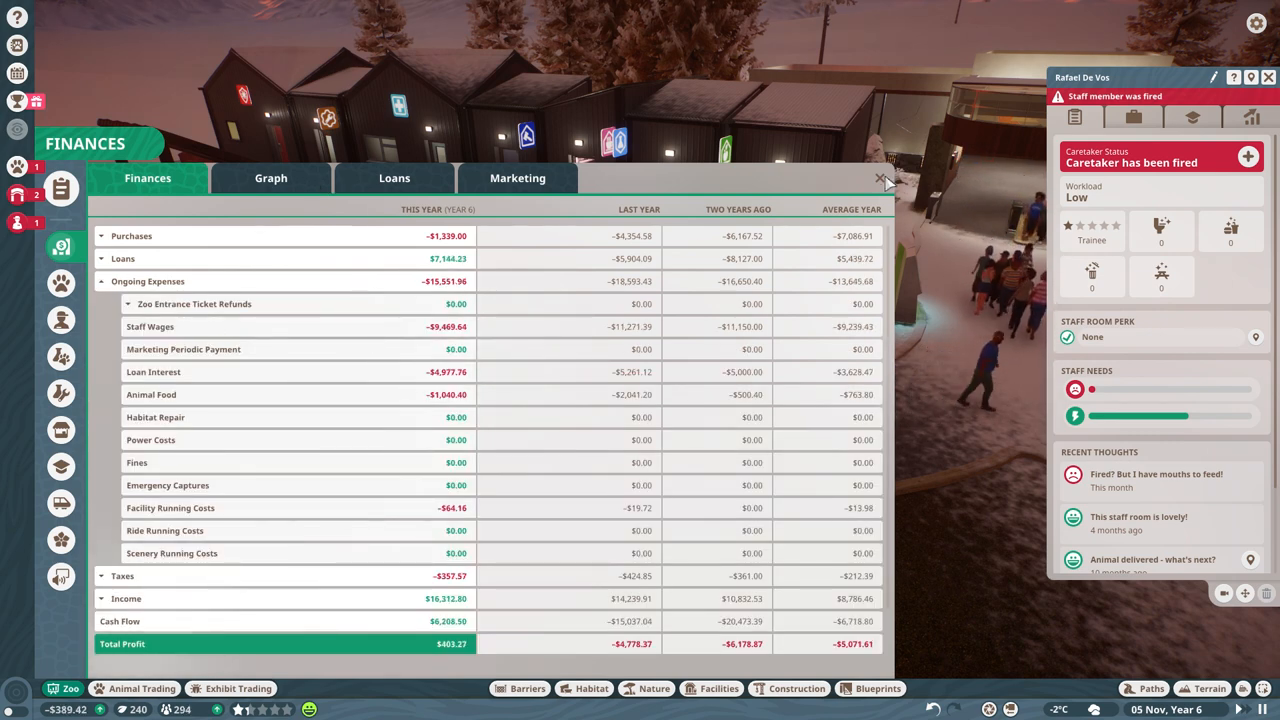
click(882, 178)
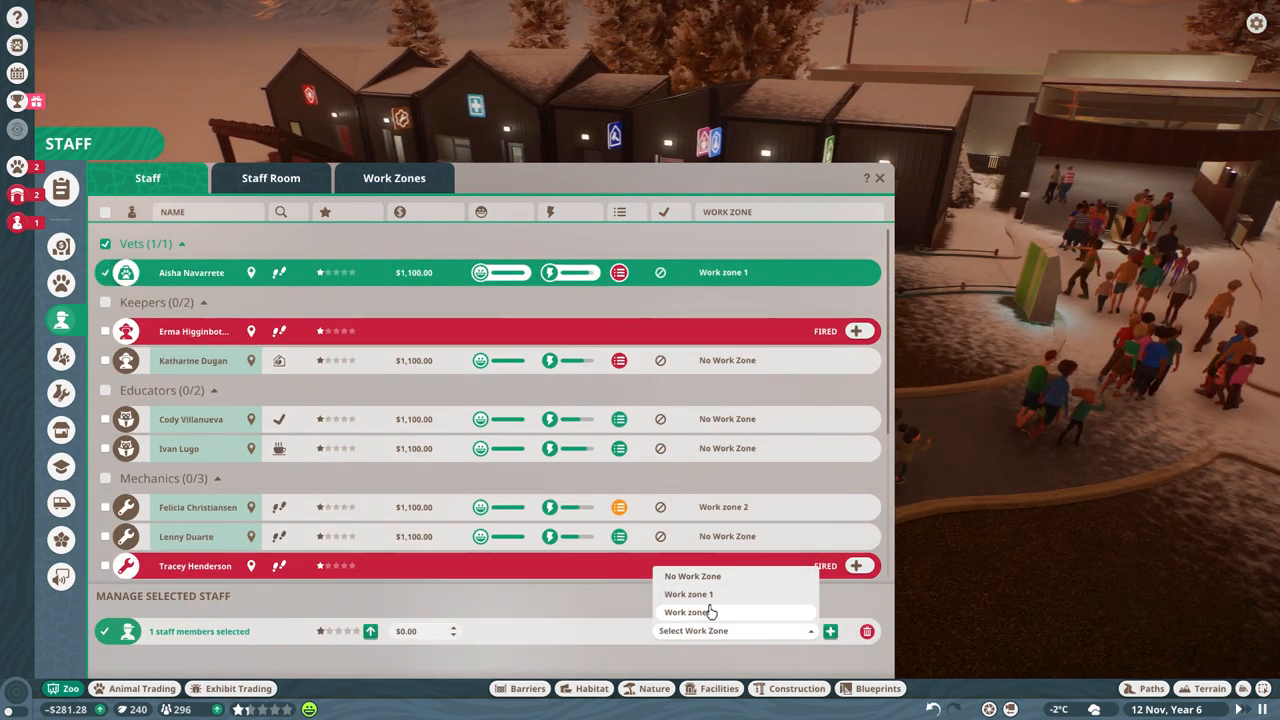
Assign the vet, the keeper and the first educator to Work zone 1.
click(688, 594)
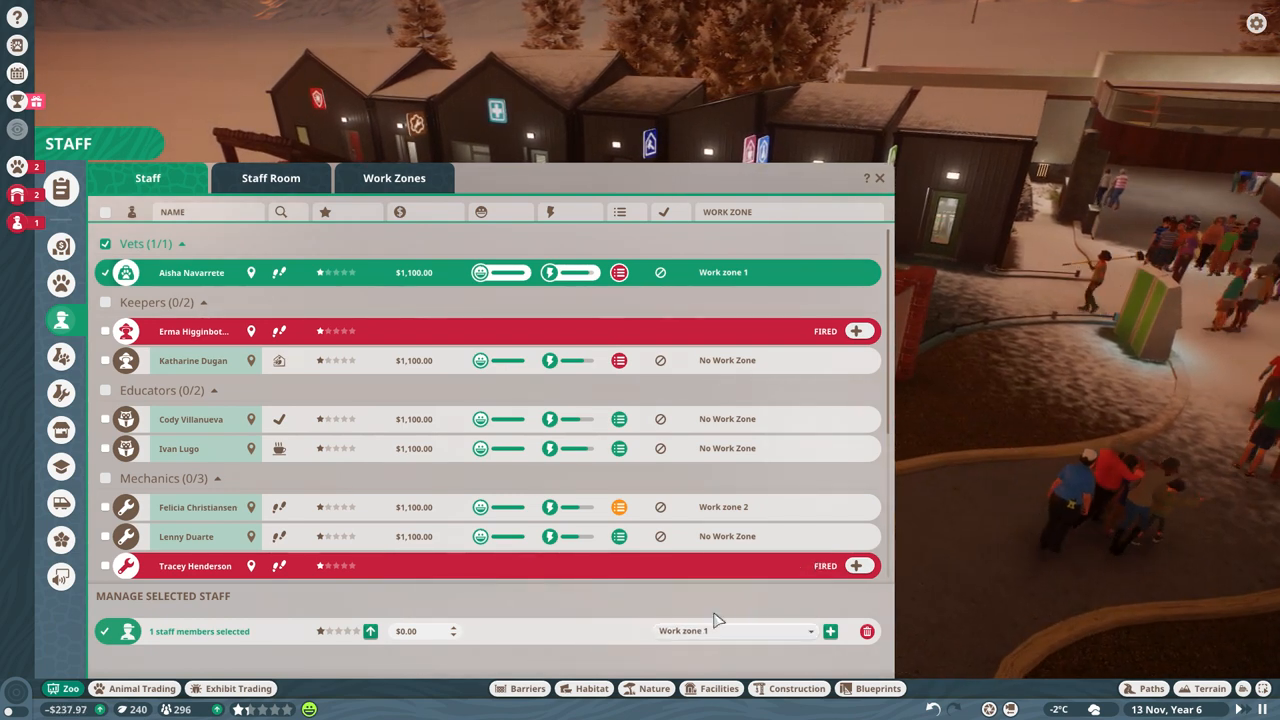
click(736, 630)
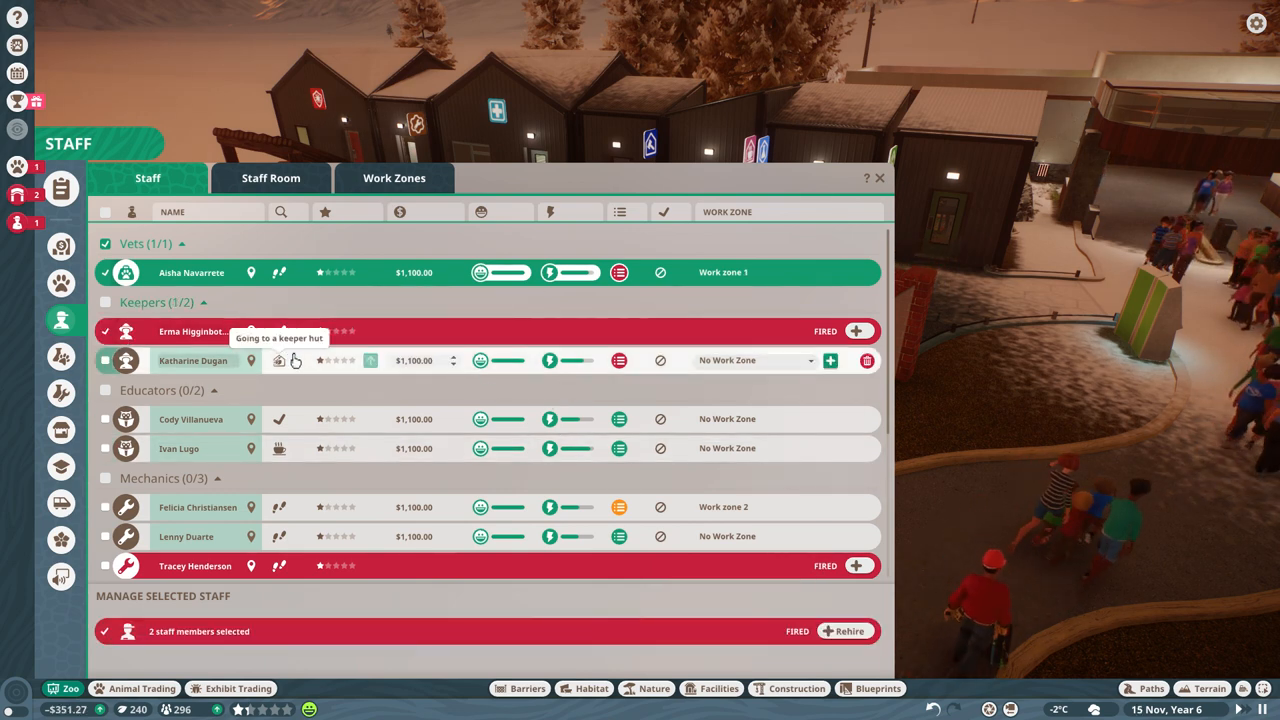
click(104, 360)
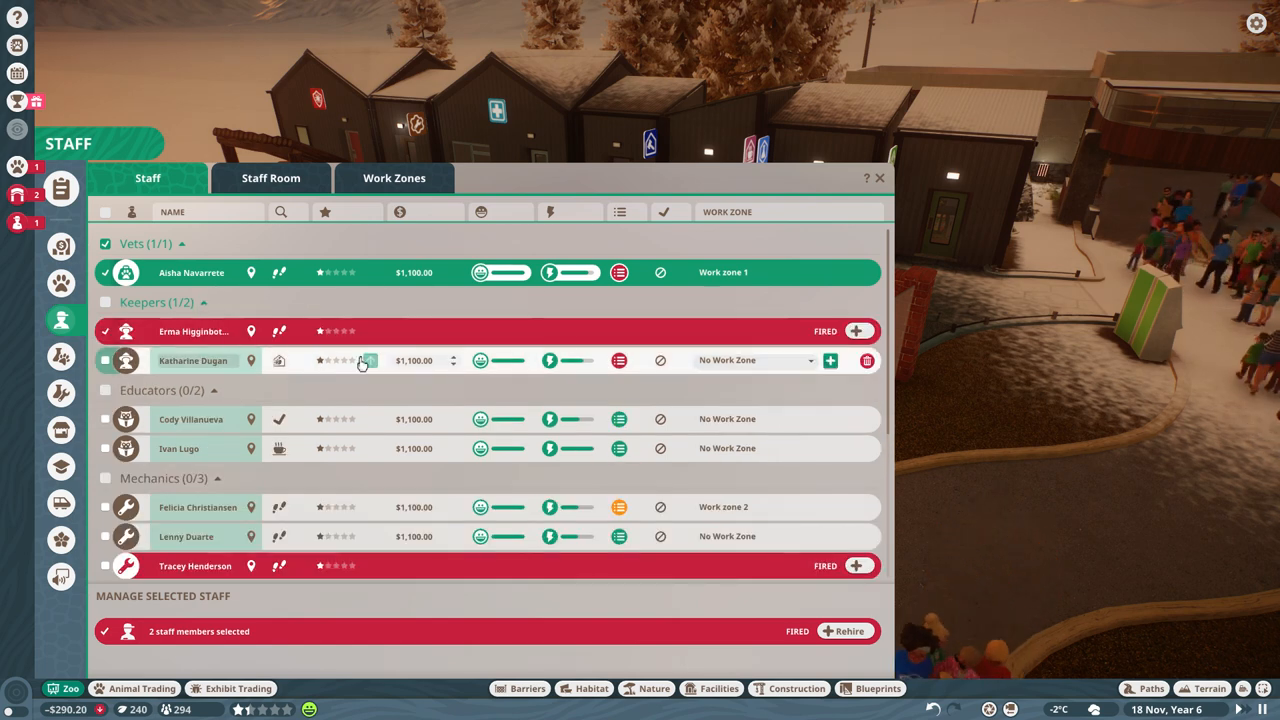
click(752, 360)
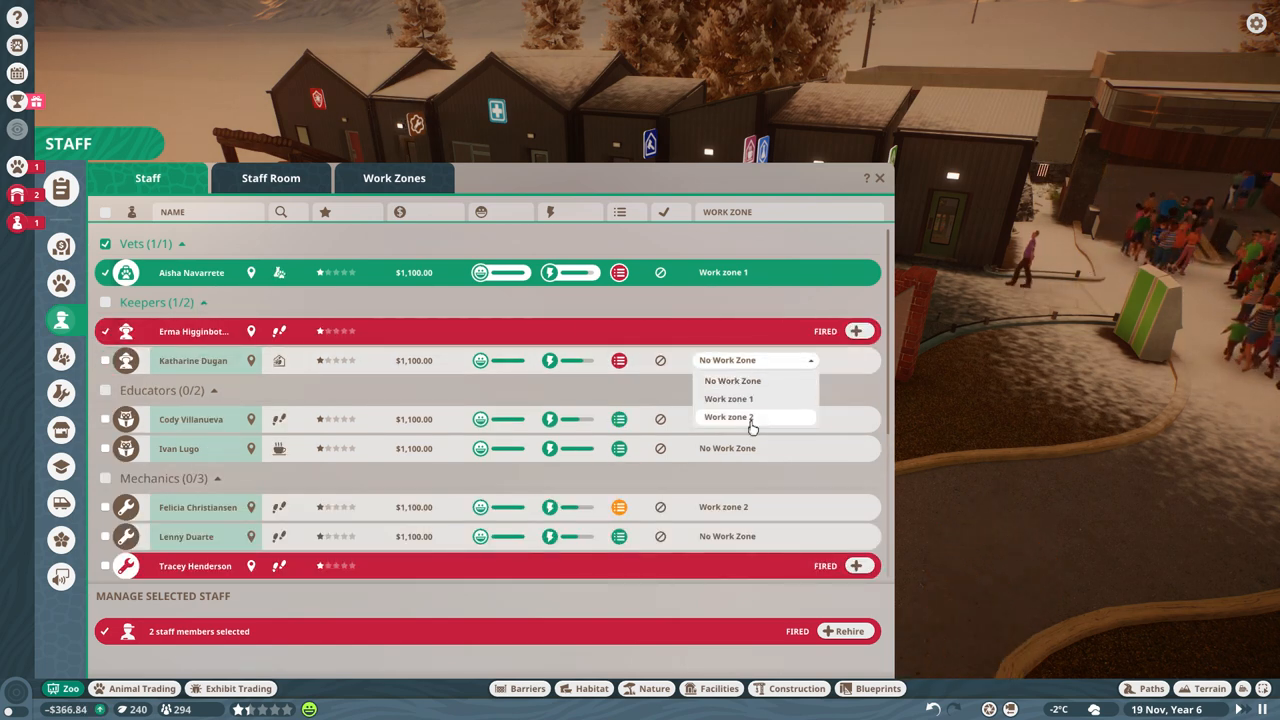
click(728, 418)
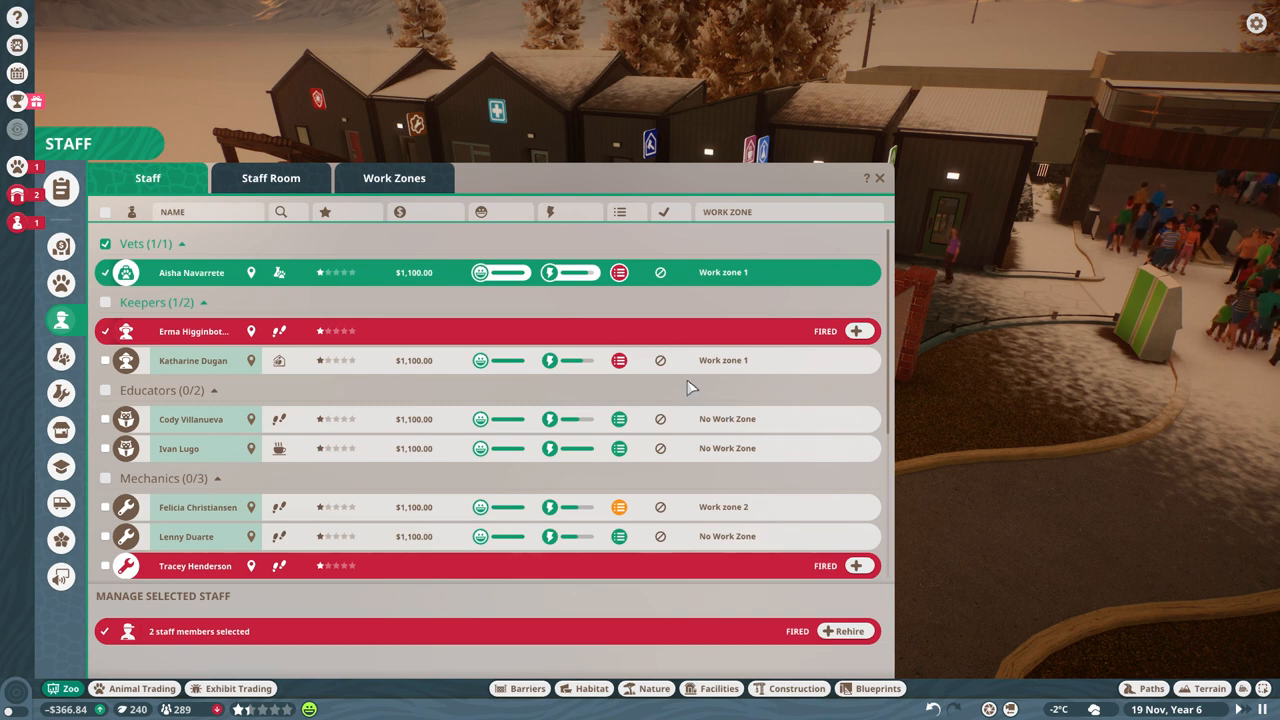
click(756, 418)
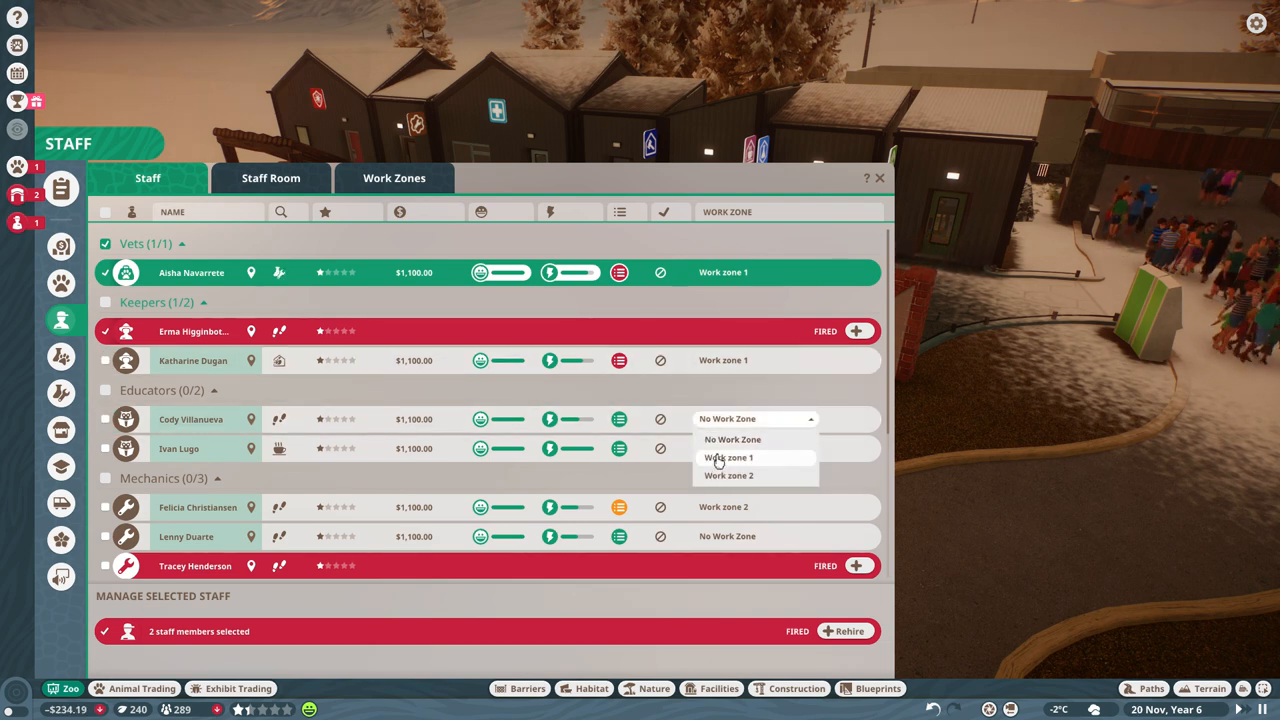
click(728, 476)
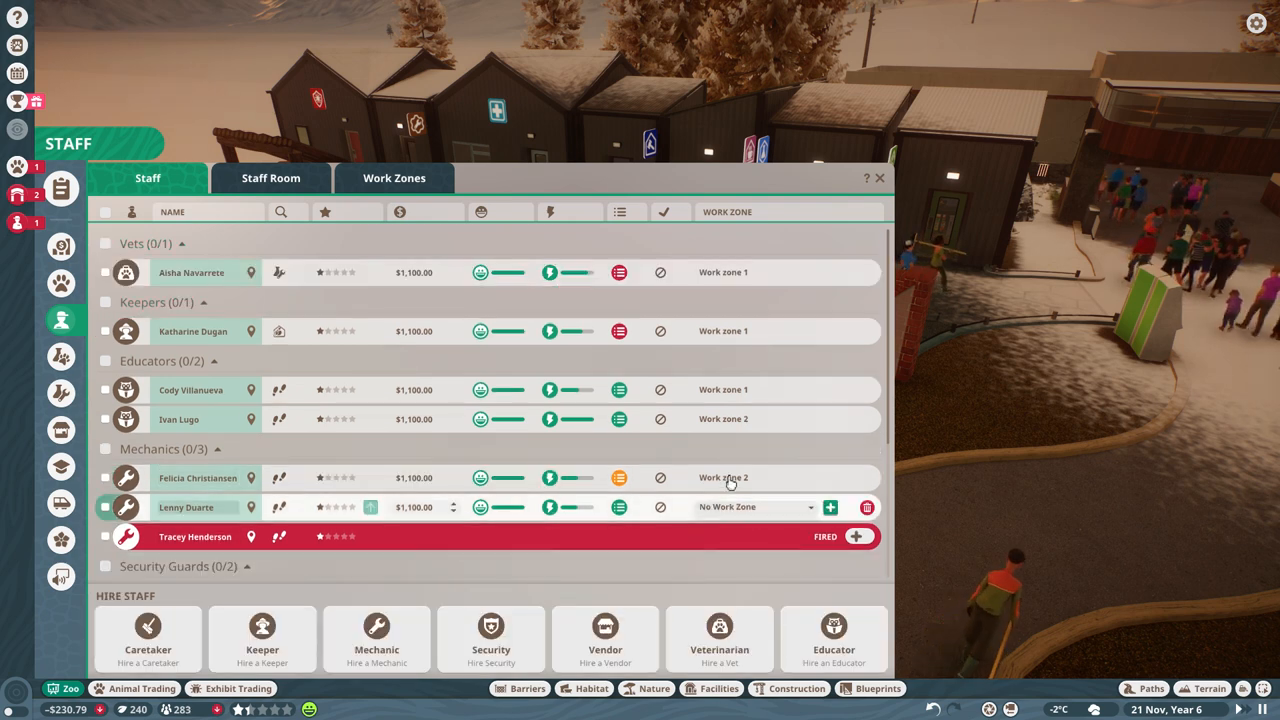
Assign the first mechanic and caretaker to Work zone 1, keep the vendor at Information Center 1, and close the roster.
click(756, 476)
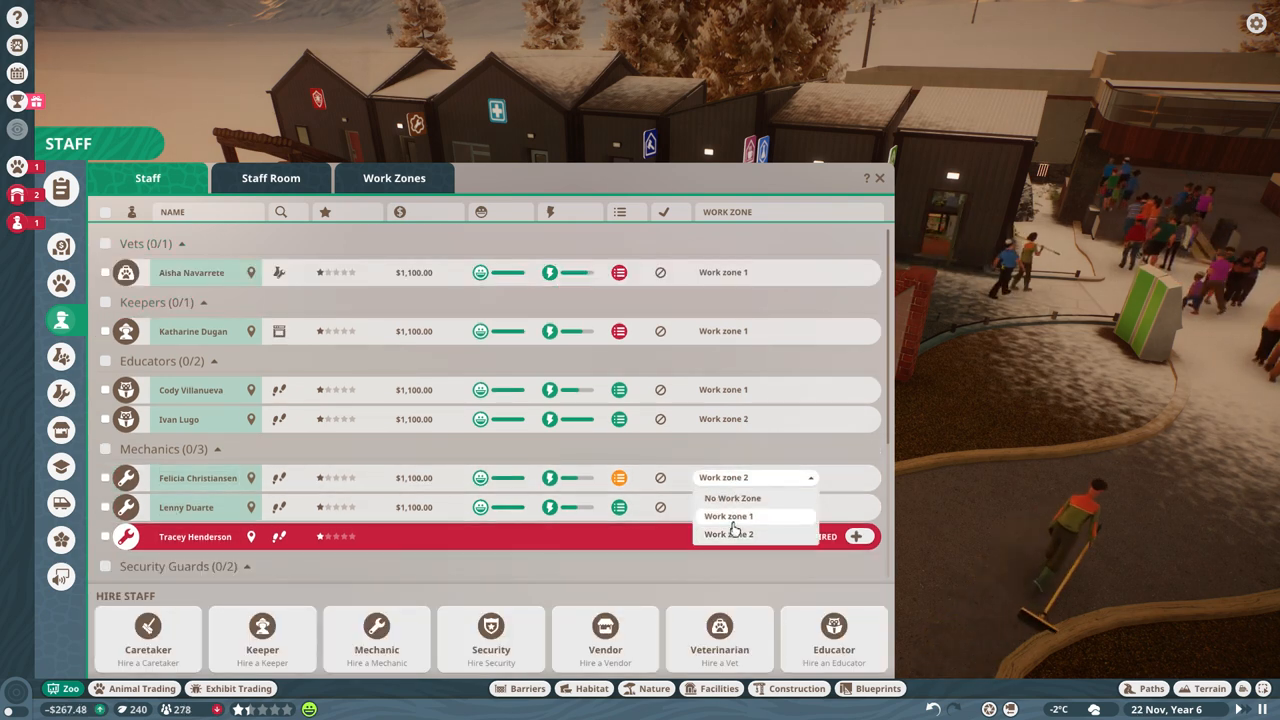
click(728, 534)
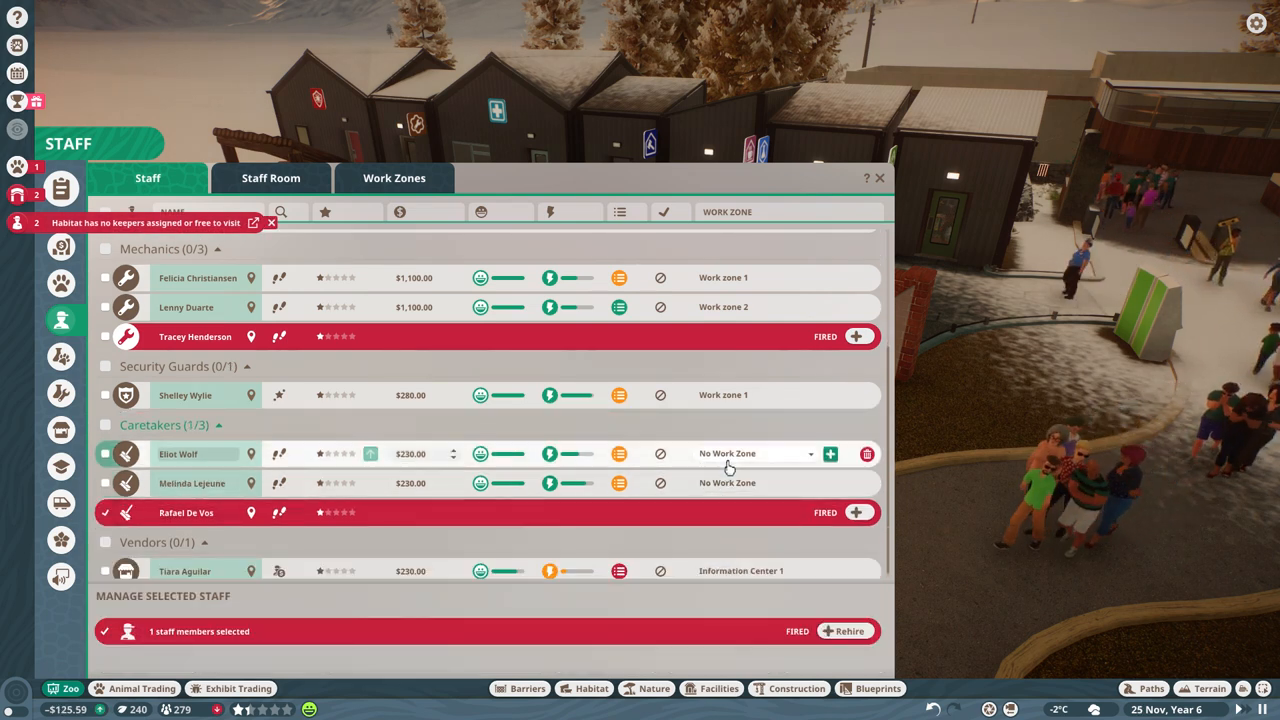
click(756, 452)
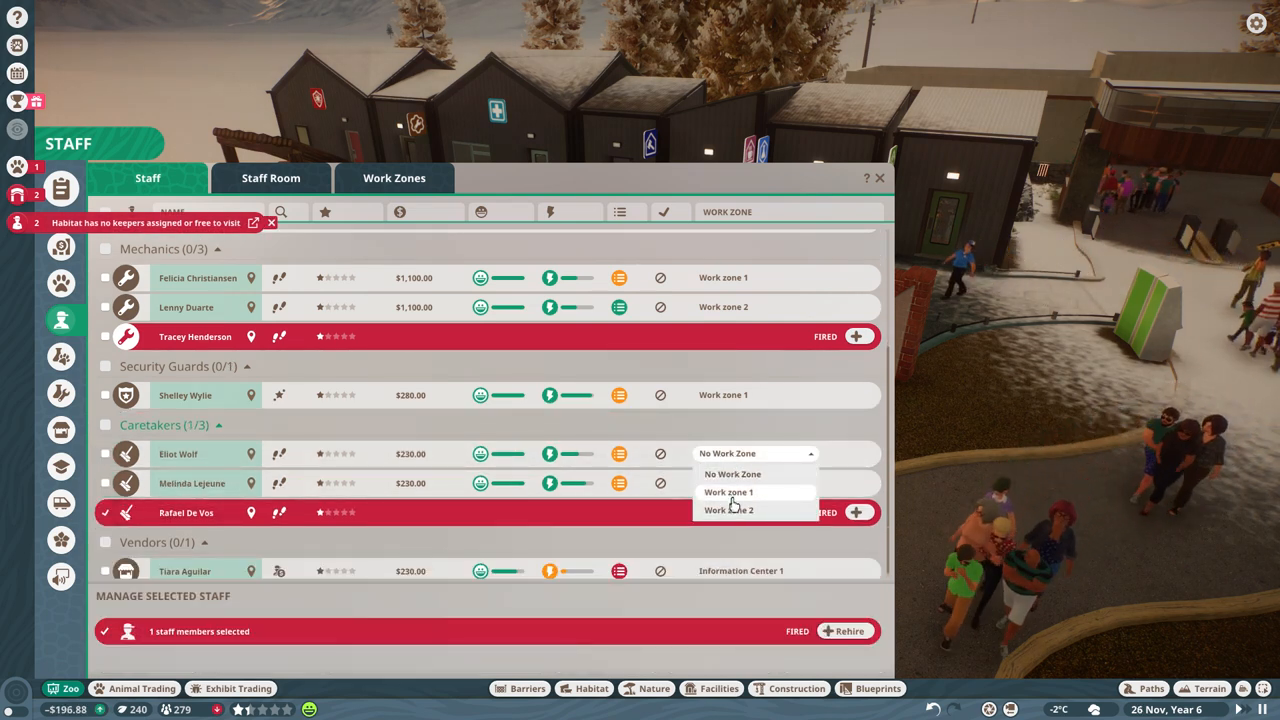
click(728, 492)
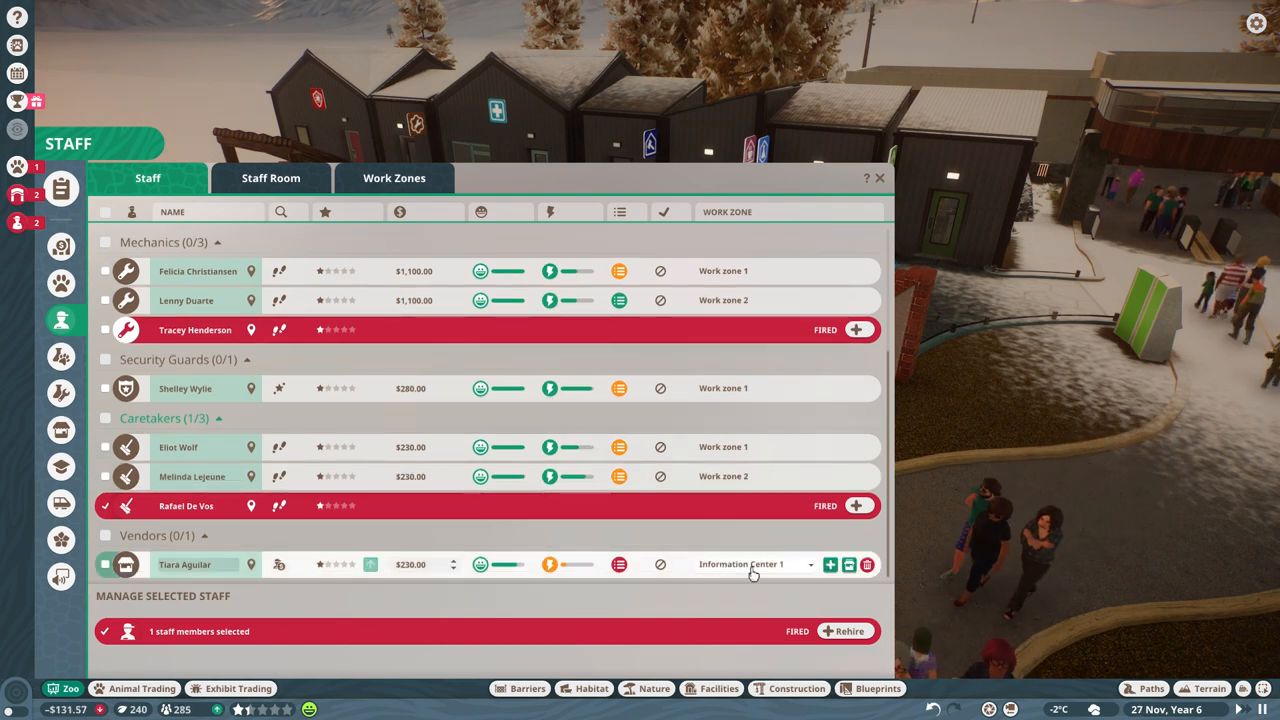
click(752, 564)
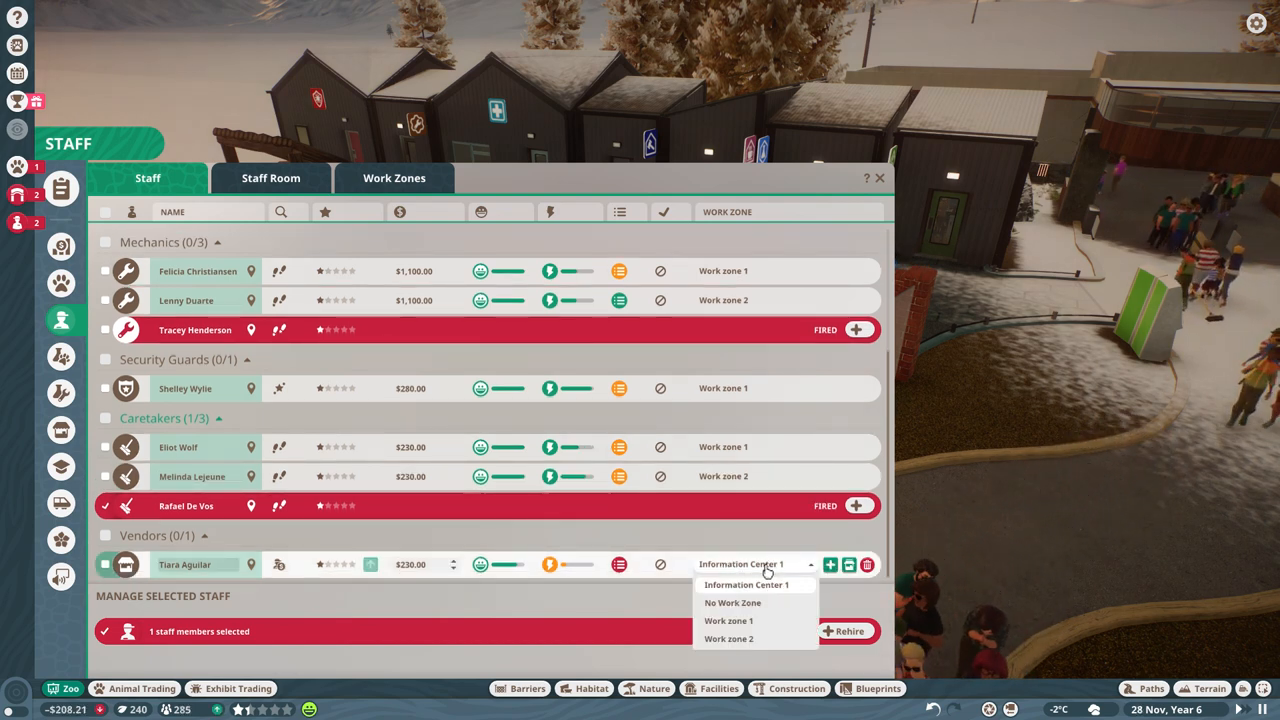
click(748, 584)
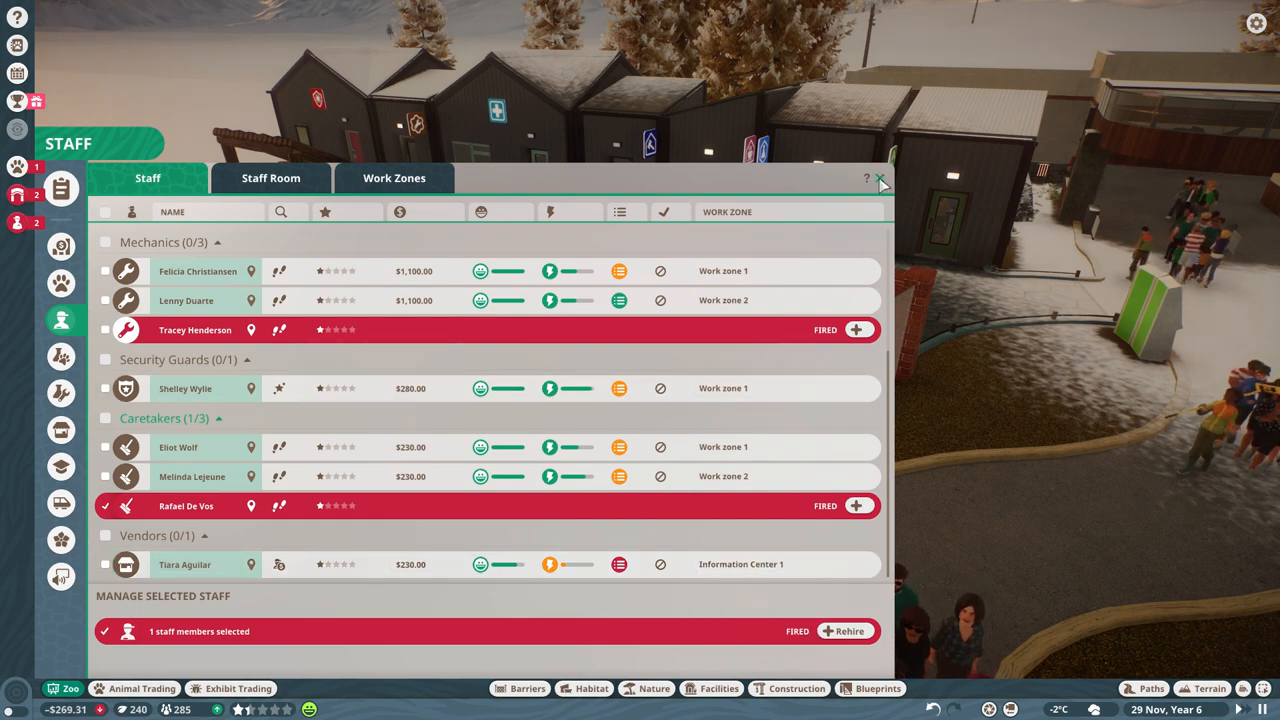
click(880, 178)
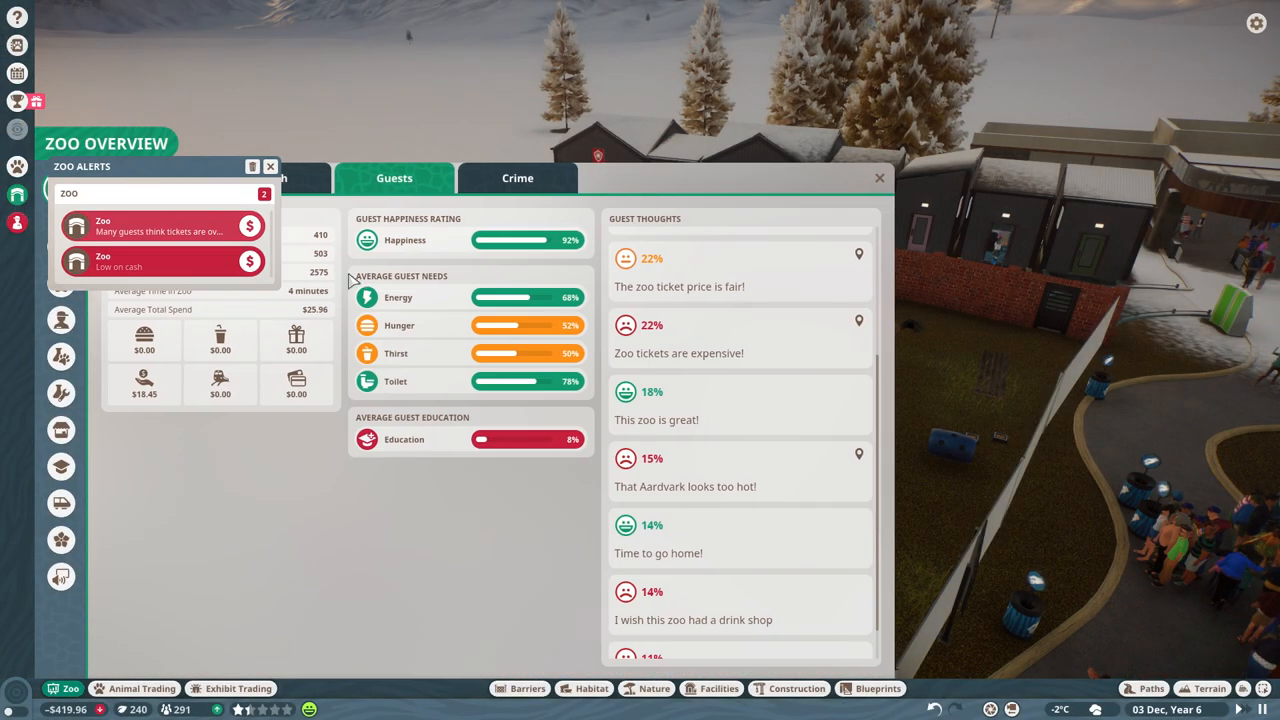
Review the zoo alerts popup and switch to the zoo's overall summary.
click(270, 166)
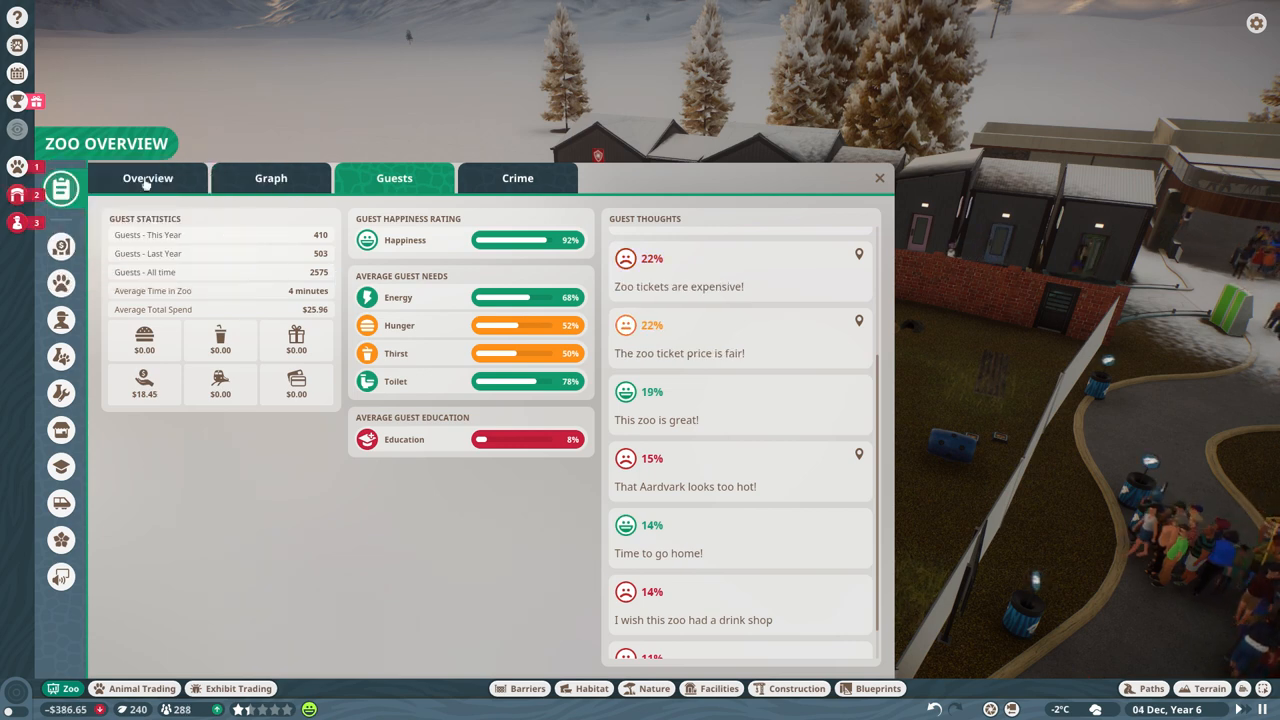
click(16, 196)
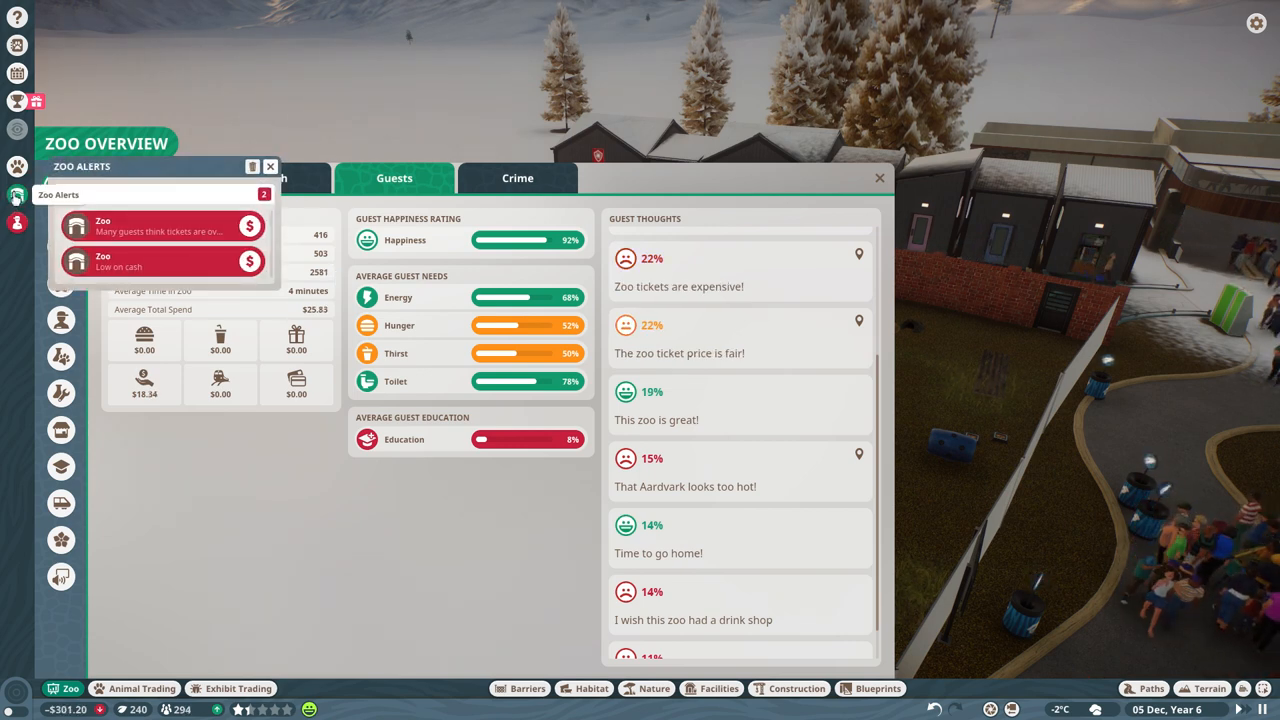
click(16, 222)
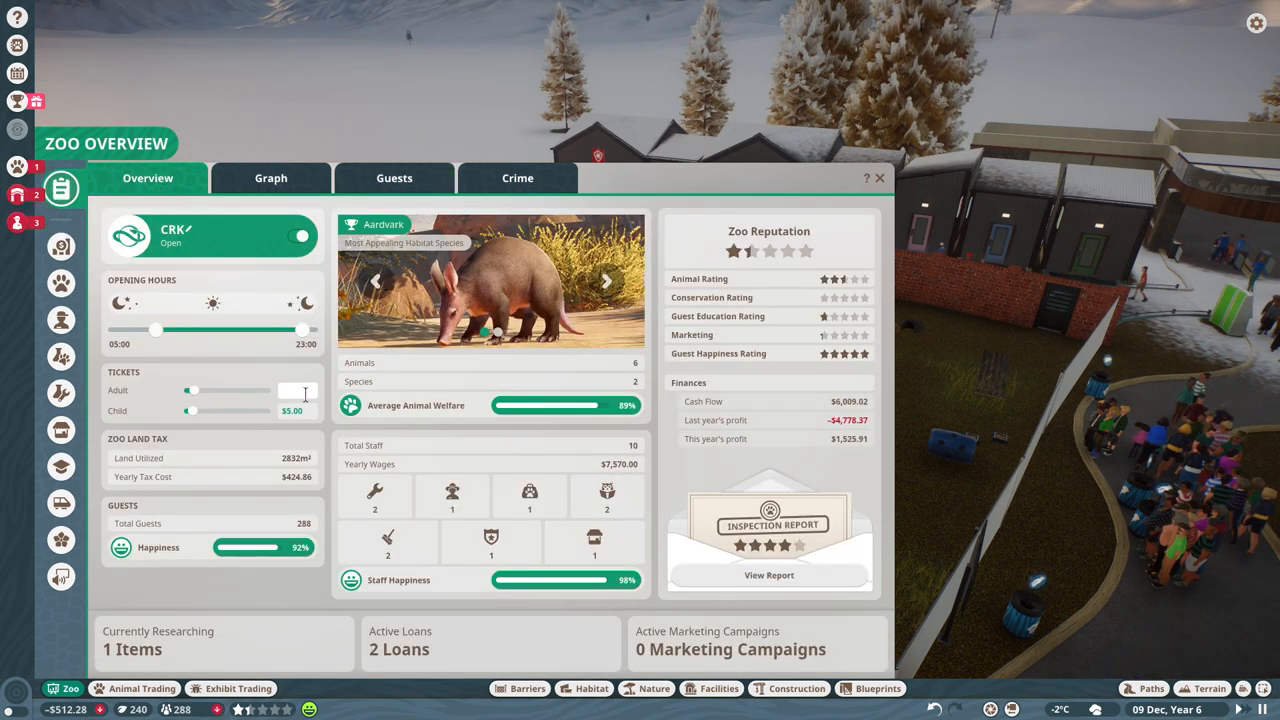
click(292, 412)
text(3)
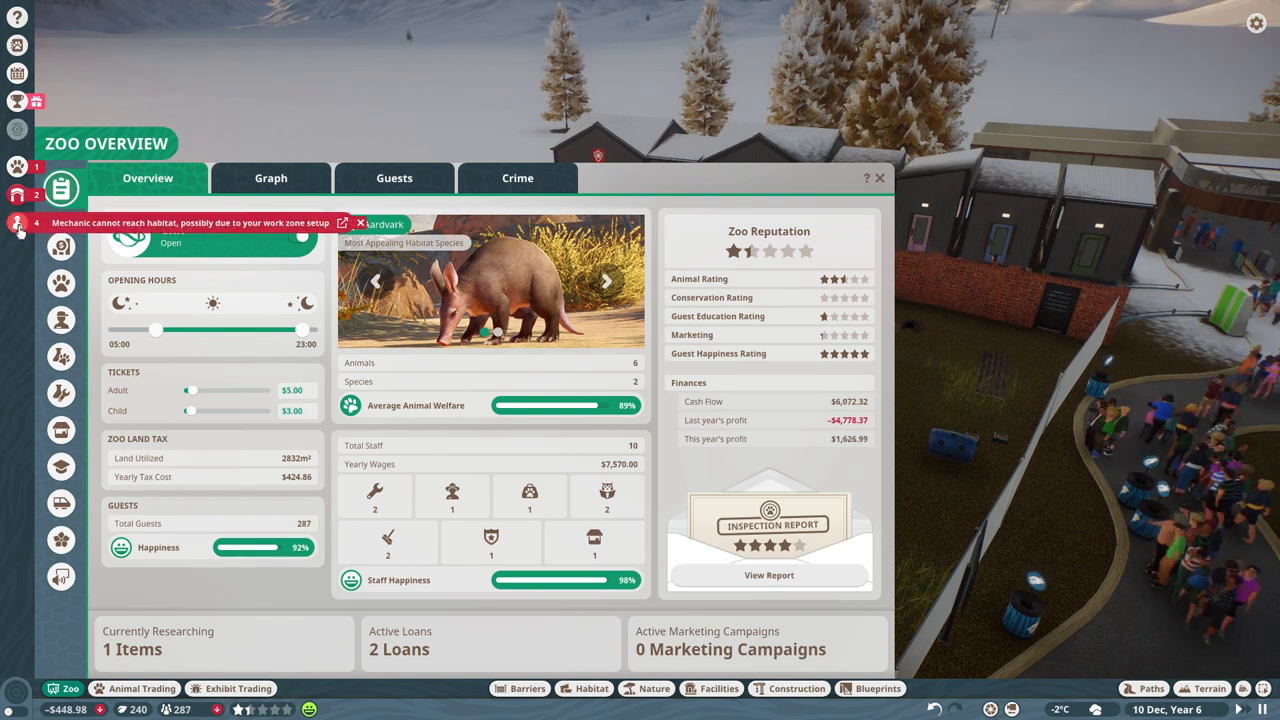
Check the staff alerts flagging Habitat 4 unreachable, then close the zoo overview.
click(16, 222)
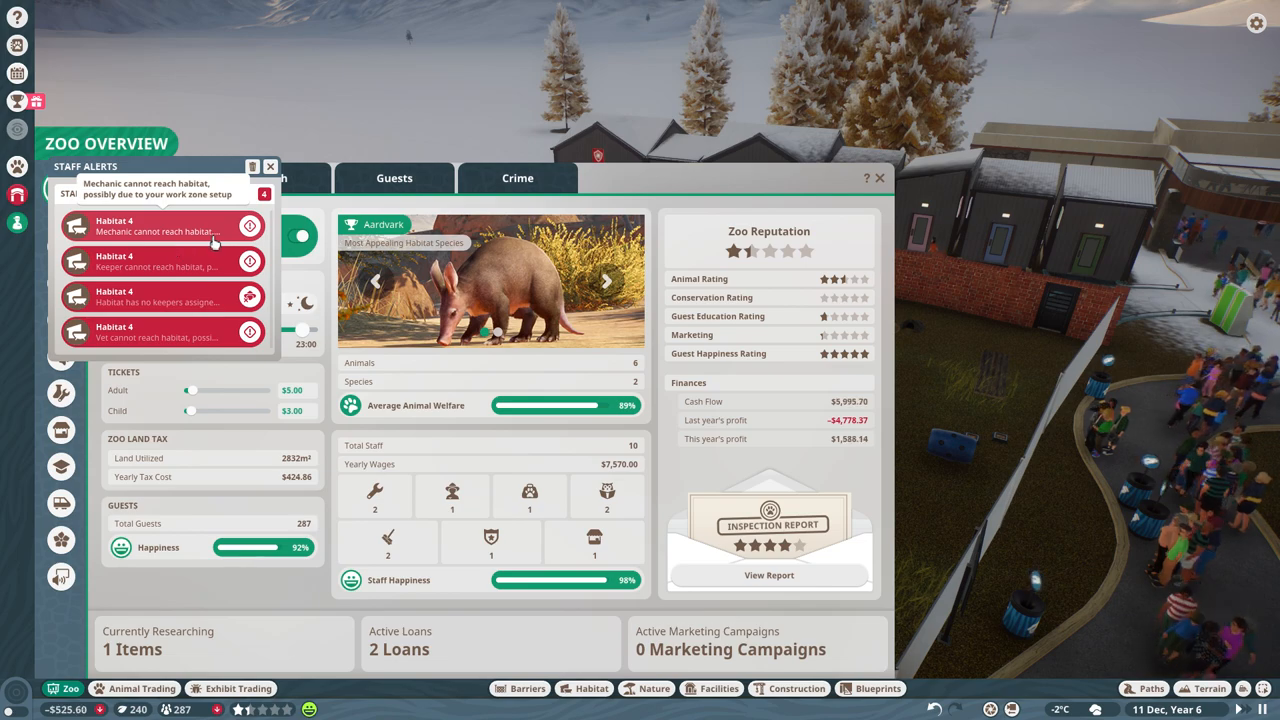
click(270, 166)
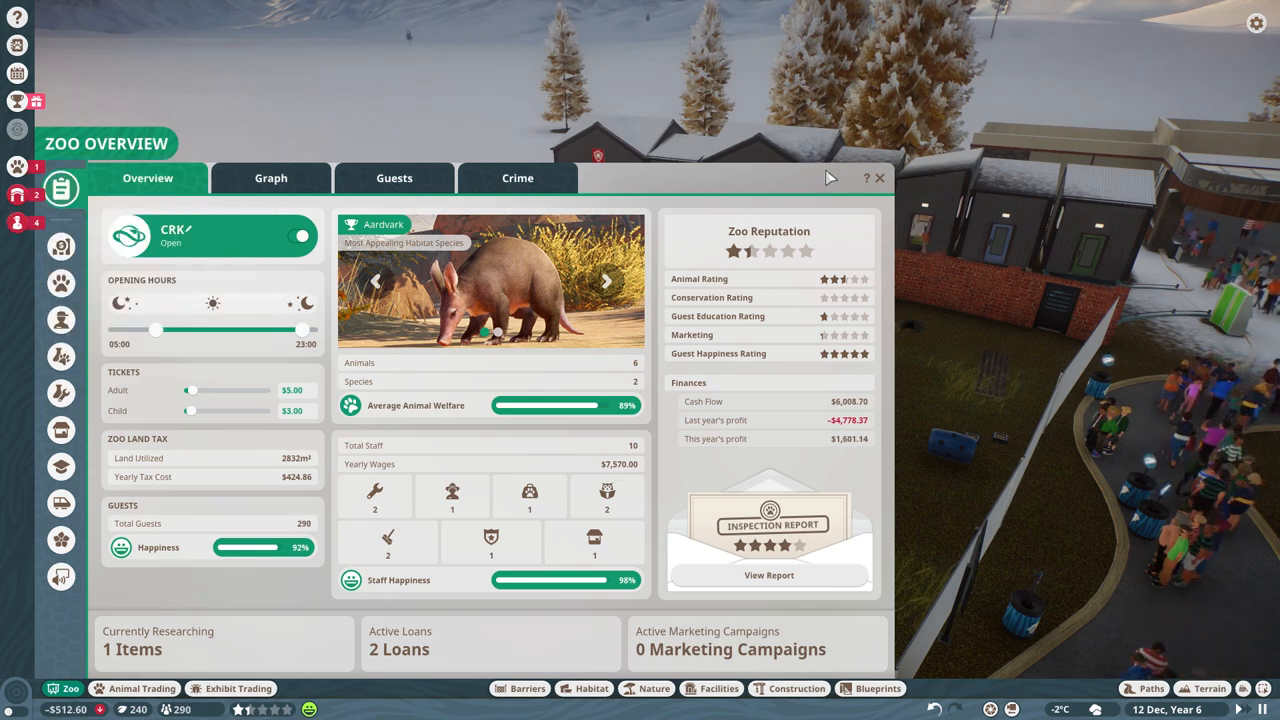
click(880, 178)
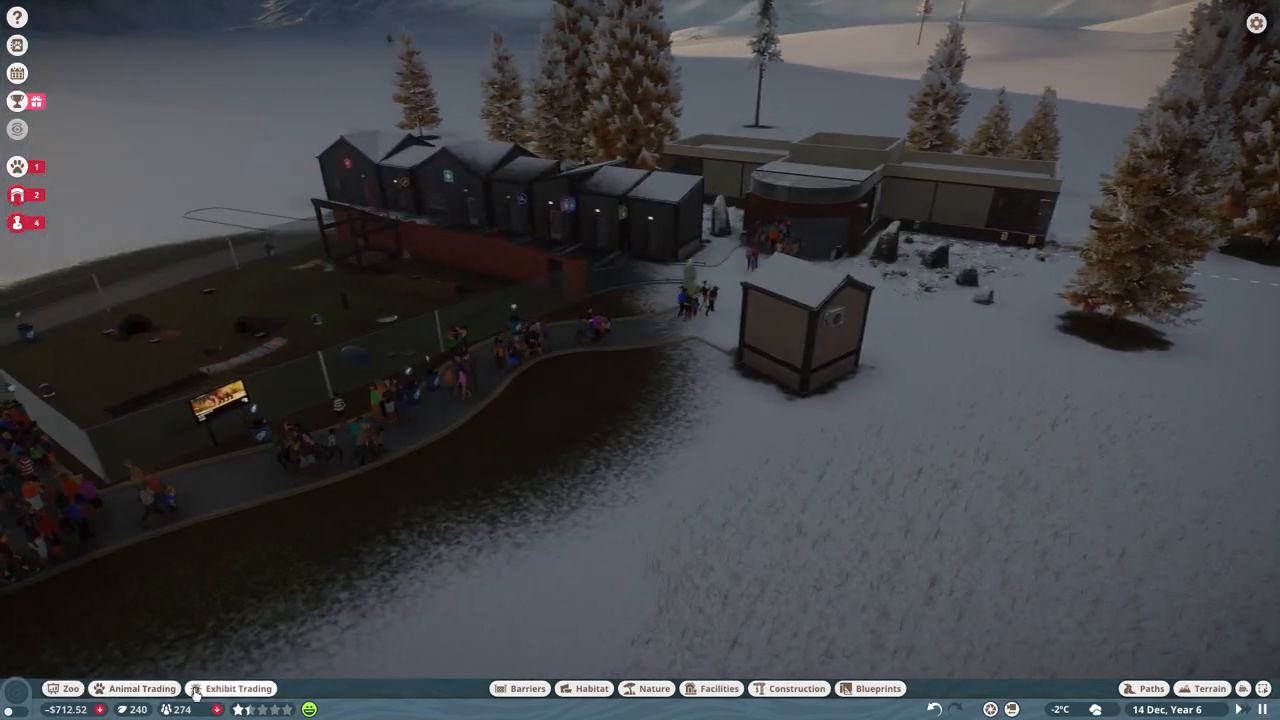
Check animal storage and the zoo overview, then bring up the staff roster's Work Zone column.
click(132, 688)
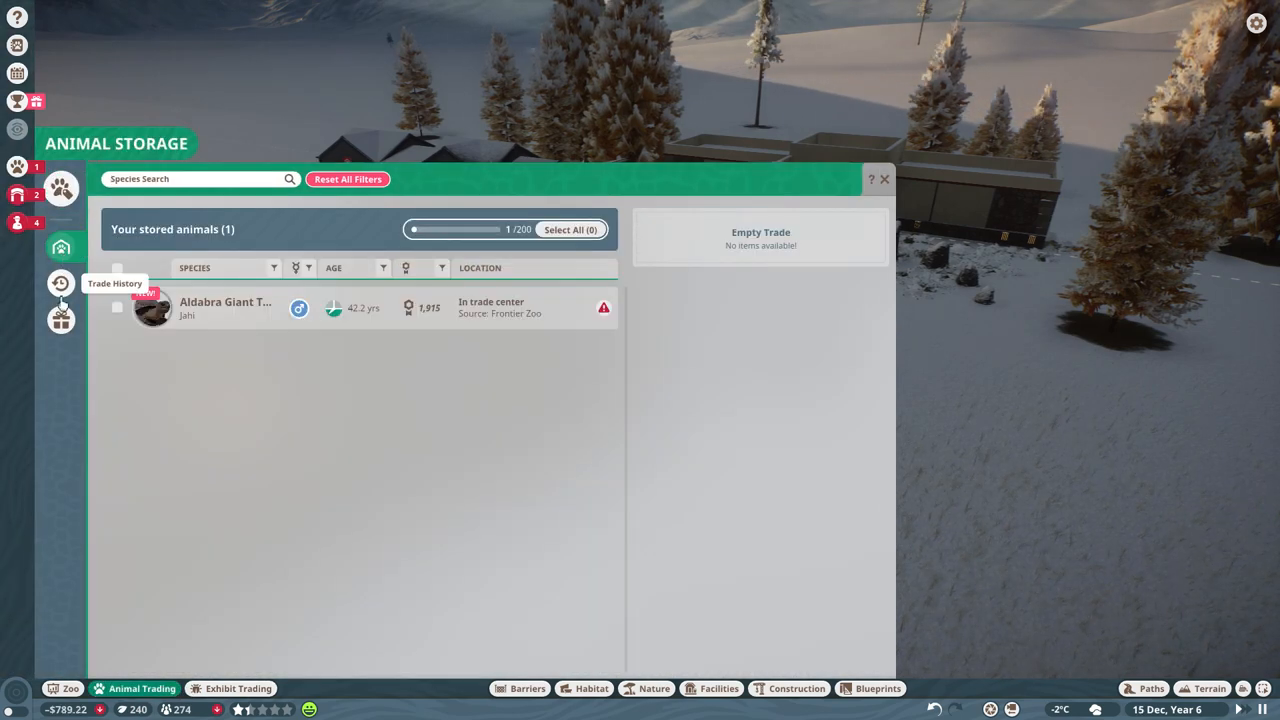
click(60, 320)
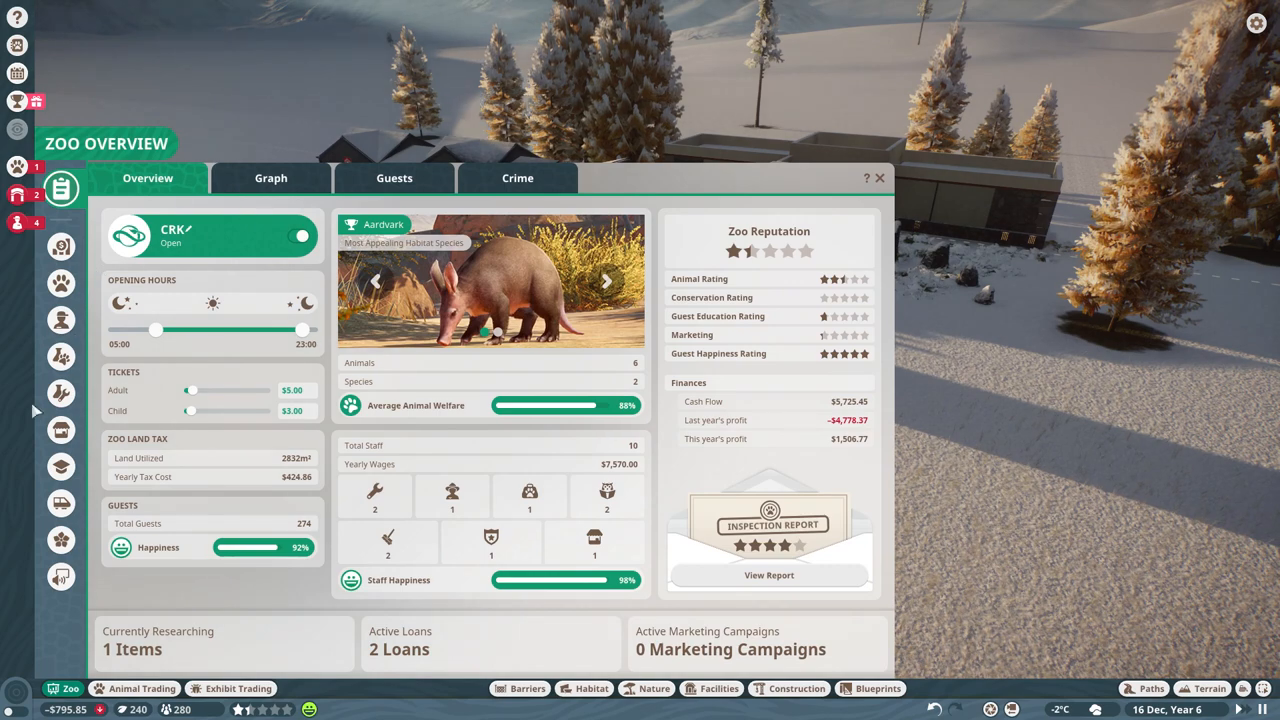
click(60, 320)
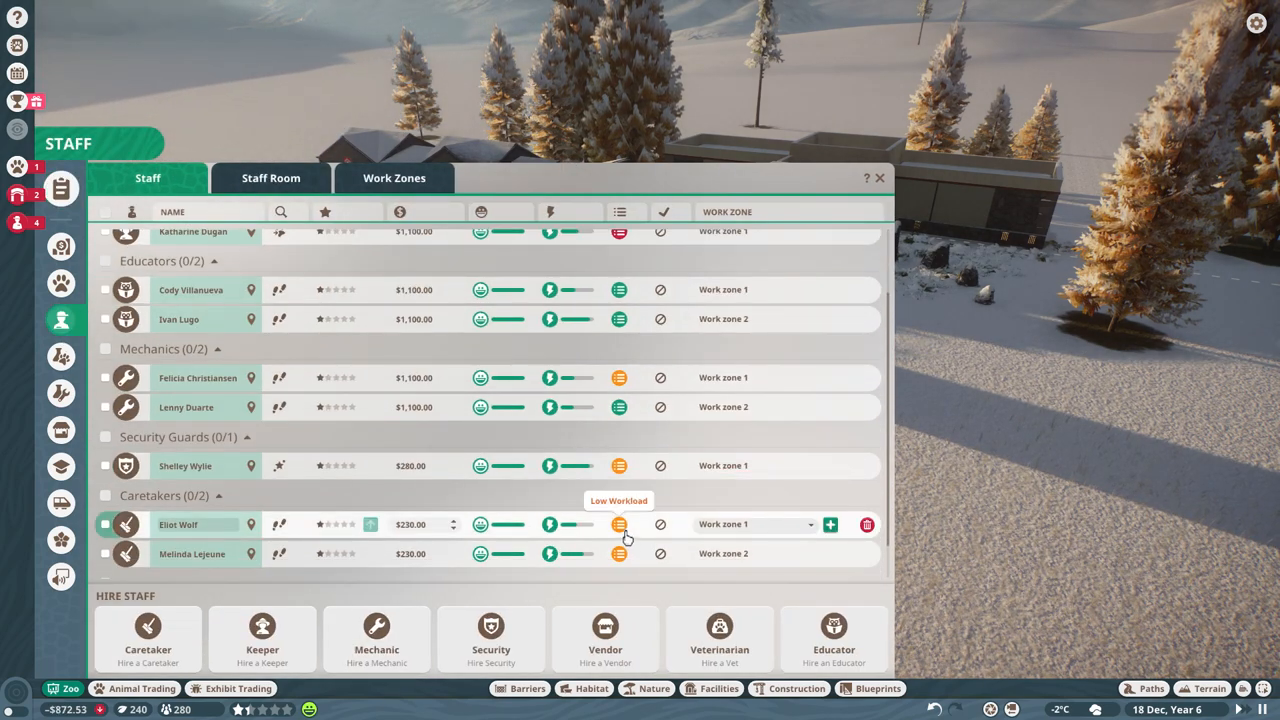
mouse_move(484, 524)
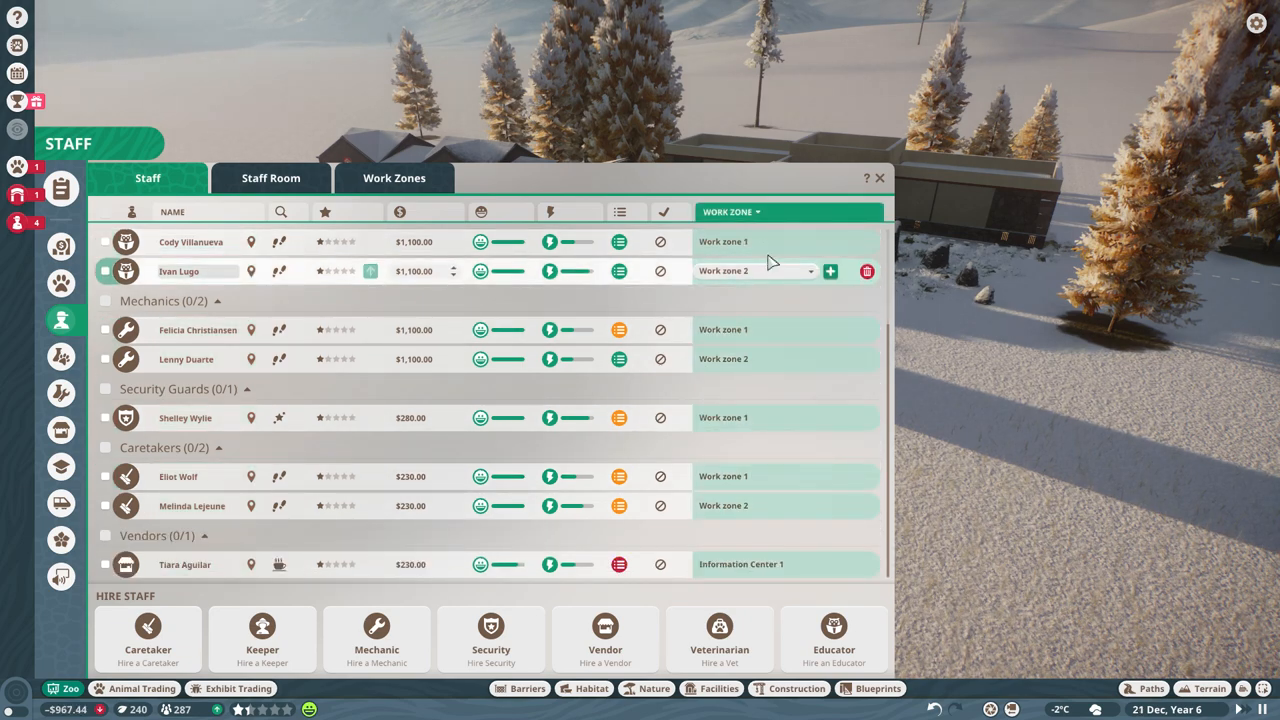
click(756, 242)
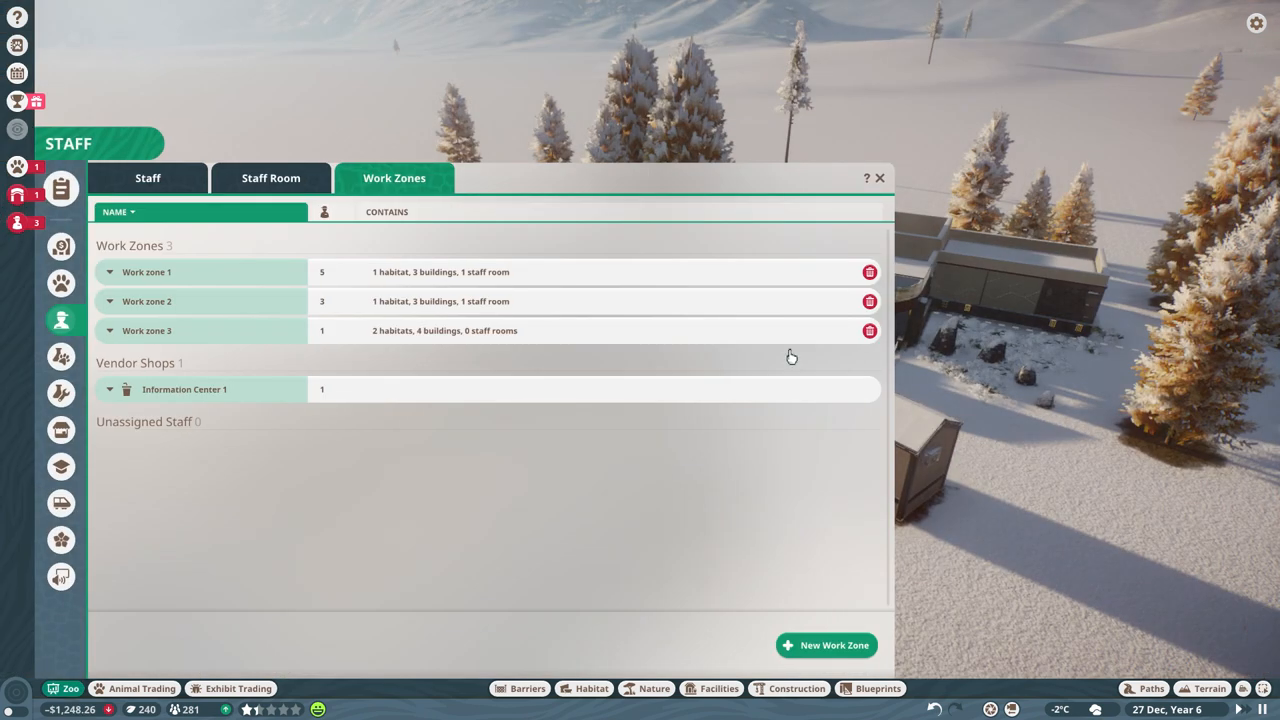
mouse_move(270, 336)
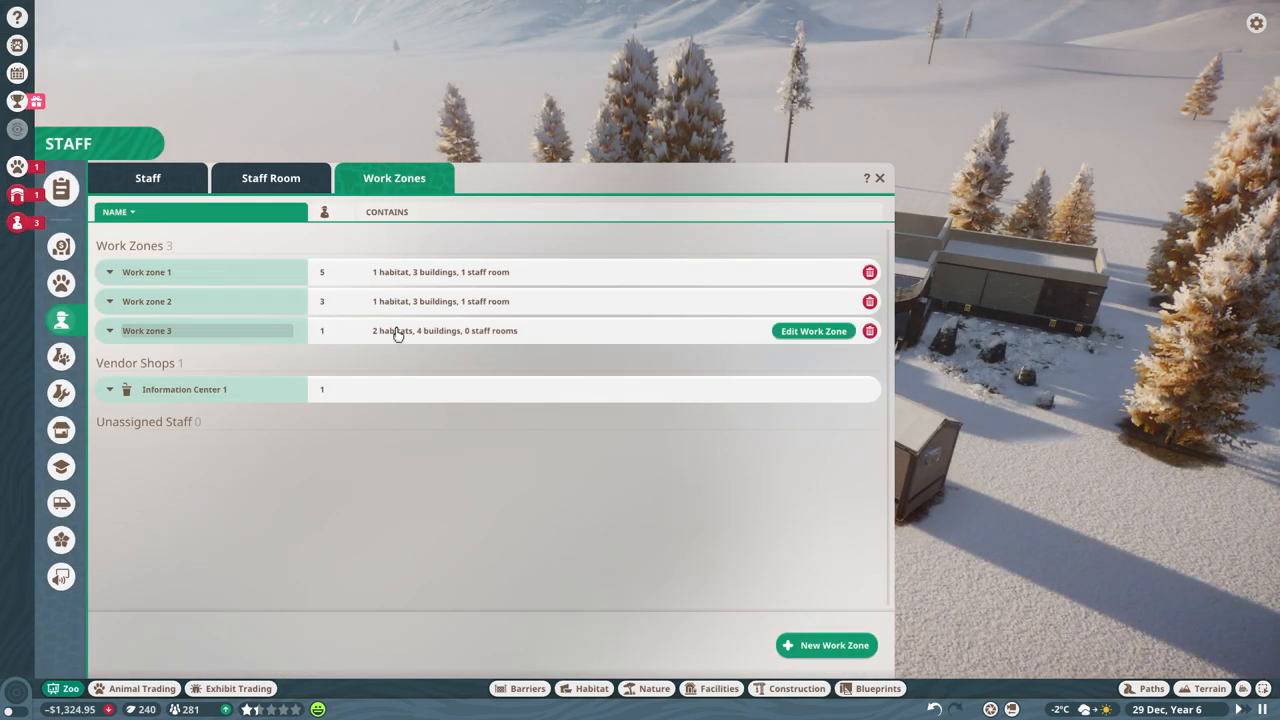
mouse_move(830, 300)
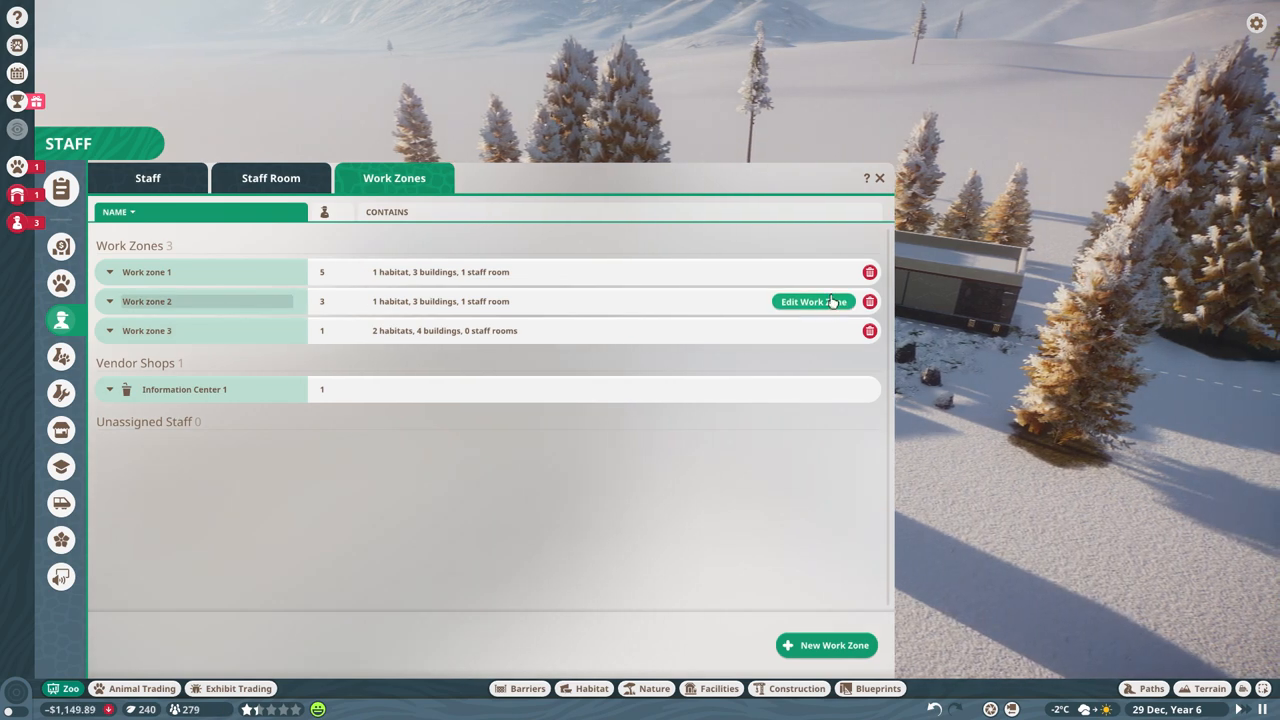
Edit Work zones 2 and 1 to each cover two habitats, seven buildings and a staff room.
click(108, 300)
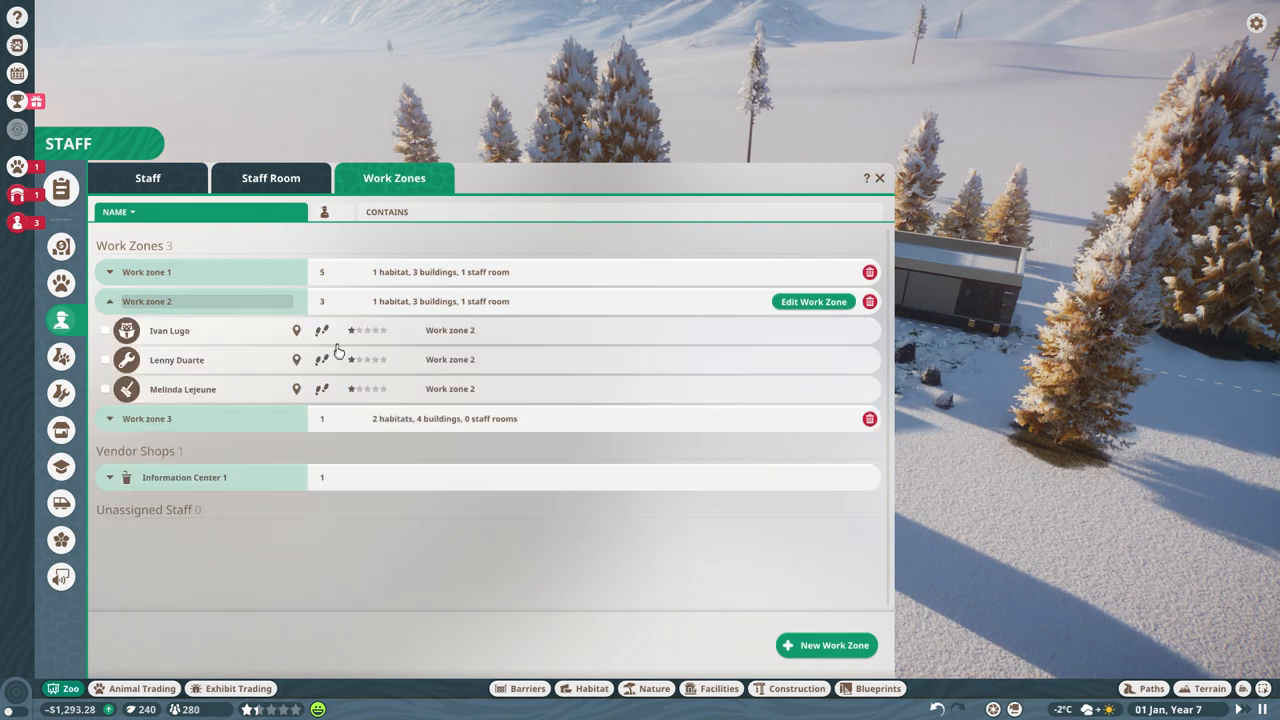
click(812, 300)
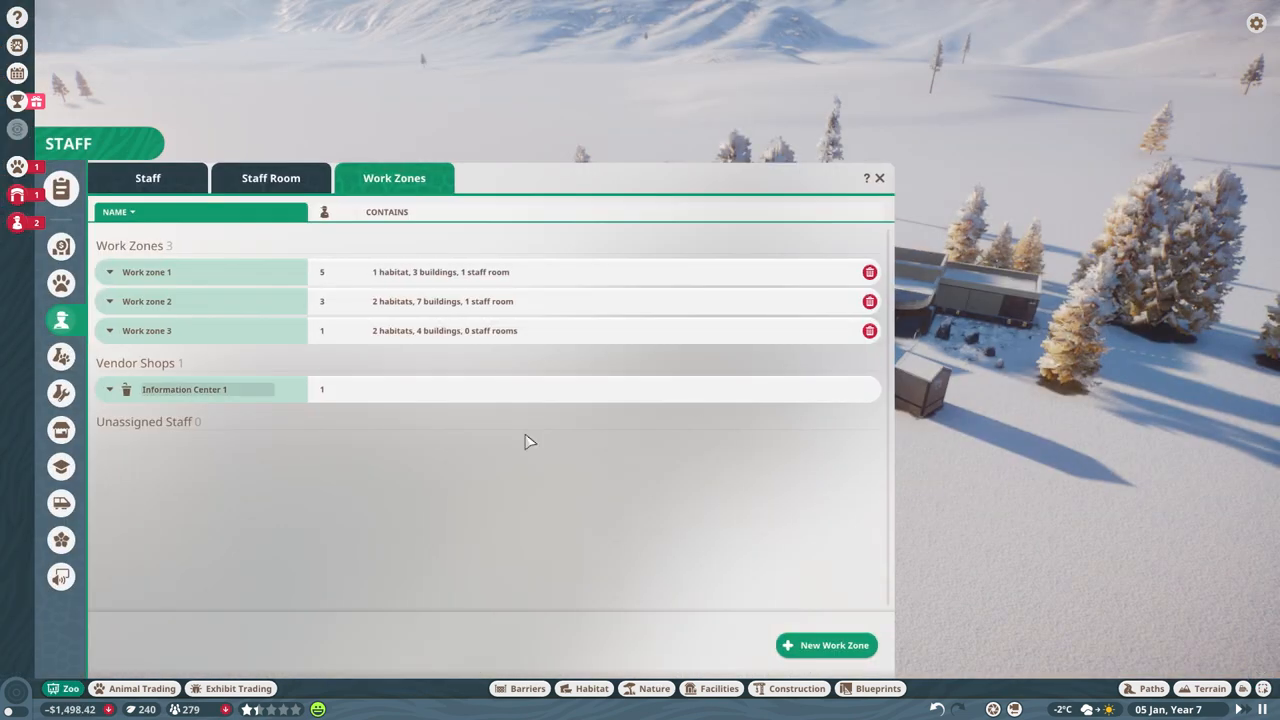
mouse_move(488, 280)
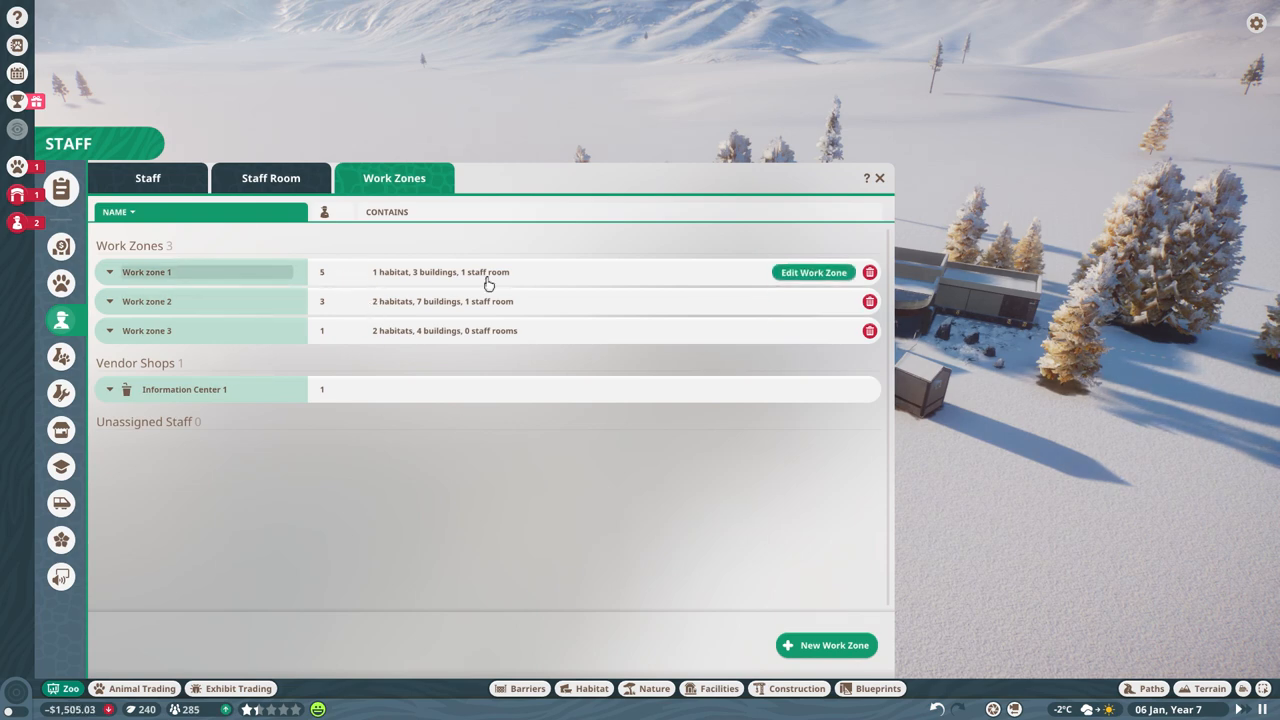
mouse_move(814, 272)
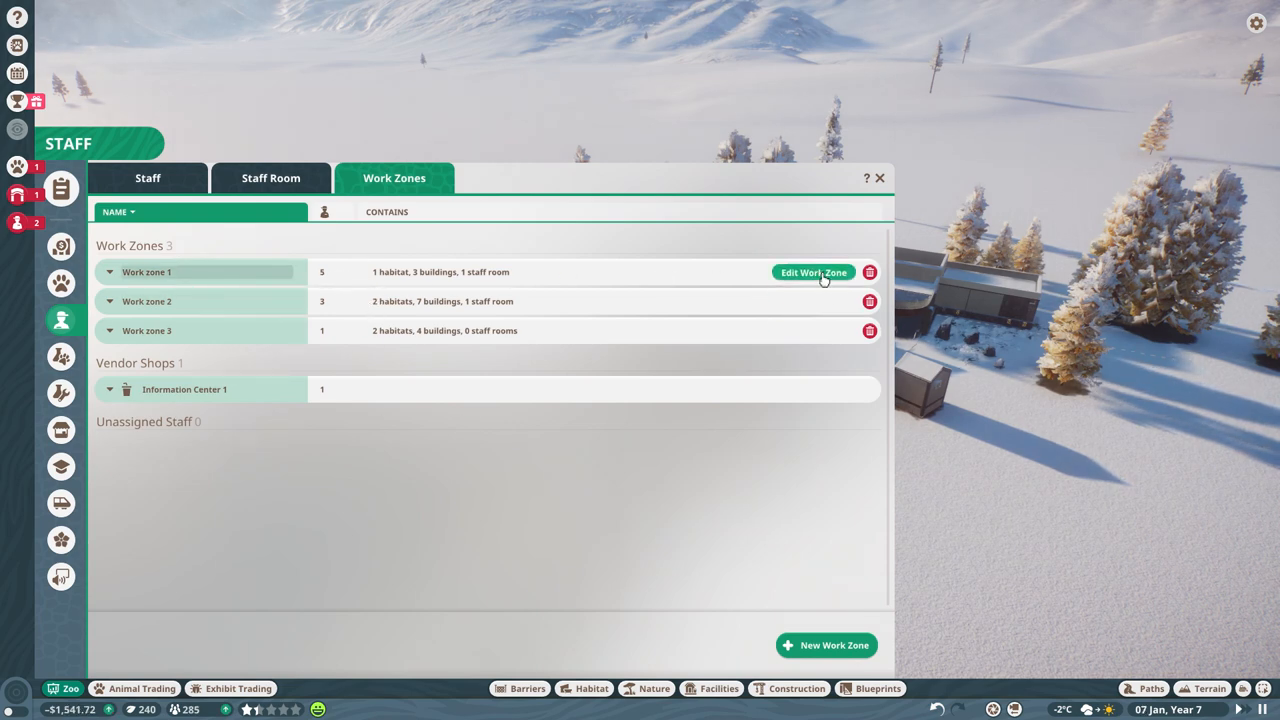
click(812, 272)
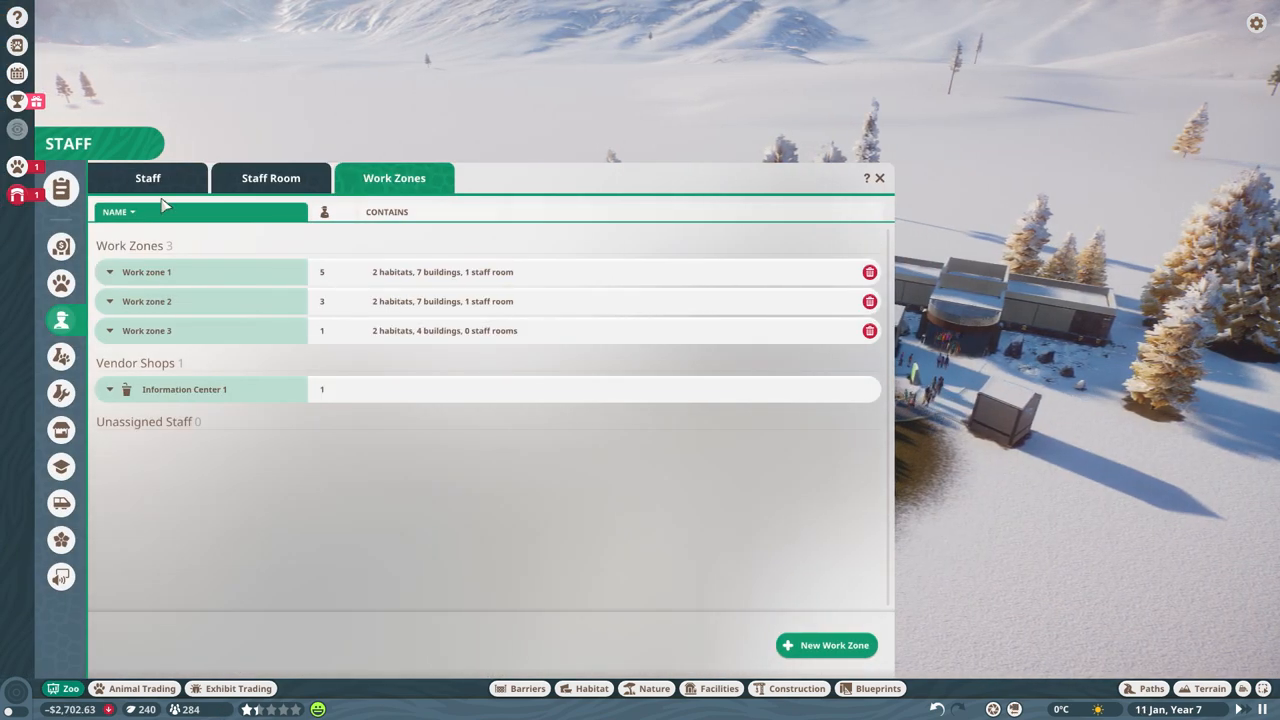
Lower the first mechanic's salary to $1,000 and the second mechanic's to $1,050.
click(148, 178)
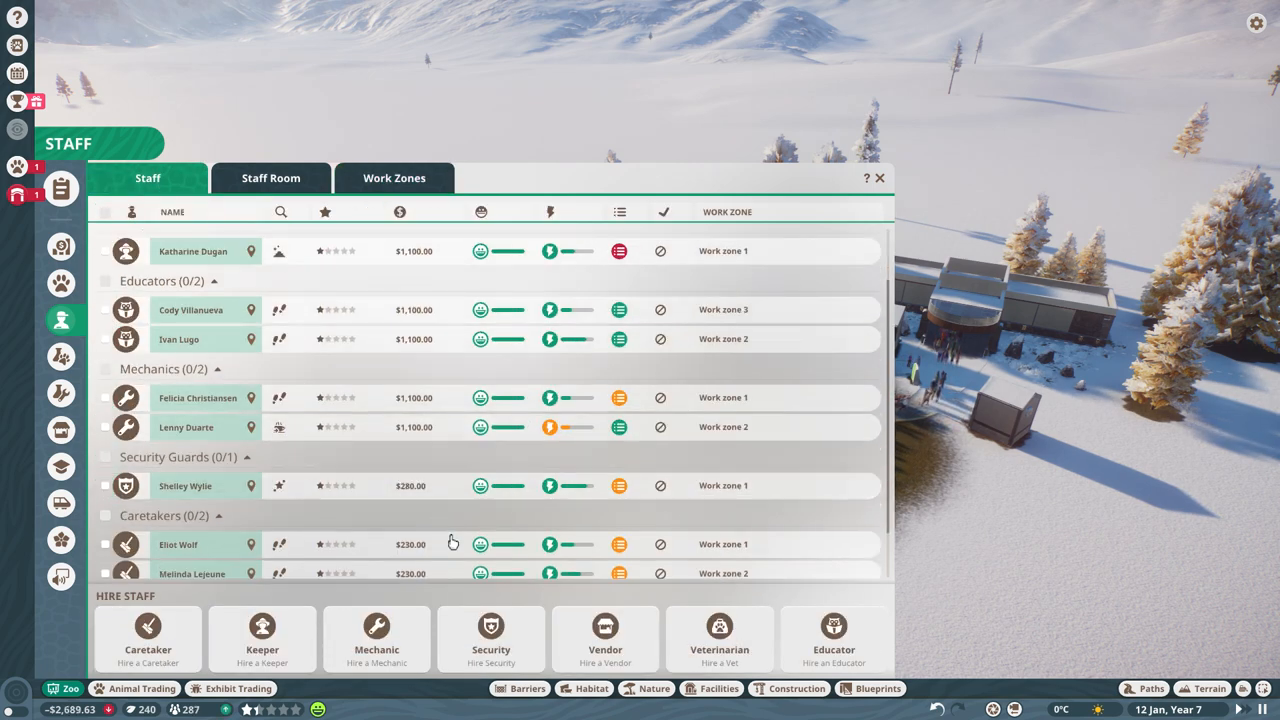
scroll(down, 3)
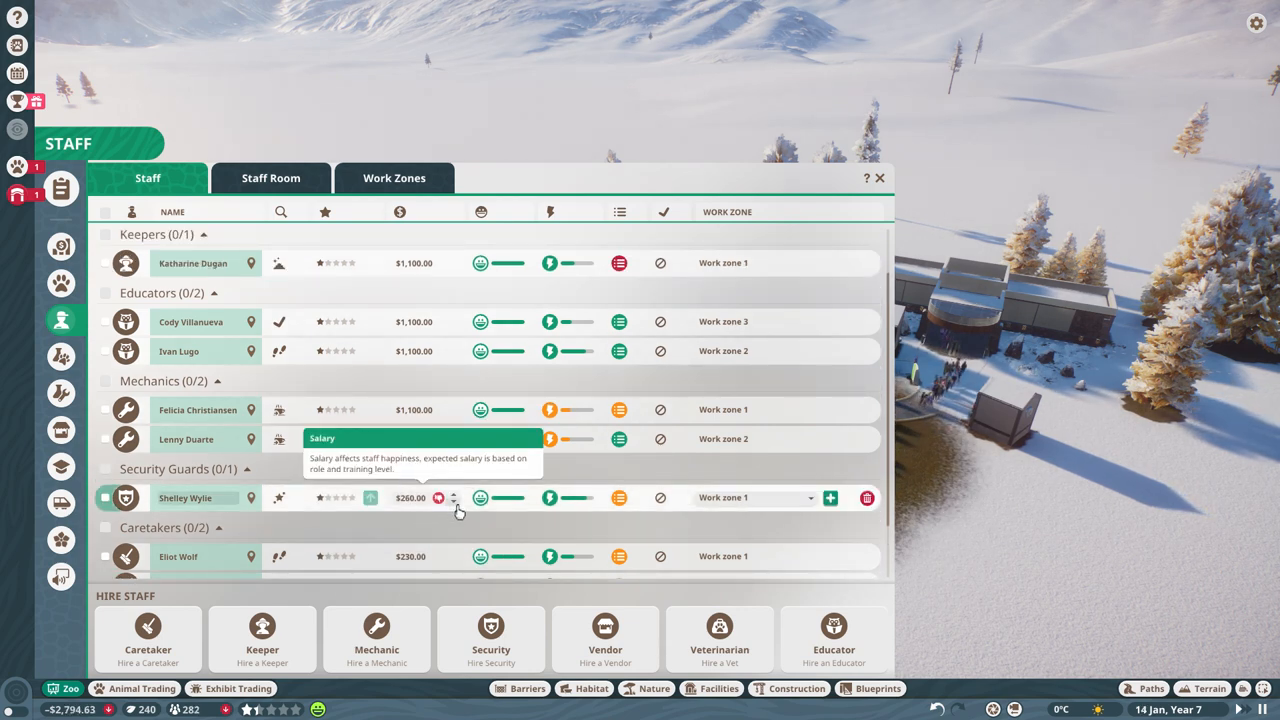
click(454, 492)
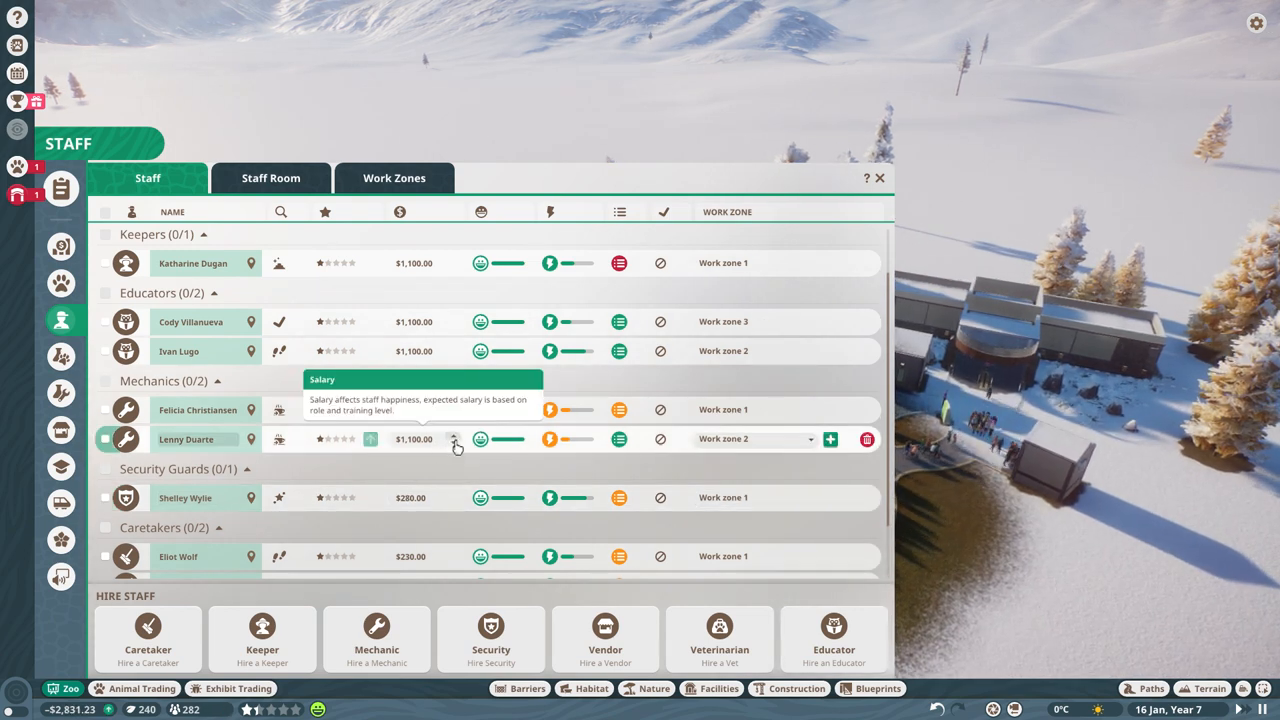
click(454, 444)
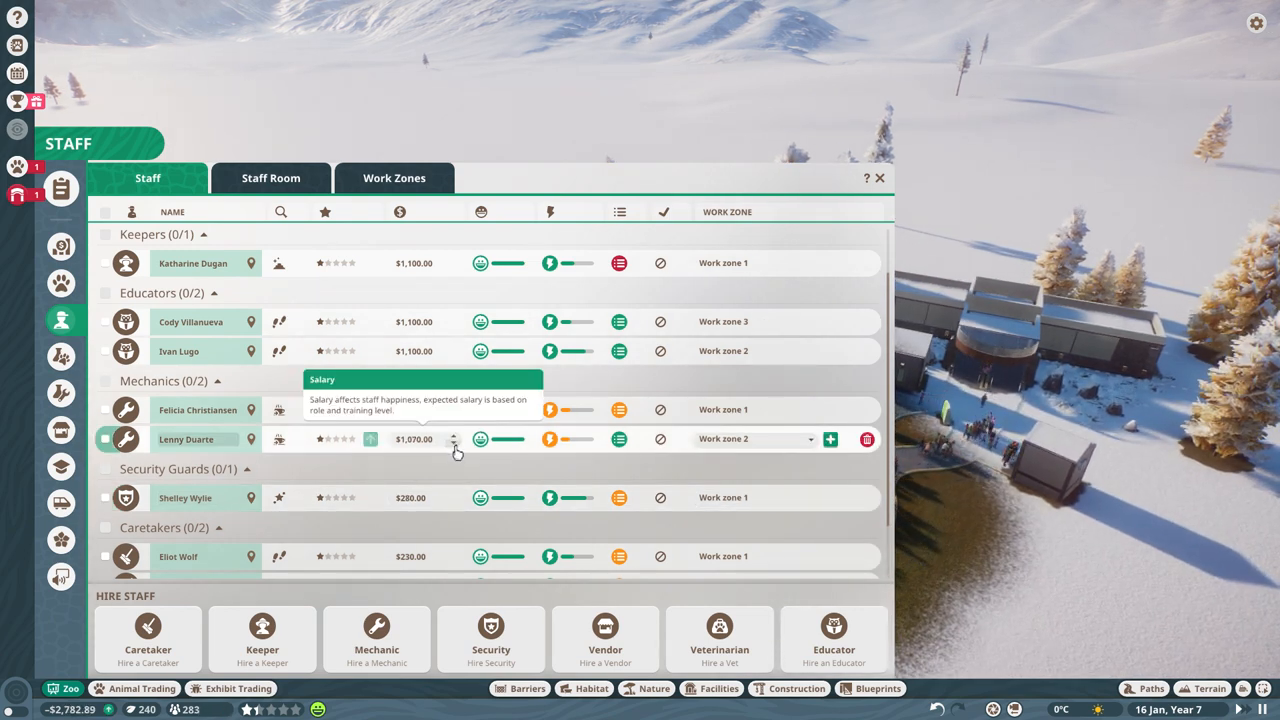
click(452, 444)
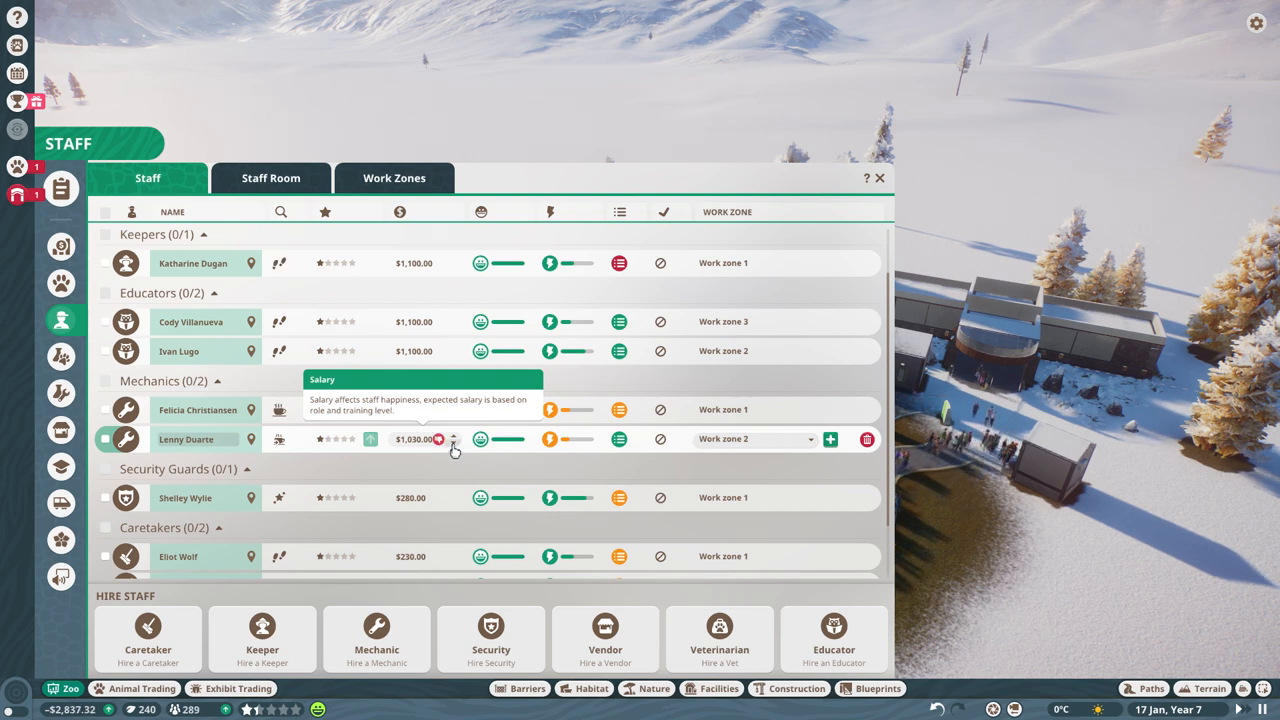
click(452, 444)
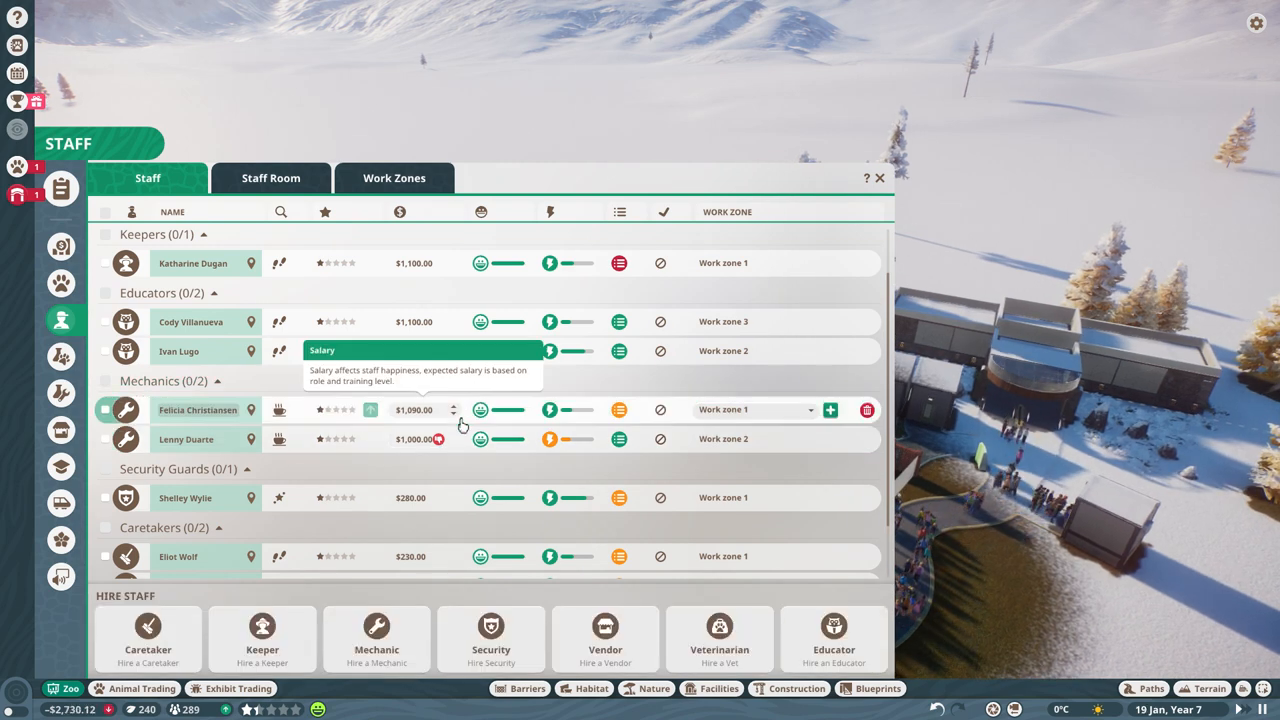
click(452, 414)
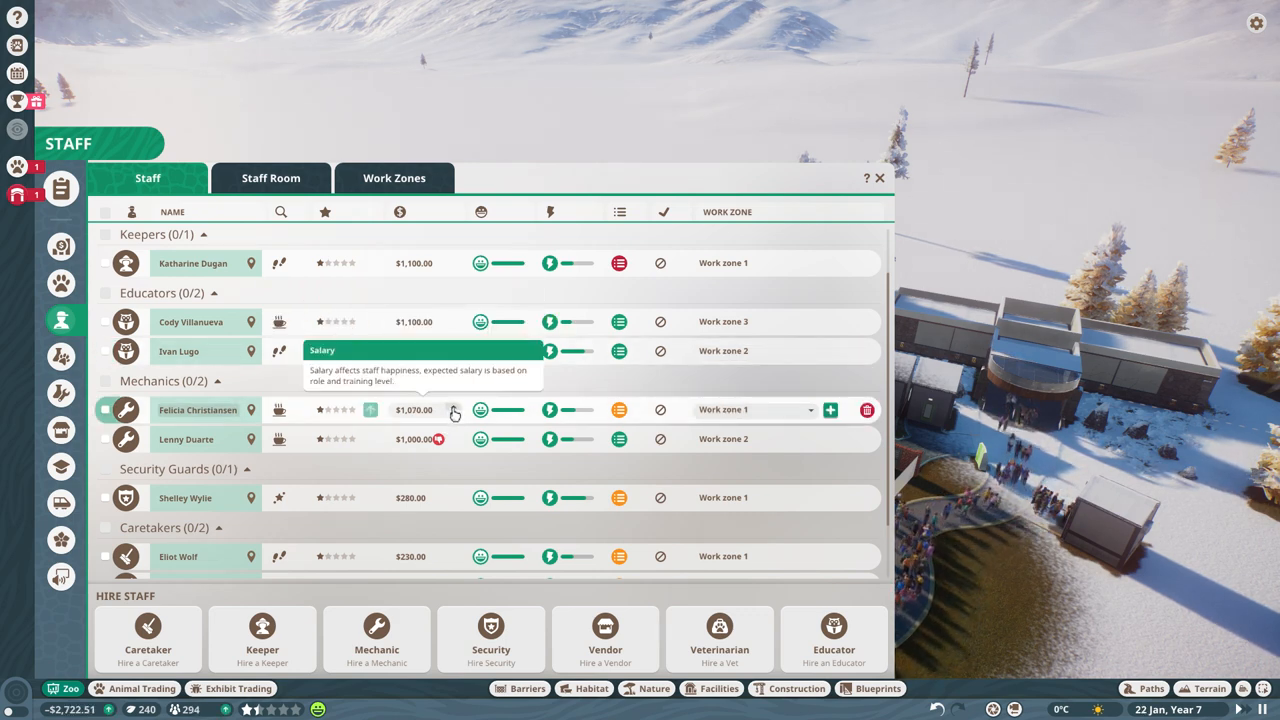
click(452, 414)
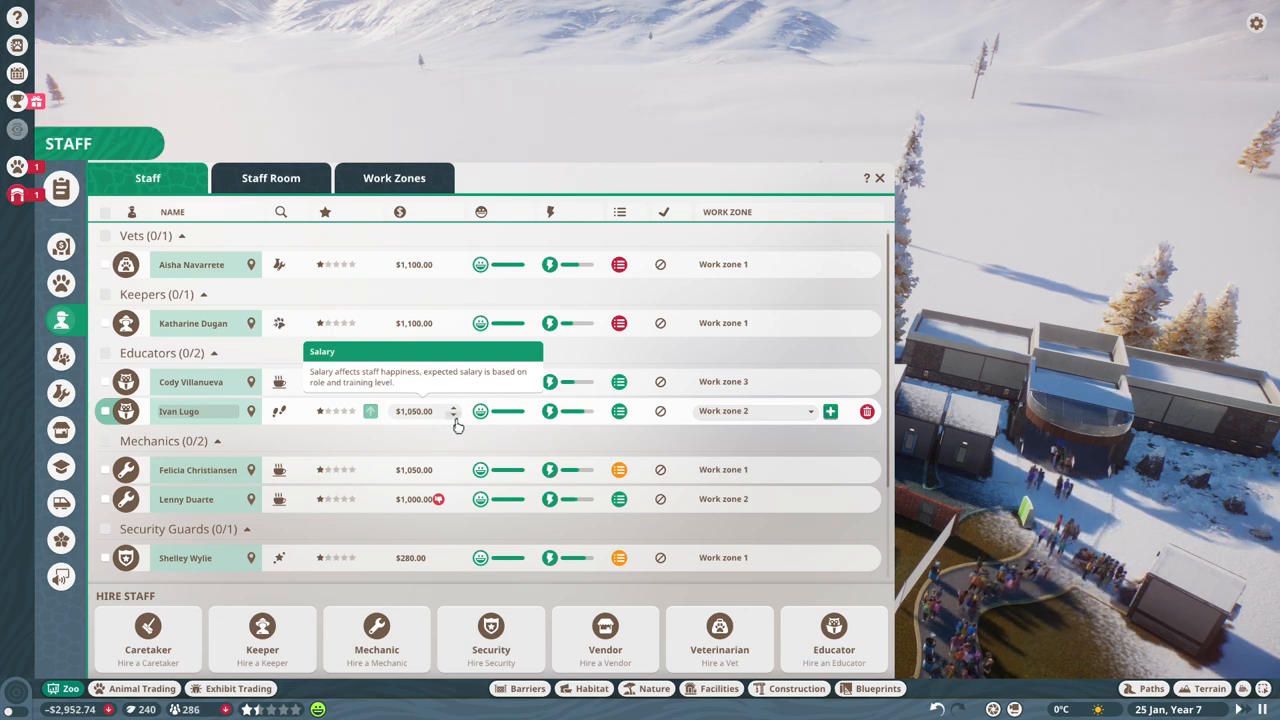
Trim the educator's salary down to $980 and leave the staff list.
click(454, 416)
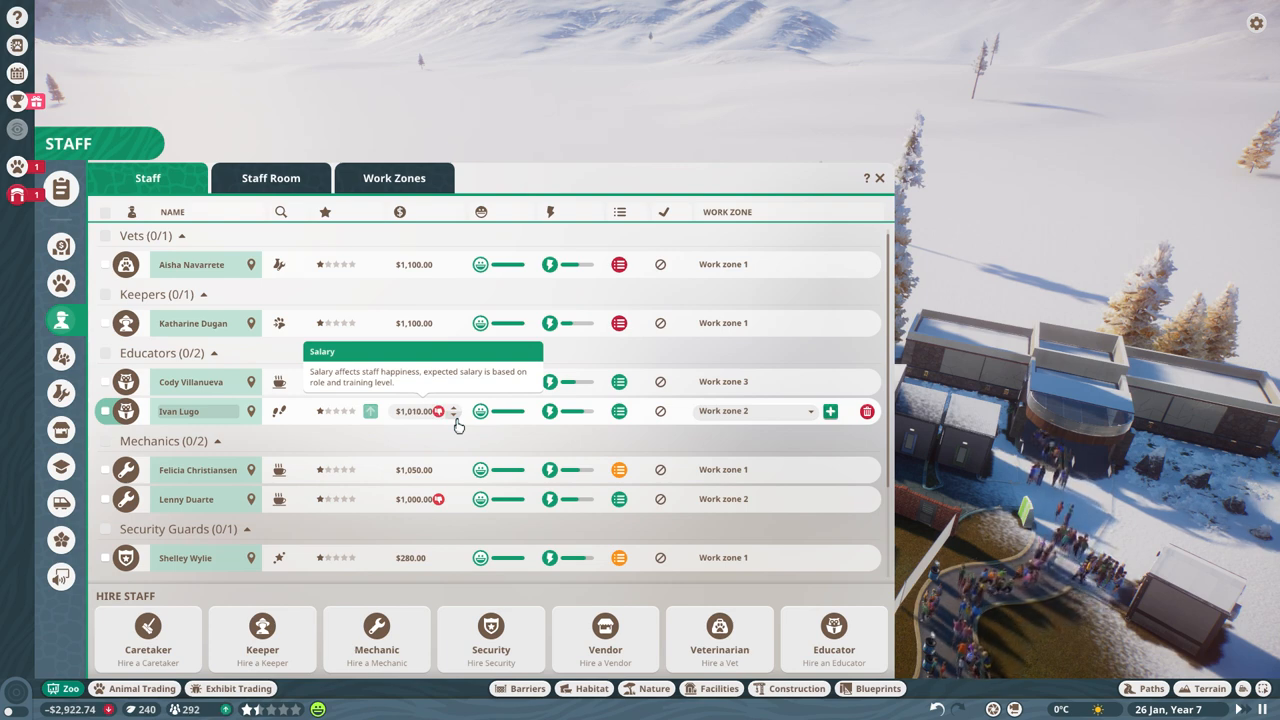
click(452, 414)
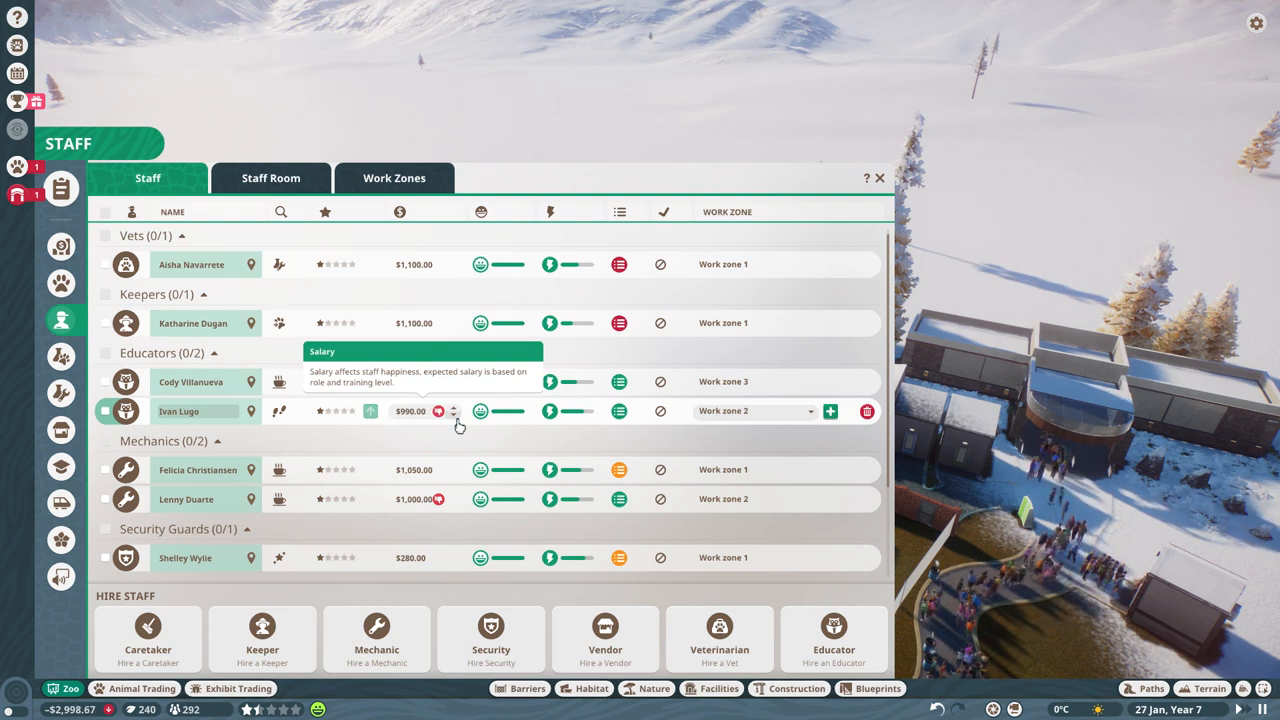
click(452, 414)
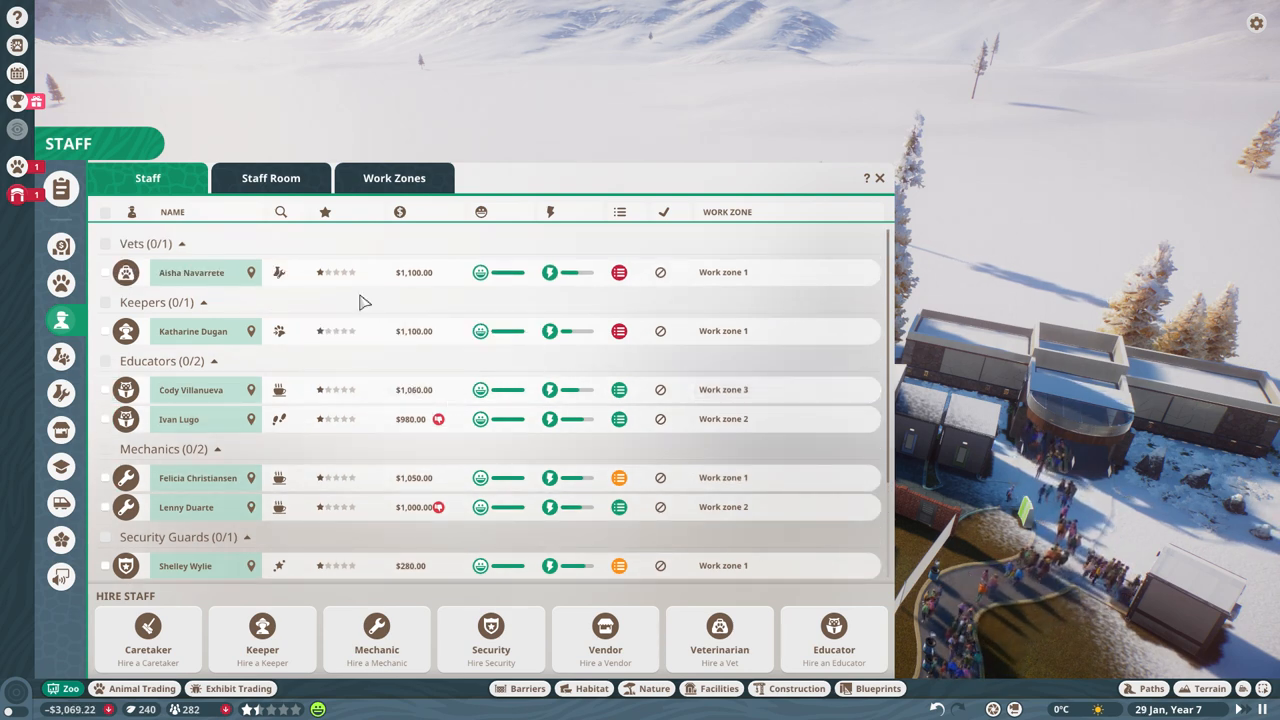
mouse_move(696, 352)
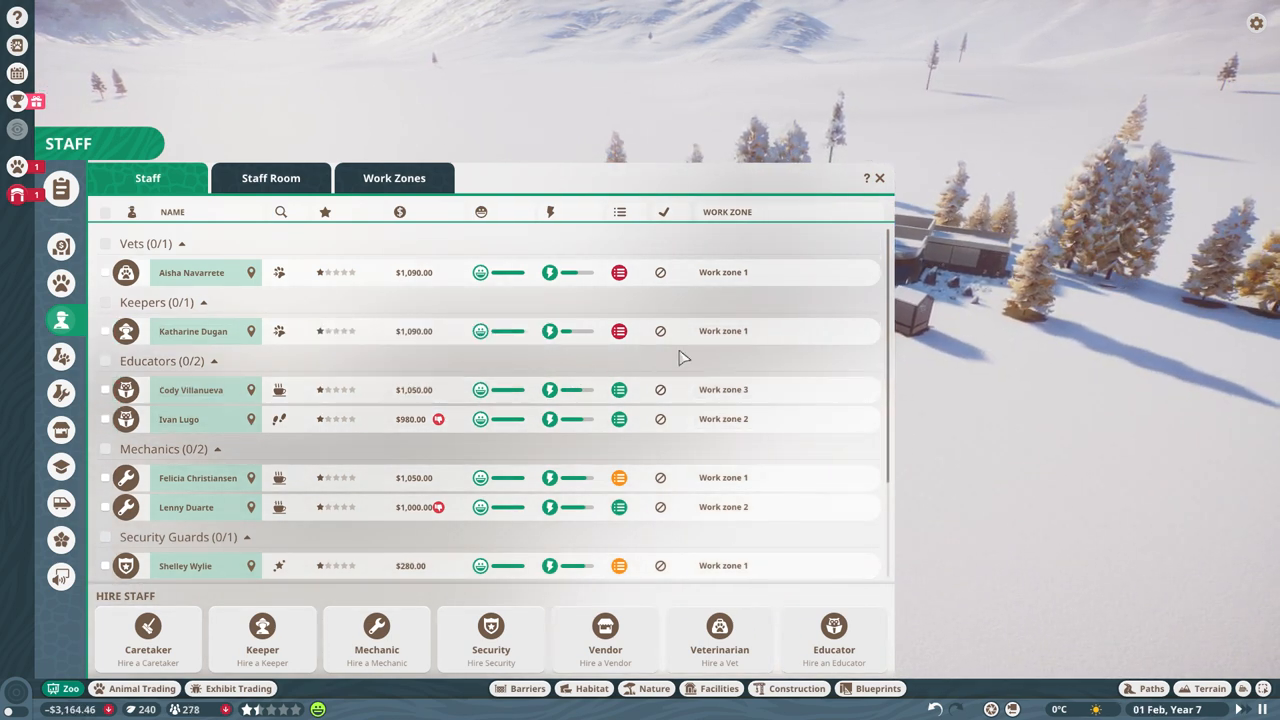
click(16, 168)
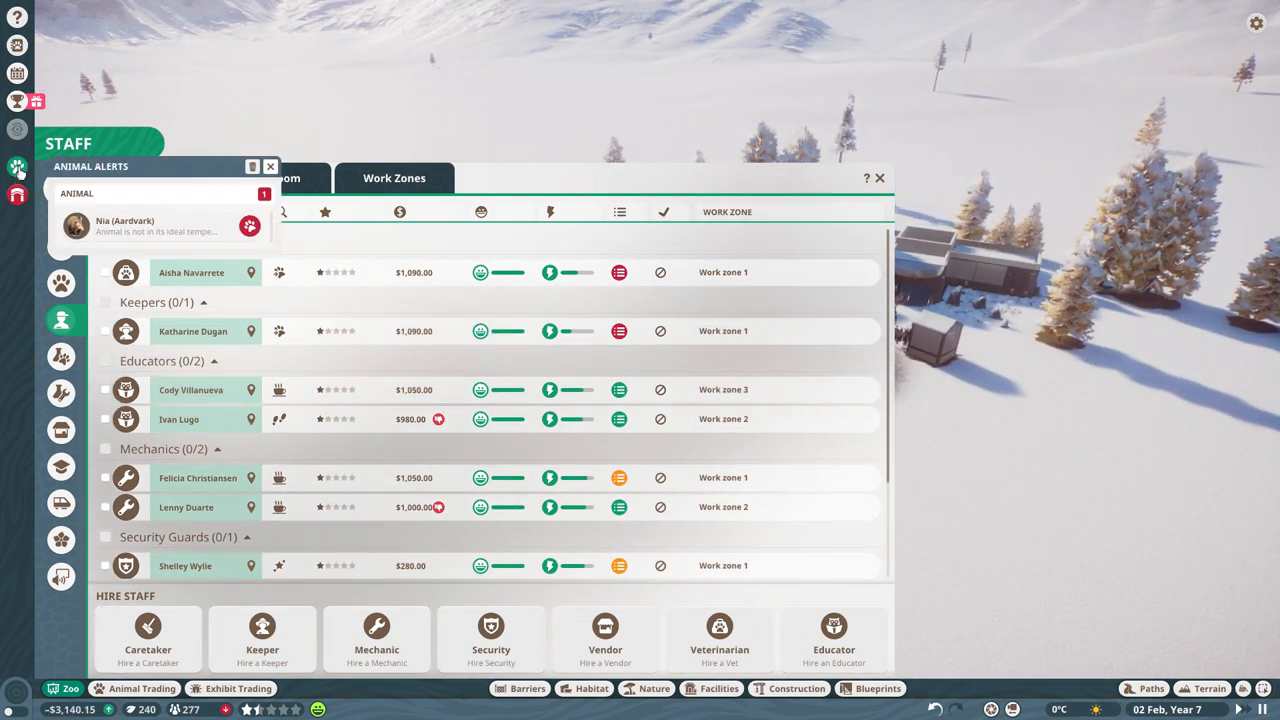
Claim the Guest Numbers challenge reward and bring up the zoo's finances overview.
click(16, 100)
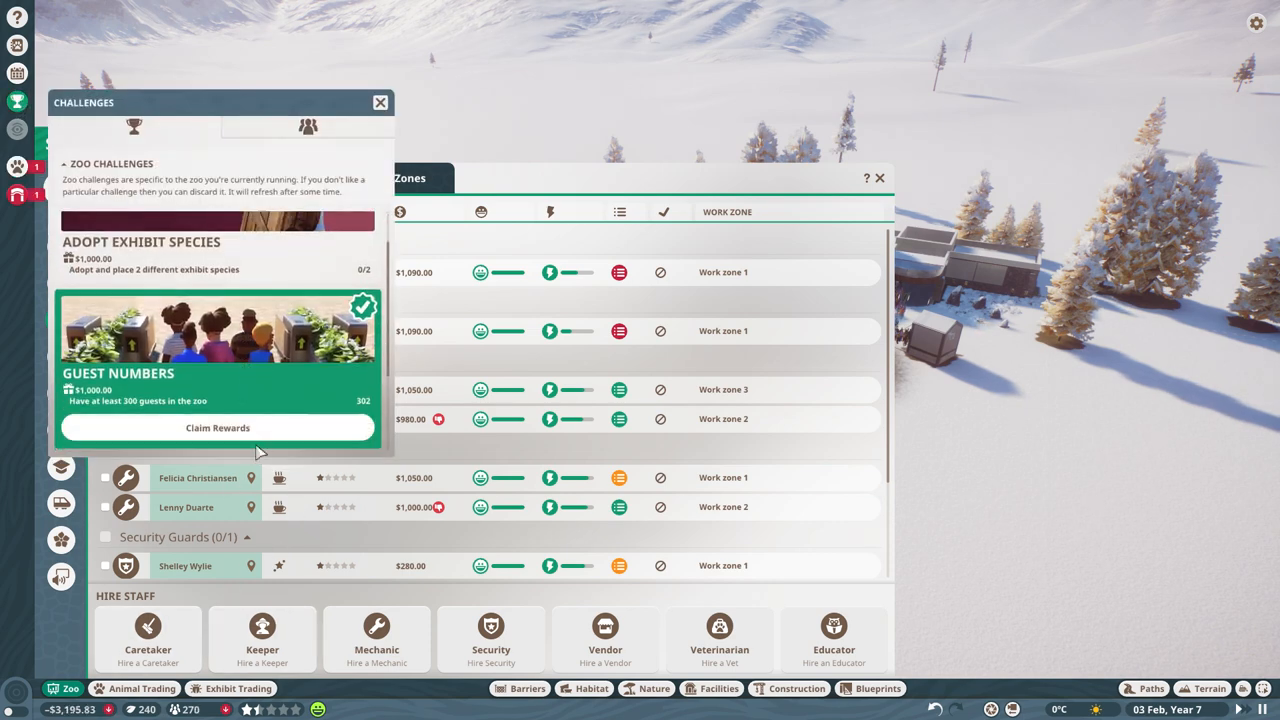
click(216, 428)
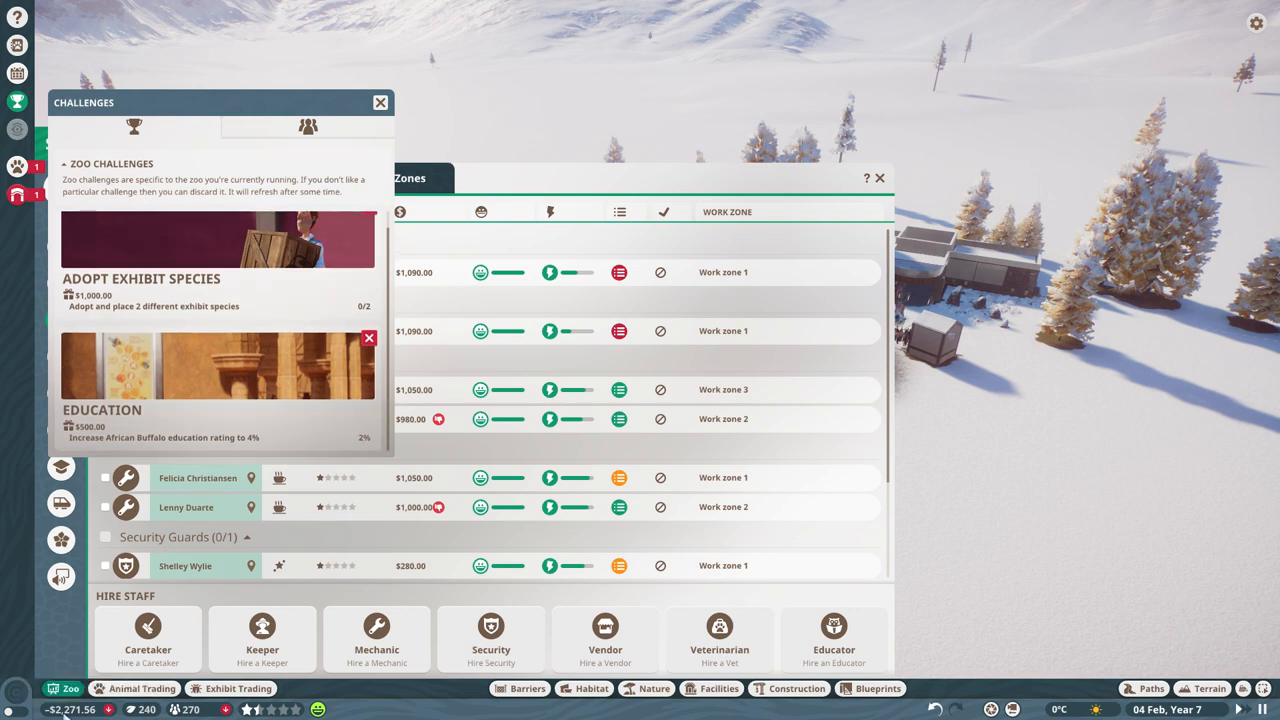
mouse_move(356, 156)
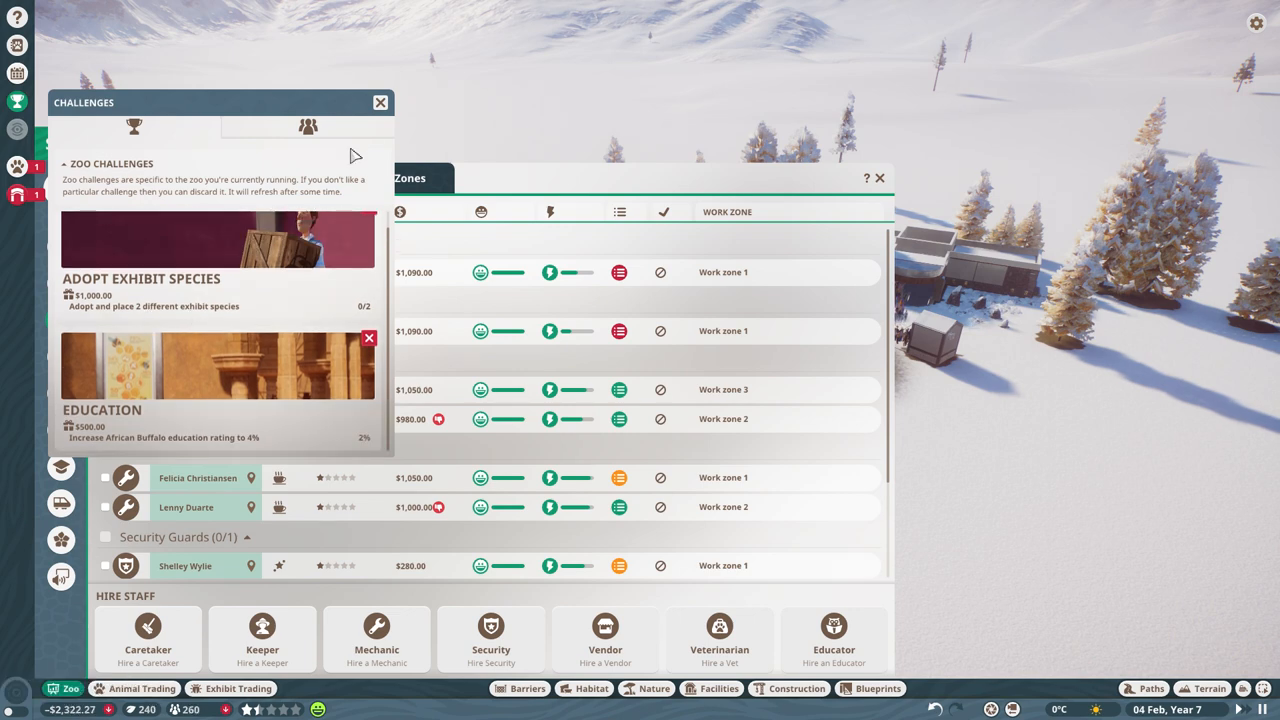
click(380, 102)
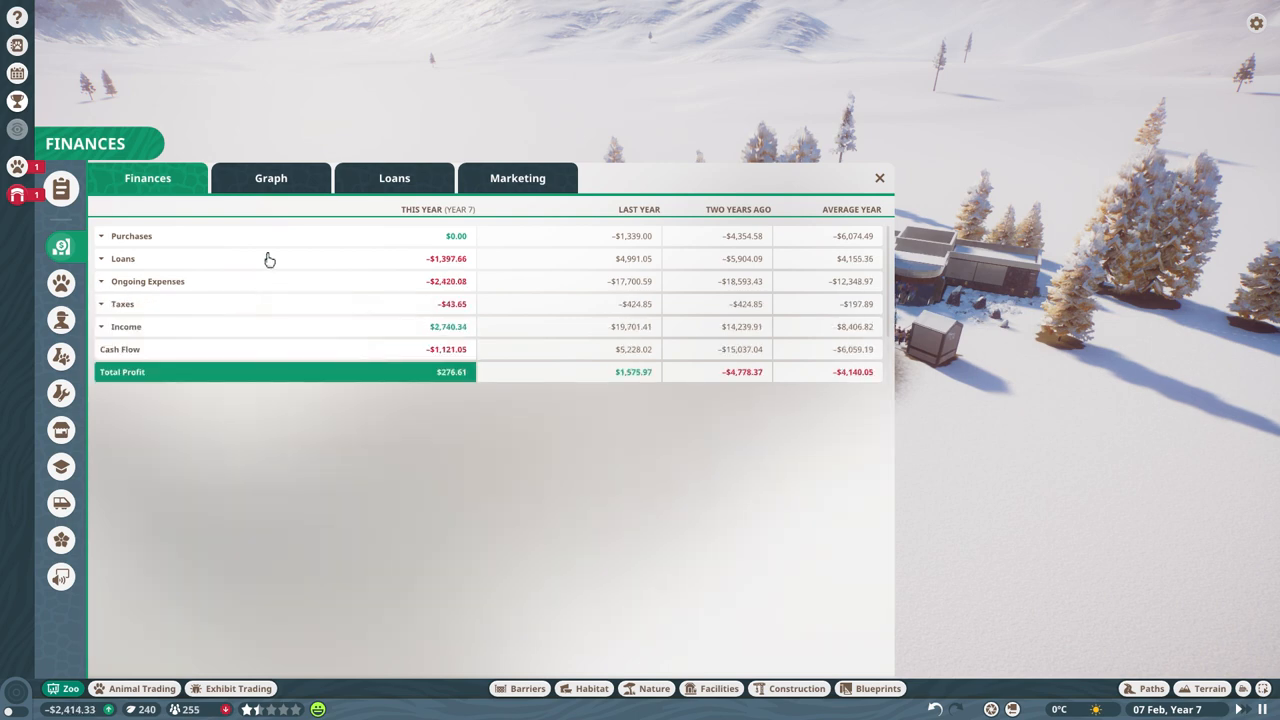
Expand and collapse the Ongoing Expenses and Taxes breakdowns in the finances.
click(100, 280)
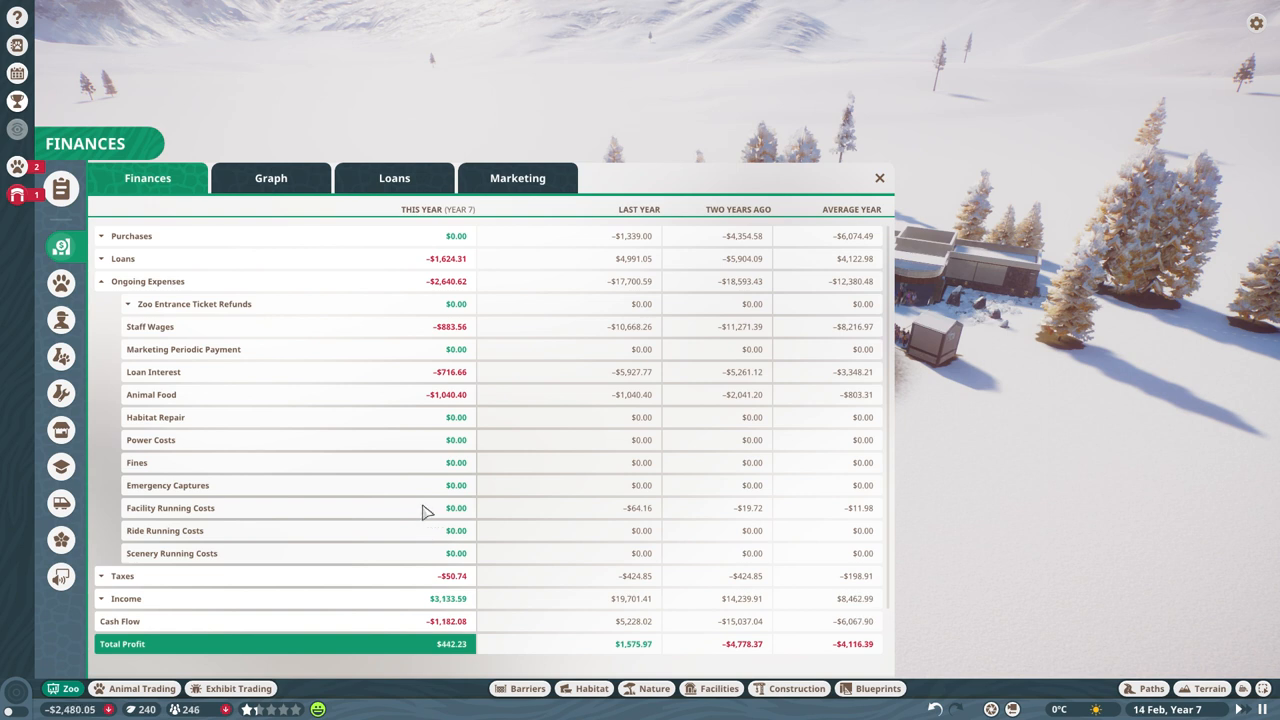
click(100, 280)
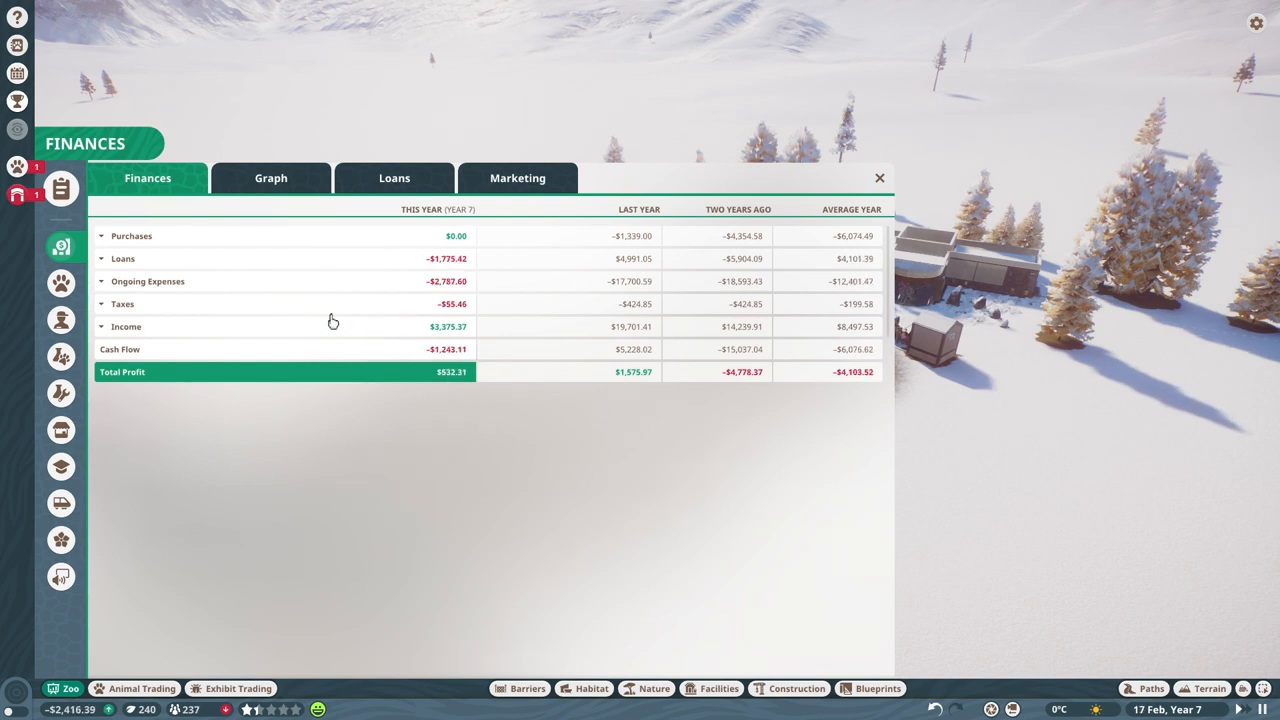
click(100, 304)
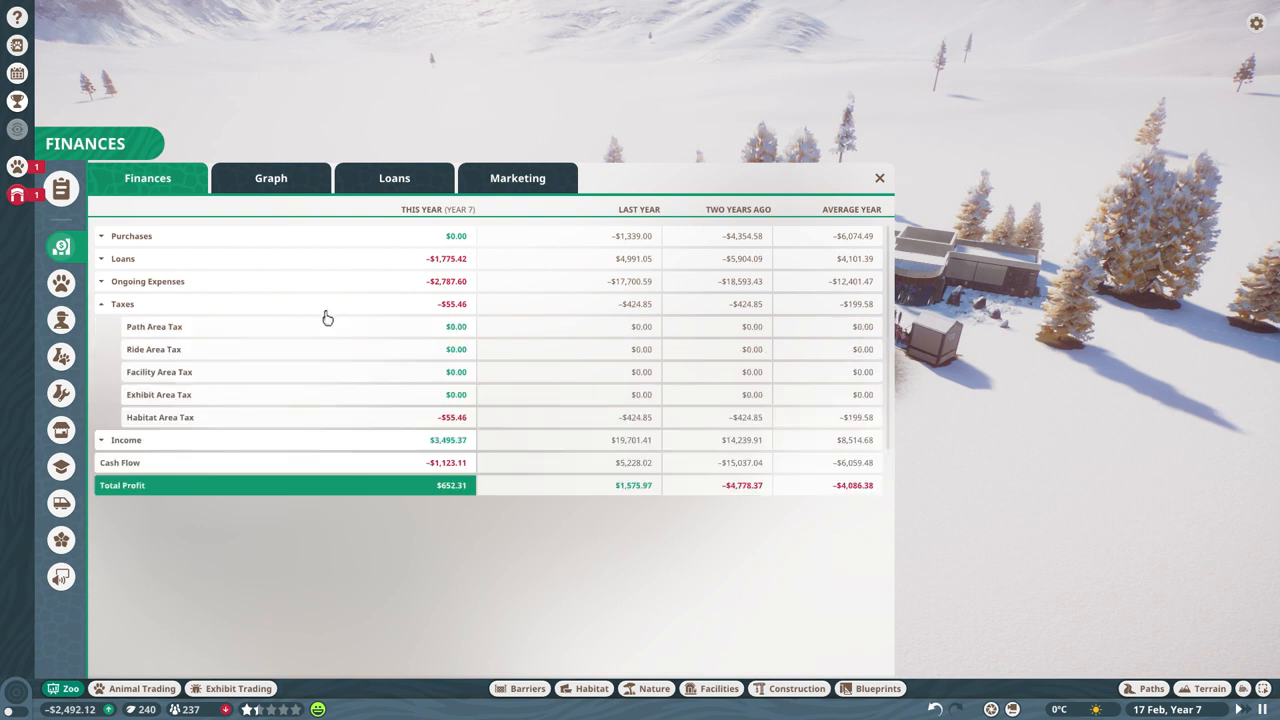
mouse_move(318, 408)
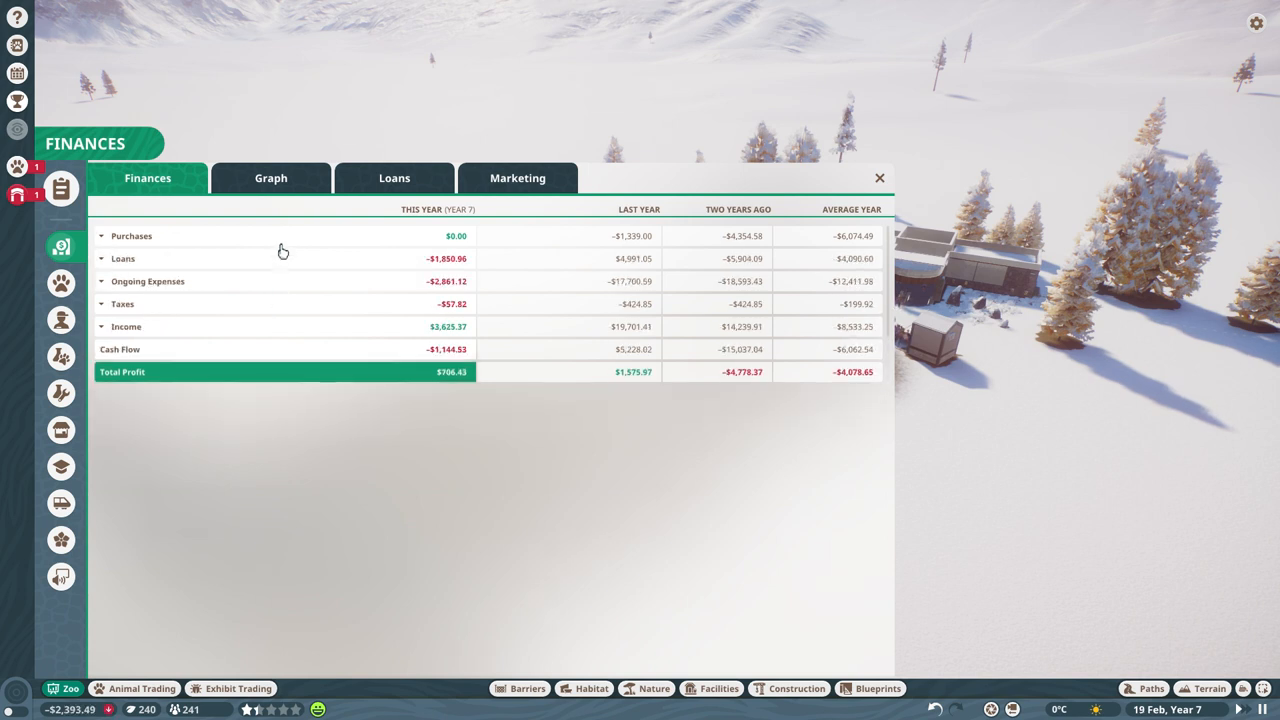
click(100, 258)
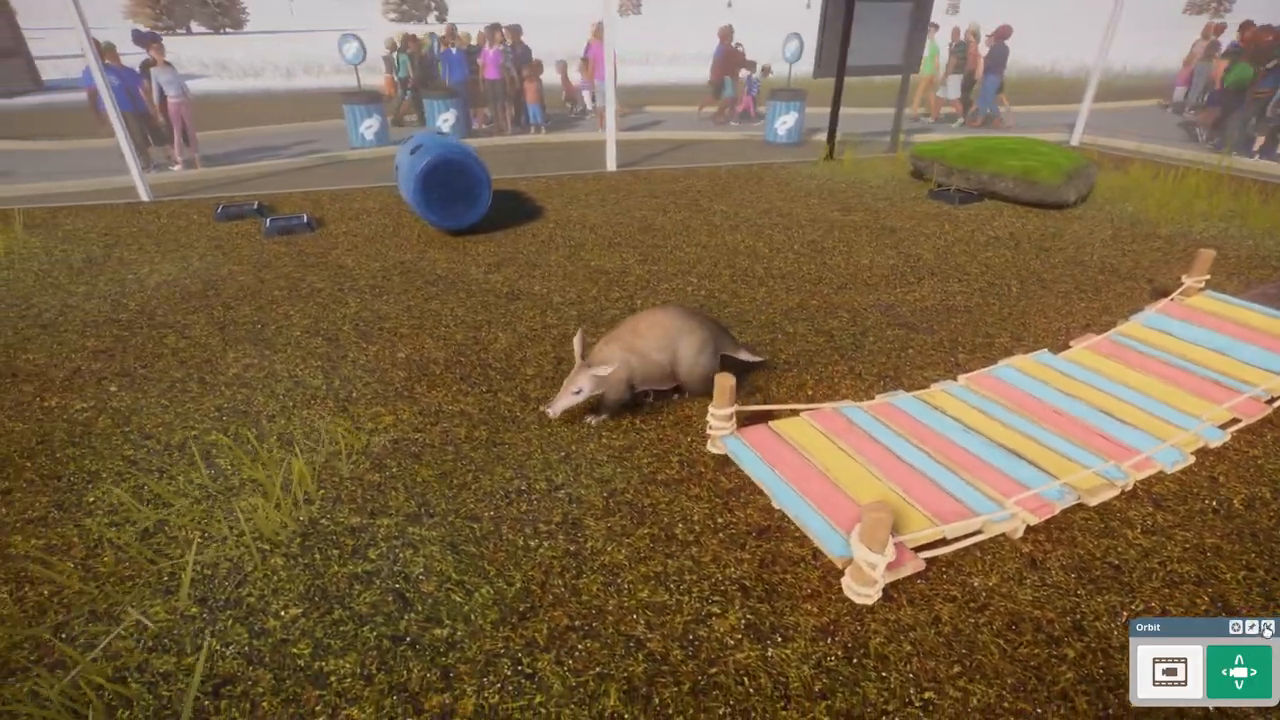
Check the aardvark's details, browse the Animal Exhibits and Guest Facilities catalogues, then reopen Finances.
click(650, 380)
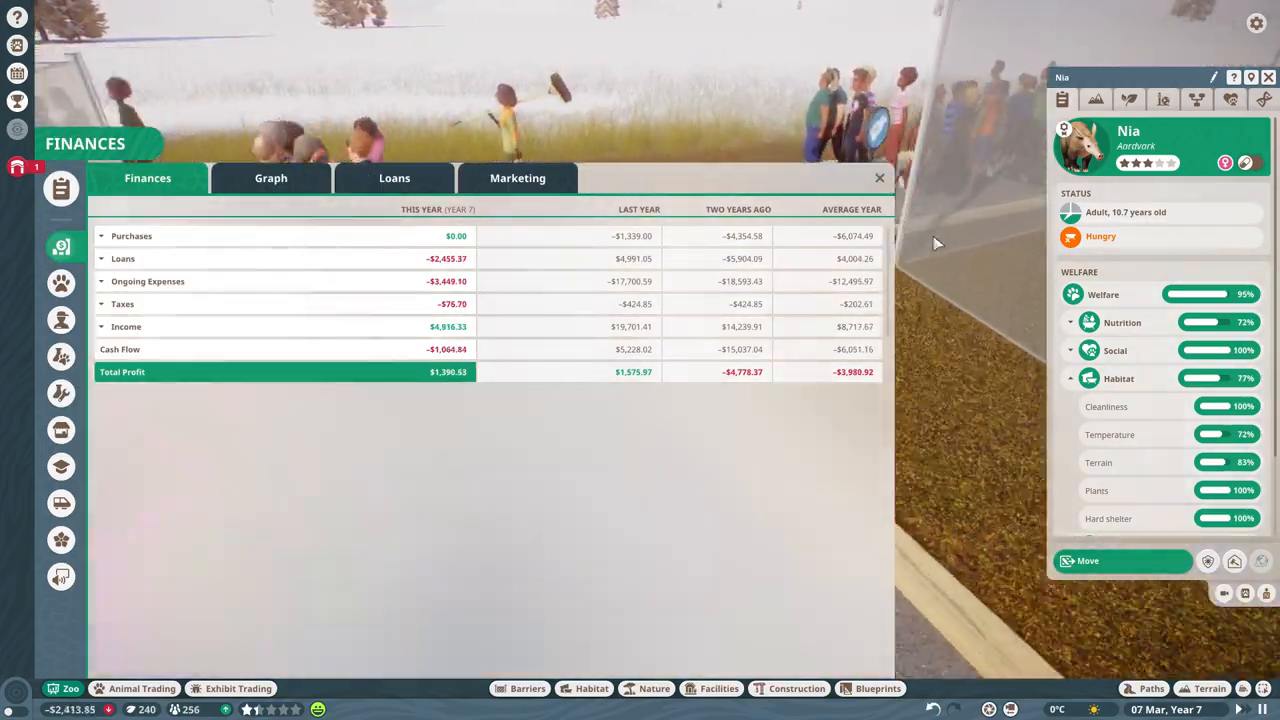
click(880, 178)
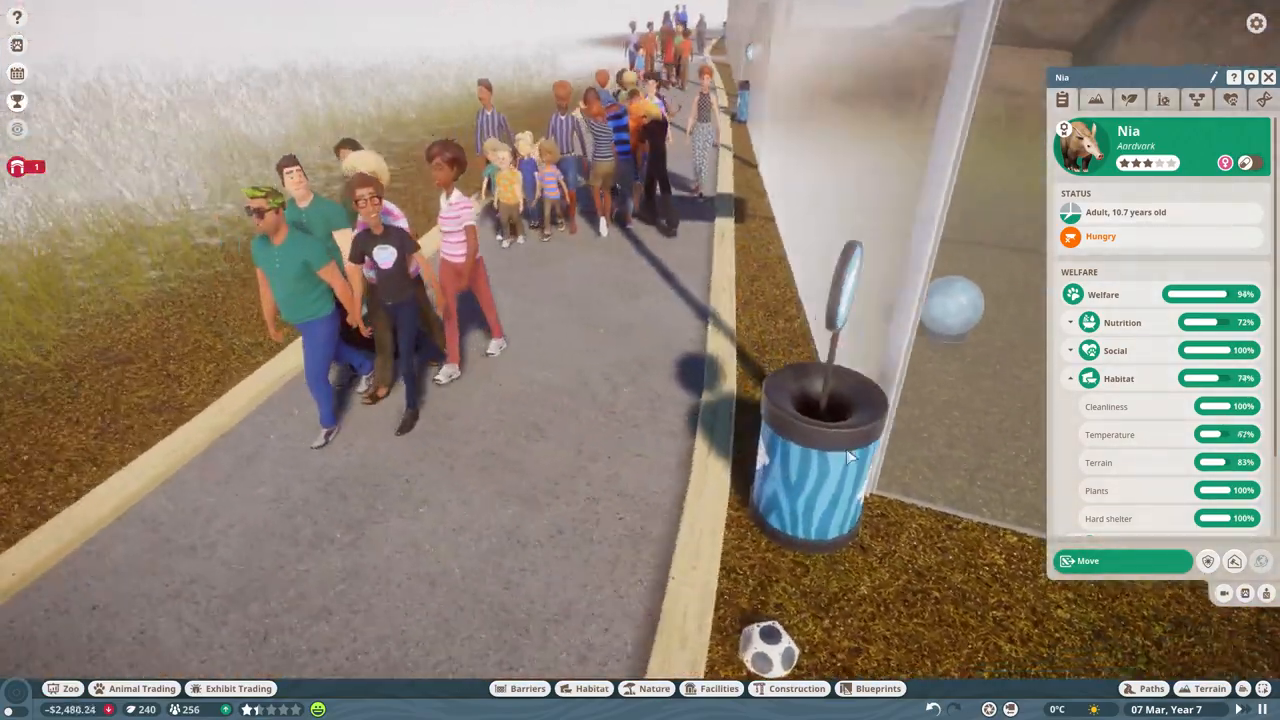
click(718, 688)
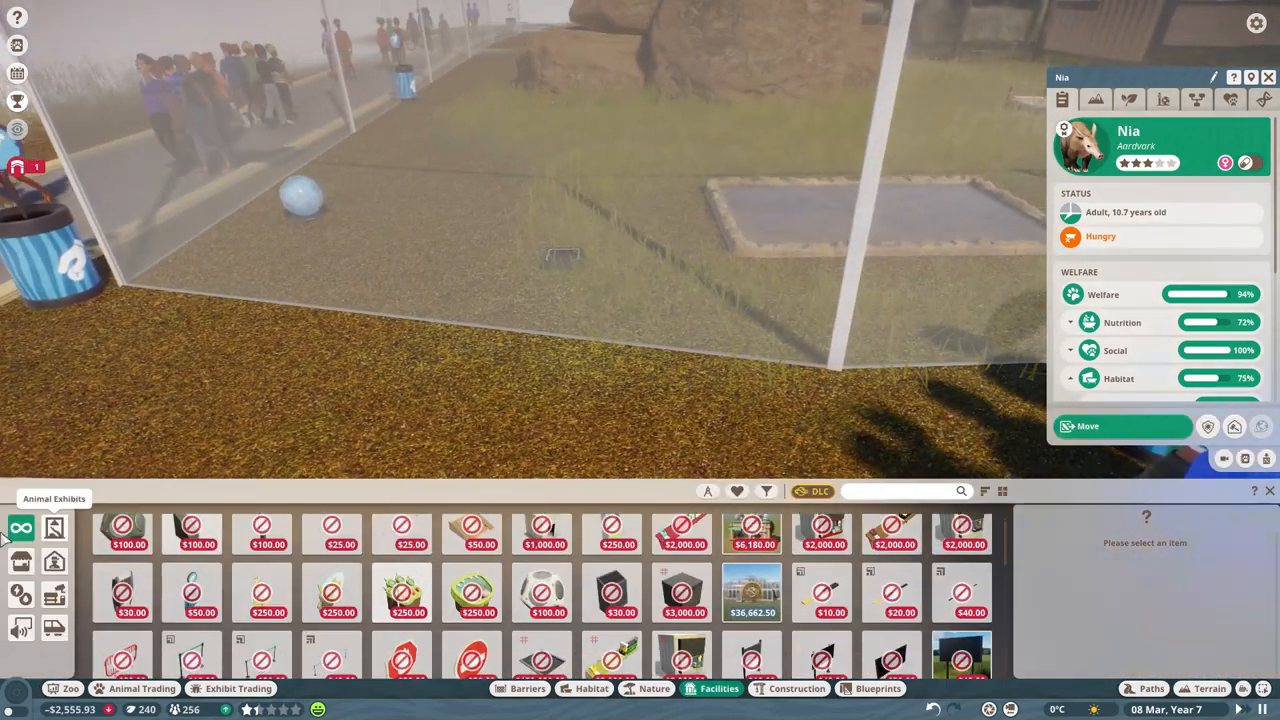
click(20, 560)
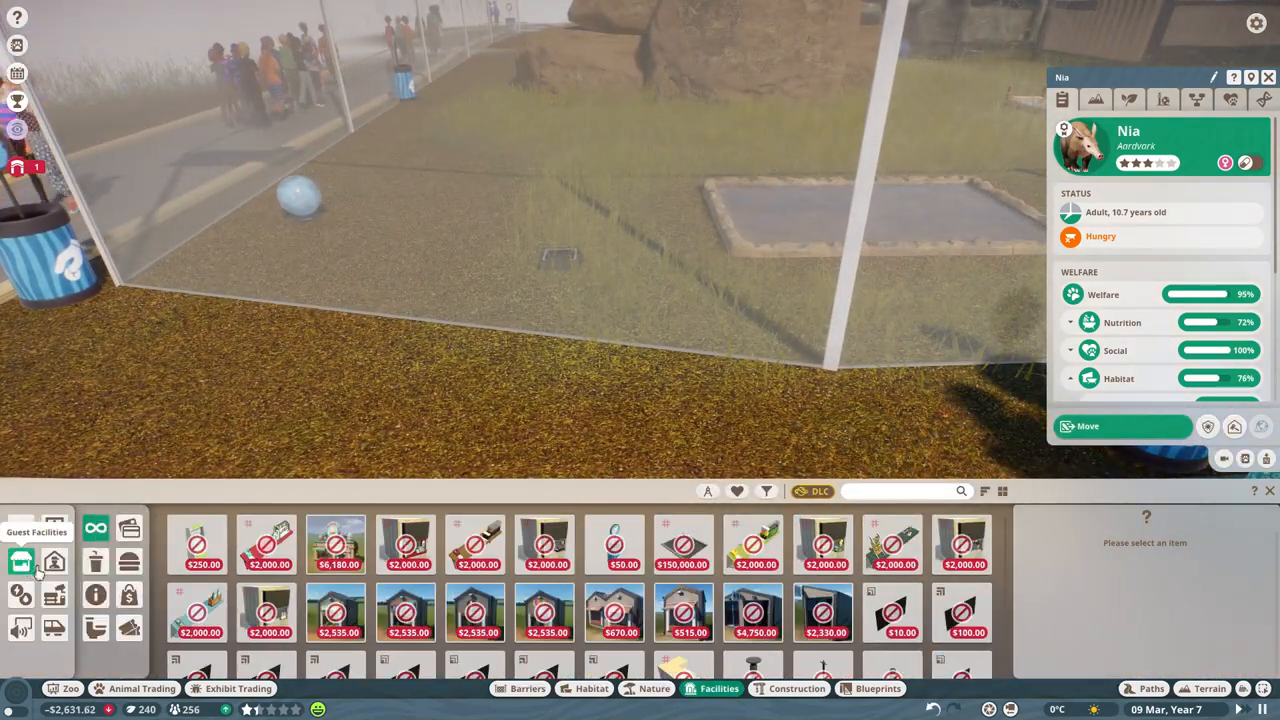
click(20, 596)
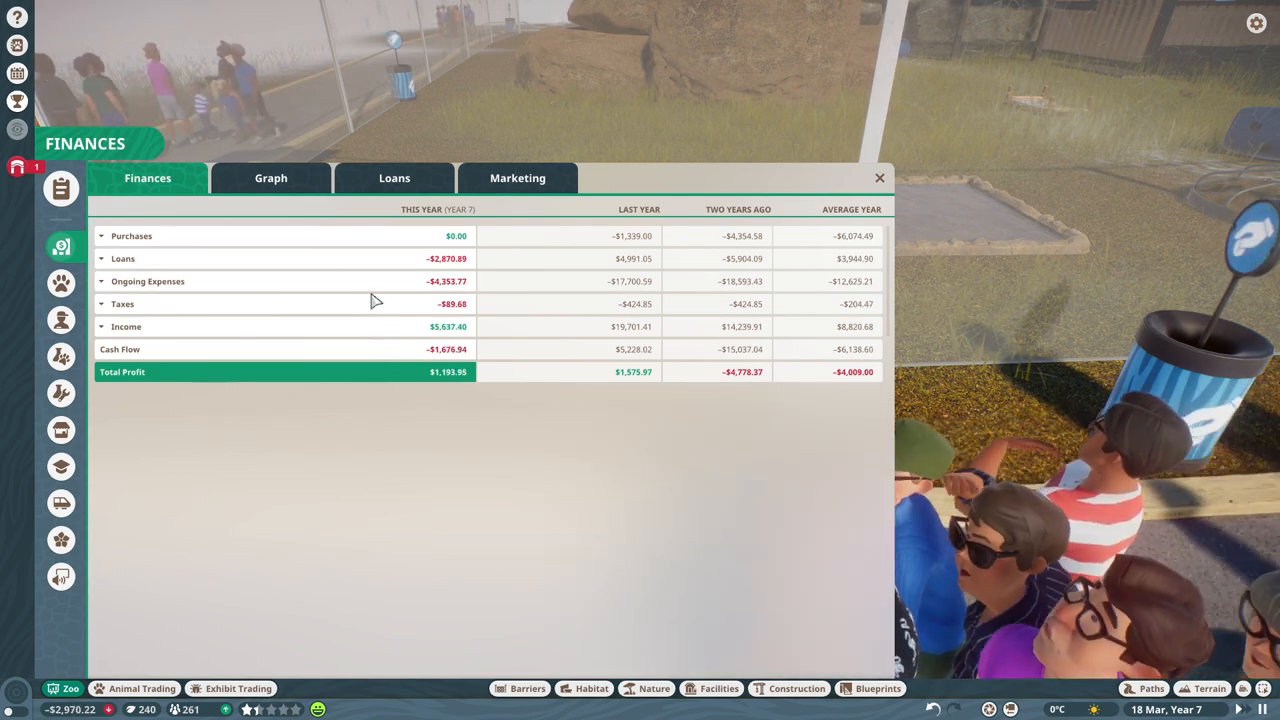
Review the ongoing expenses and active loans, then close the finances overview.
click(100, 280)
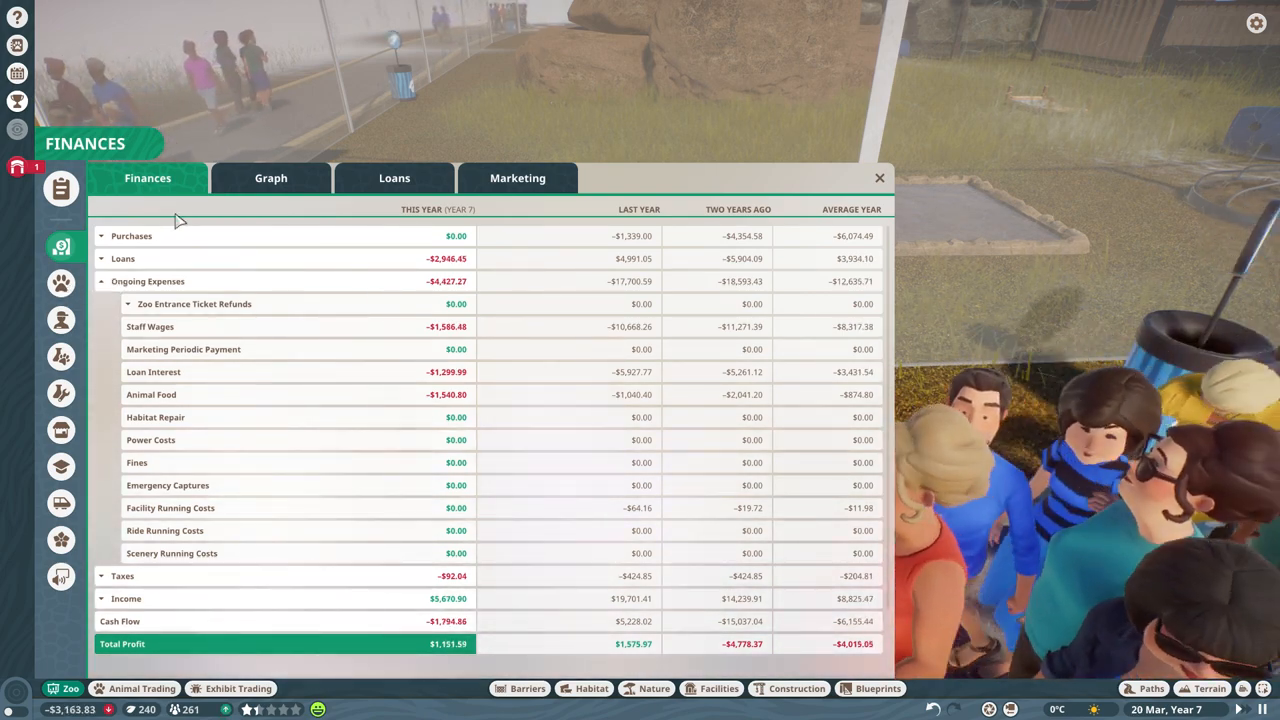
click(394, 178)
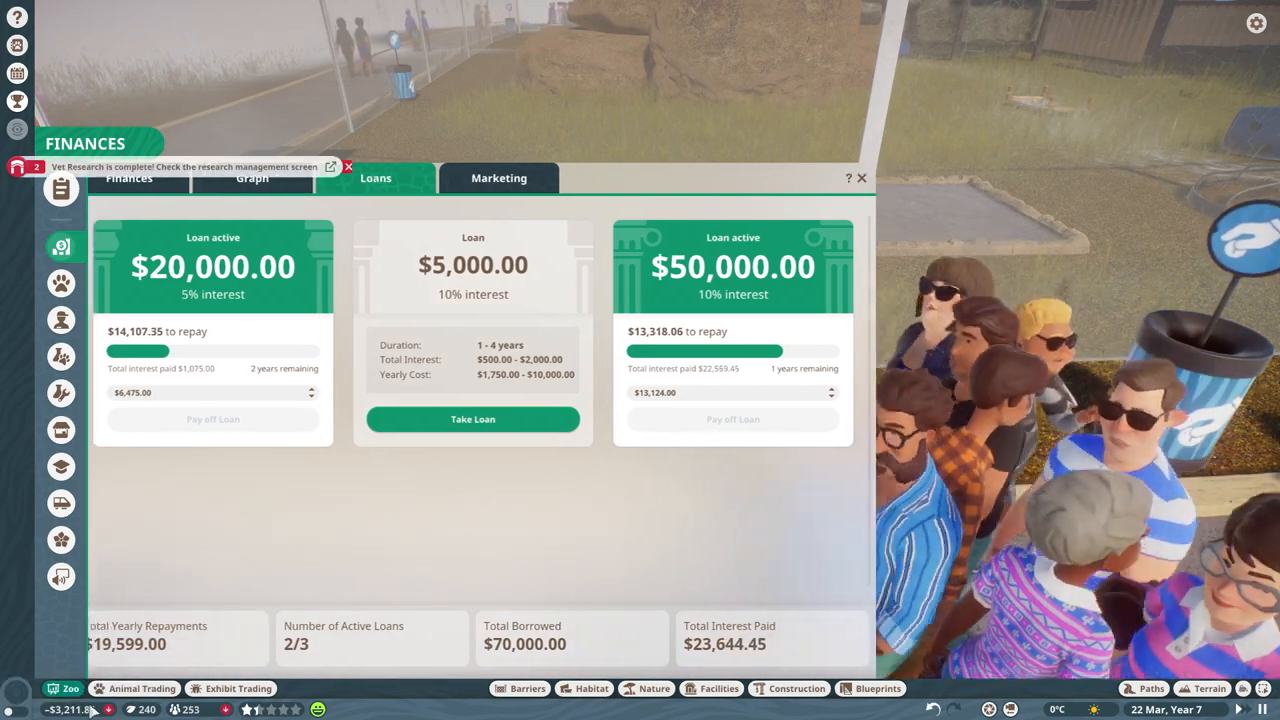
click(144, 178)
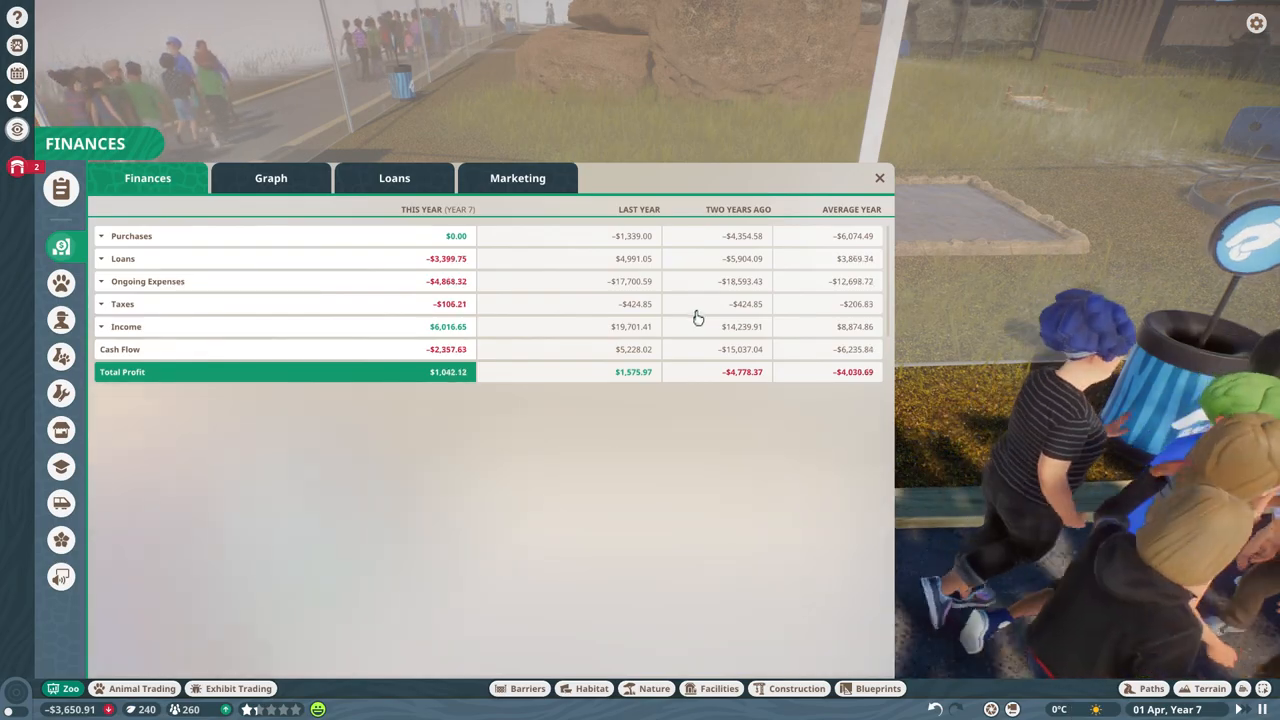
click(880, 176)
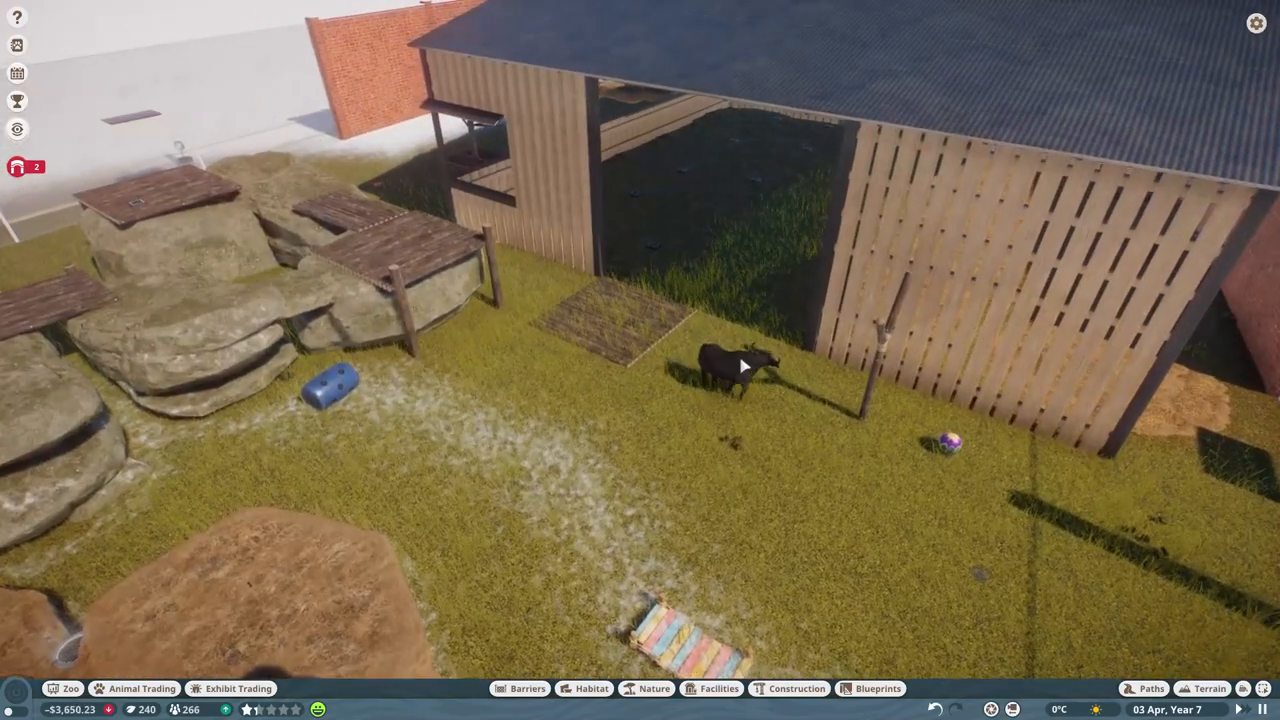
Let the vet research run until the African Buffalo Research Completed notice appears.
click(744, 364)
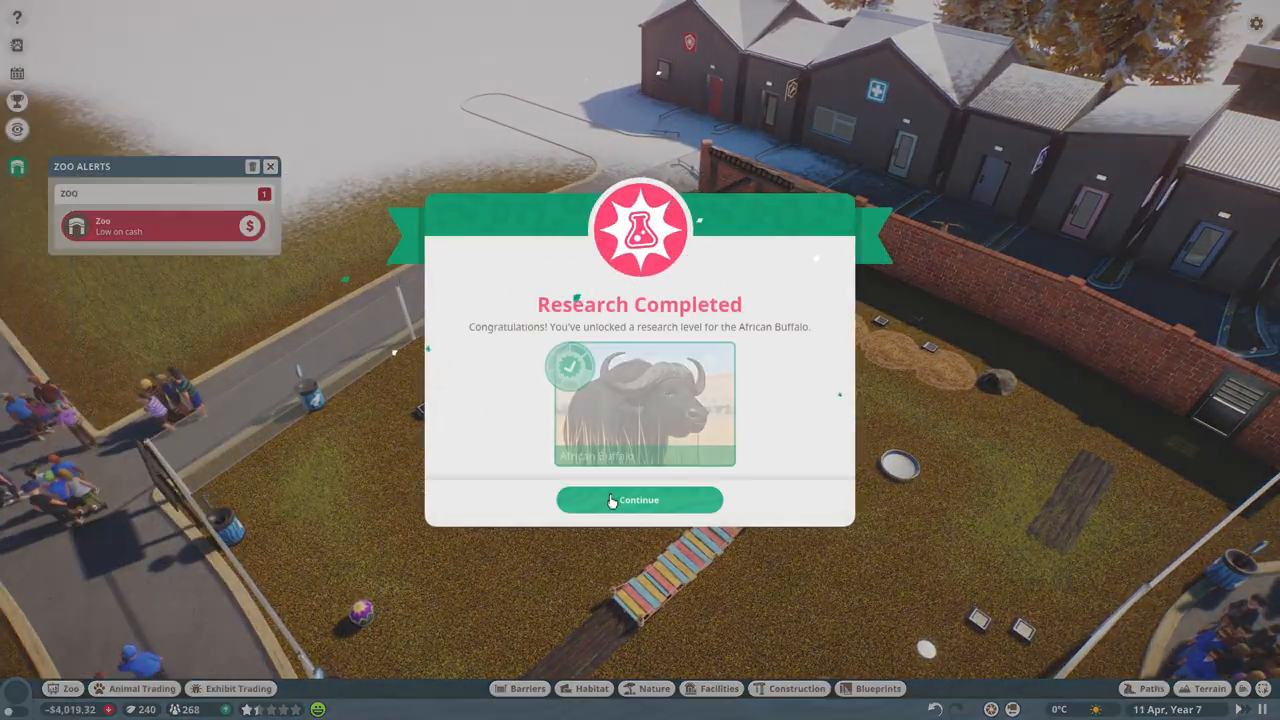
Acknowledge the completed research, review the African Buffalo levels now at level 4, and close the research screen.
click(640, 500)
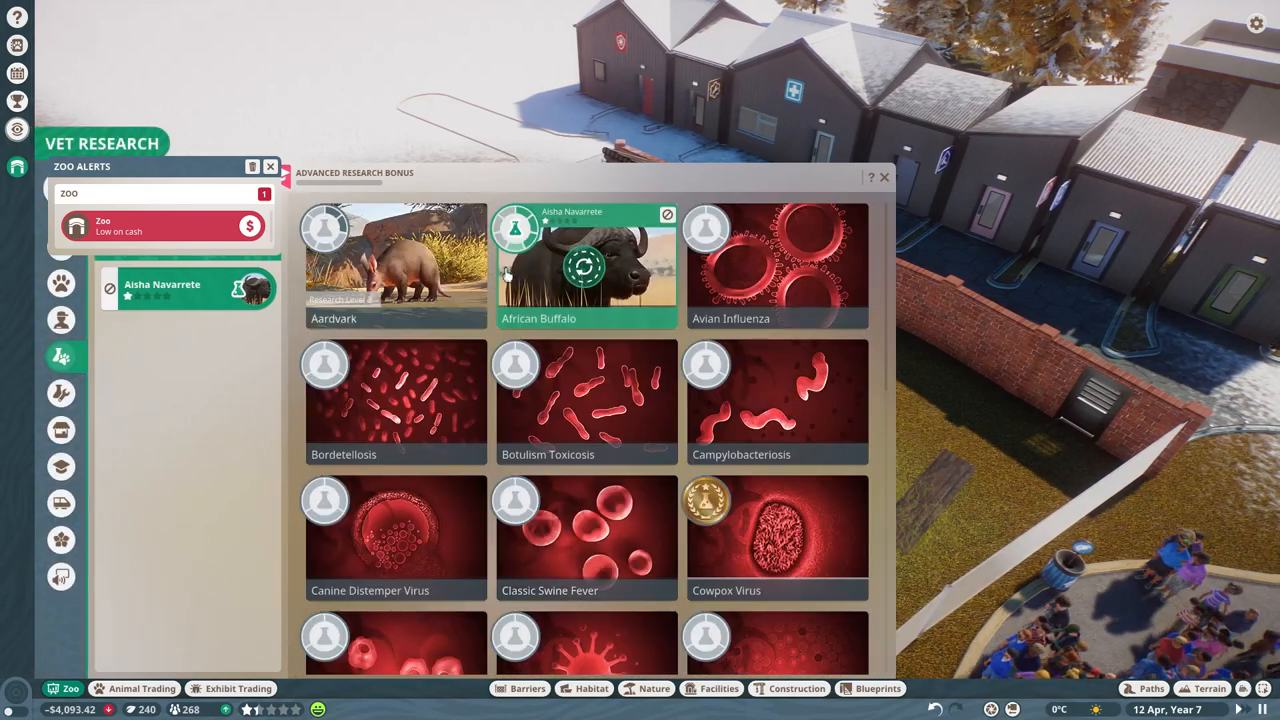
click(586, 264)
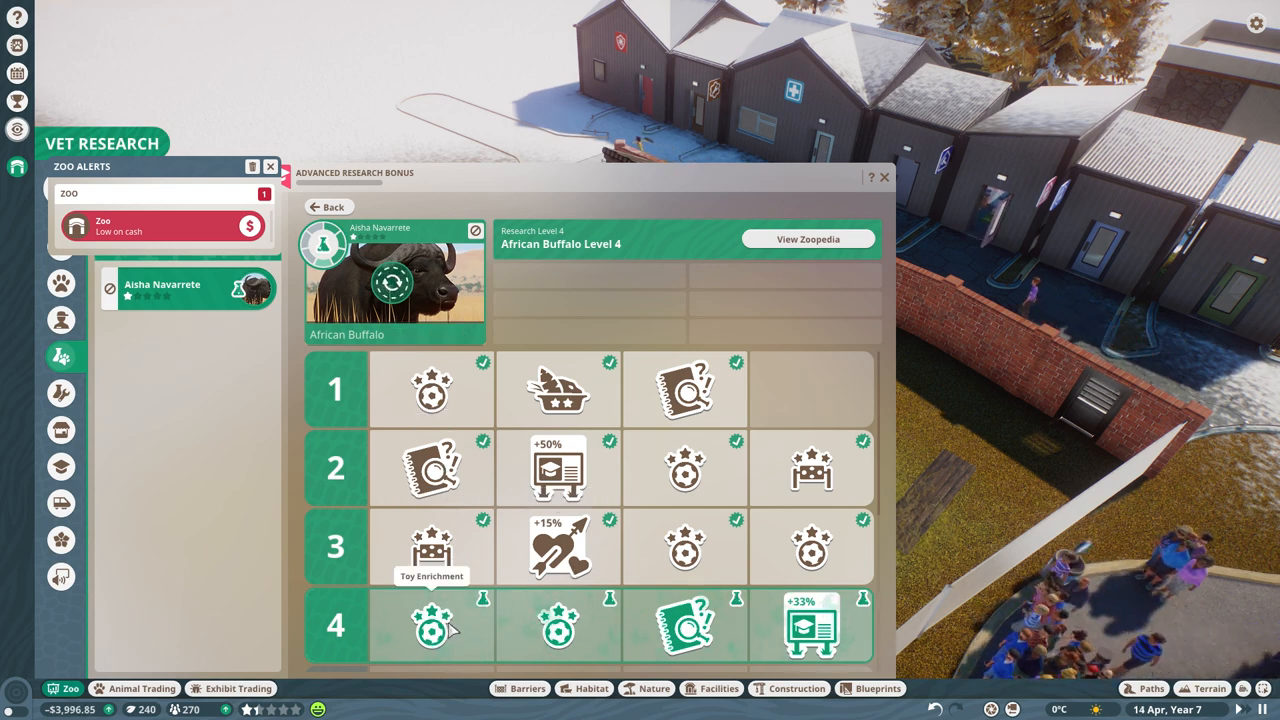
scroll(down, 3)
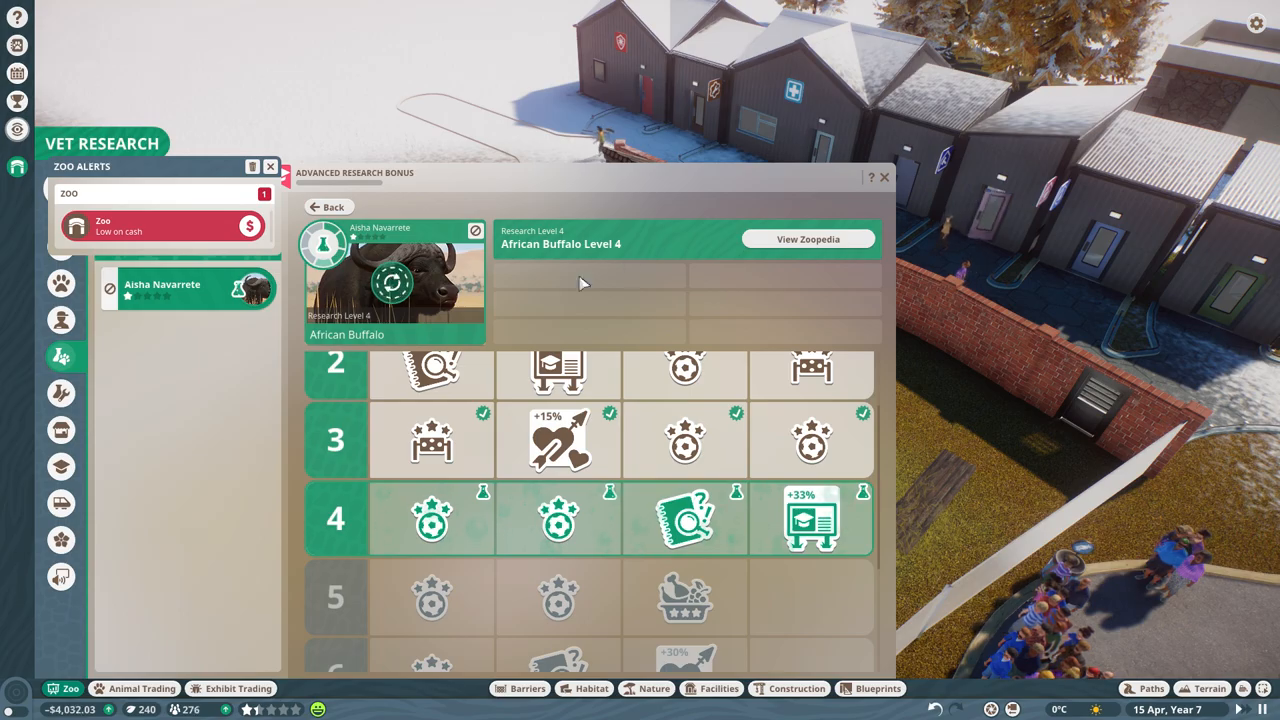
click(884, 176)
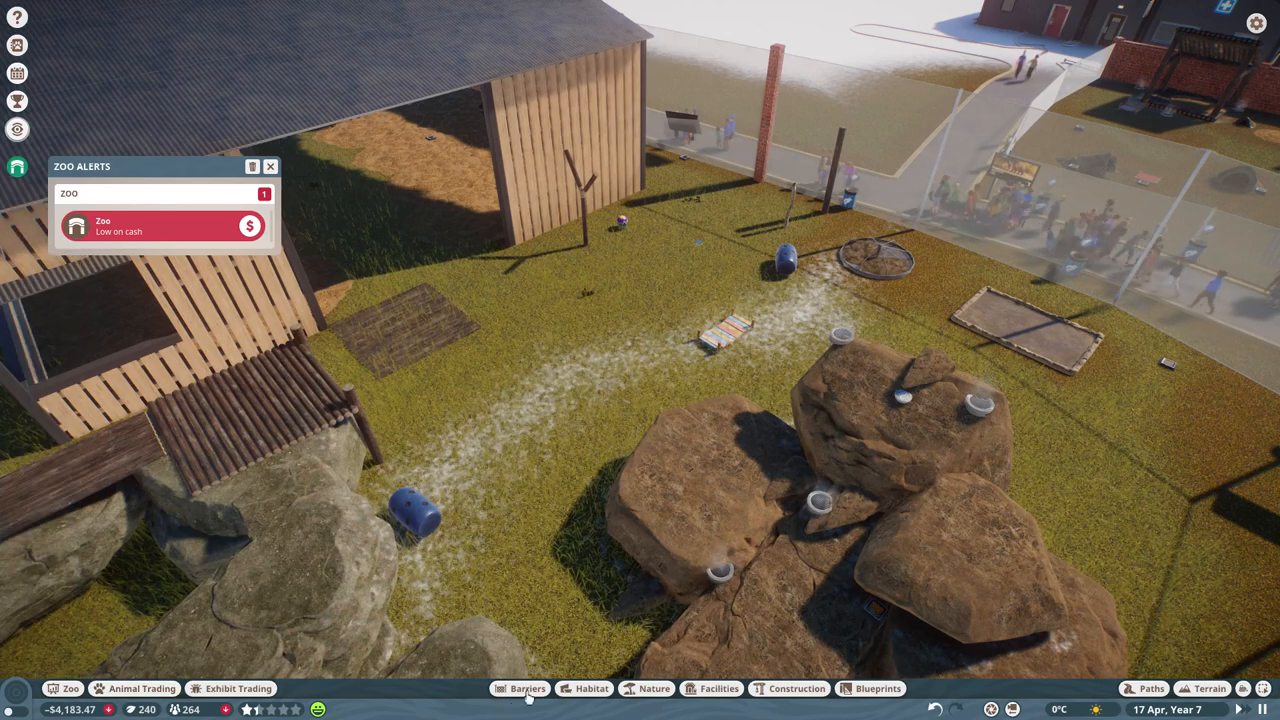
Browse the Food Enrichment and another enrichment category for the buffalo habitat.
click(592, 688)
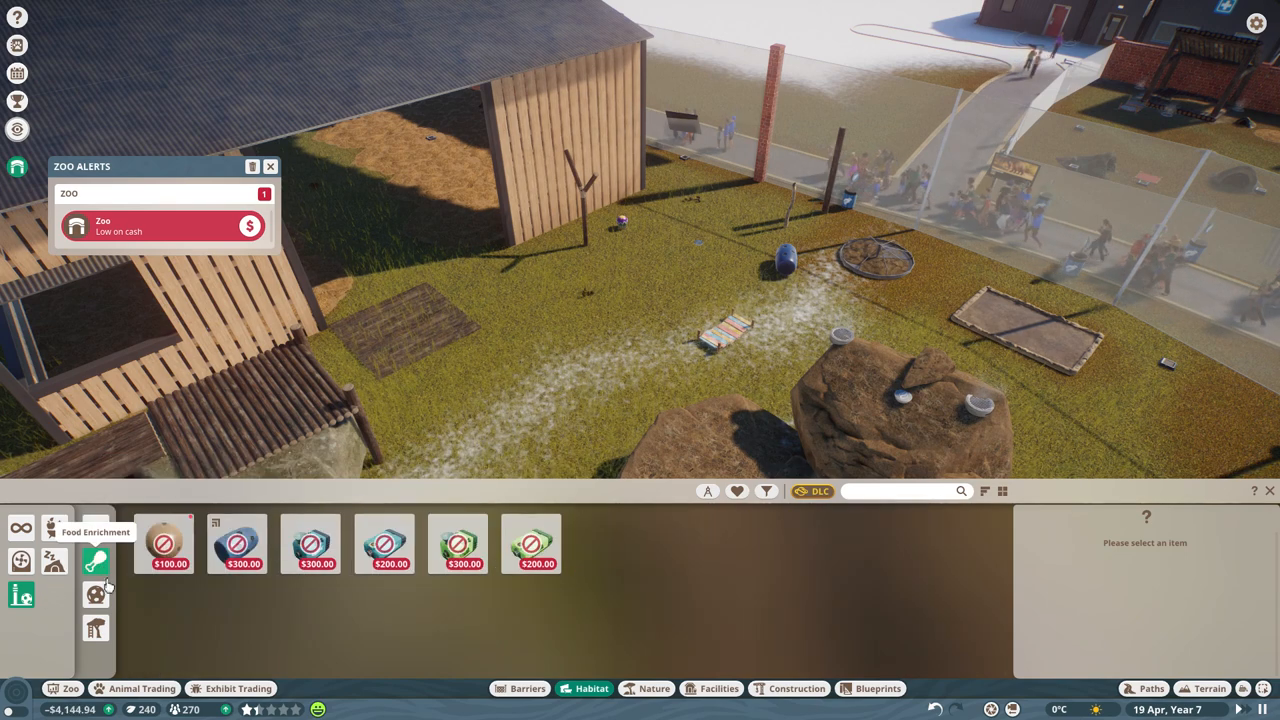
mouse_move(164, 544)
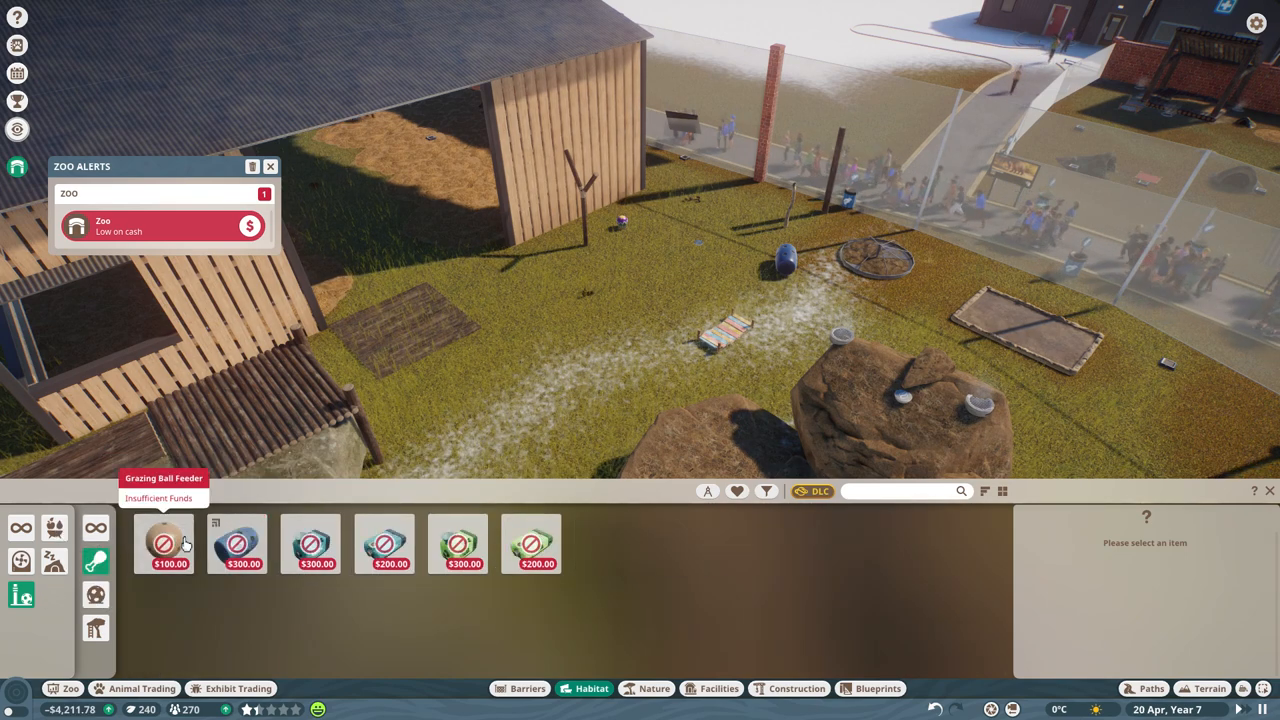
click(164, 544)
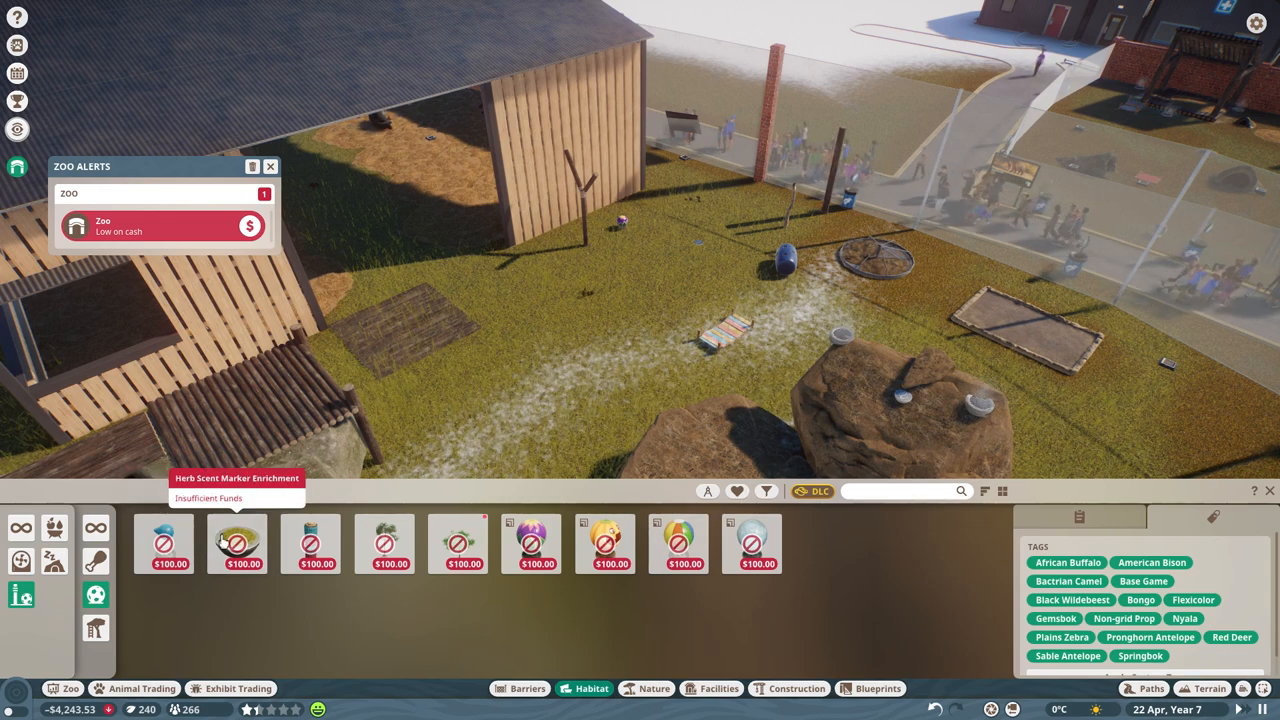
mouse_move(752, 544)
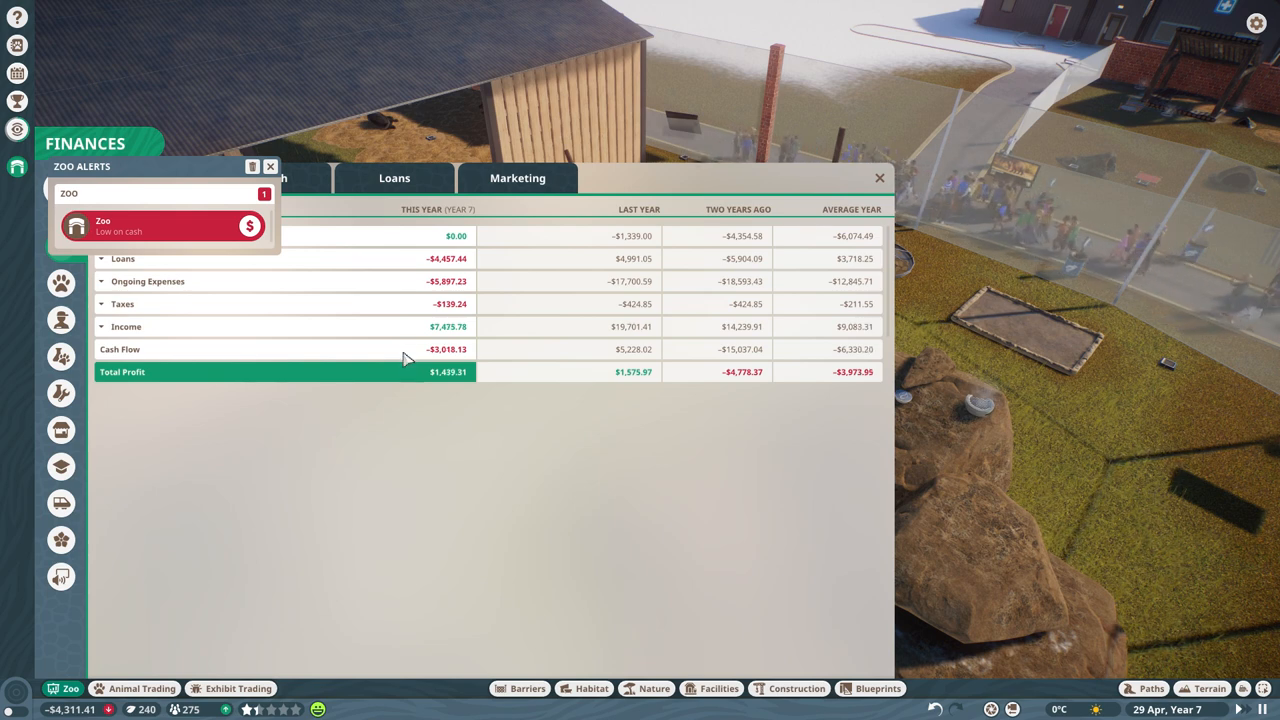
Recheck the ongoing expenses, close the finances, and bring up aardvark Daudi's welfare details.
click(100, 280)
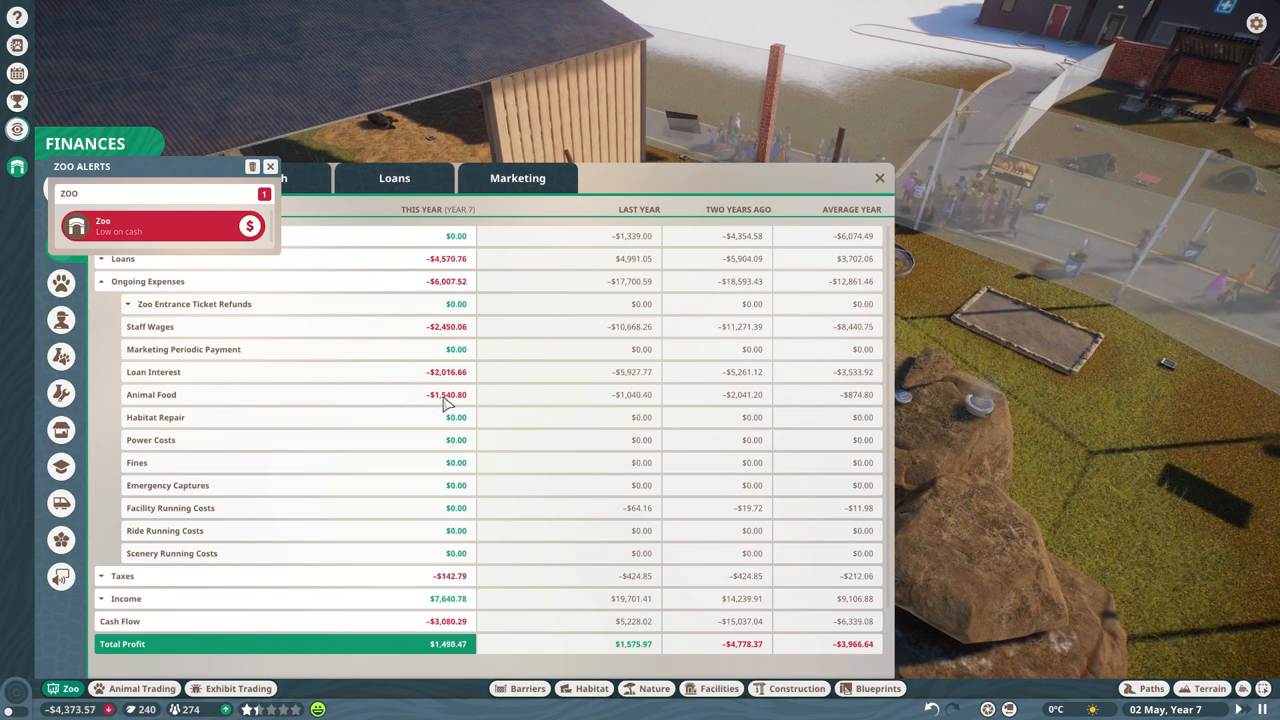
click(100, 280)
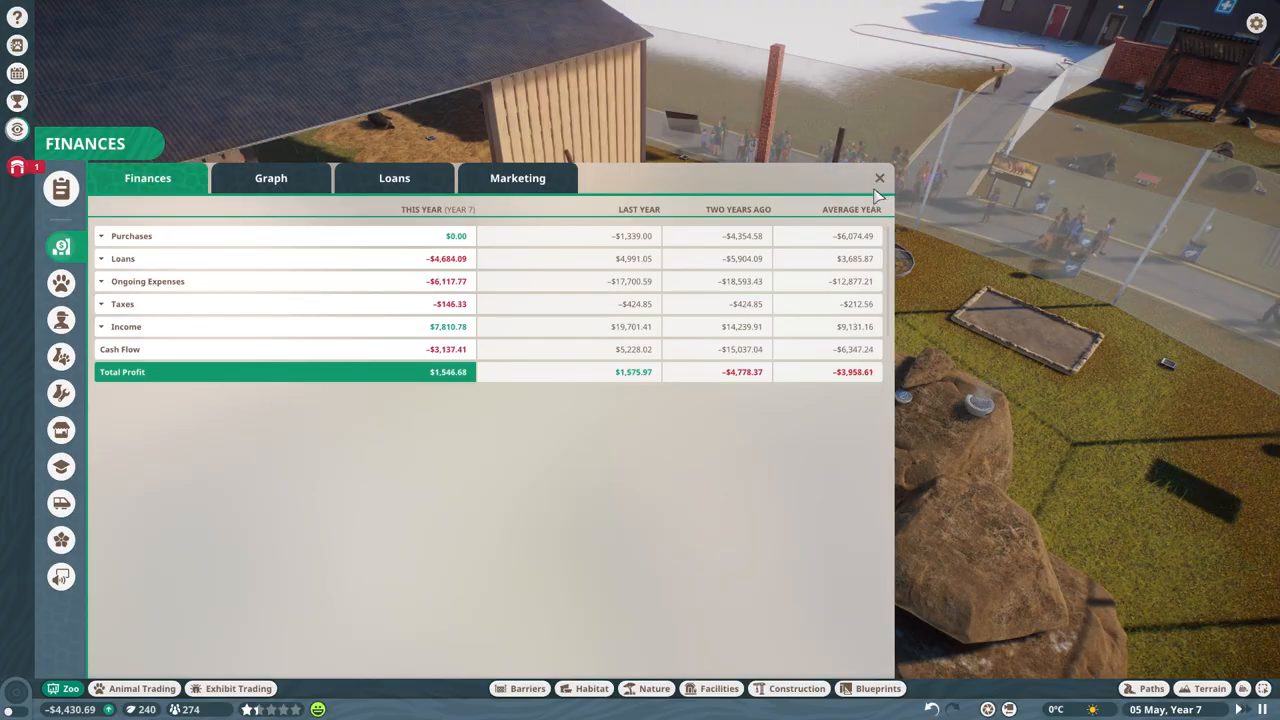
click(880, 178)
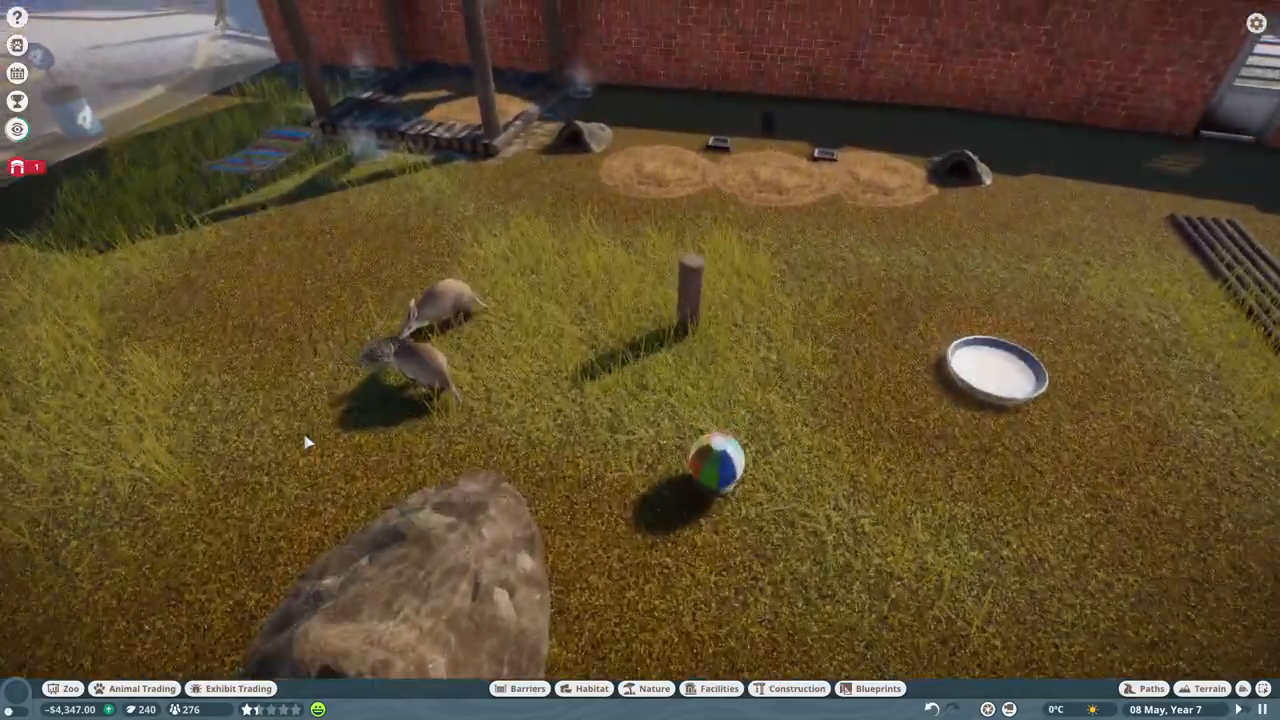
click(400, 340)
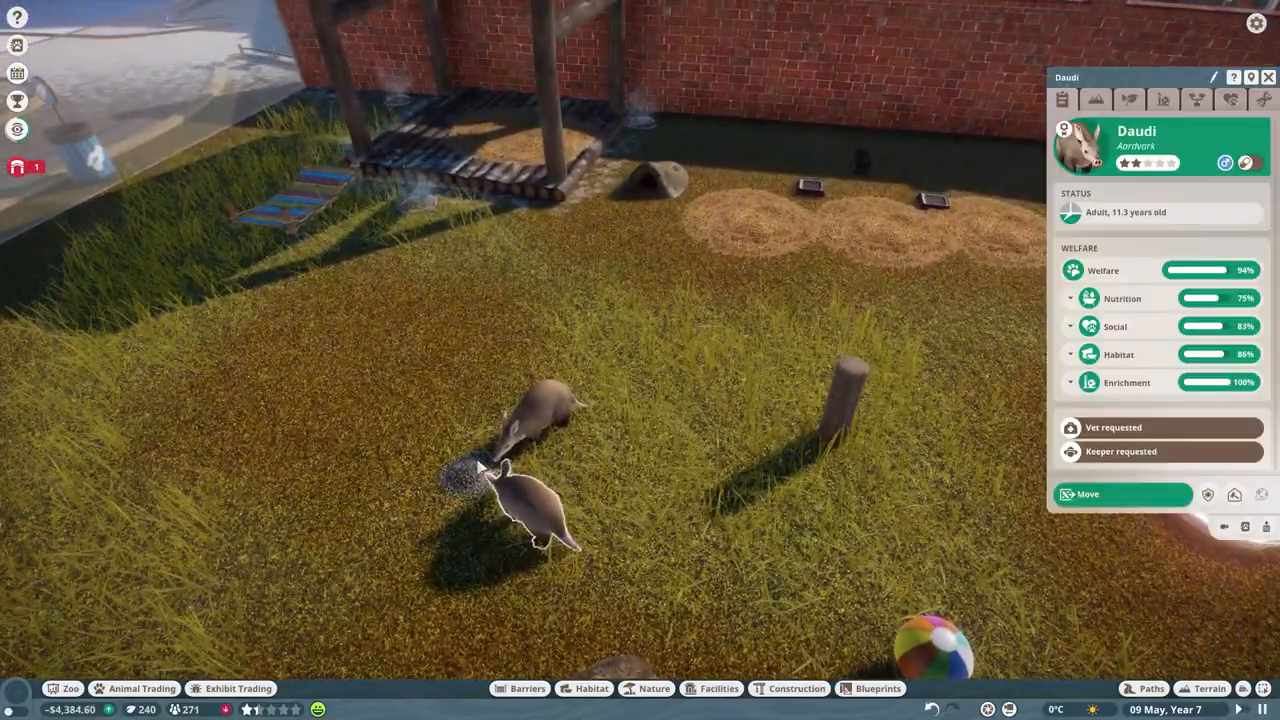